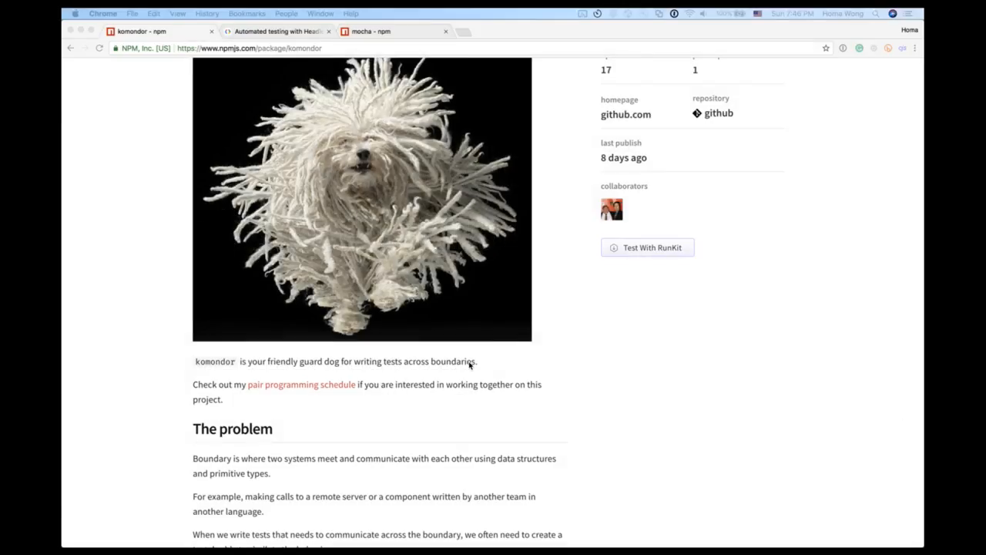
Step: Leave the komondor npm page in Chrome and return to the komondor workspace
left_click(483, 526)
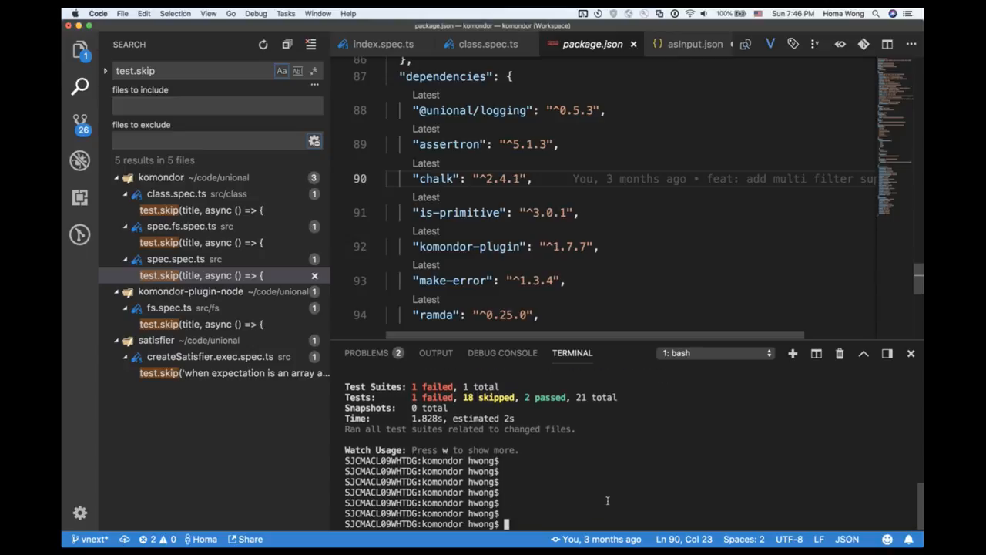
Step: Run 'npm i -D mocha chai karma' in the integrated terminal
type("npm i")
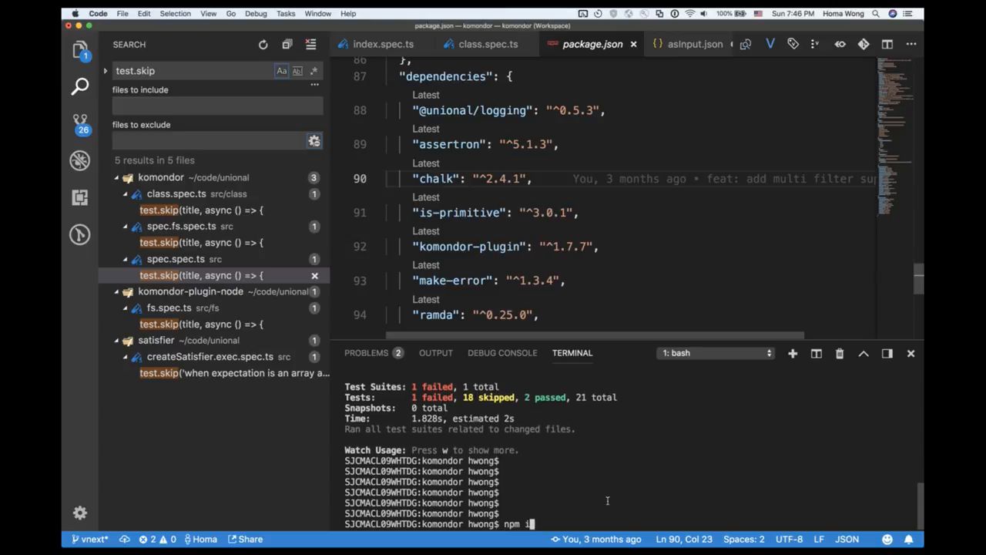
type("-D mo")
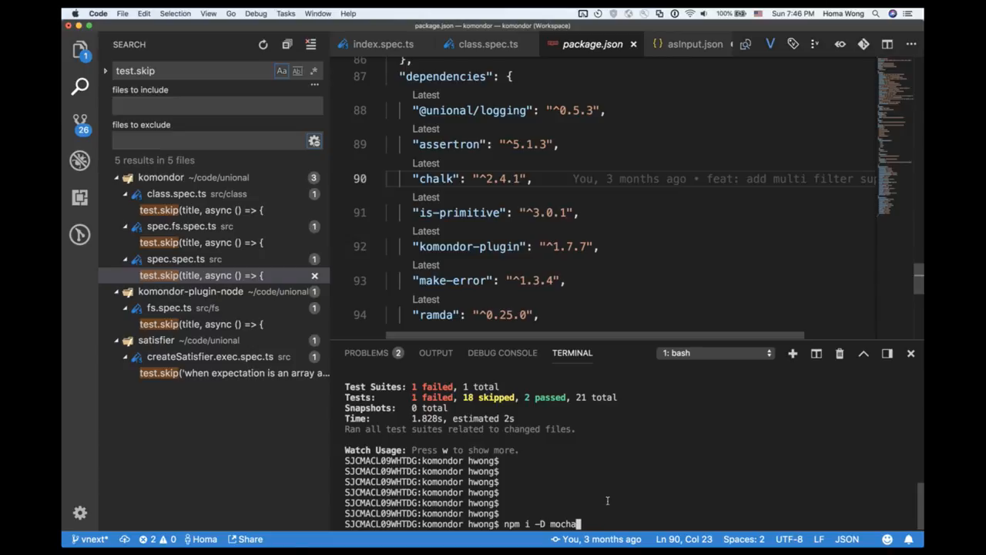
type("chai ak")
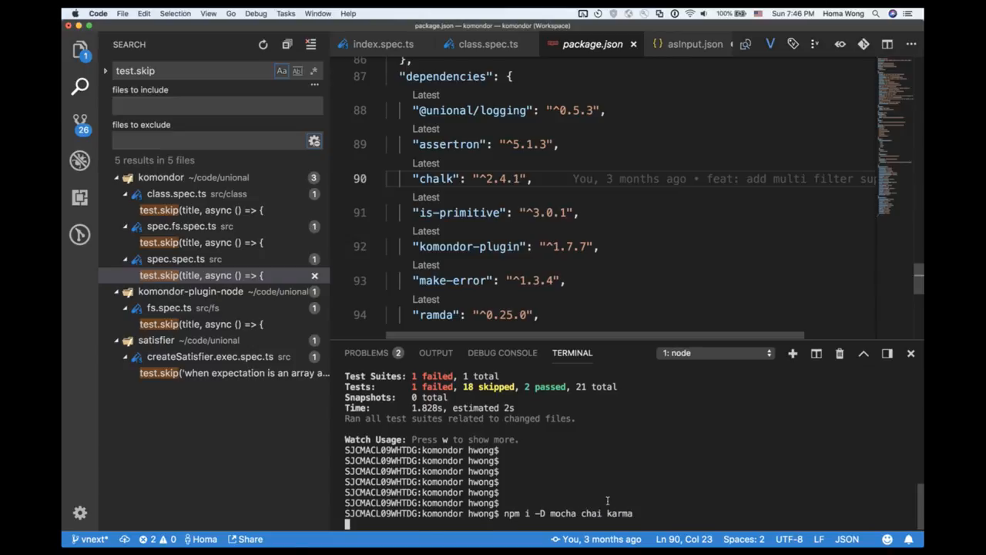
key("Return")
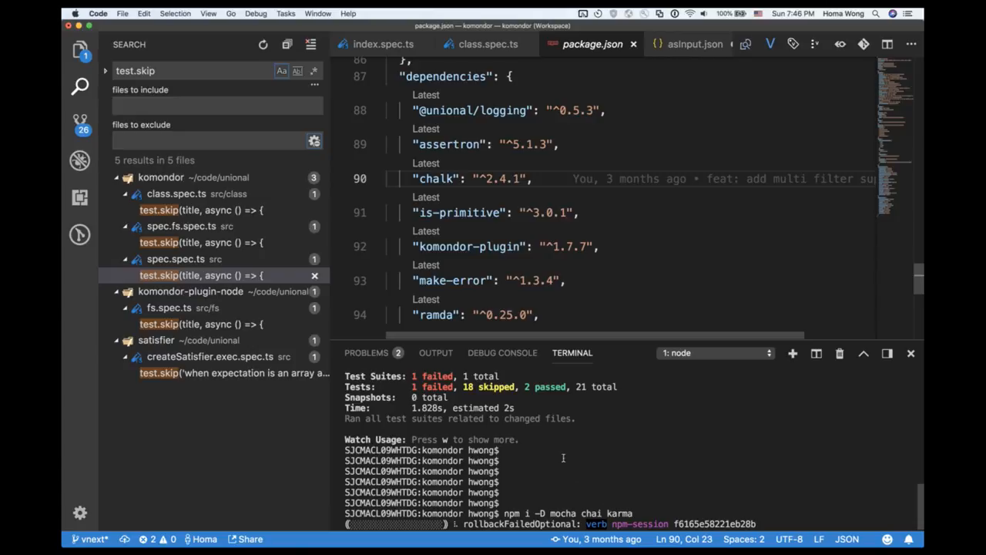
mouse_move(576, 451)
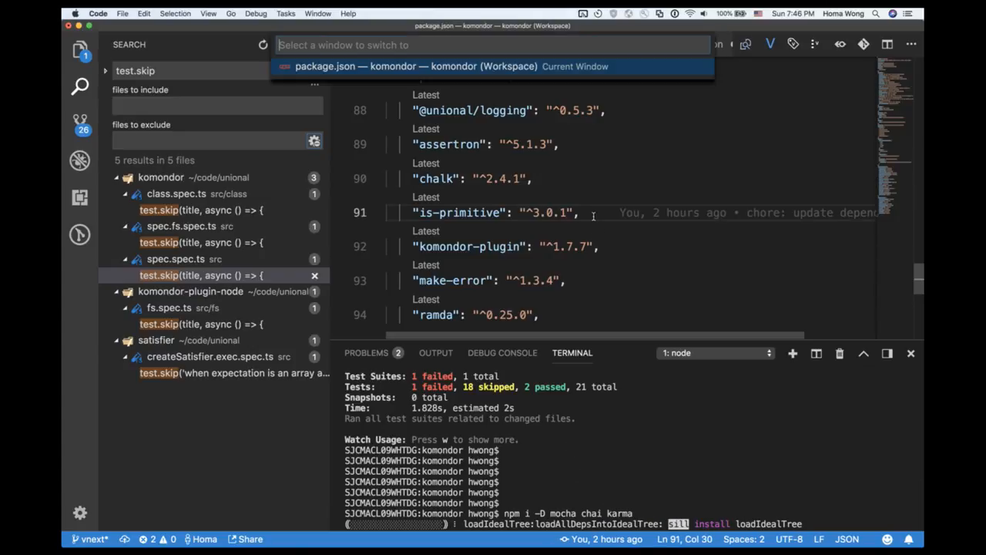
Step: Close all editors without saving asInput.json and create a src2 folder at the project root
left_click(492, 66)
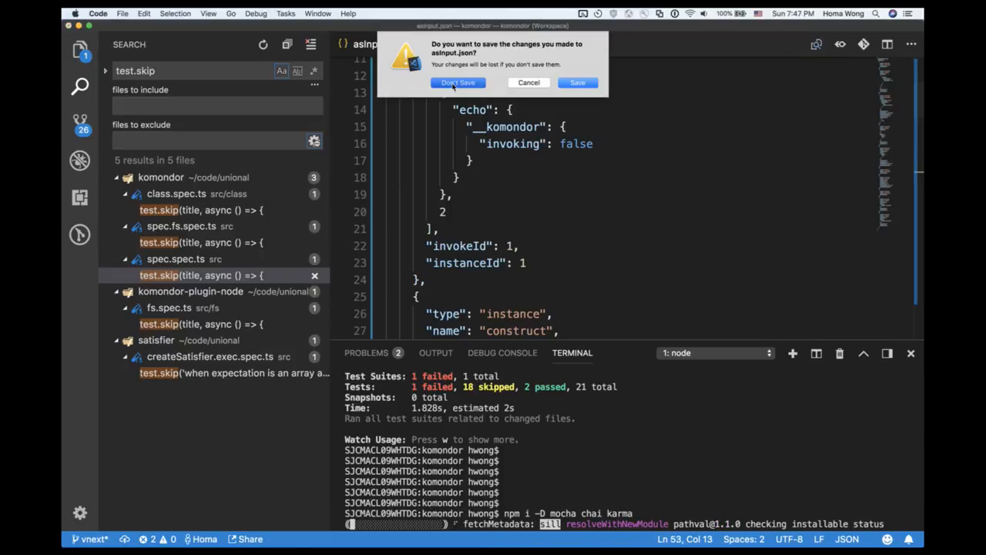
left_click(458, 82)
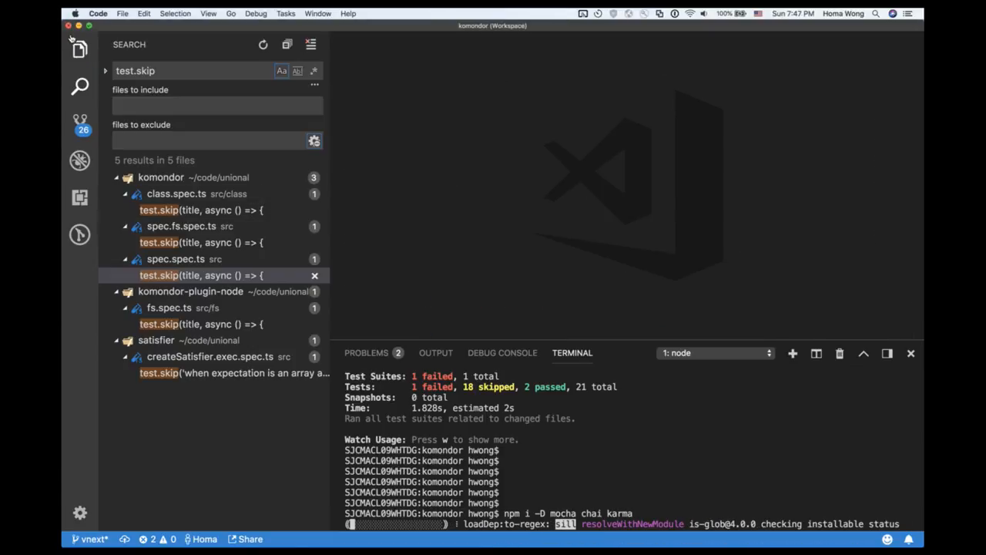
left_click(80, 49)
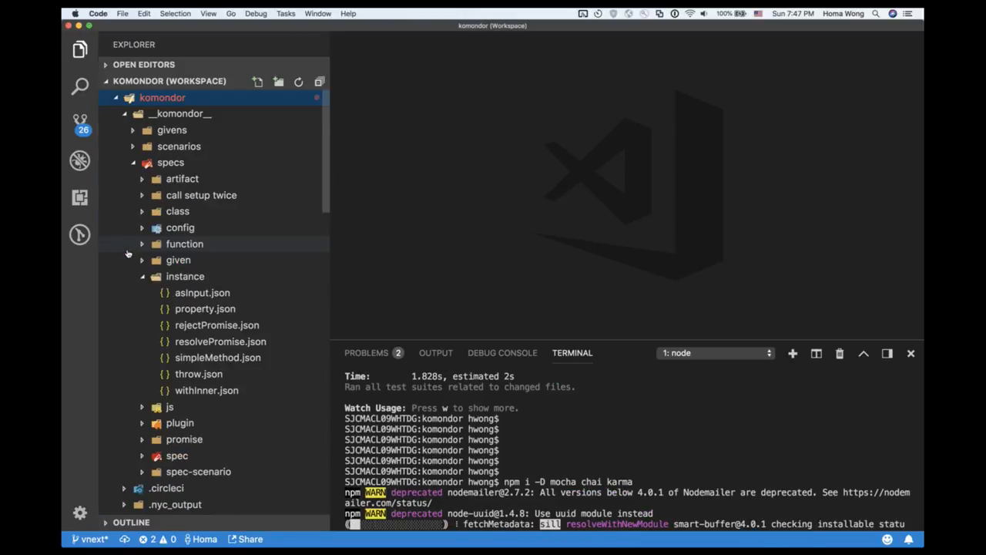
left_click(115, 97)
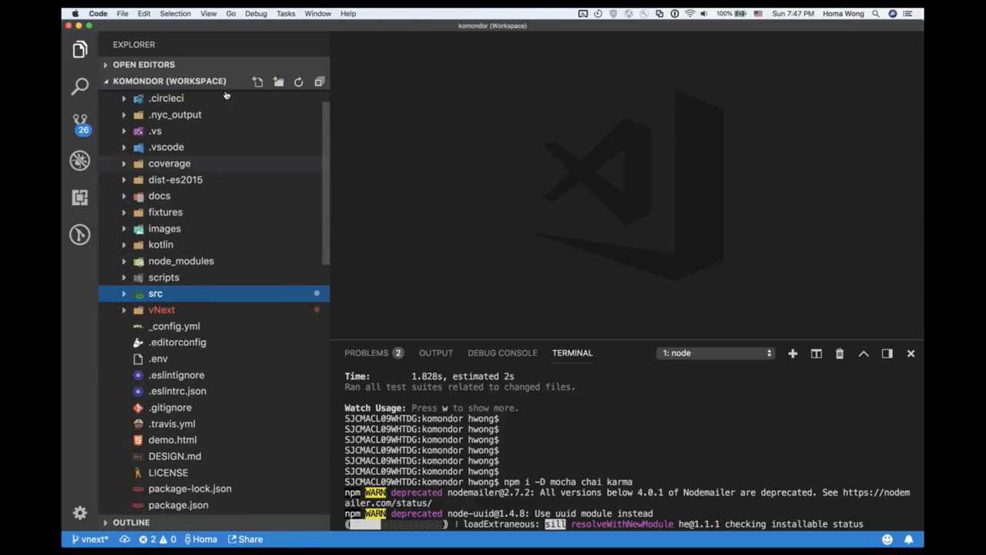
left_click(174, 326)
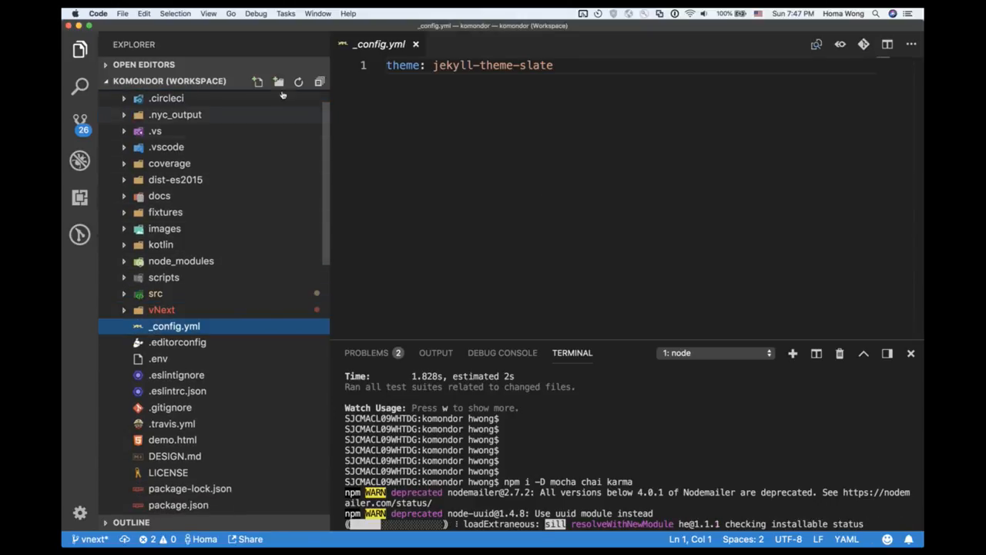
left_click(278, 82)
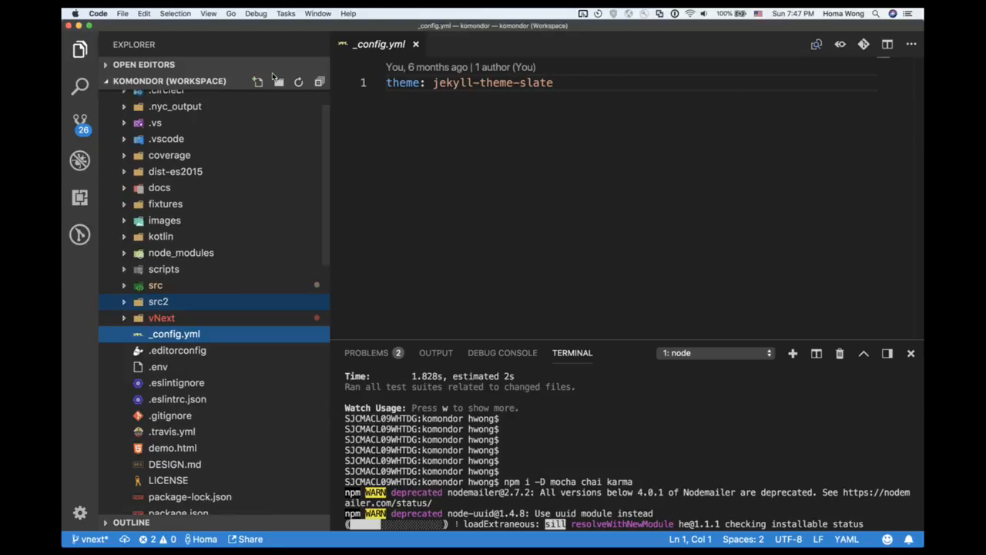
mouse_move(158, 301)
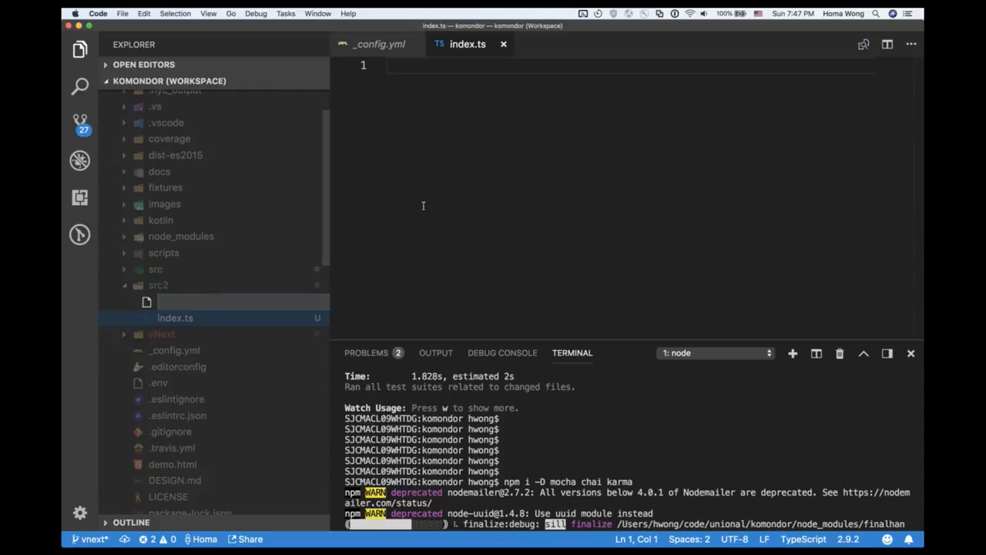
Step: Create index.spec.ts in src2 and start its first line with 'import'
type("in")
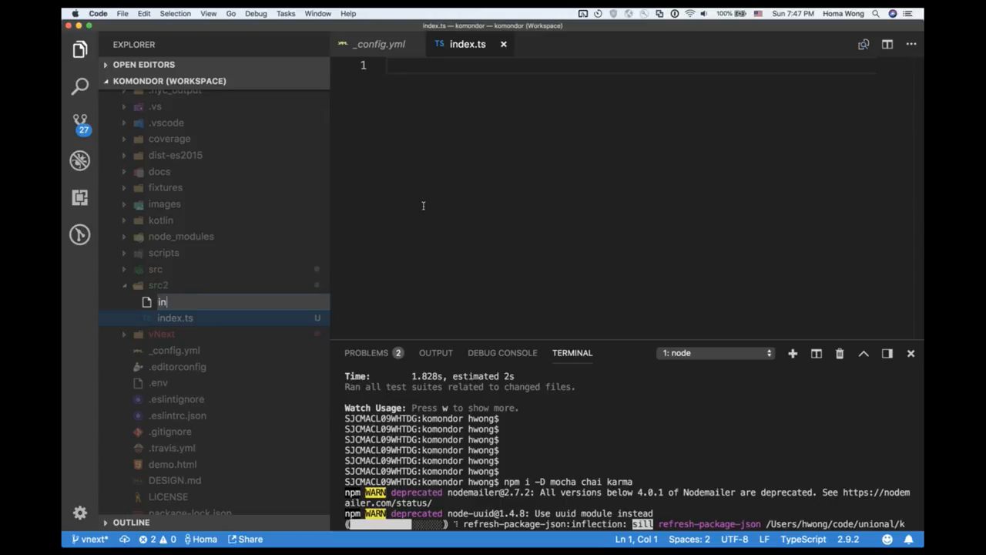
key("Return")
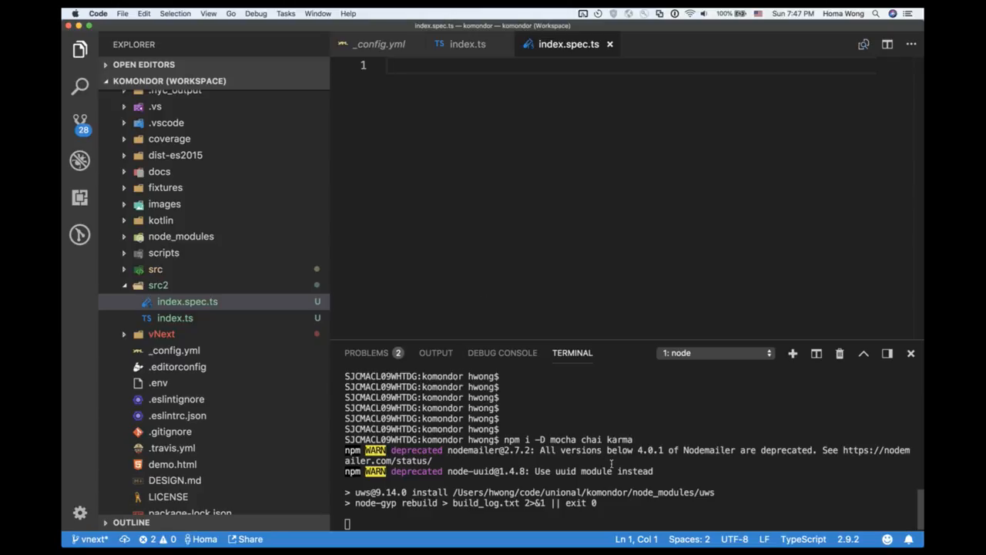
mouse_move(540, 230)
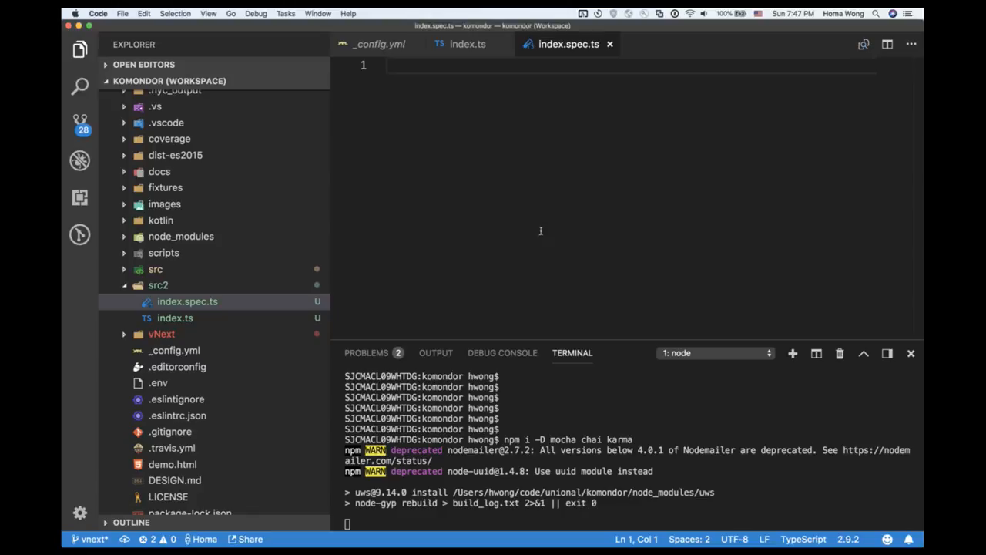
type("import")
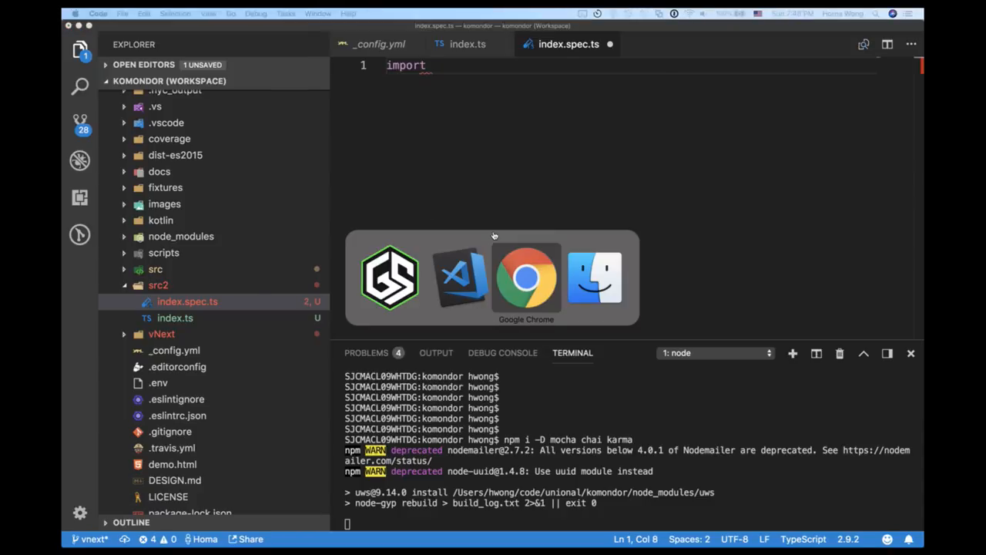
Step: Go from the mocha npm page to mochajs.org and scroll to Getting Started
left_click(526, 276)
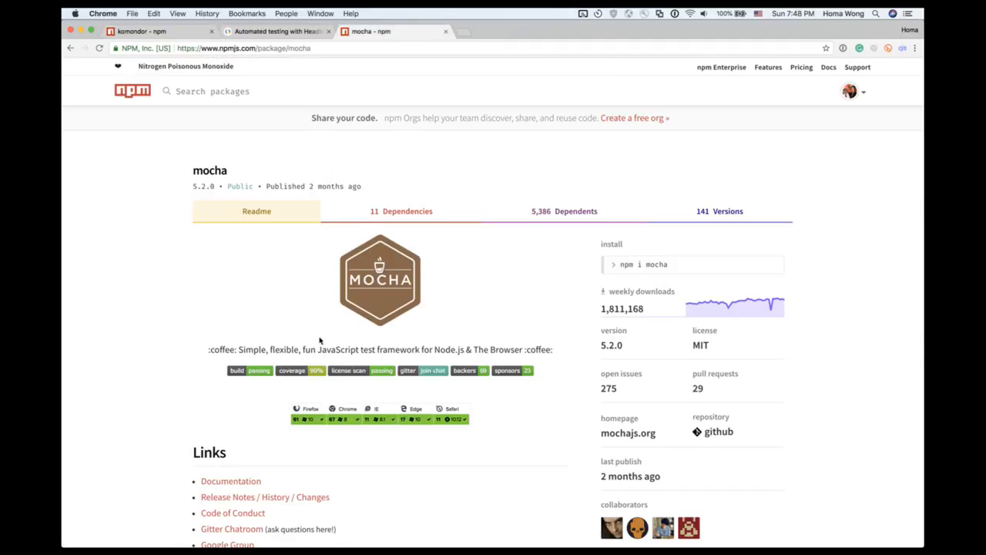
scroll("down", 3)
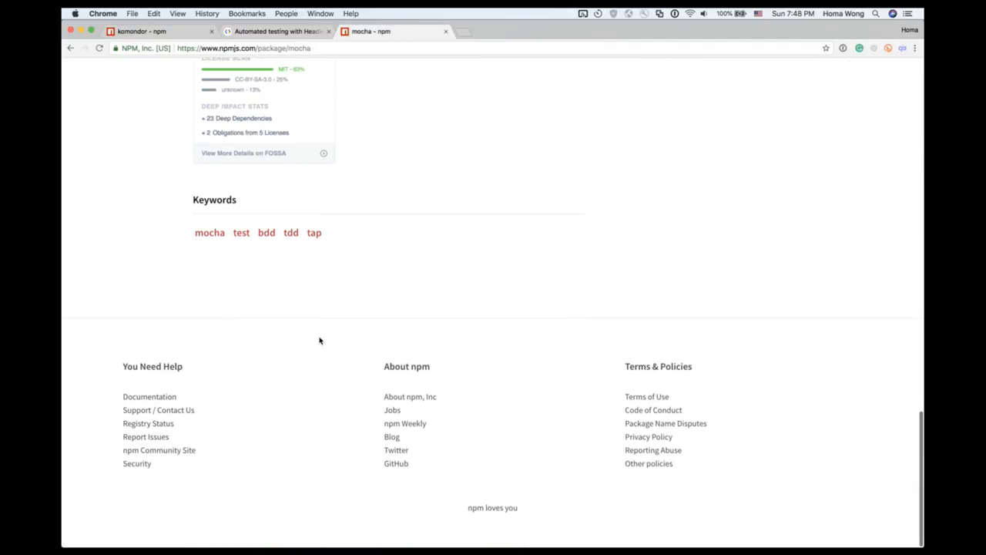
scroll("up", 3)
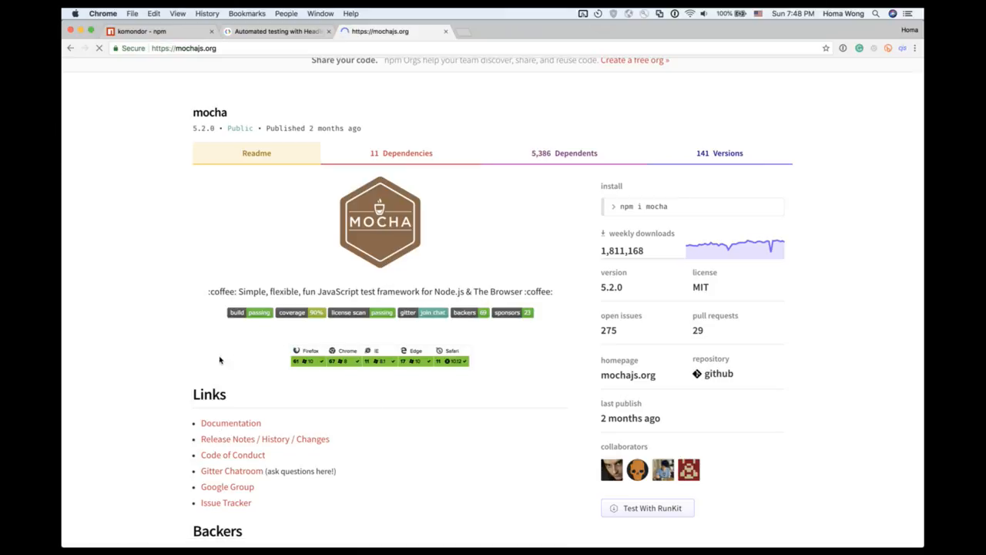
mouse_move(267, 343)
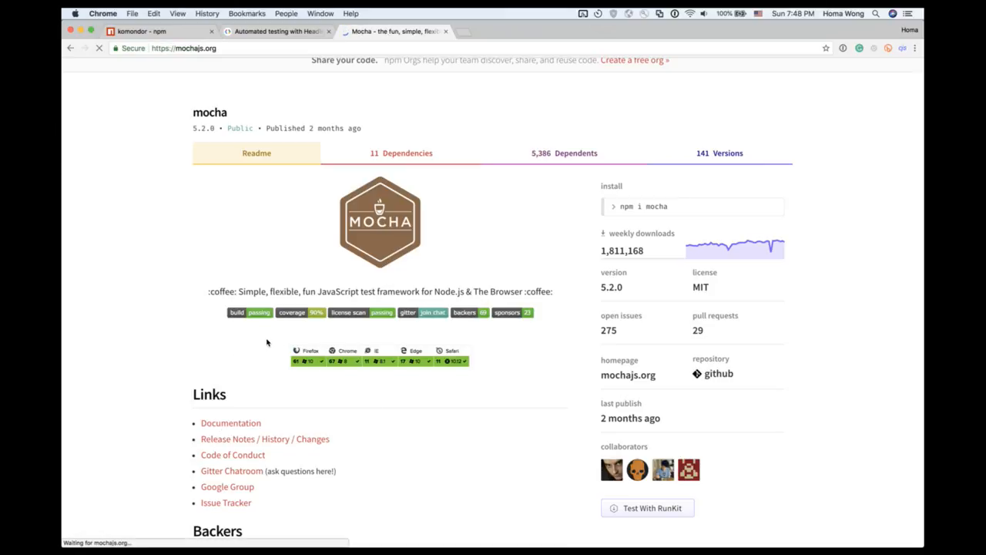
scroll("down", 3)
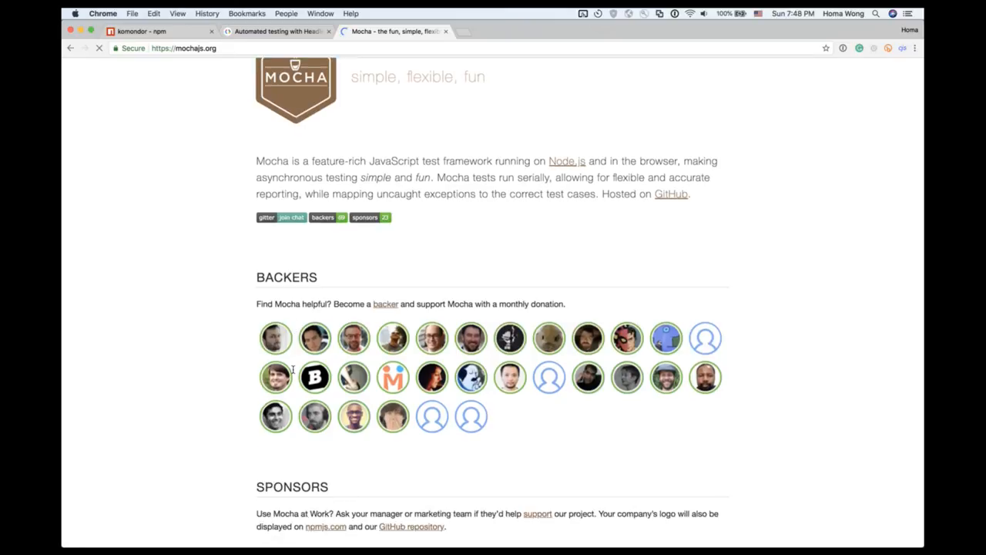
scroll("up", 3)
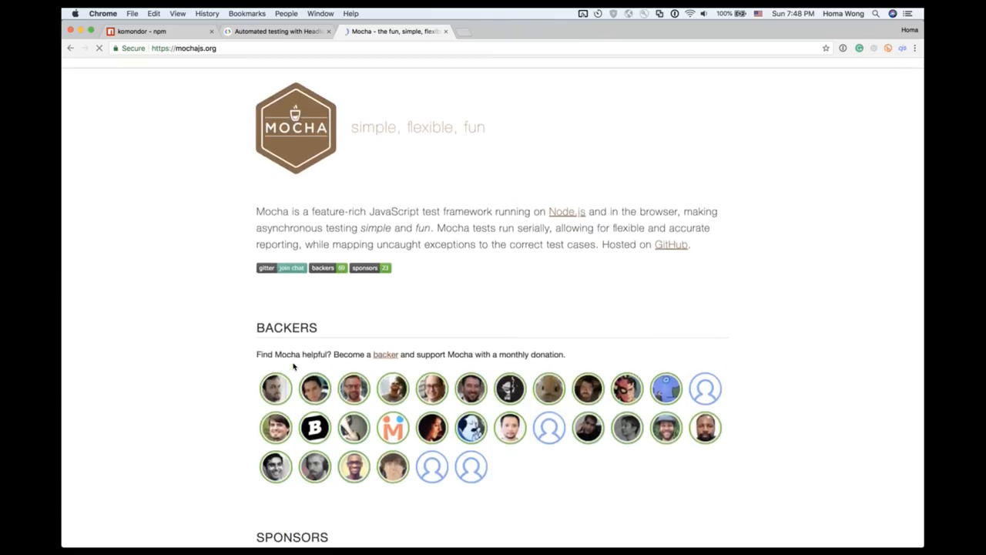
scroll("down", 3)
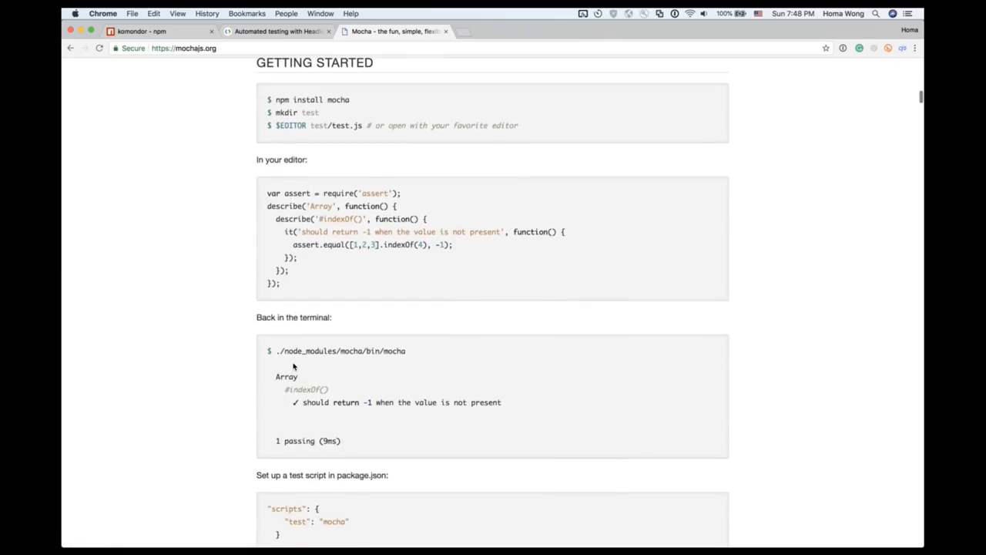
mouse_move(308, 283)
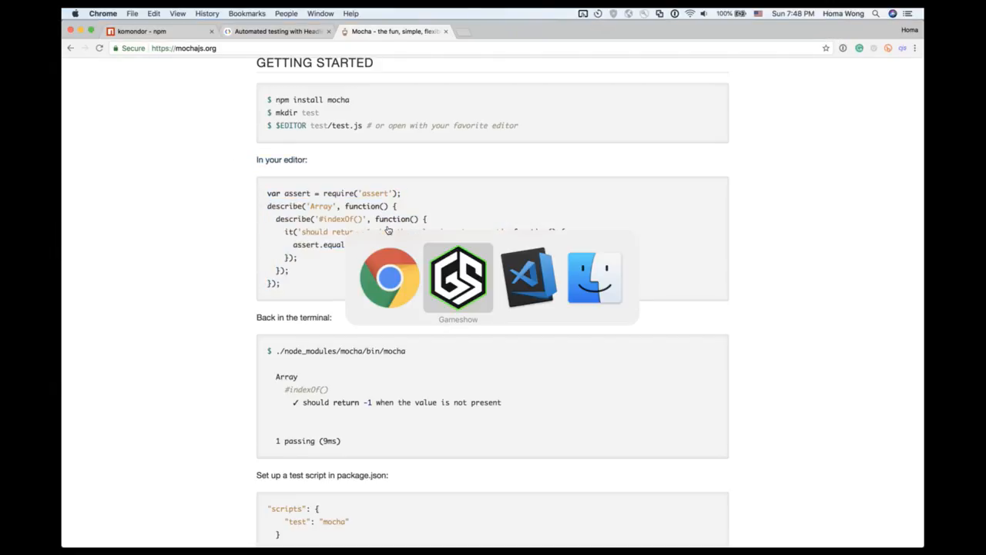
Step: Write an empty test('empty test', () => {}) block in index.spec.ts, then view Mocha's docs again
left_click(528, 277)
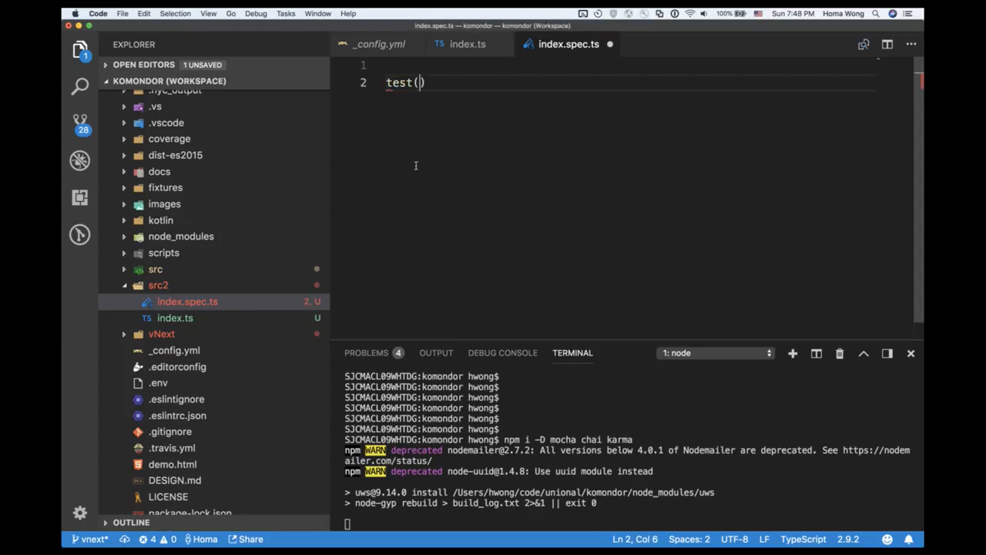
type("'d'")
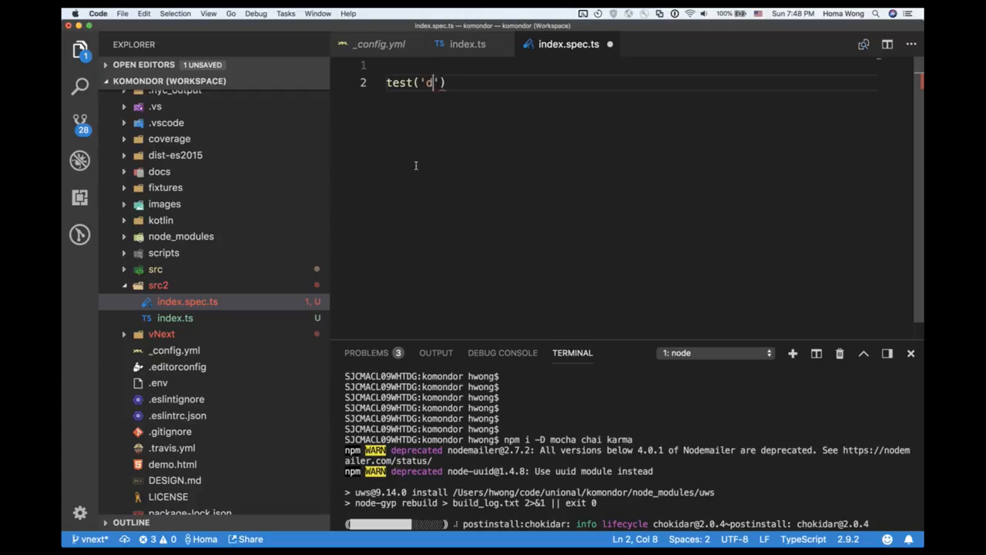
type("emo")
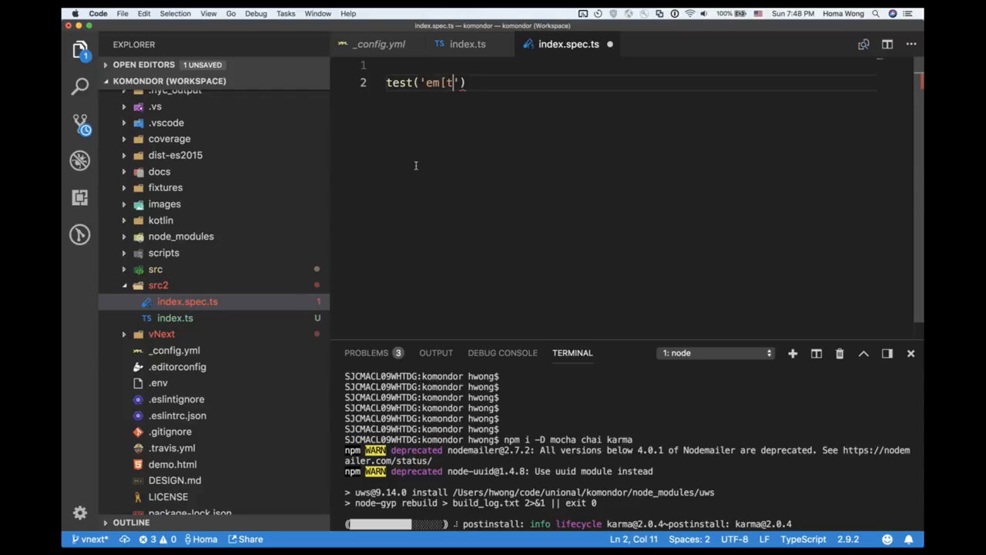
type("empty")
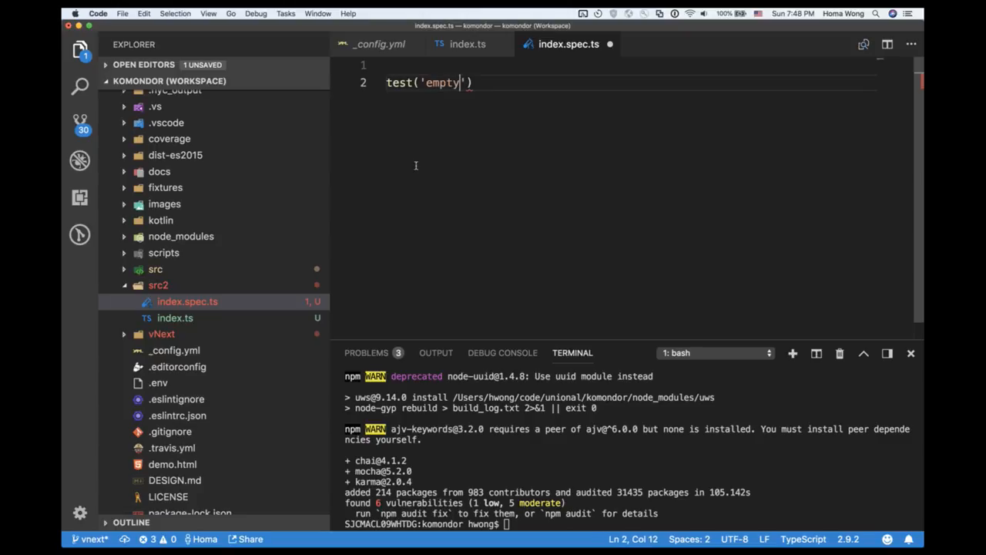
type("test', (")
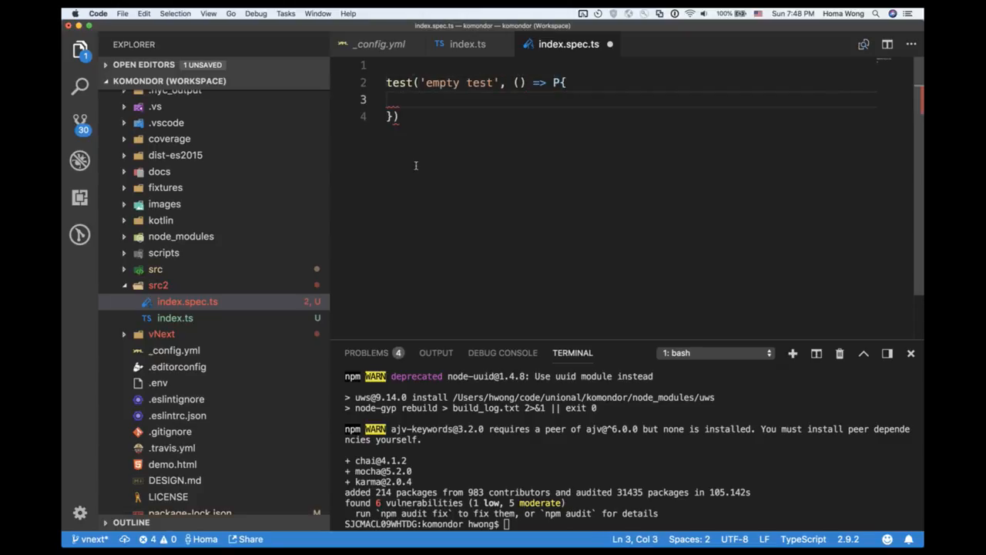
key("Backspace")
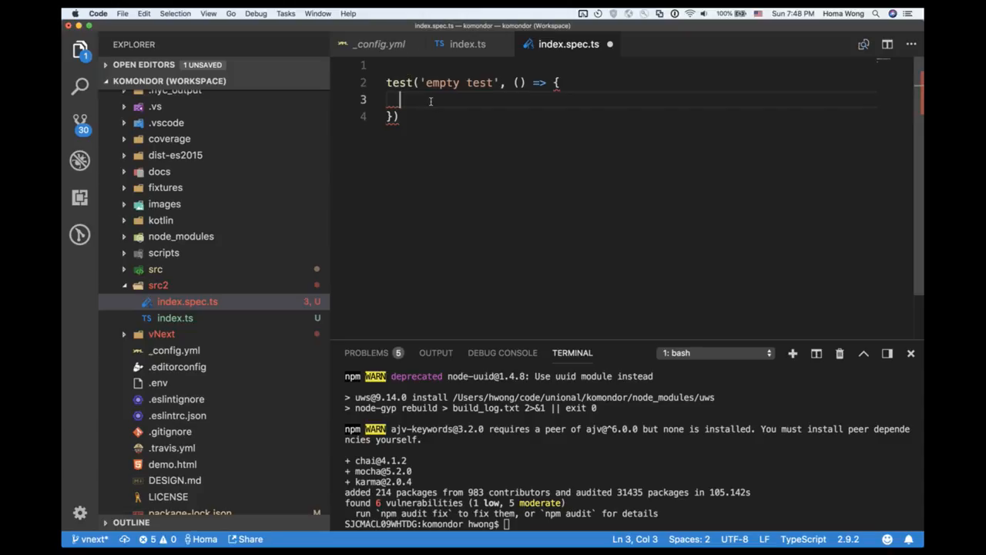
mouse_move(462, 244)
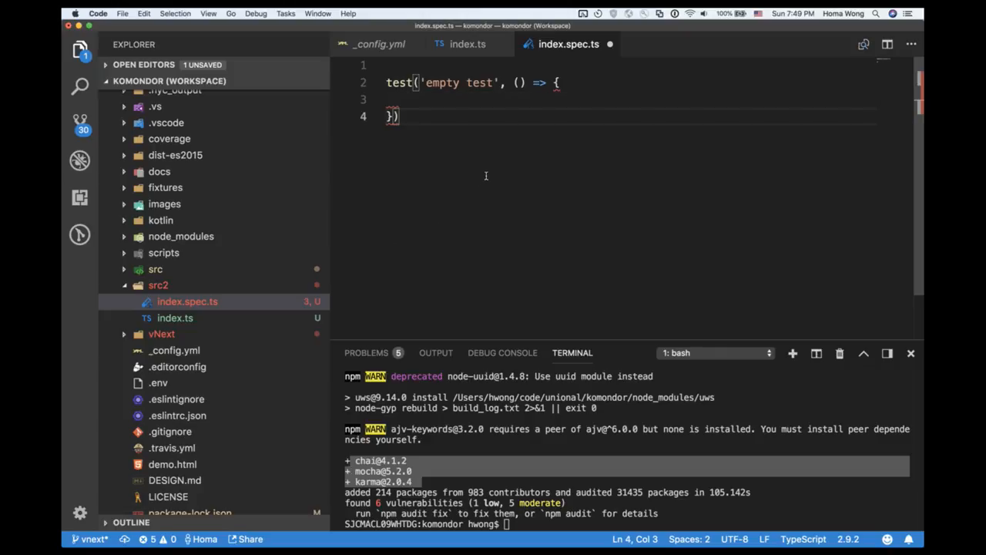
left_click(387, 65)
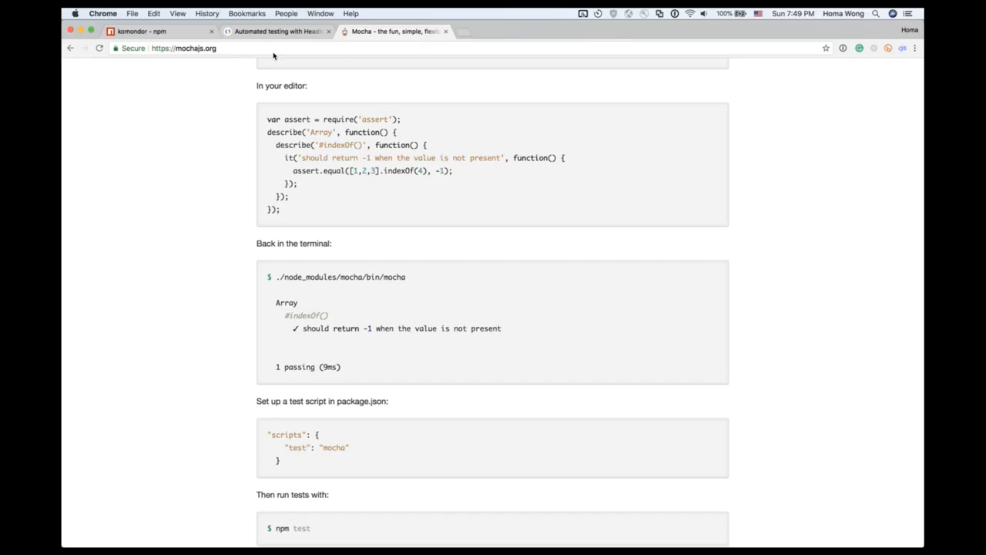
Step: Search Google for chaijs and scroll through Chai's Node.js installation guide
left_click(278, 31)
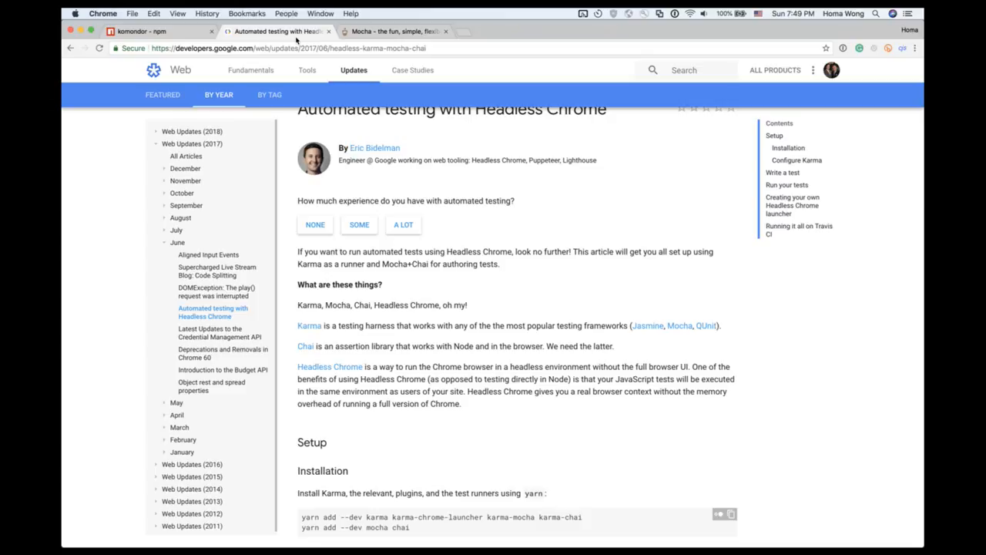
type("chase.com")
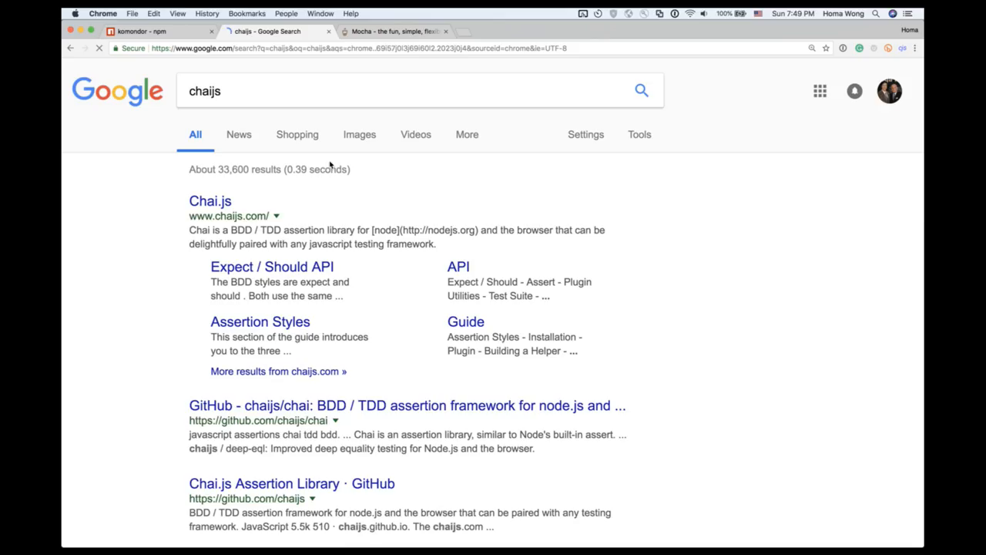
left_click(209, 200)
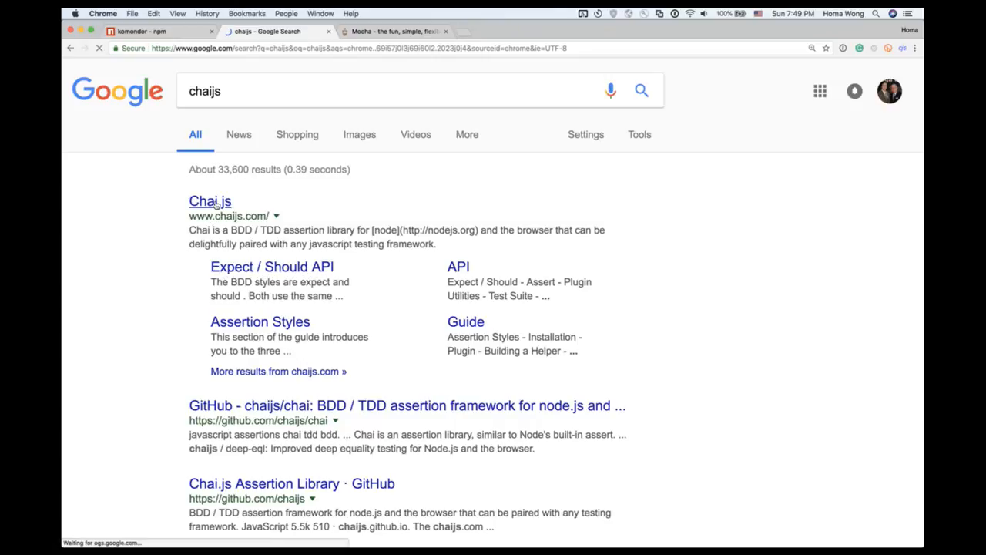
left_click(210, 201)
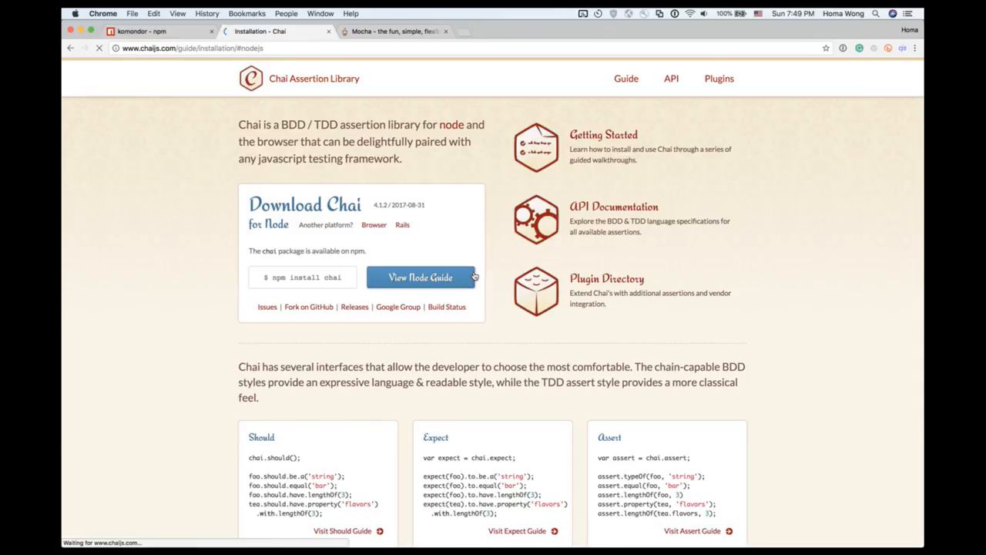
left_click(420, 278)
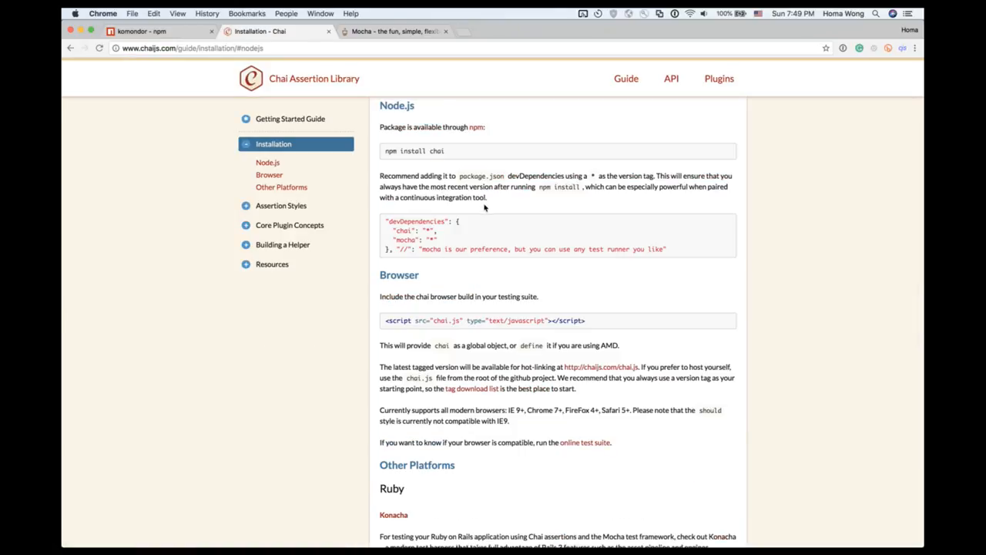
scroll("down", 3)
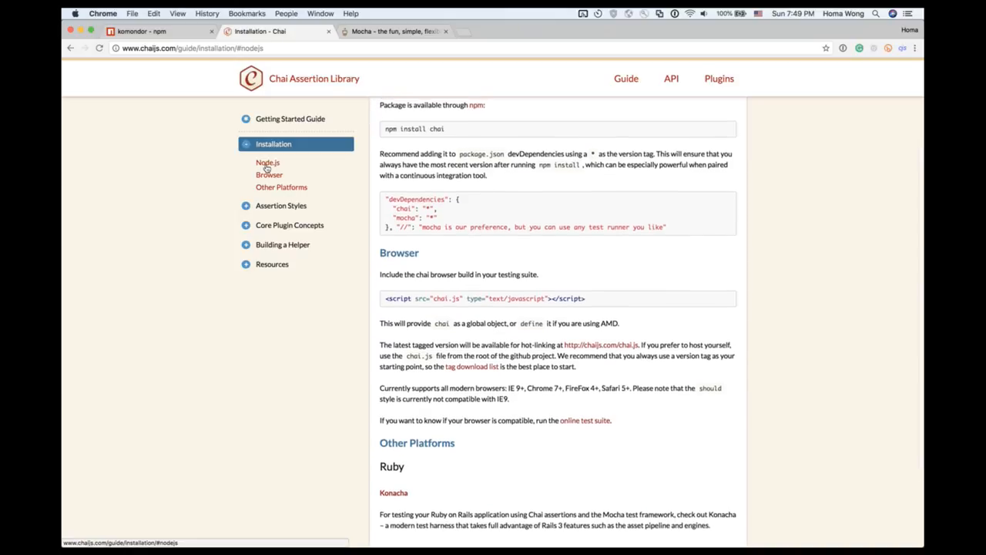
scroll("up", 3)
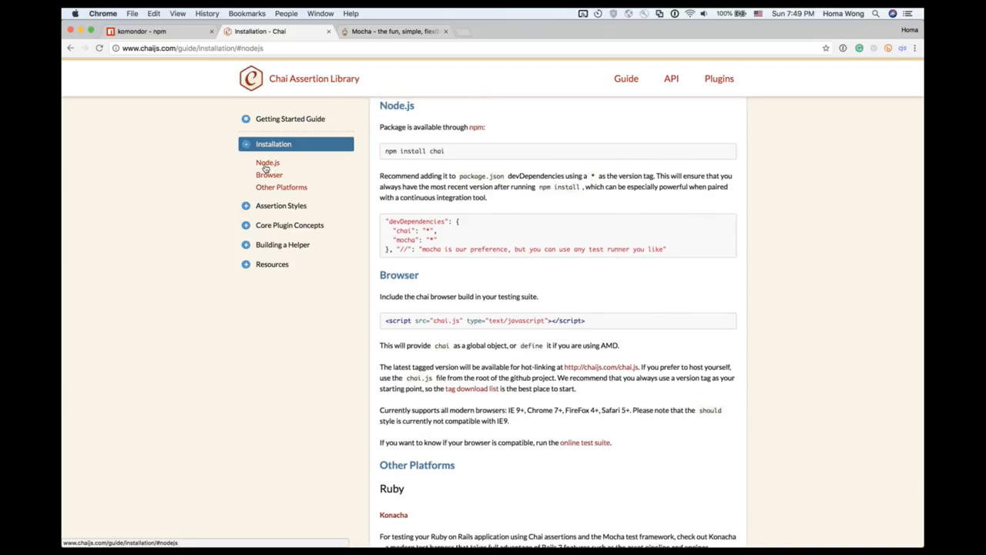
scroll("down", 3)
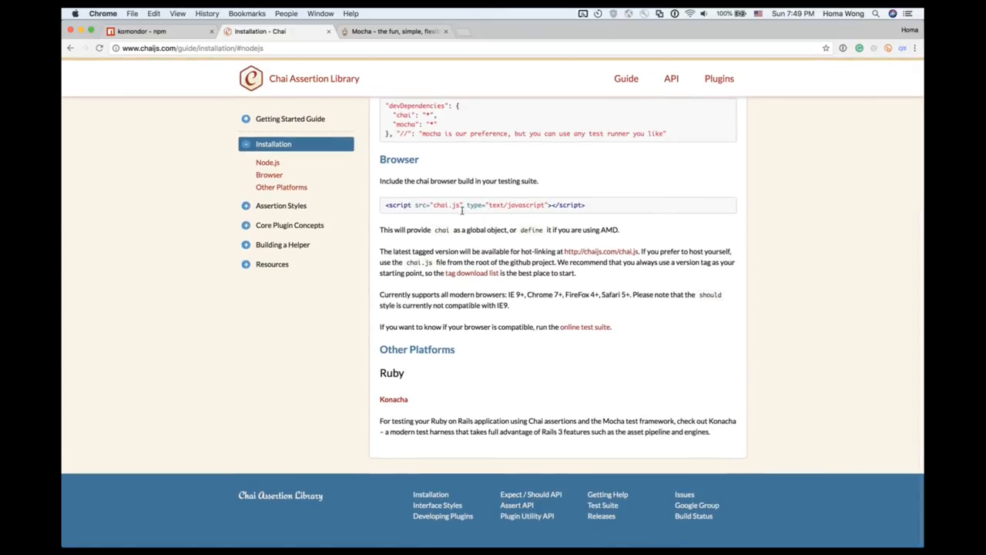
Step: Open Chai's Assertion Styles guide at the Assert section
left_click(280, 205)
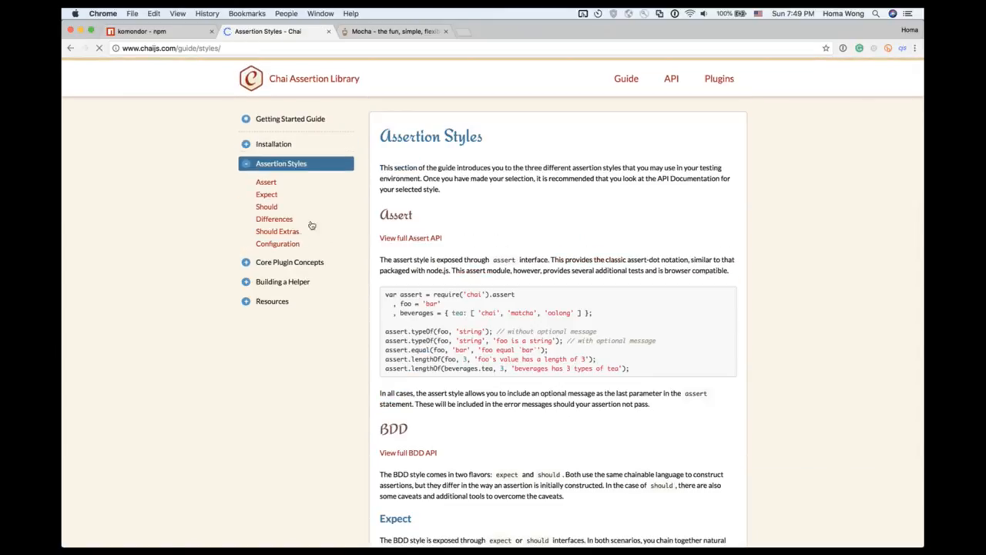
left_click(266, 182)
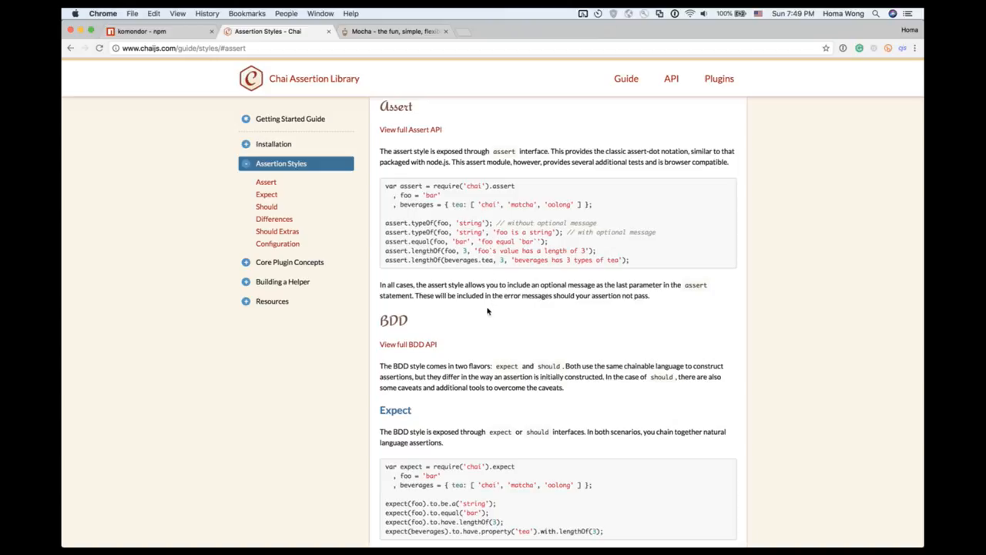
mouse_move(485, 317)
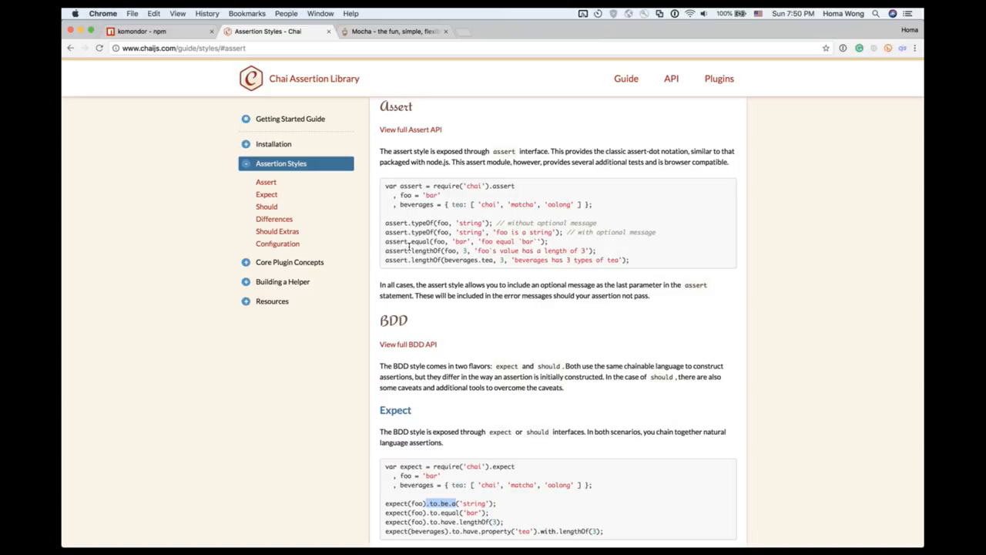
mouse_move(416, 248)
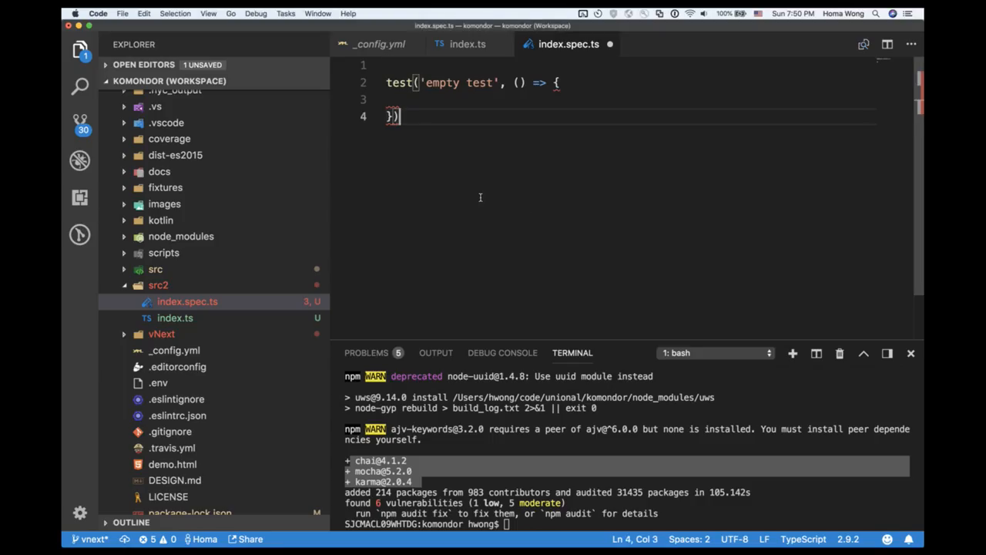
Step: Add import { assert as t } from 'chai' on line 1 and begin a t. call
type("import { assert")
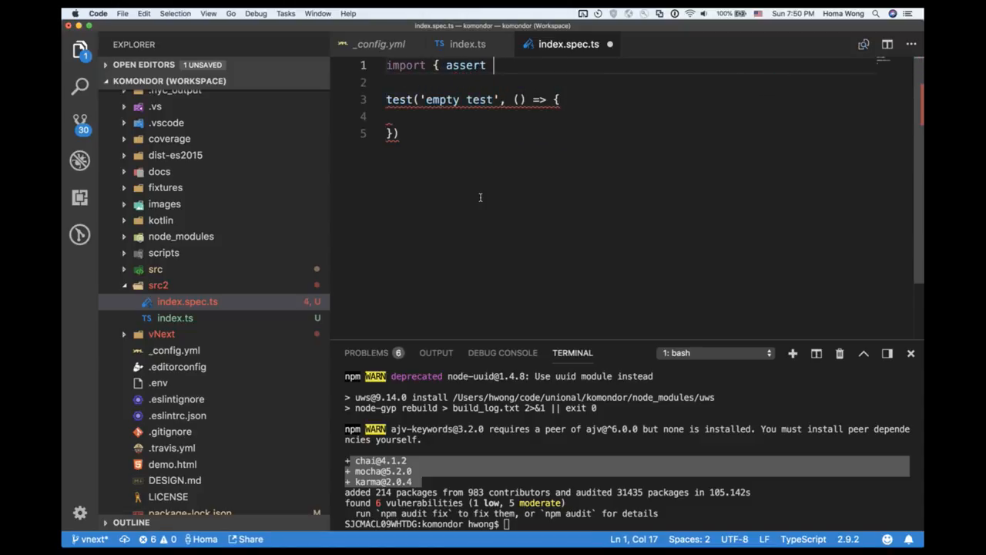
type("as t }")
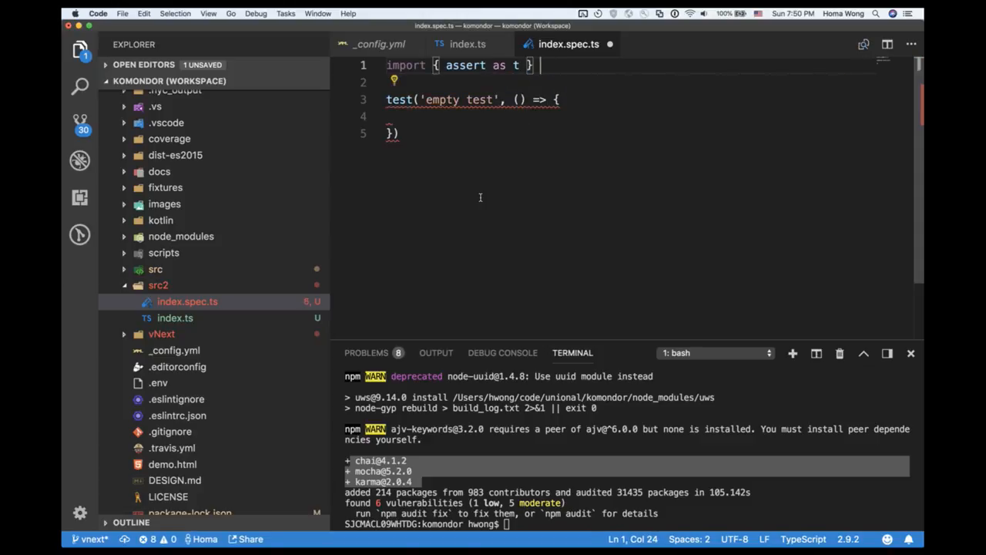
type("from 'cha")
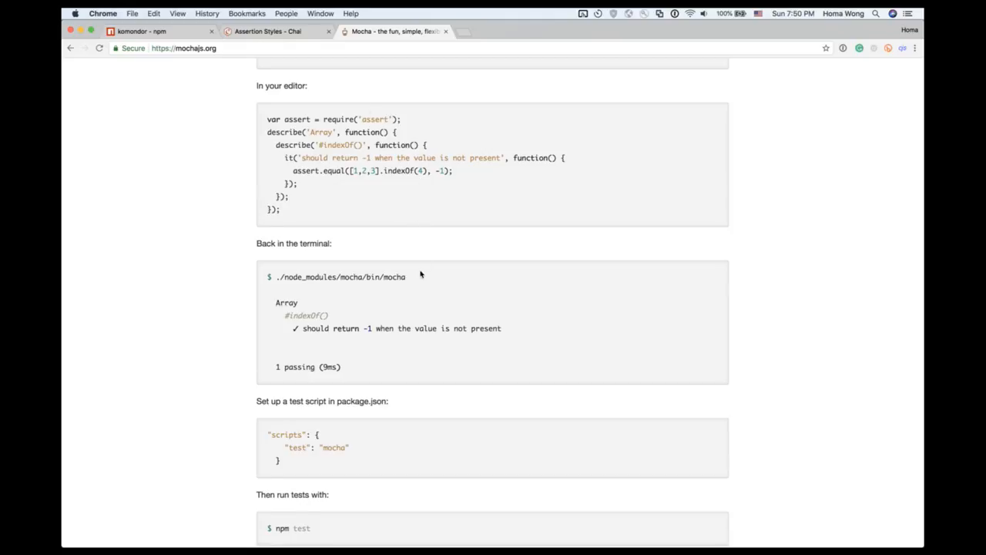
left_click(267, 32)
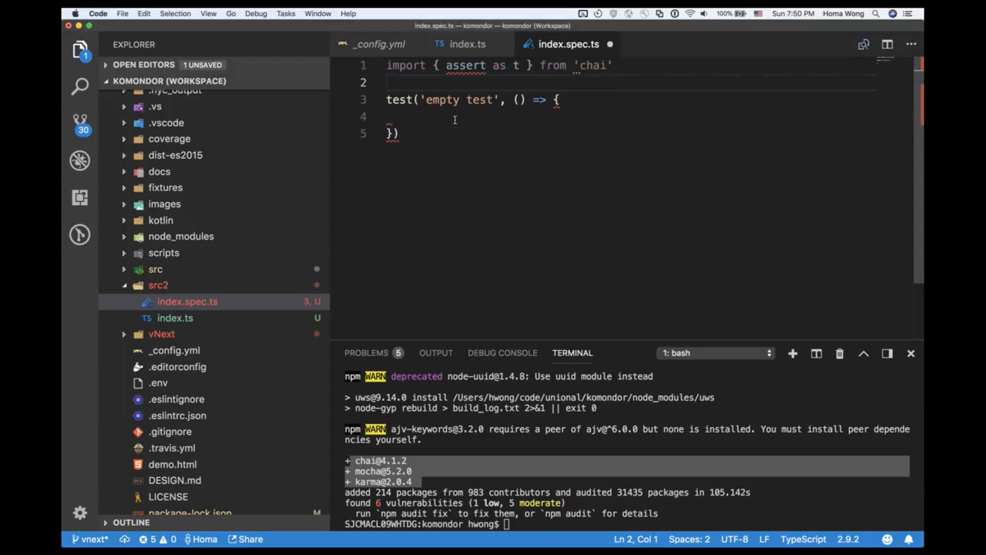
type("t.")
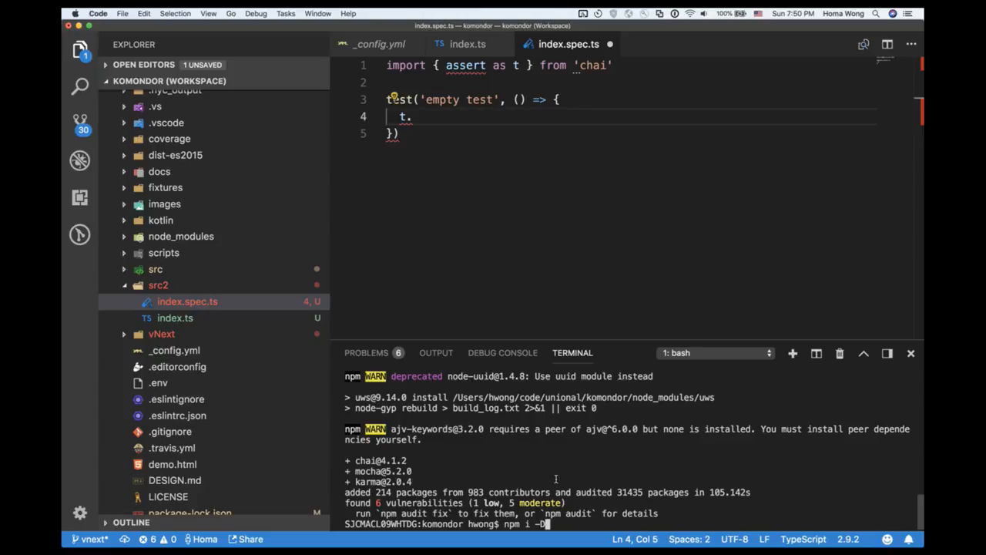
type("@ty")
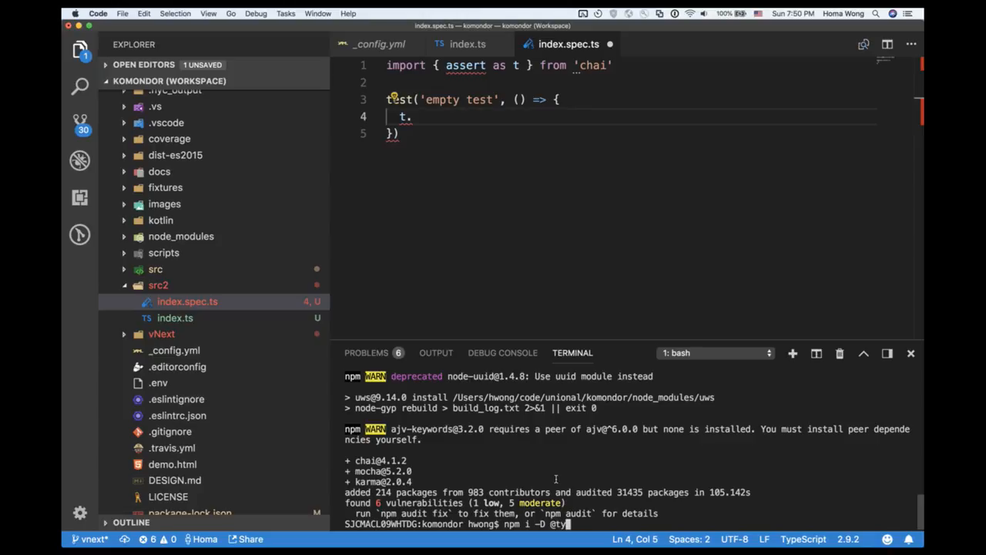
type("pes/chai")
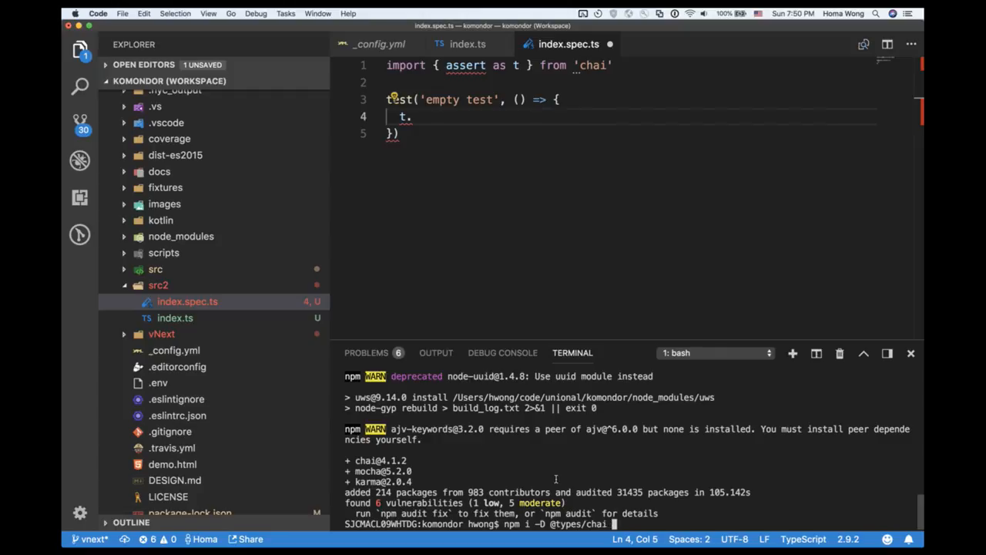
type("@types.")
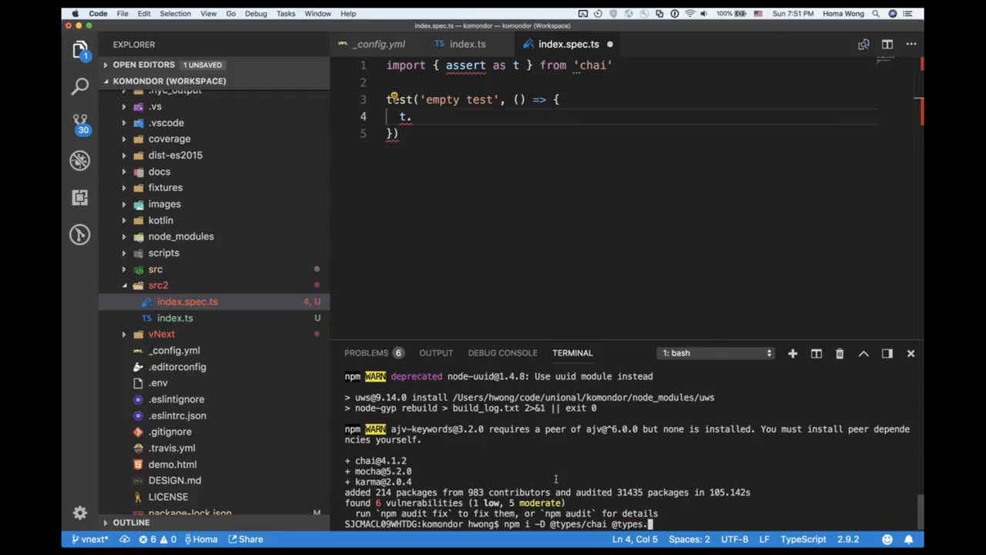
type("/mocha")
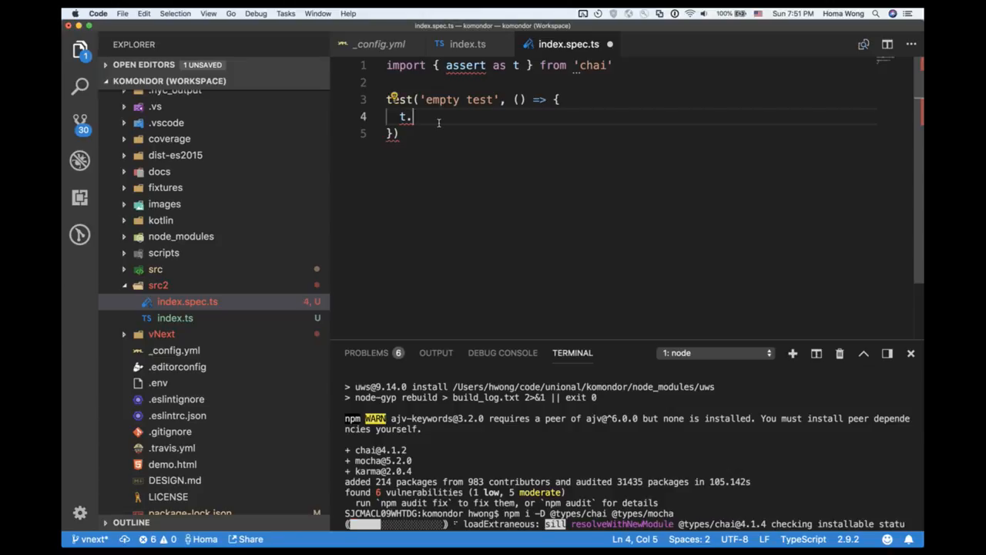
mouse_move(462, 137)
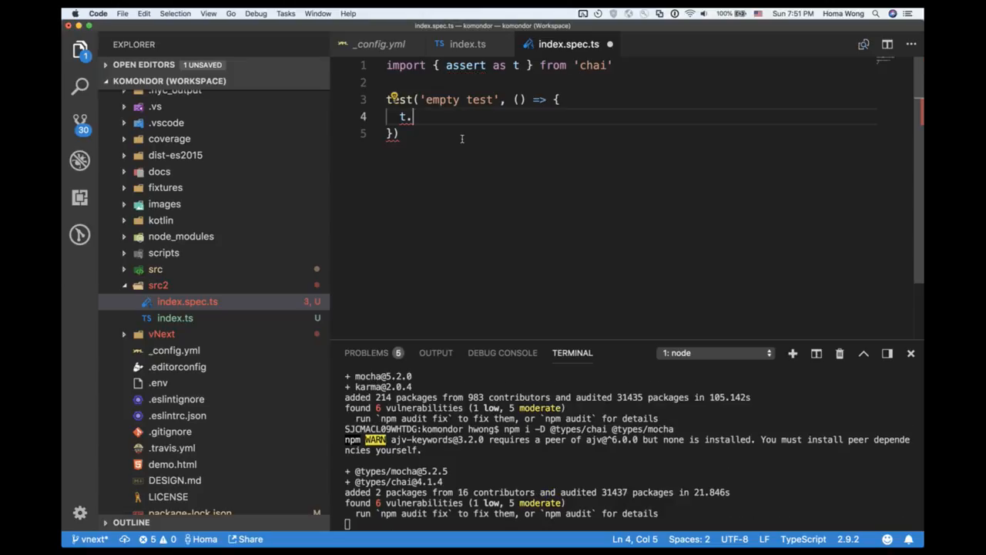
Step: Browse Chai's assertion suggestions after t. and complete the check as t.ok(true)
type(".")
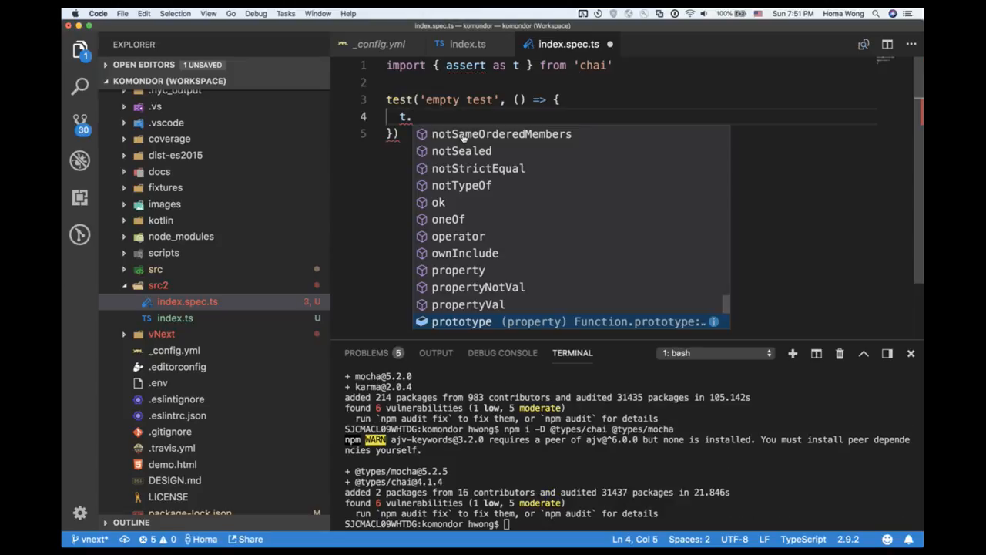
scroll("up", 3)
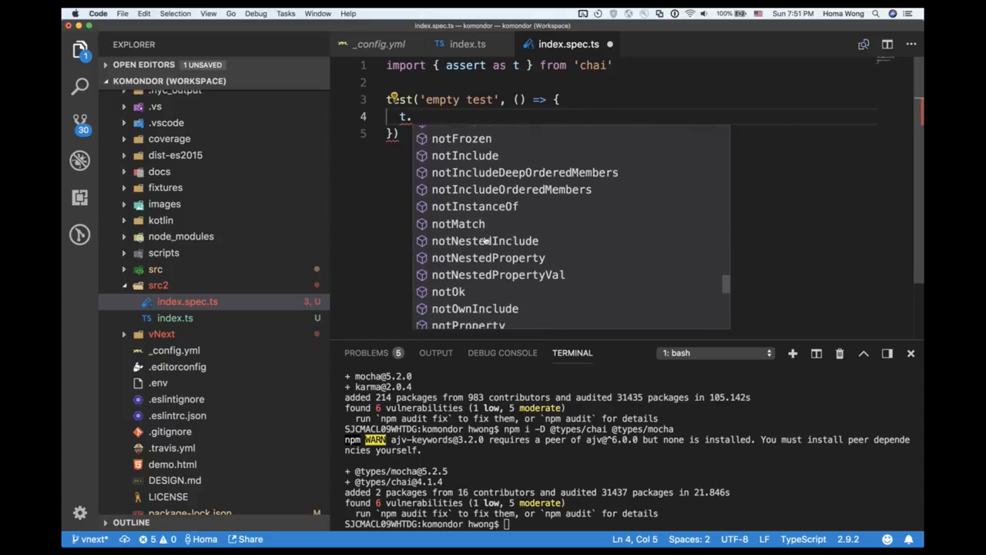
type("ok(")
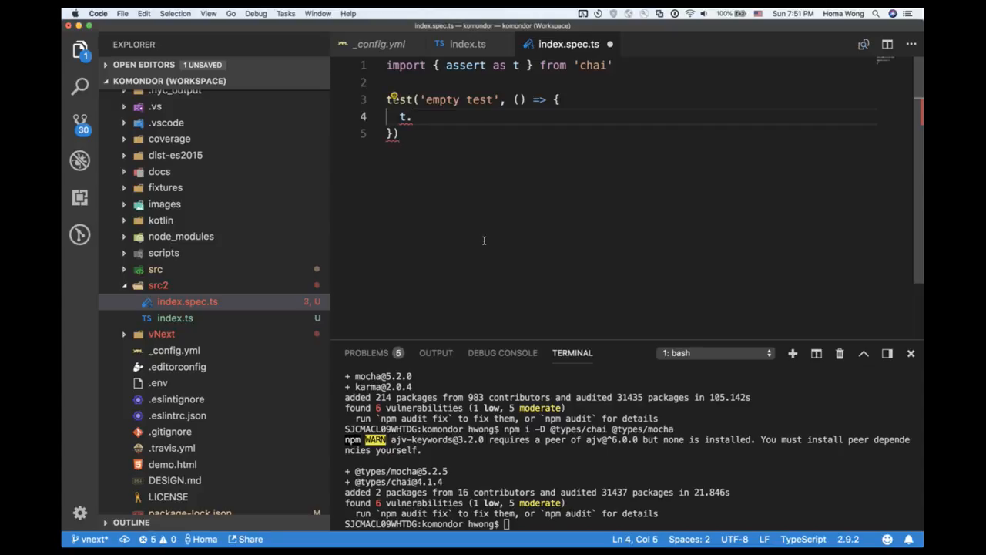
type("ok(true")
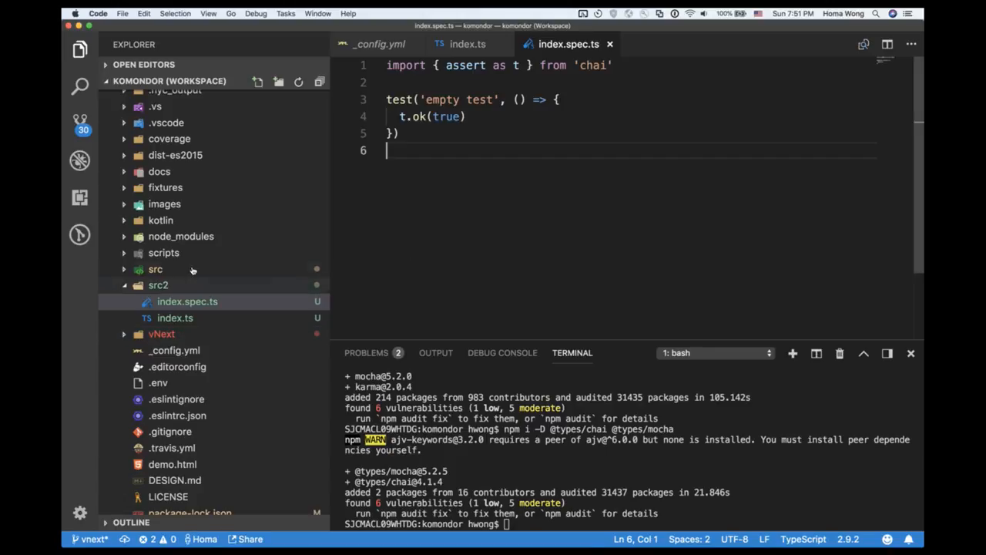
mouse_move(159, 285)
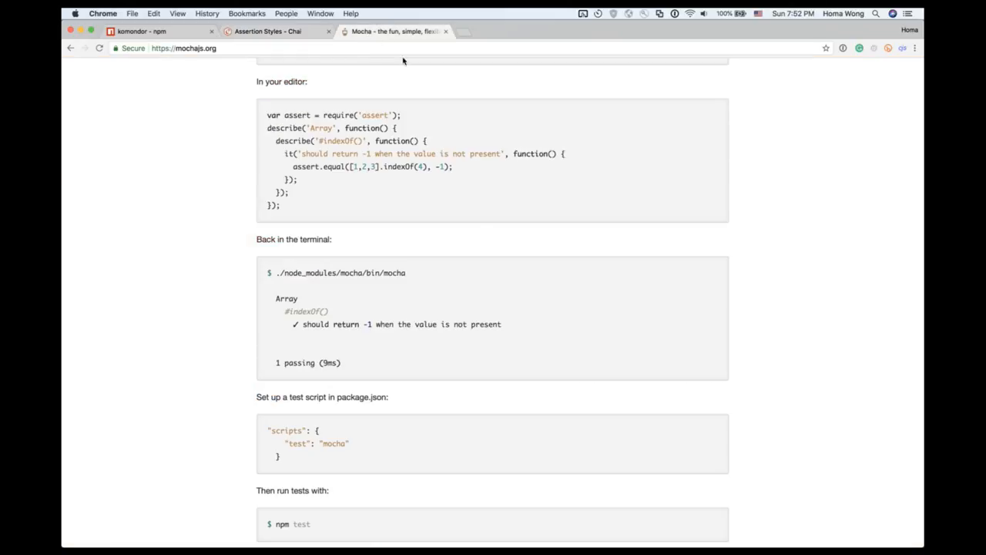
mouse_move(611, 421)
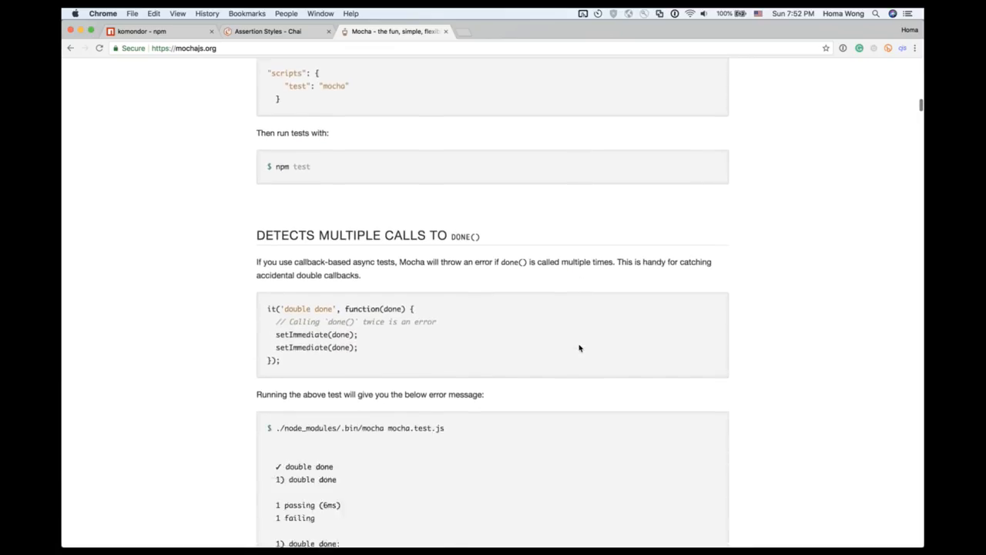
Step: Search 'mocha typescript' and open the 'Unit testing node applications with TypeScript — using mocha and chai' article
scroll("down", 3)
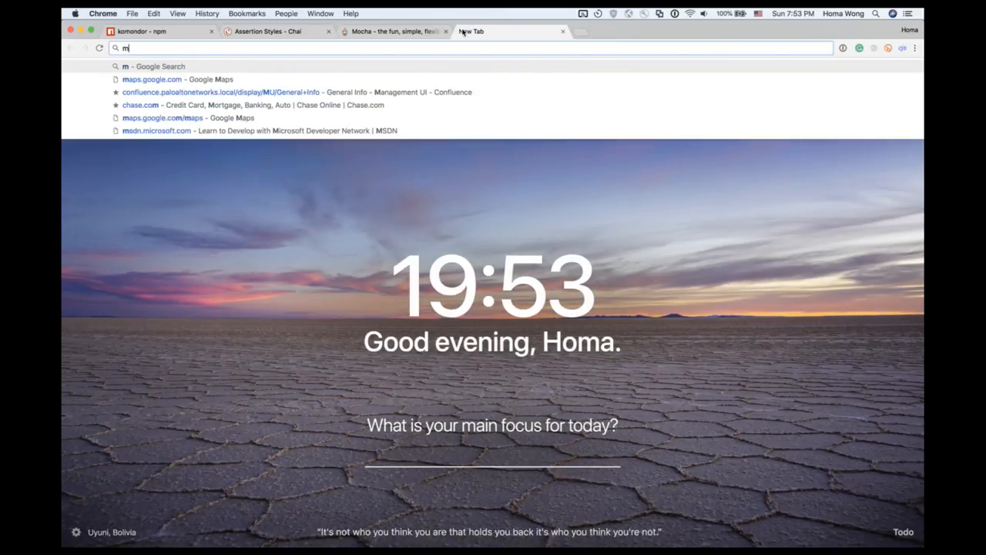
type("o")
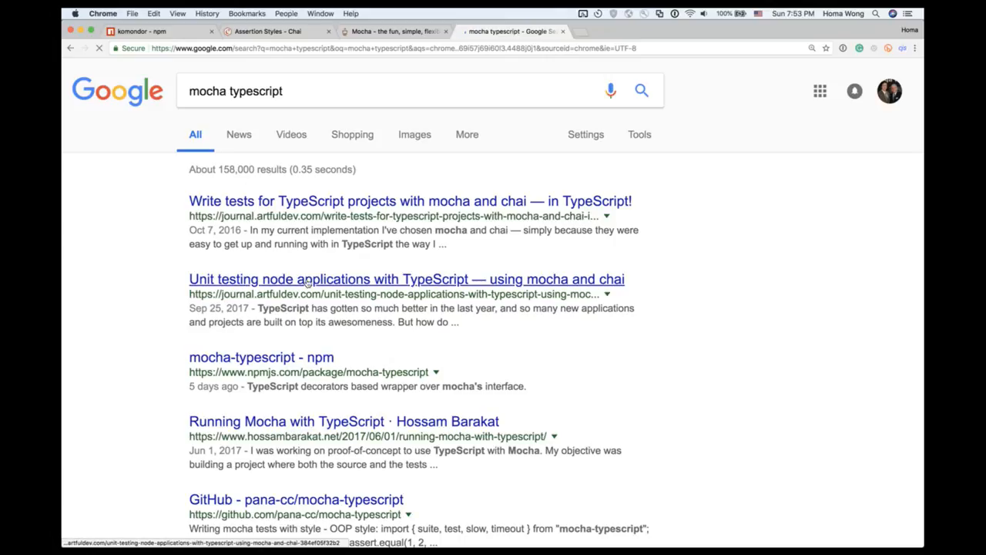
left_click(406, 278)
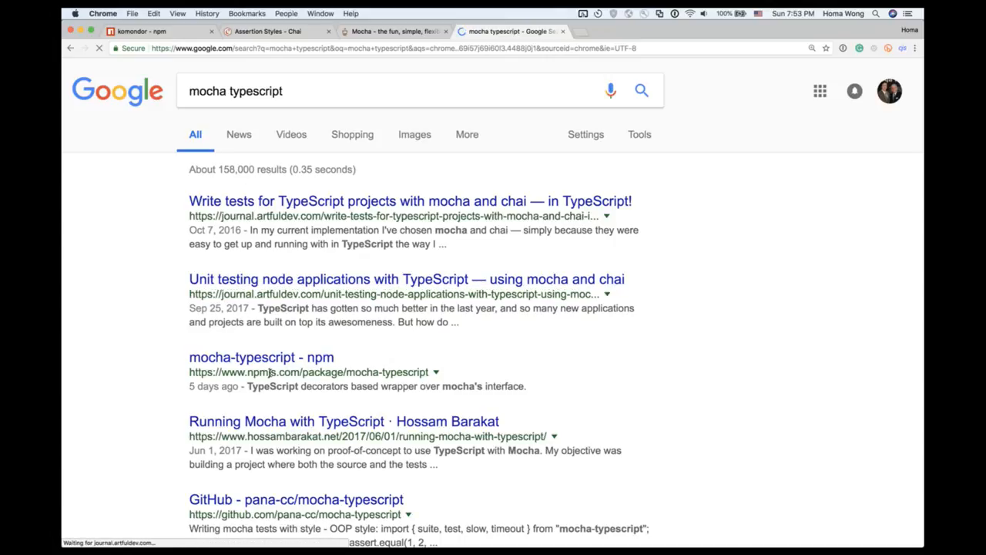
left_click(407, 278)
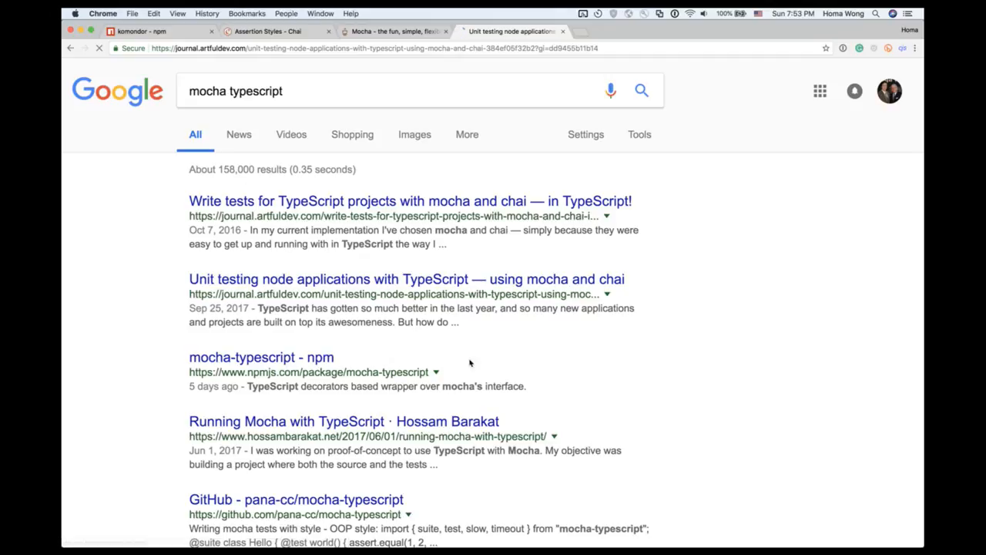
left_click(406, 278)
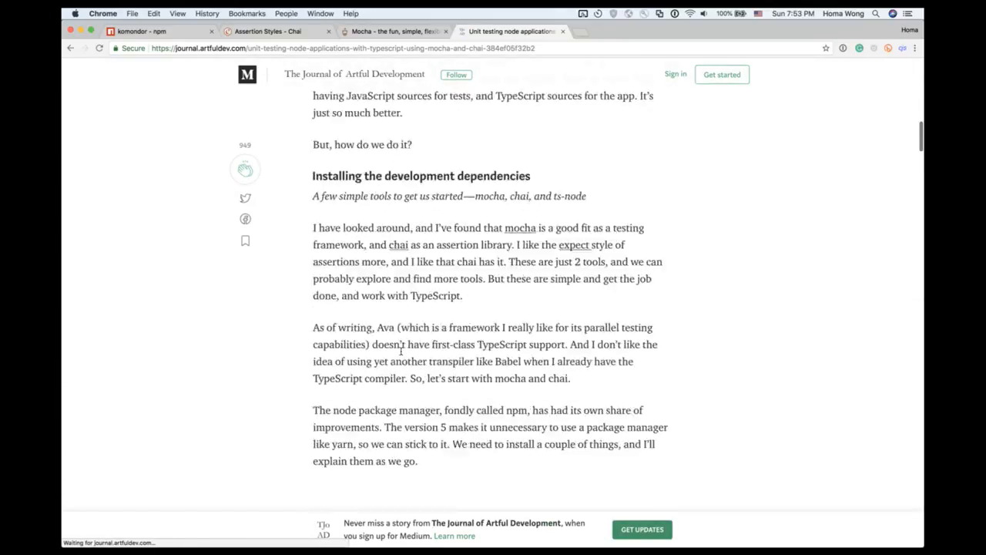
Step: Read the article's mocha, chai and ts-node install section and its first TypeScript test
scroll("down", 3)
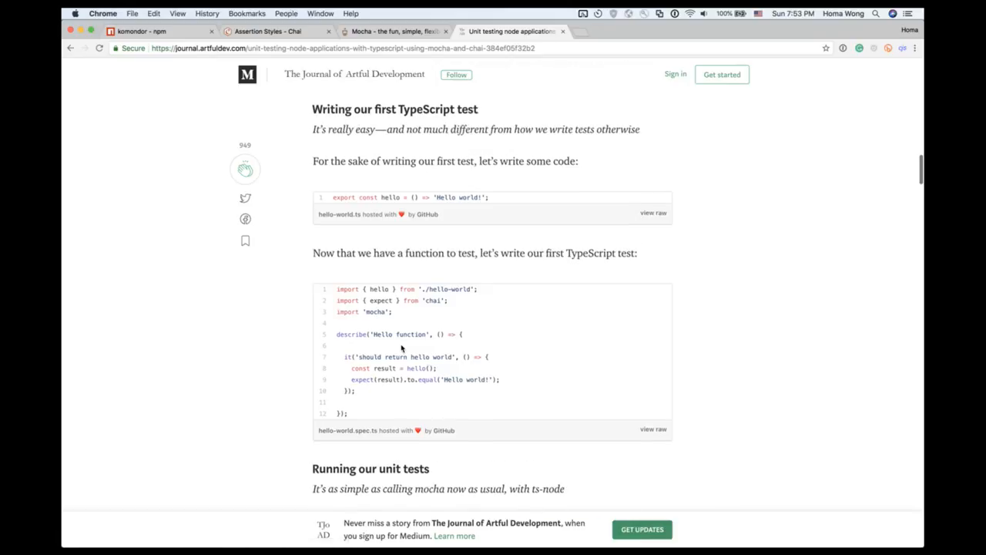
scroll("down", 3)
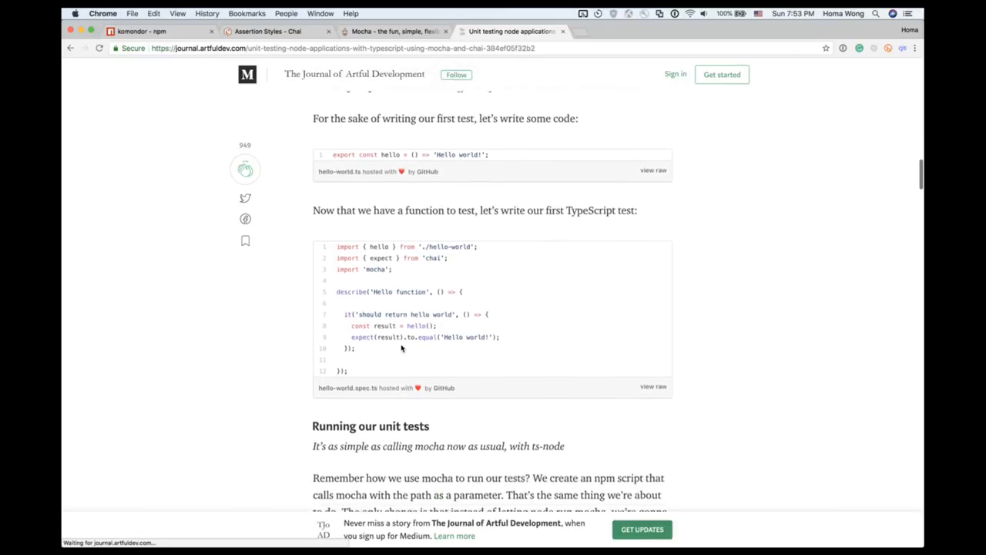
scroll("up", 3)
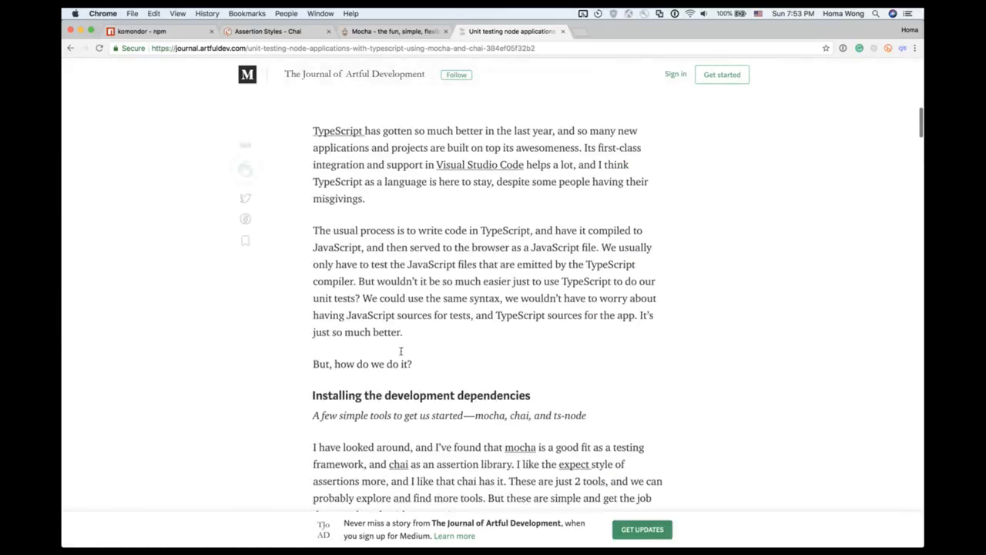
scroll("down", 3)
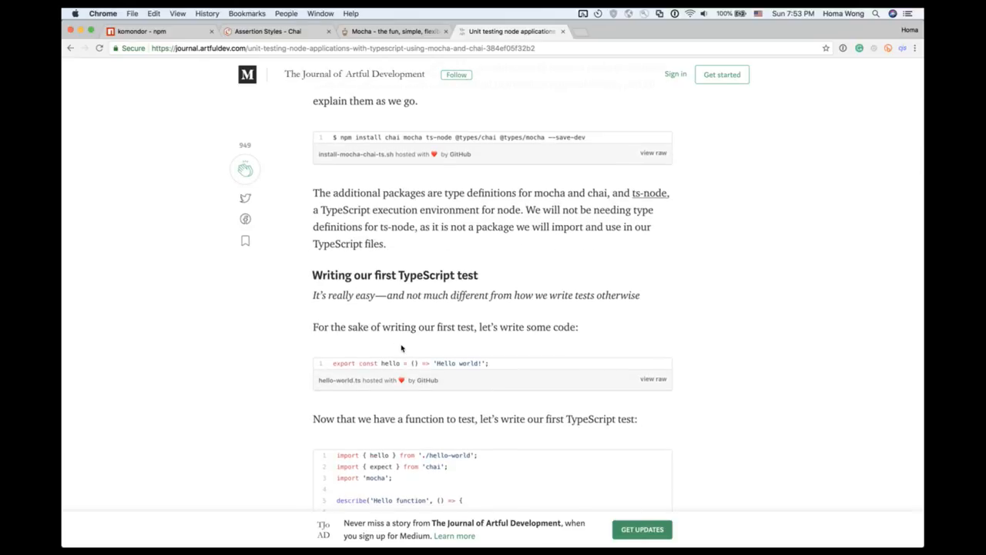
mouse_move(498, 209)
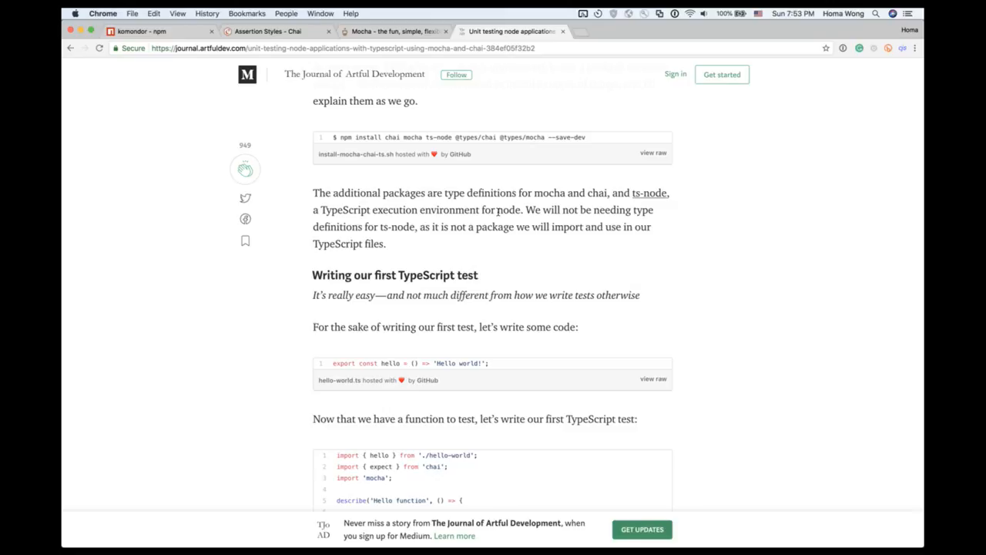
mouse_move(501, 185)
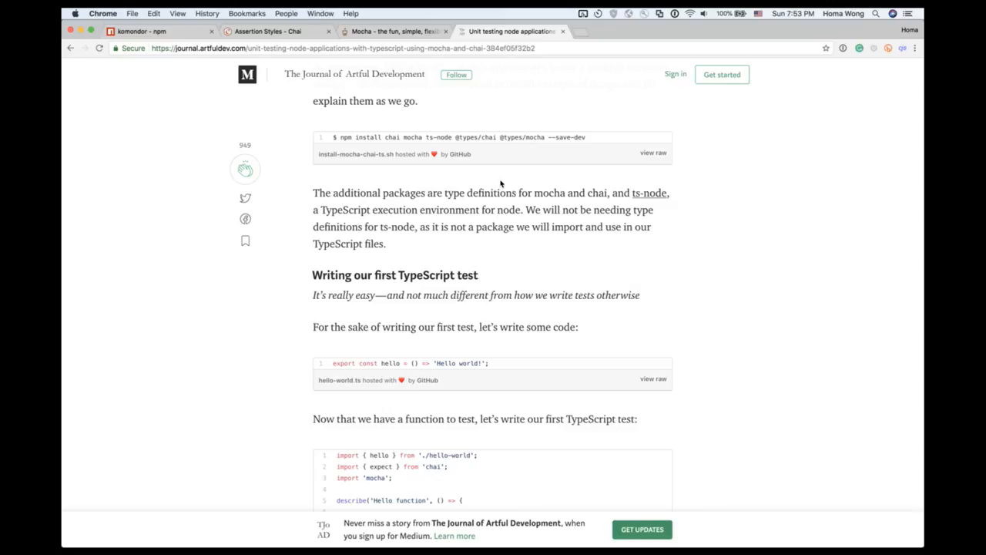
scroll("up", 3)
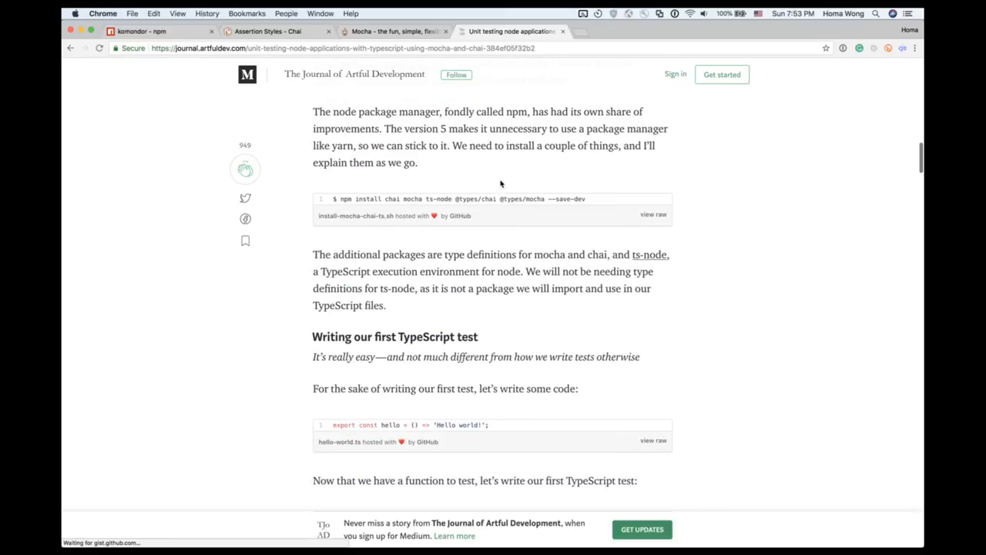
scroll("down", 3)
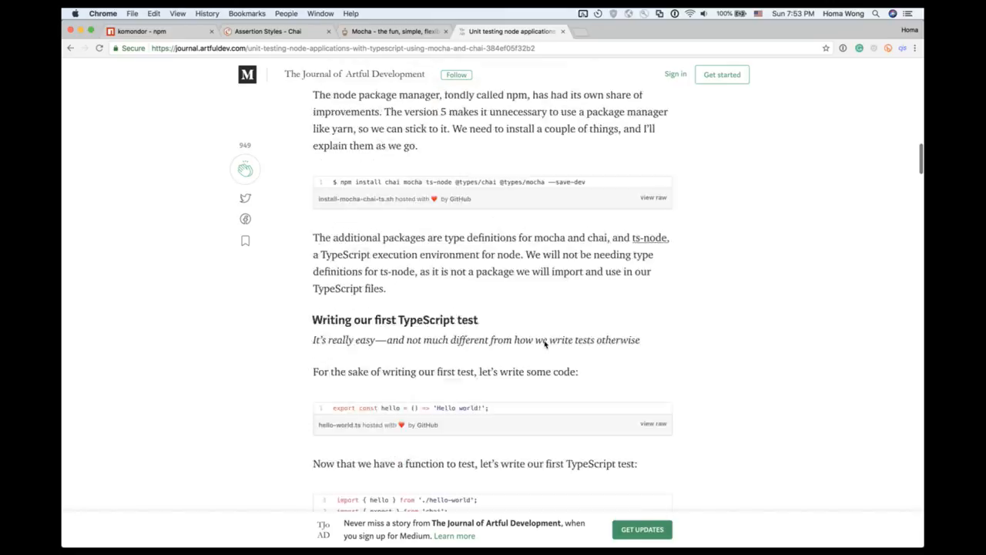
scroll("down", 3)
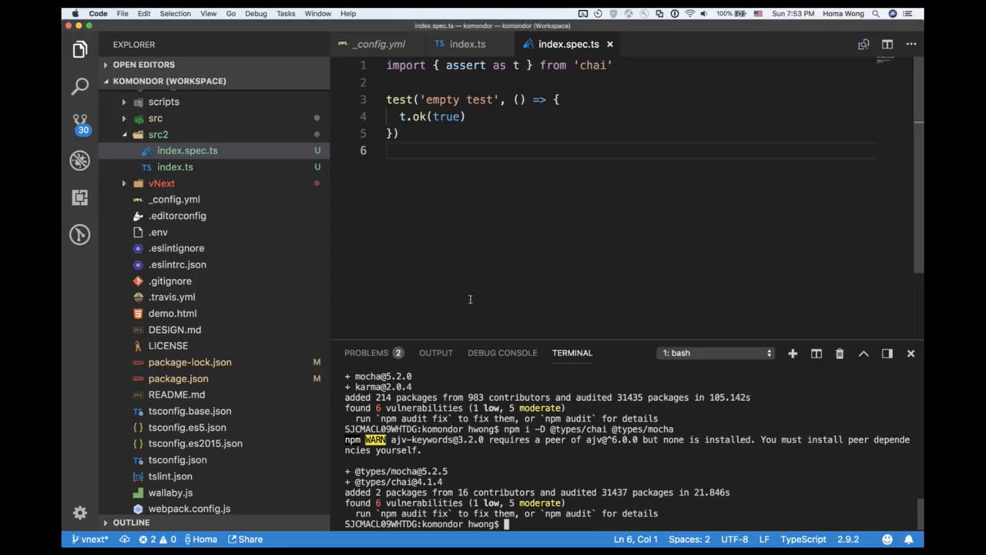
Step: Check package.json's devDependencies and start installing ts-node as a dev dependency
left_click(178, 378)
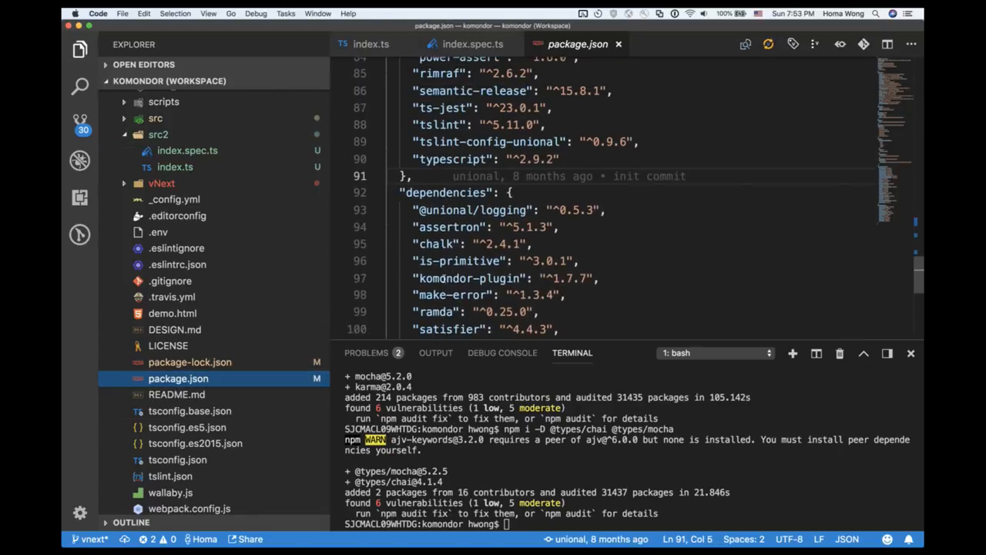
scroll("up", 3)
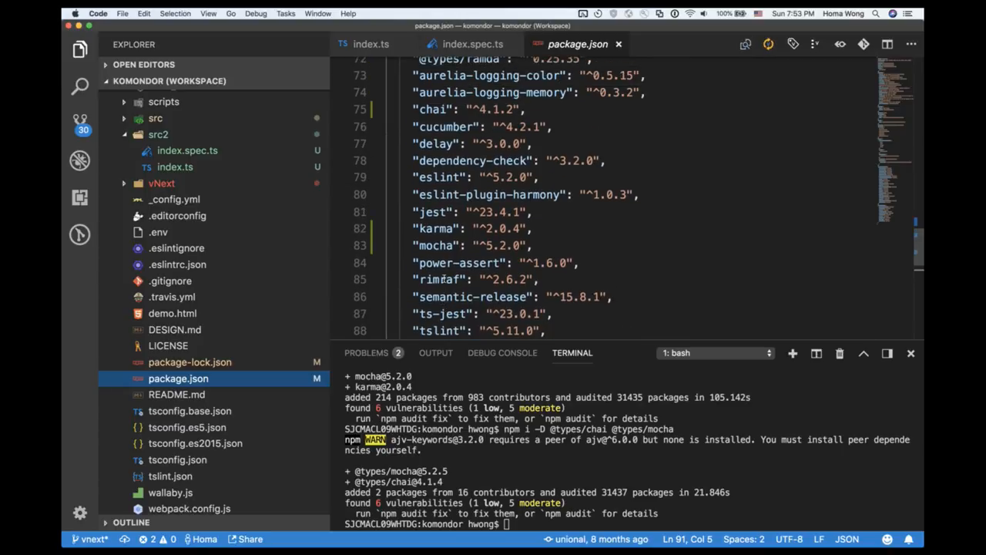
scroll("up", 3)
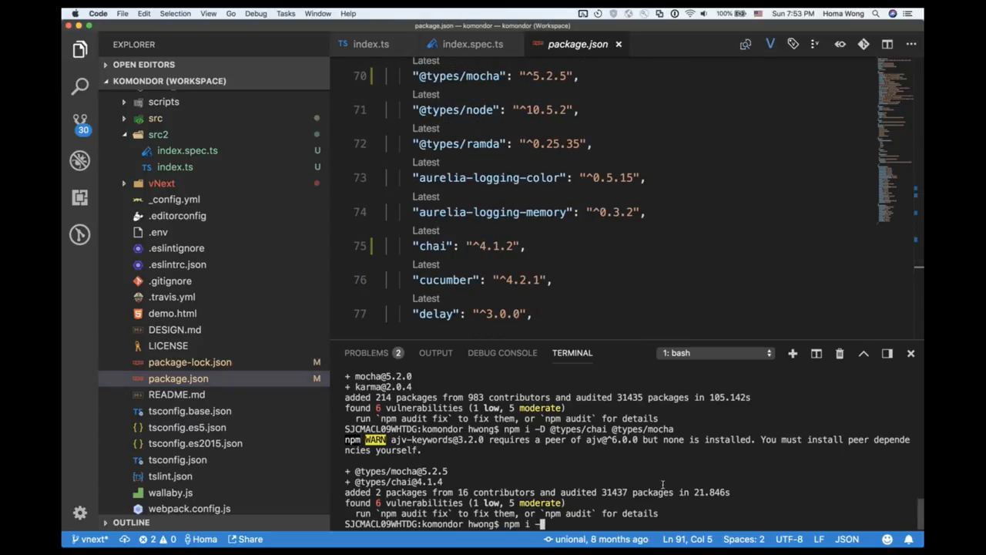
type("ts-node")
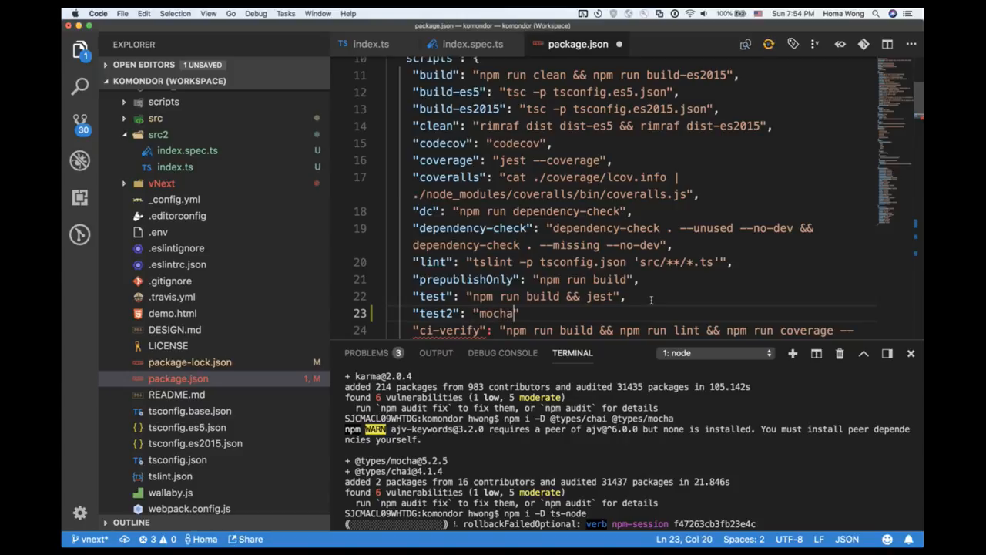
Step: Write the test2 script value as 'mocha -r ts-node/register src2/**/*.spec.ts'
type("-register")
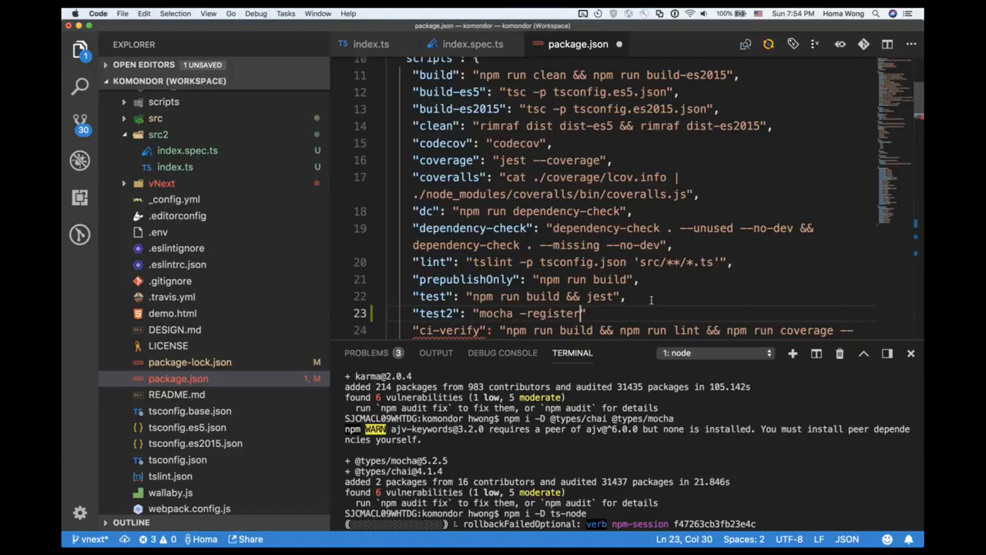
left_click(512, 31)
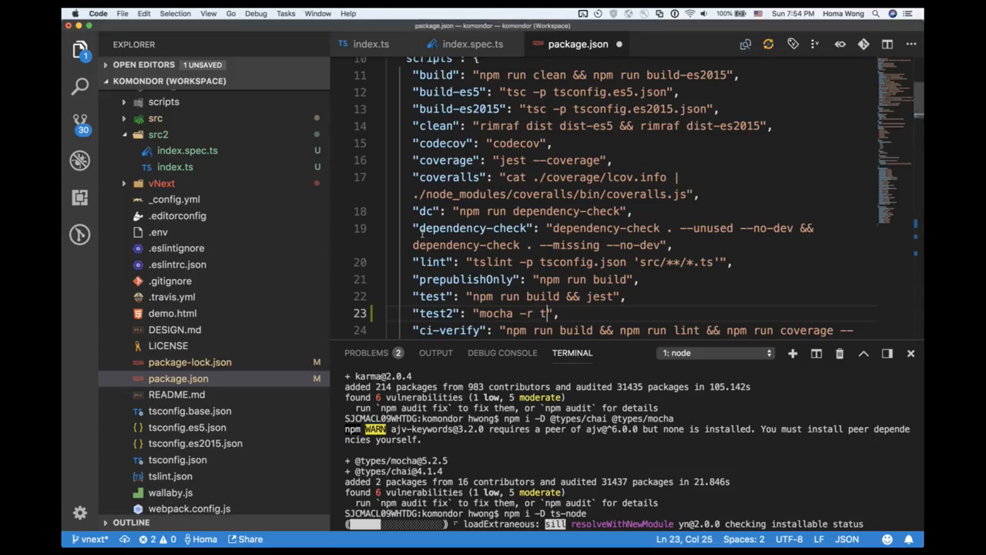
type("s-node")
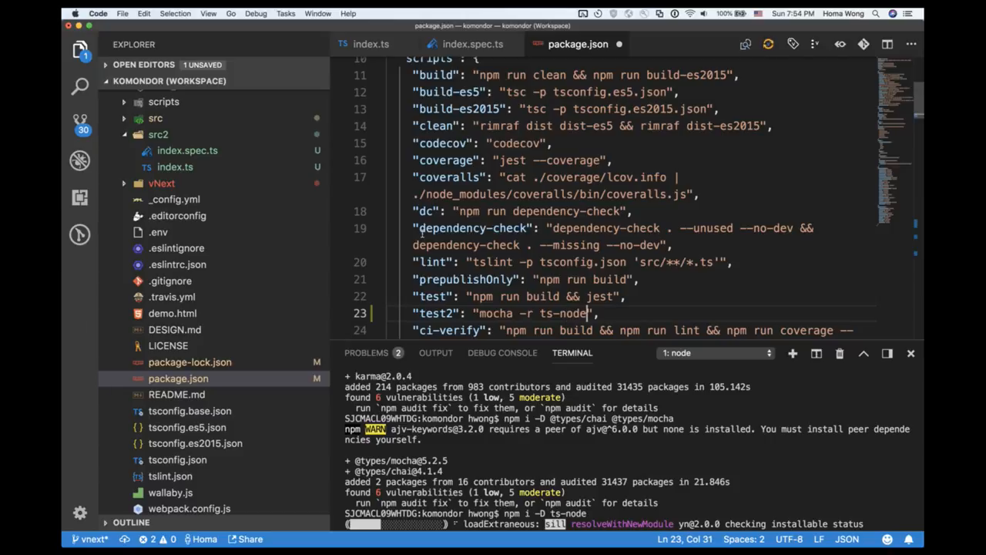
type("/register src")
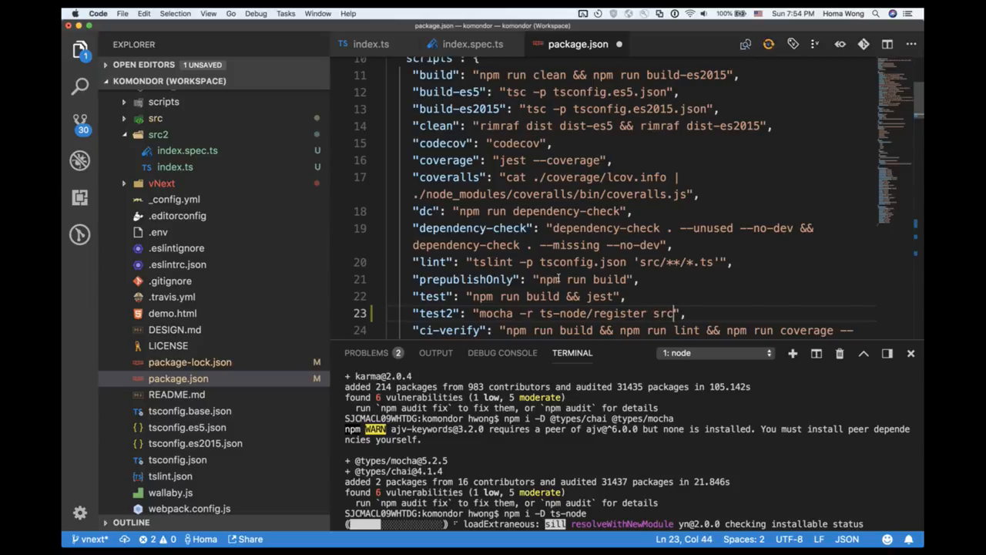
type("2/**/*")
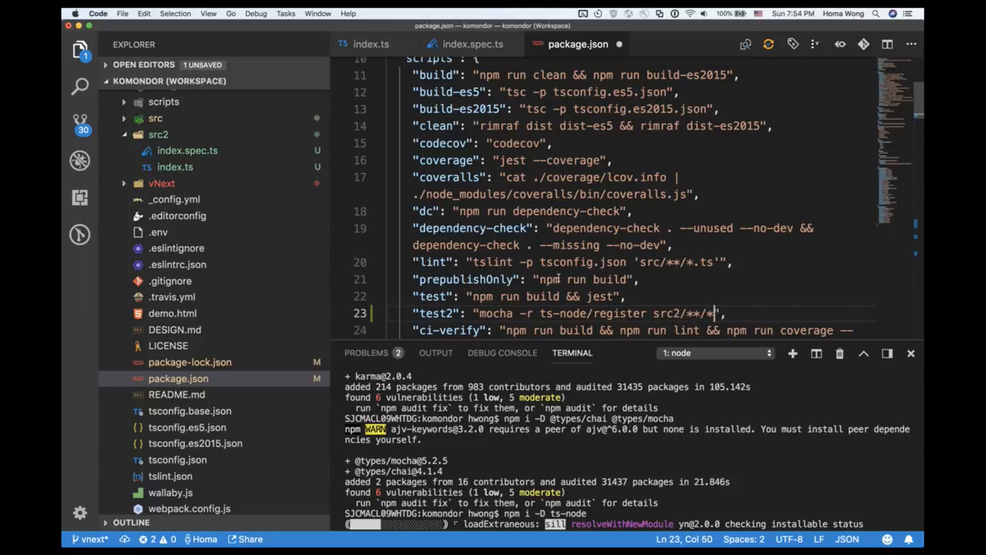
type(".spec")
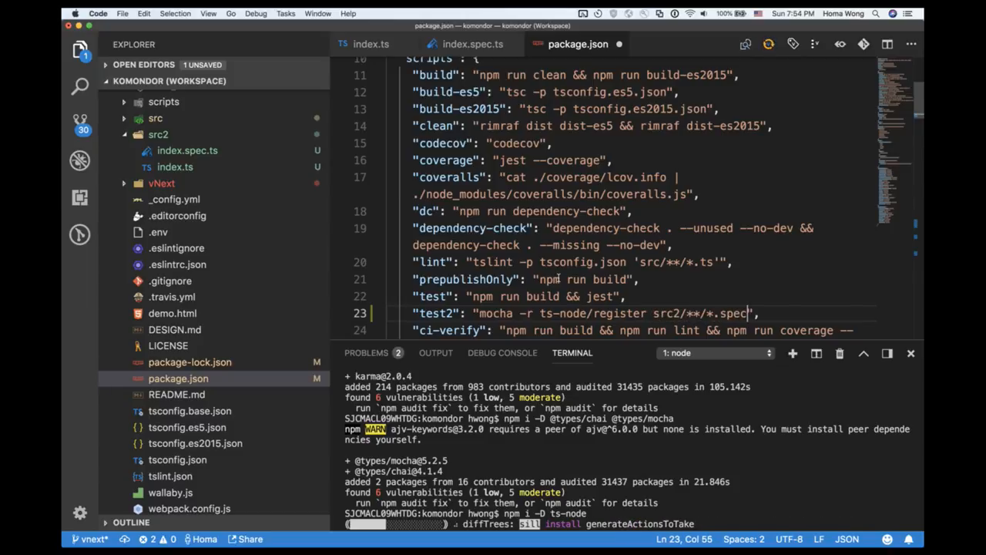
type(".ts")
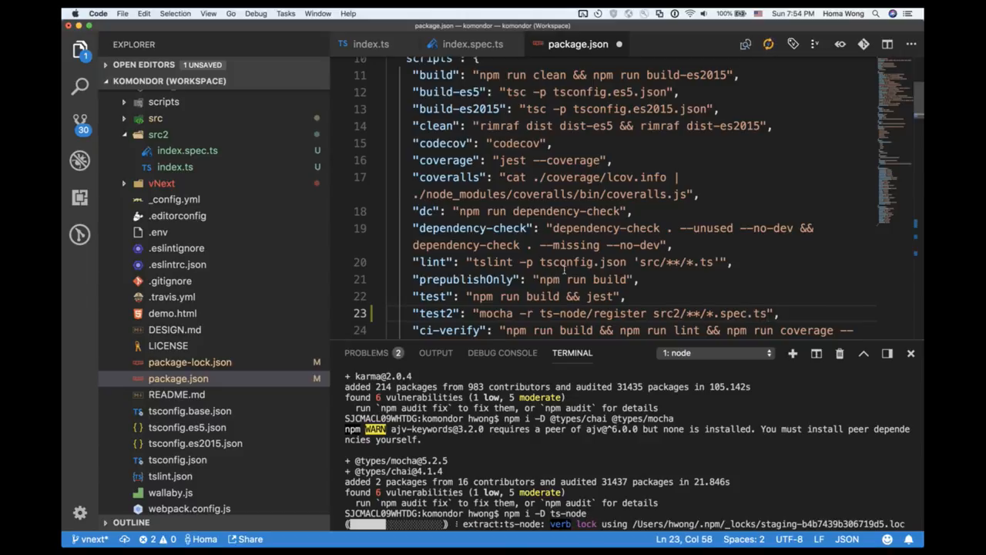
scroll("down", 3)
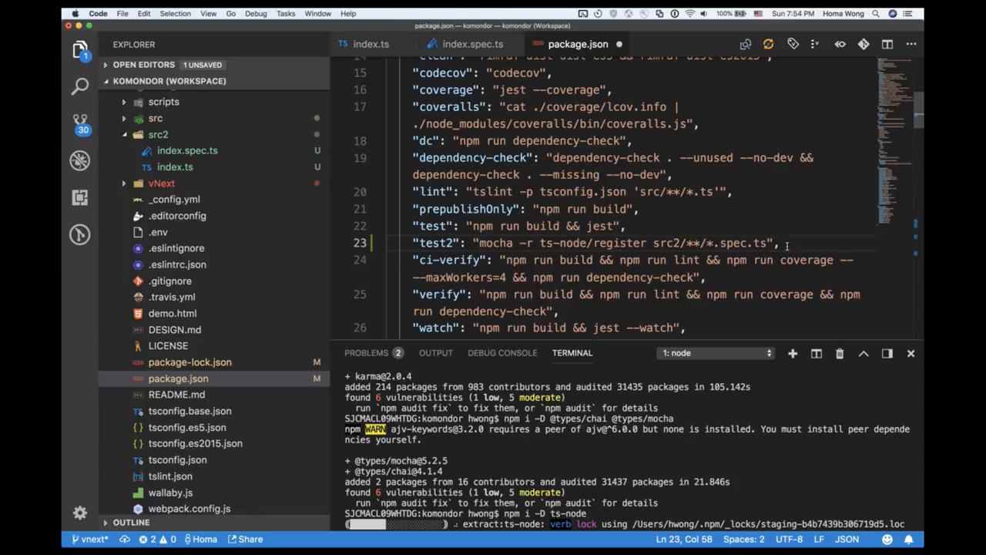
Step: Add an empty "test-browser": "" script line below test2 in package.json
type("\"t\"")
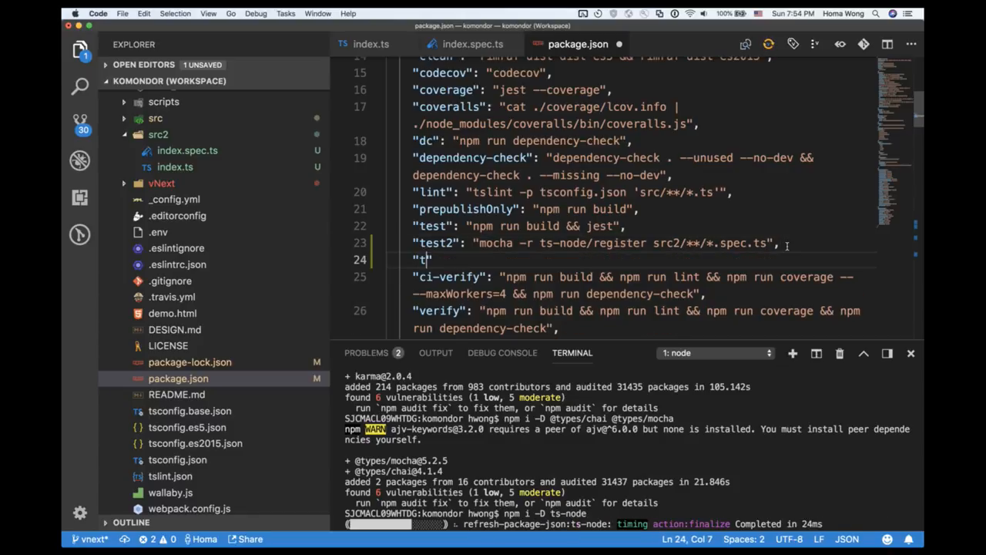
type("est-bro")
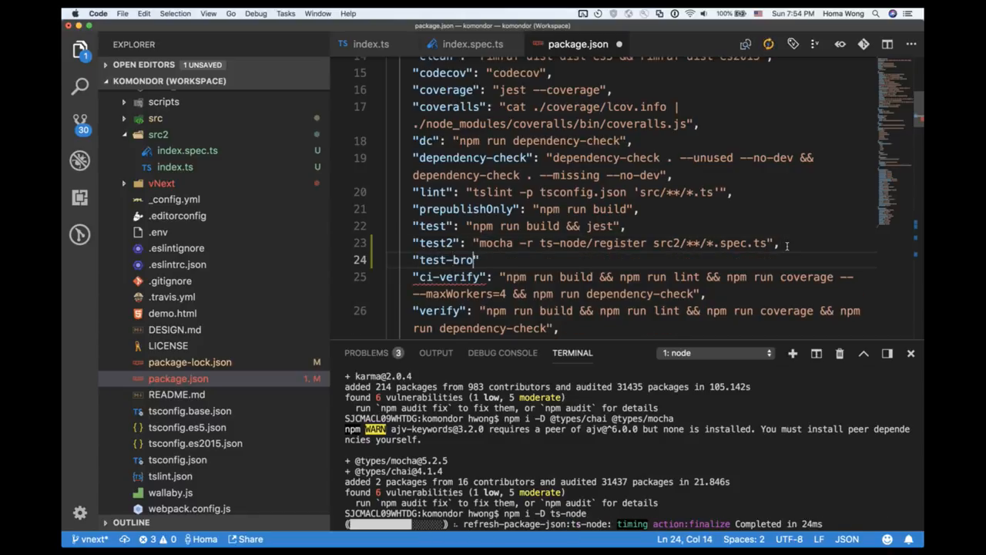
type("w")
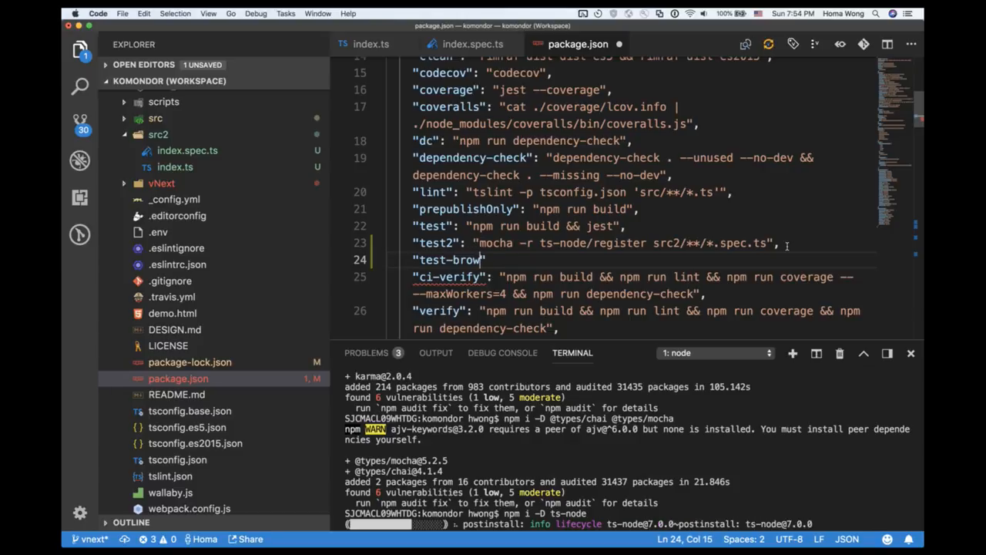
type("ser\": \"\",")
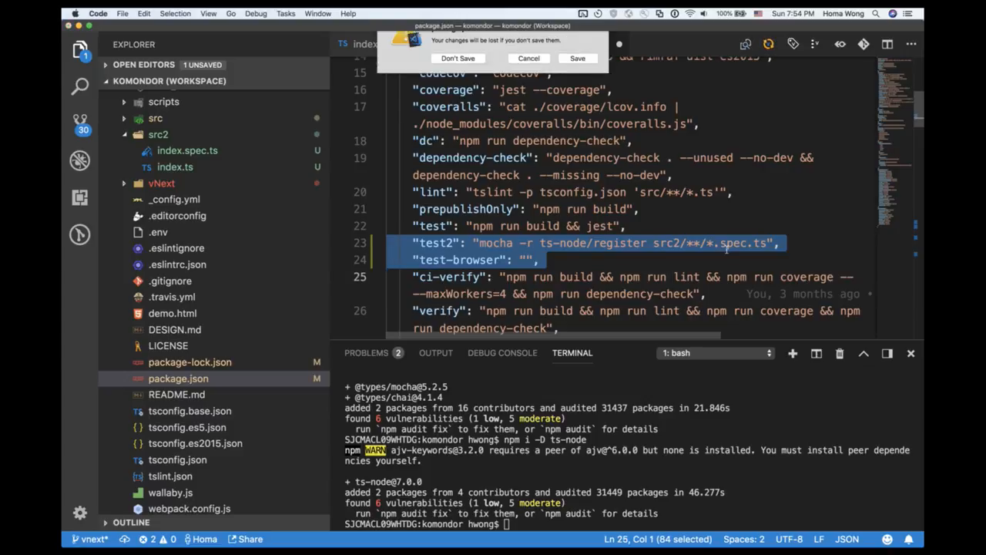
Step: Save package.json and run npm run test in the terminal
left_click(458, 57)
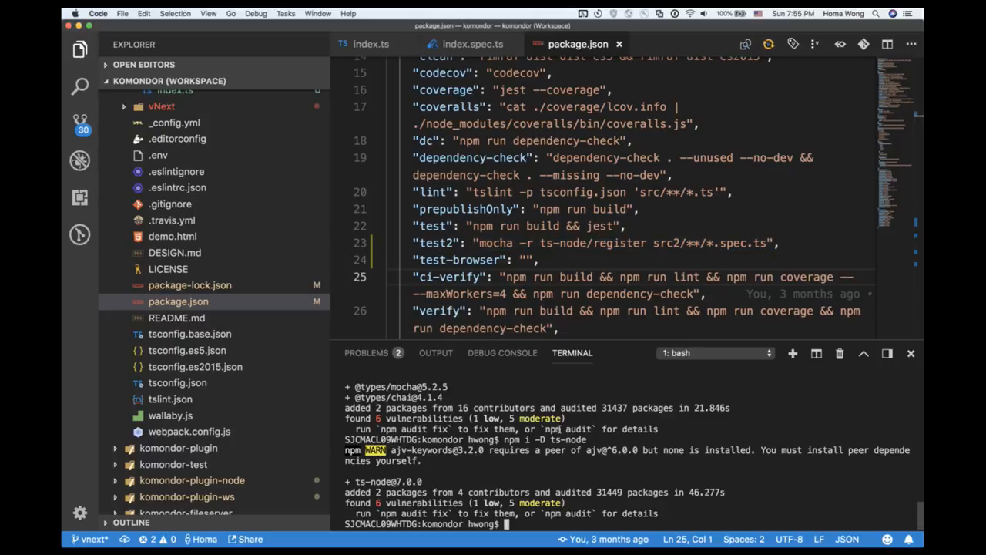
type("npm run test")
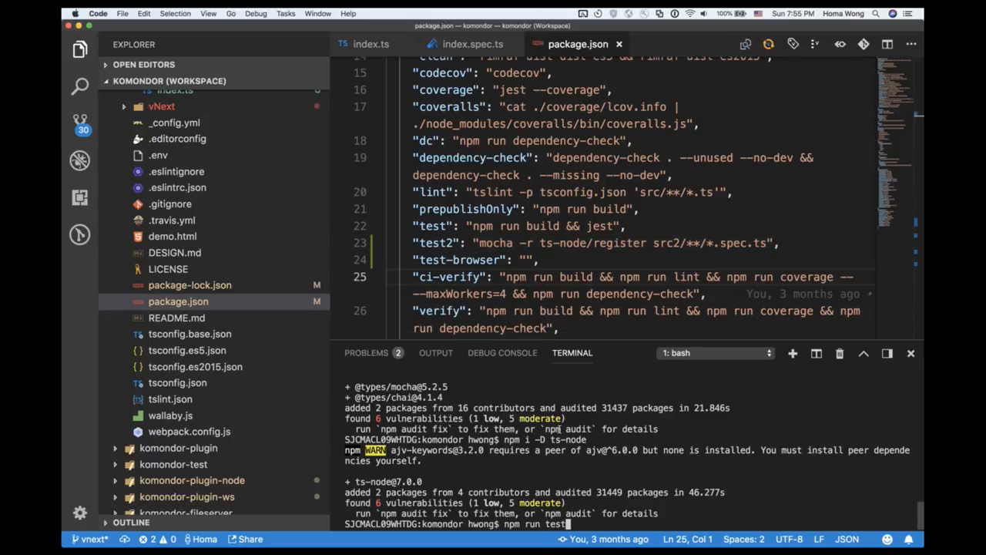
key("Return")
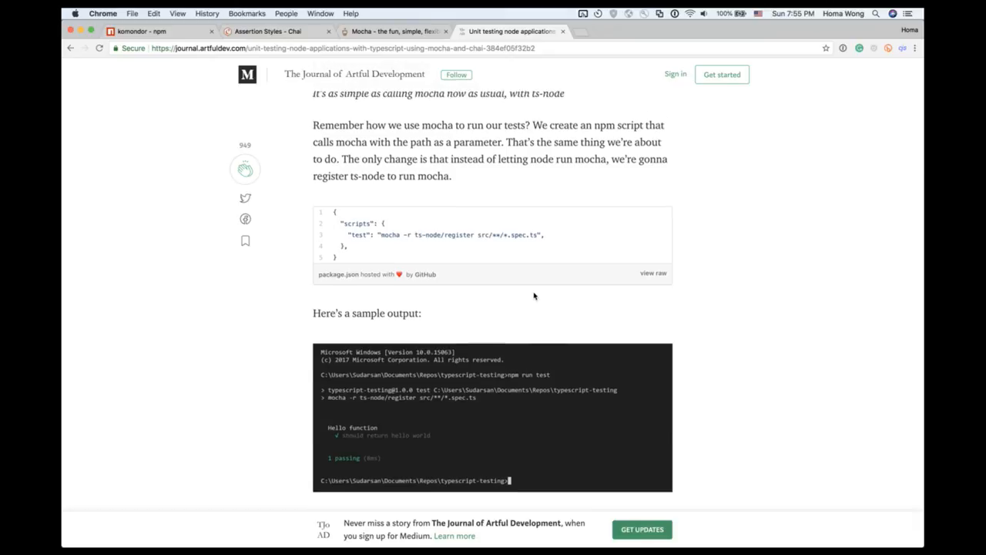
Step: In index.spec.ts, replace the empty test's test call with it
scroll("up", 3)
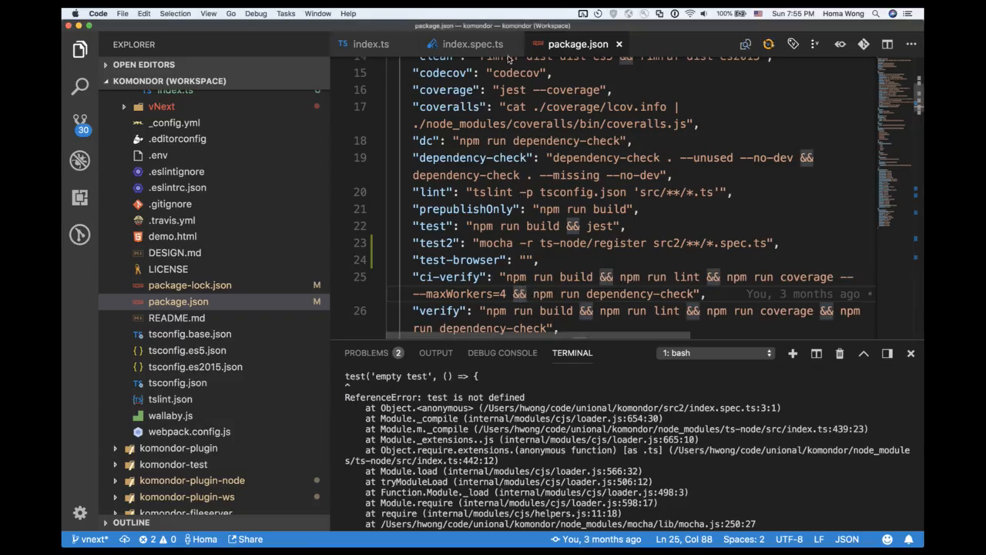
left_click(473, 44)
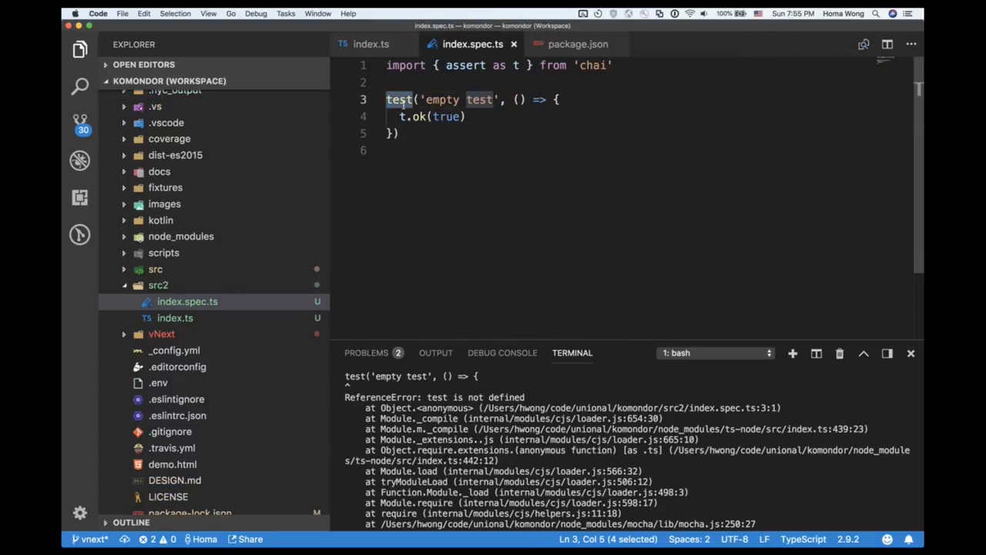
type("it")
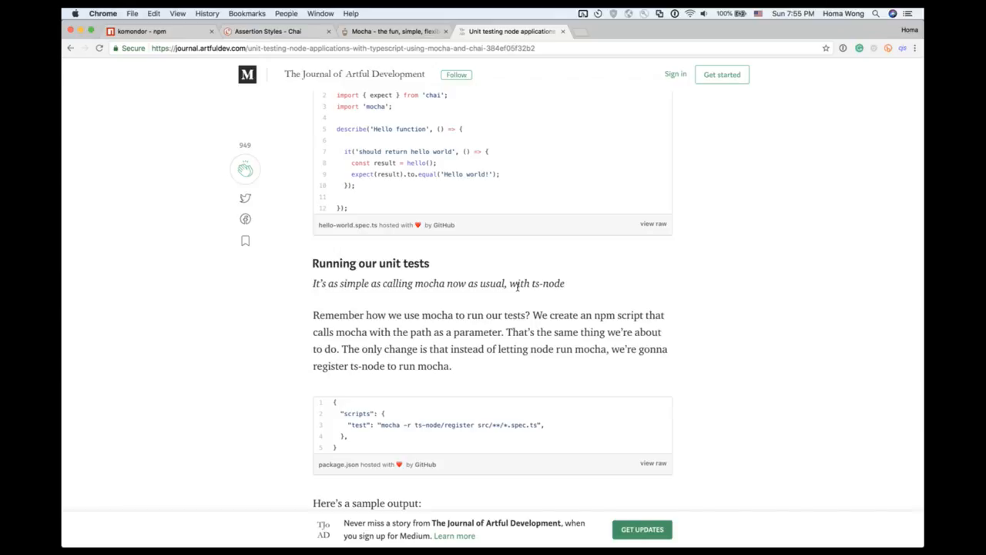
Step: Run a Google search from the Mocha tab and open the Mocha documentation result
left_click(393, 31)
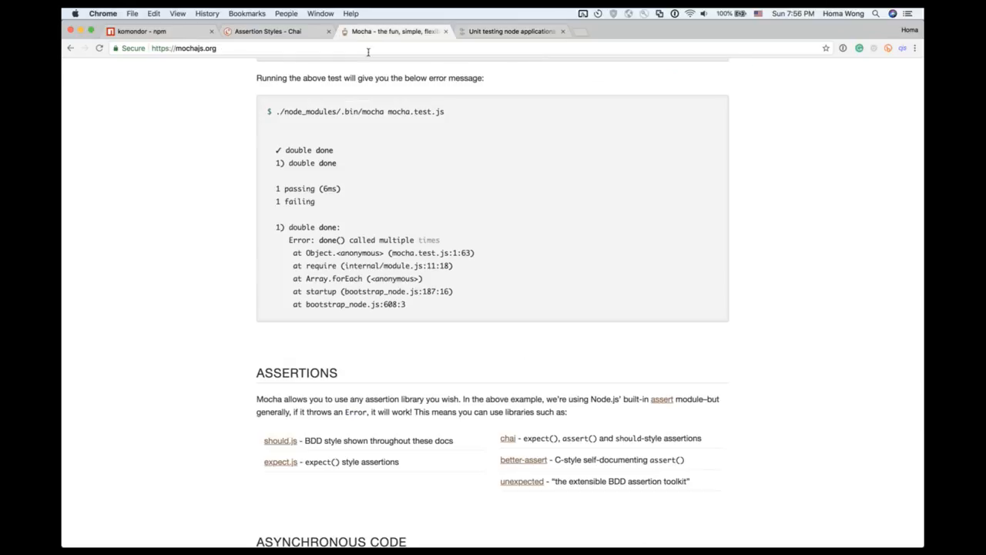
type("mocha typescript")
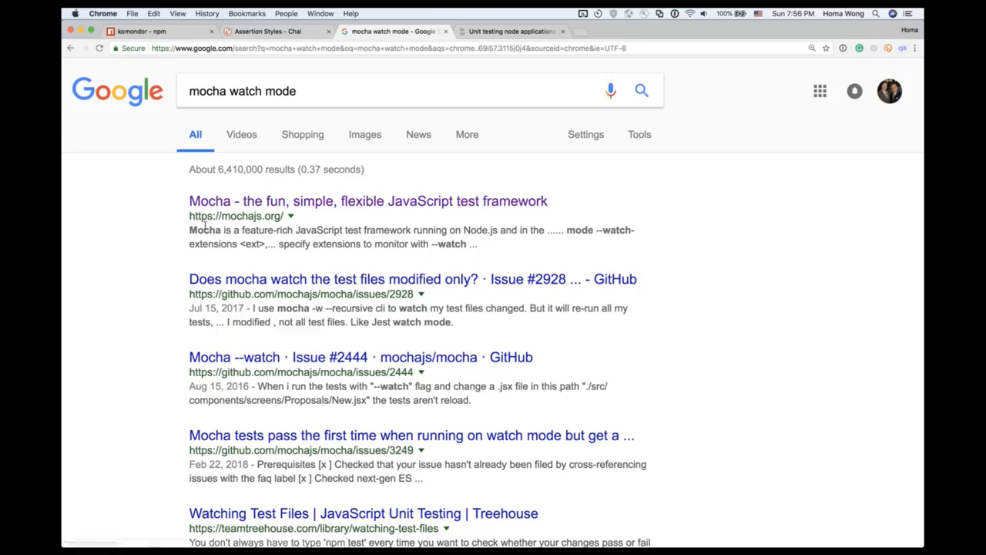
left_click(367, 200)
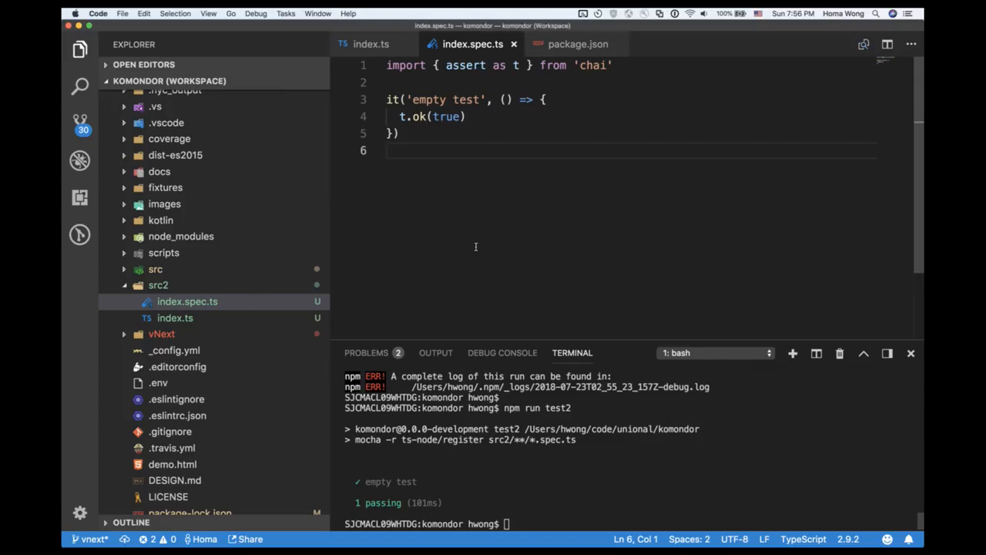
Step: Add a "watch2" script entry to package.json
left_click(577, 44)
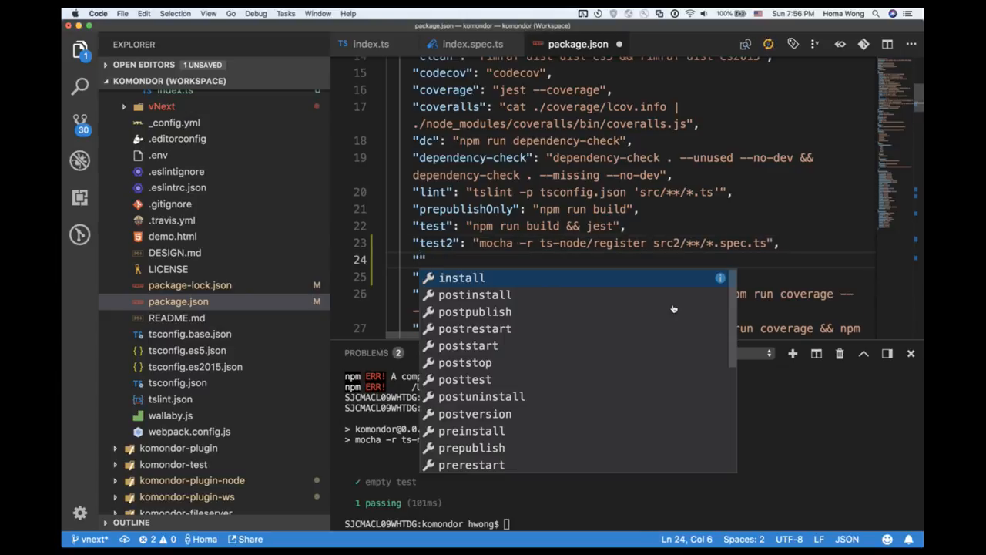
type("wa")
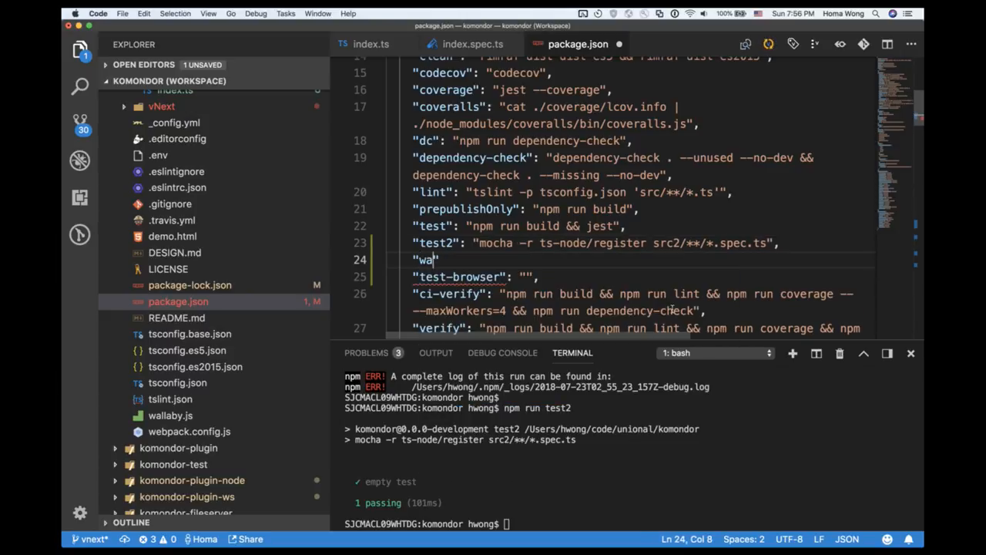
type("tch")
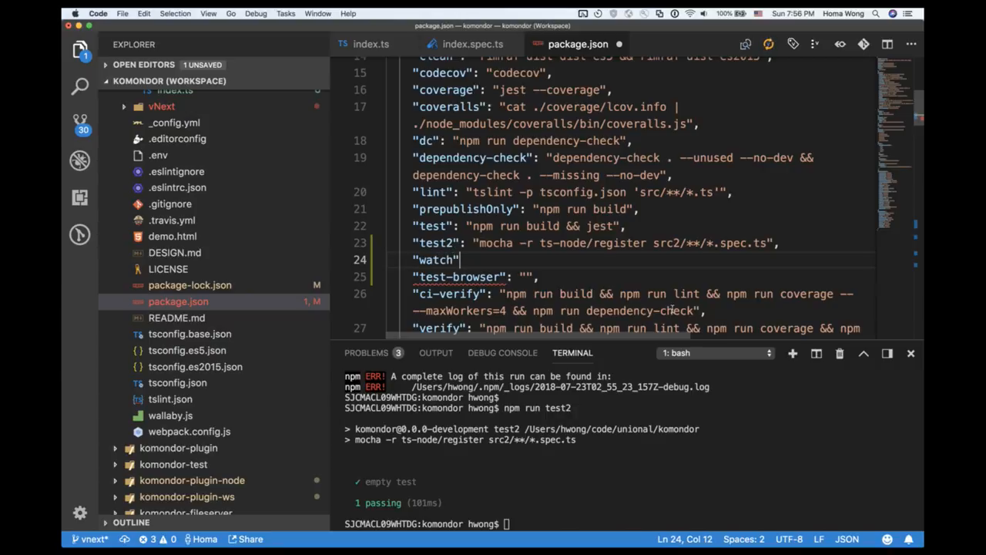
type("2\":")
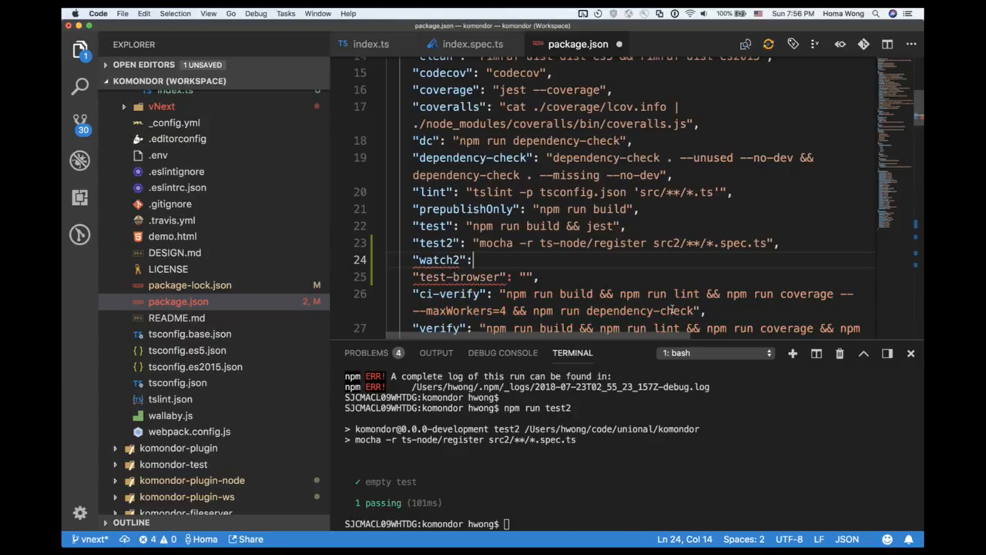
type("'moch'")
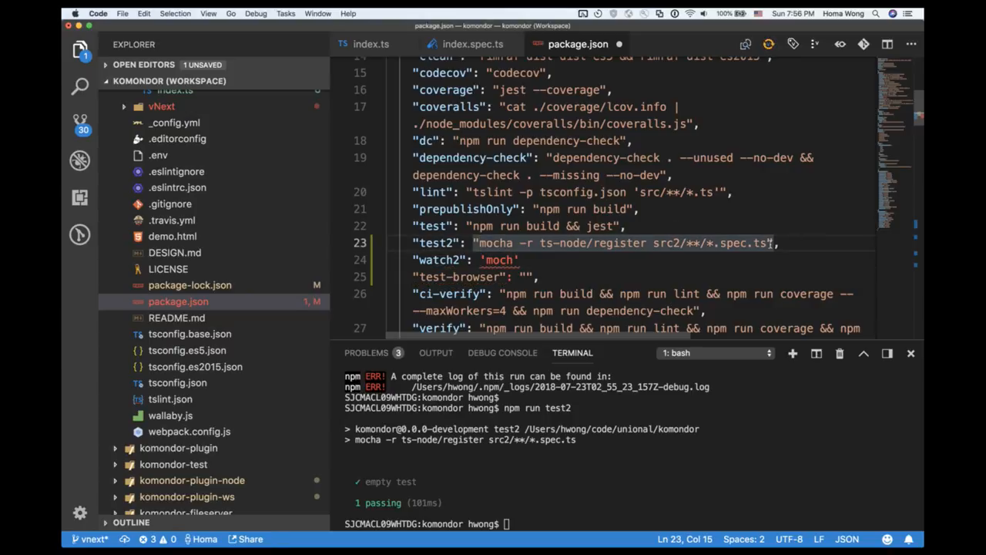
Step: Set watch2 to 'mocha --watch -r ts-node/register src2/**/*.spec.ts' and run npm run watch2
double_click(499, 259)
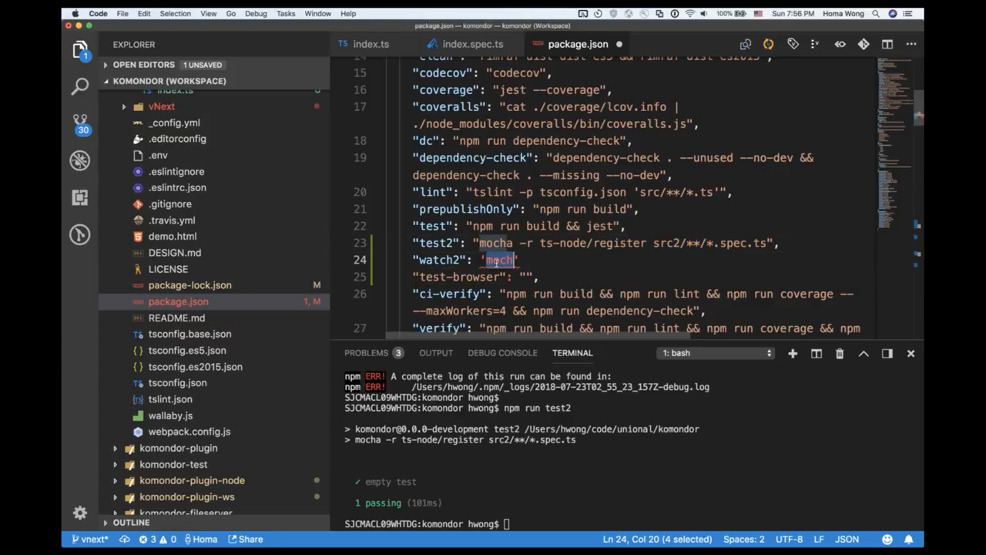
type("mocha -r ts-node/register src2/**/*.spec.ts")
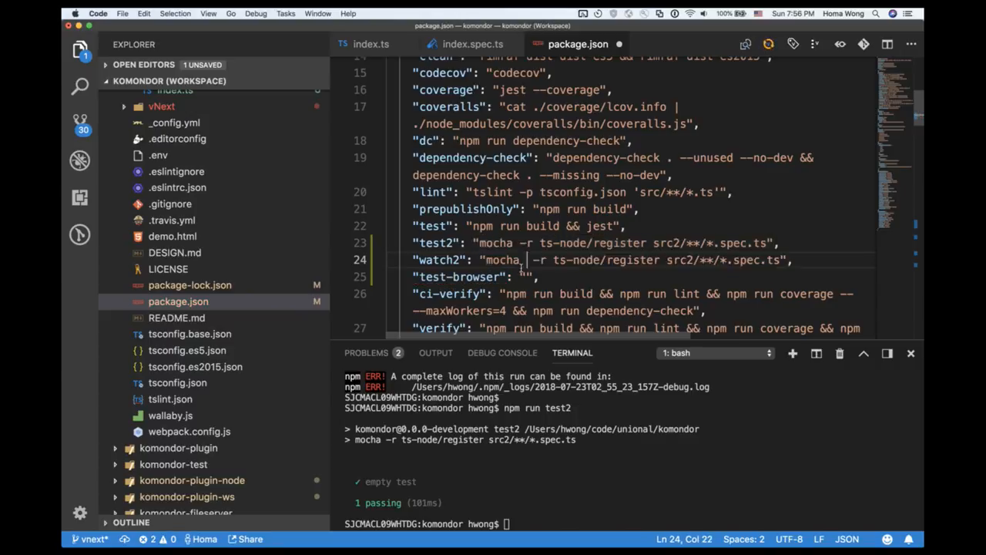
type("--watch")
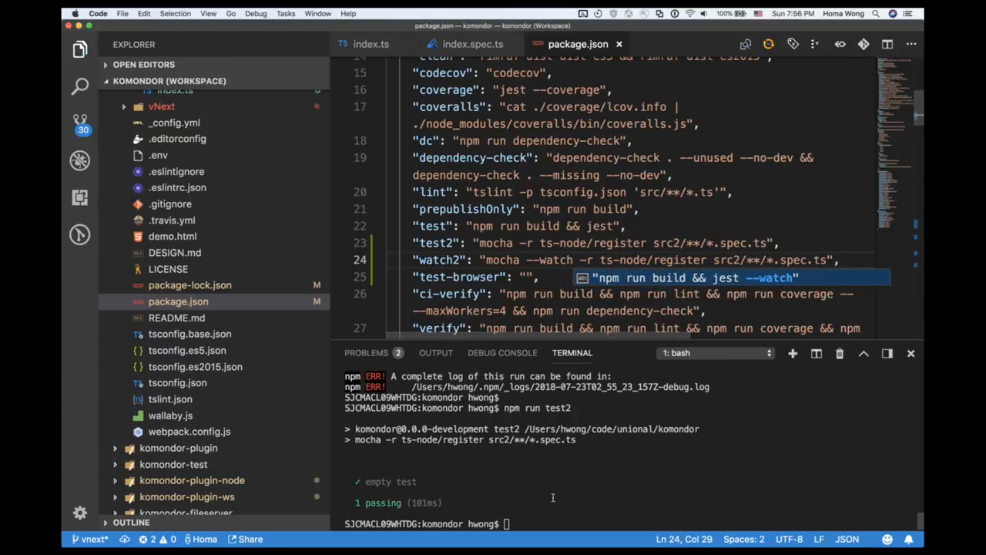
type("npm run watch2")
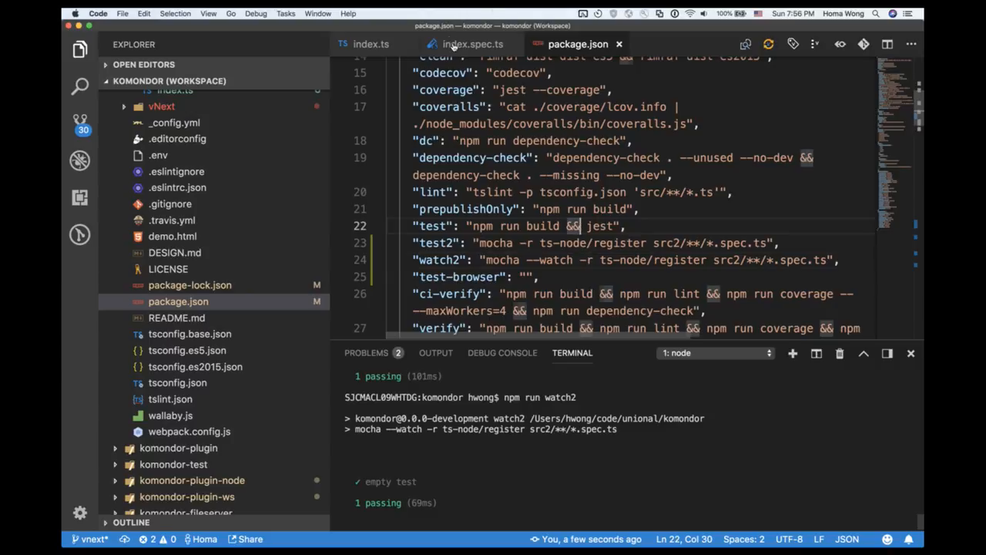
left_click(472, 44)
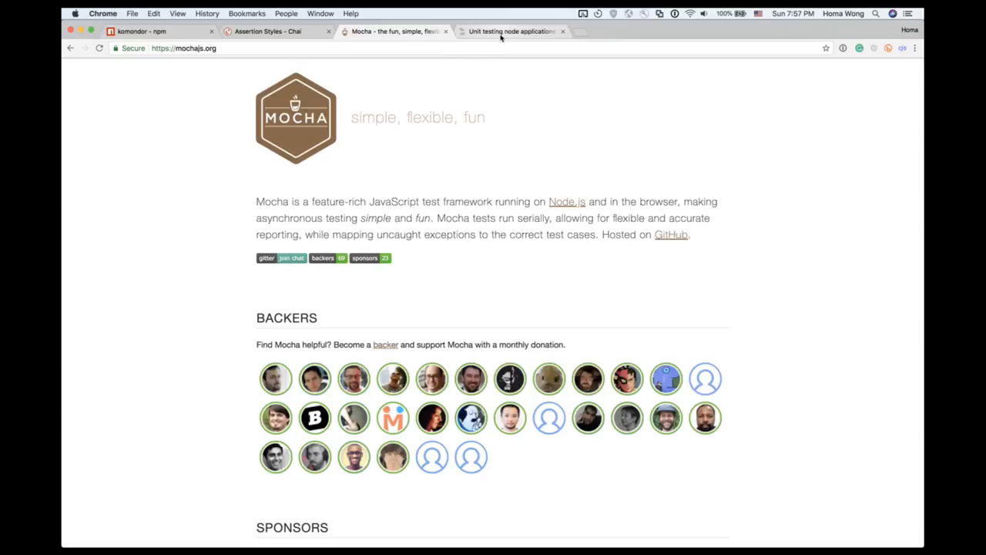
Step: Search for 'karma js' while moving between the unit testing and Chai assertion pages
left_click(512, 30)
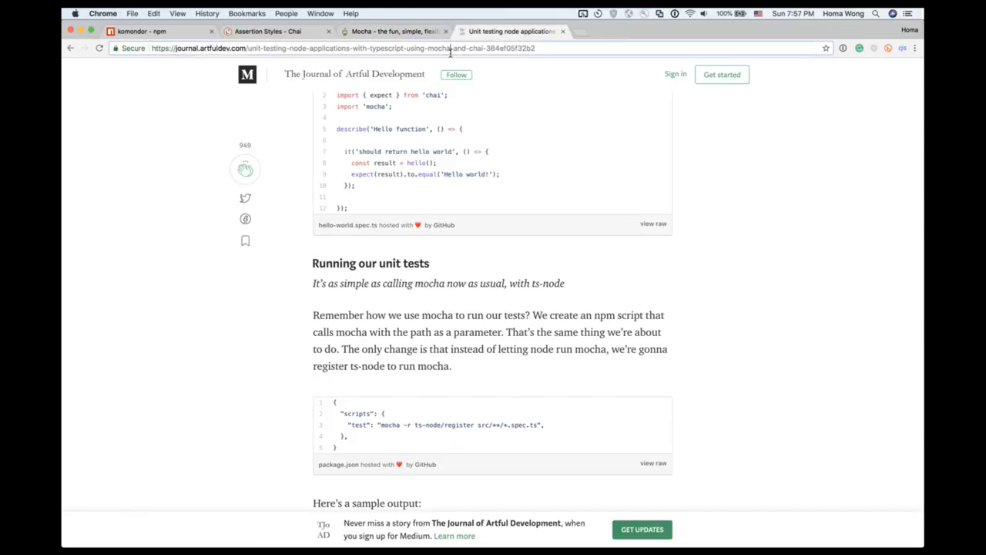
type("karma js")
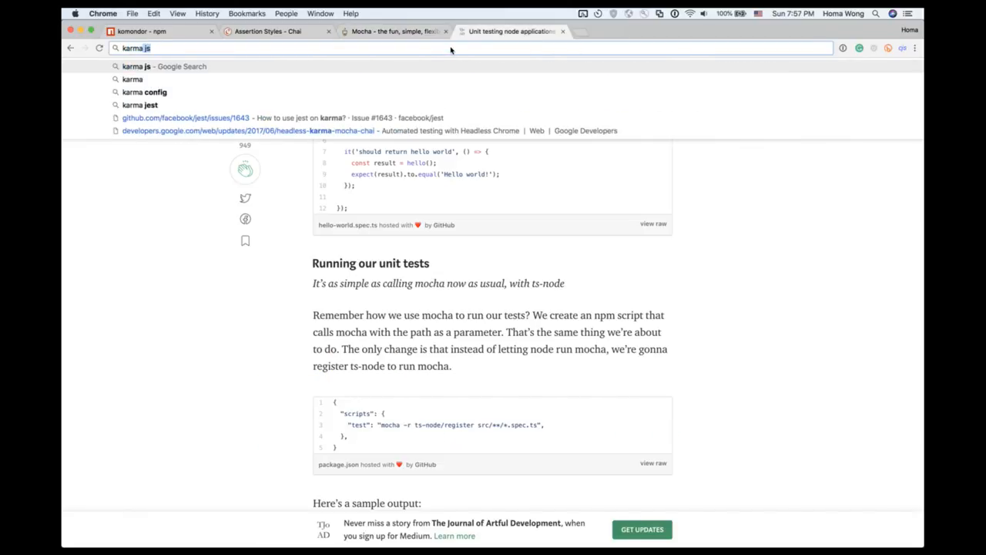
mouse_move(451, 54)
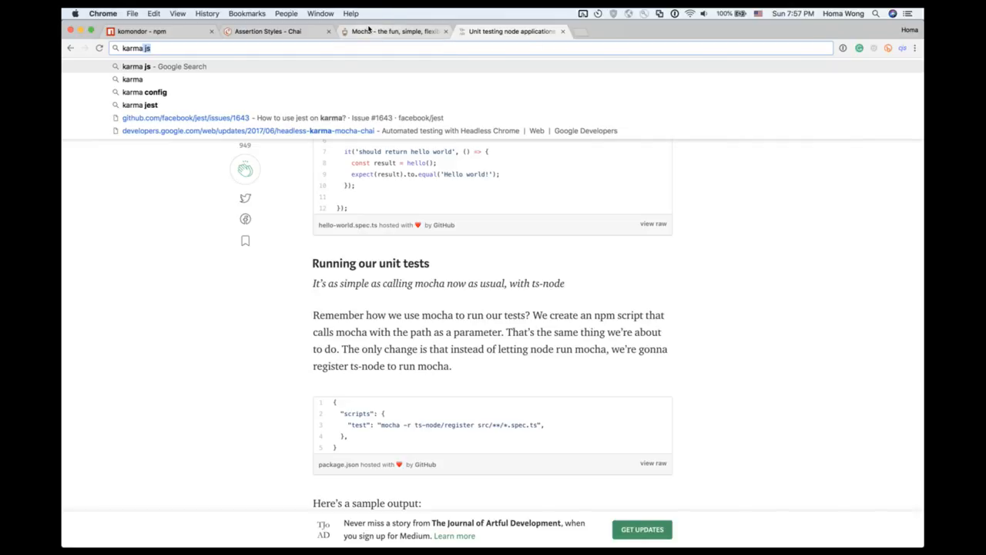
left_click(265, 31)
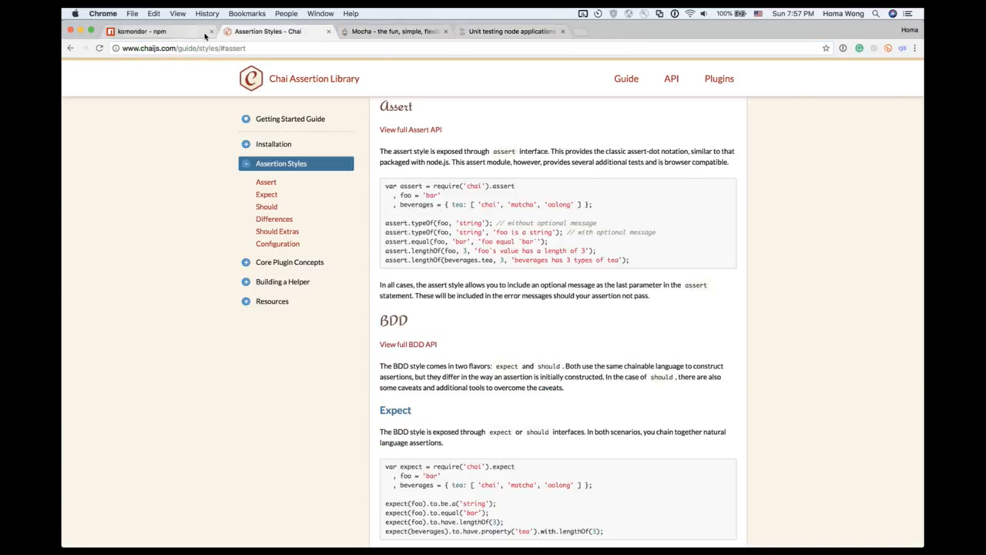
Step: Open the Headless Chrome automated testing article and scroll down to its Karma setup
left_click(185, 47)
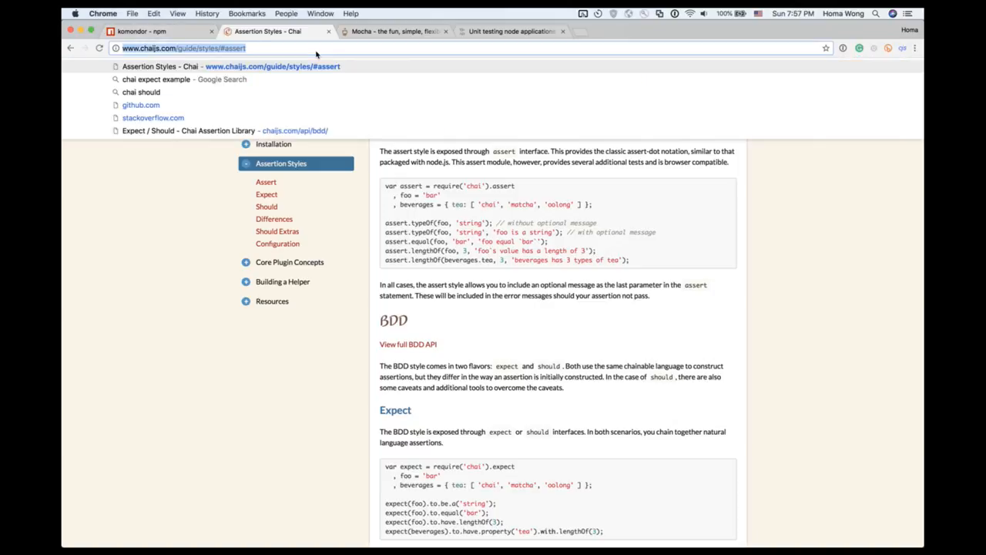
type("karma jest")
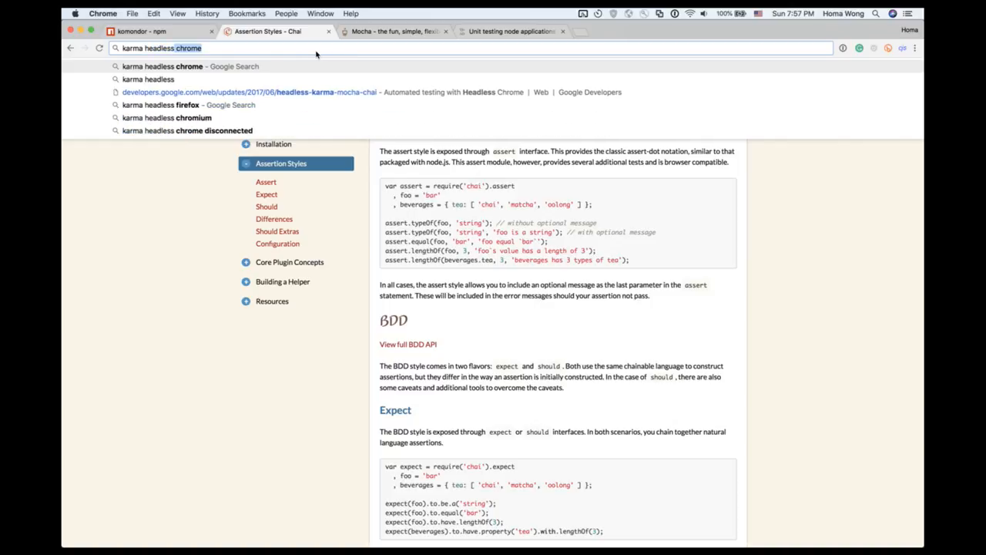
left_click(244, 92)
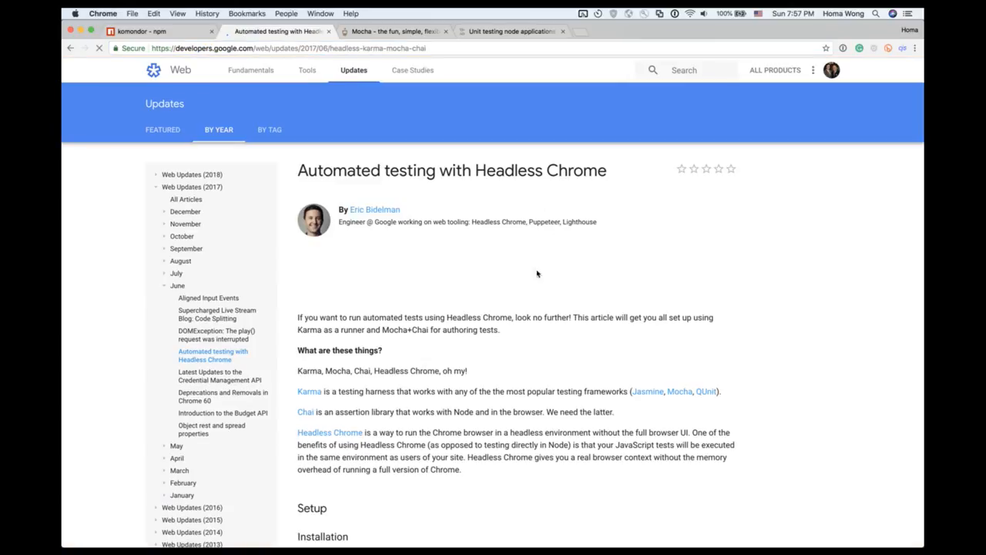
scroll("down", 3)
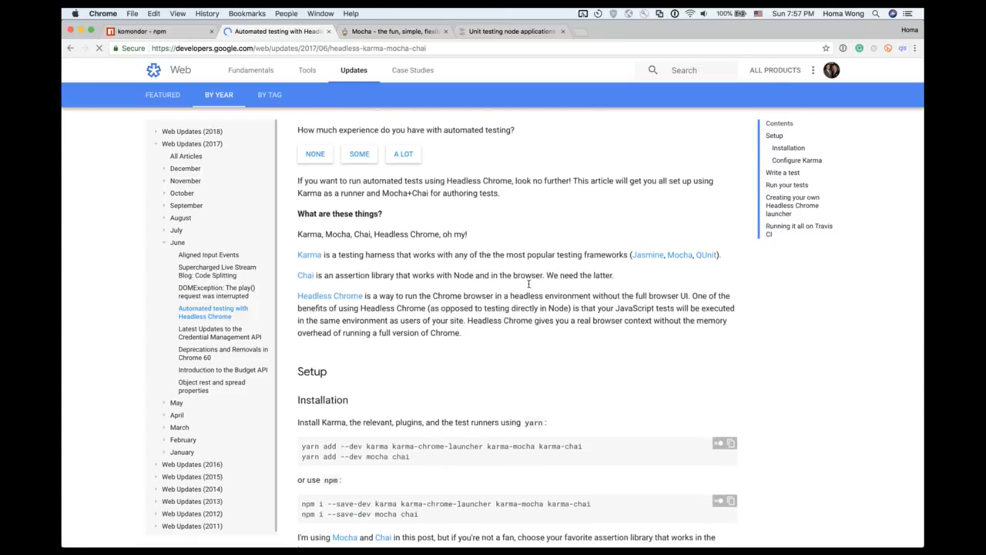
scroll("down", 3)
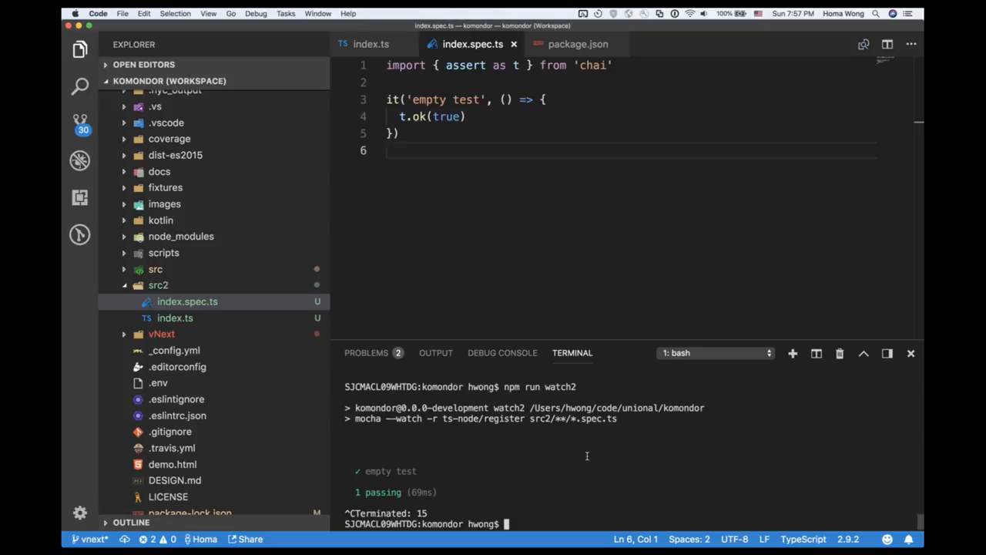
Step: Run 'npm i -D karma-chrome-launcher karma-mocha karma-chai' in the VS Code terminal
type("npm i -D")
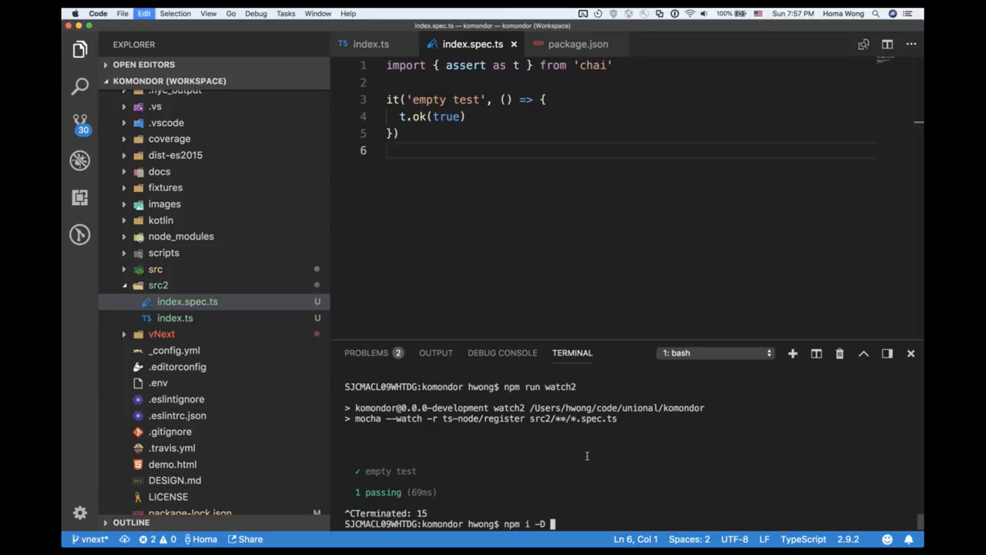
key("Return")
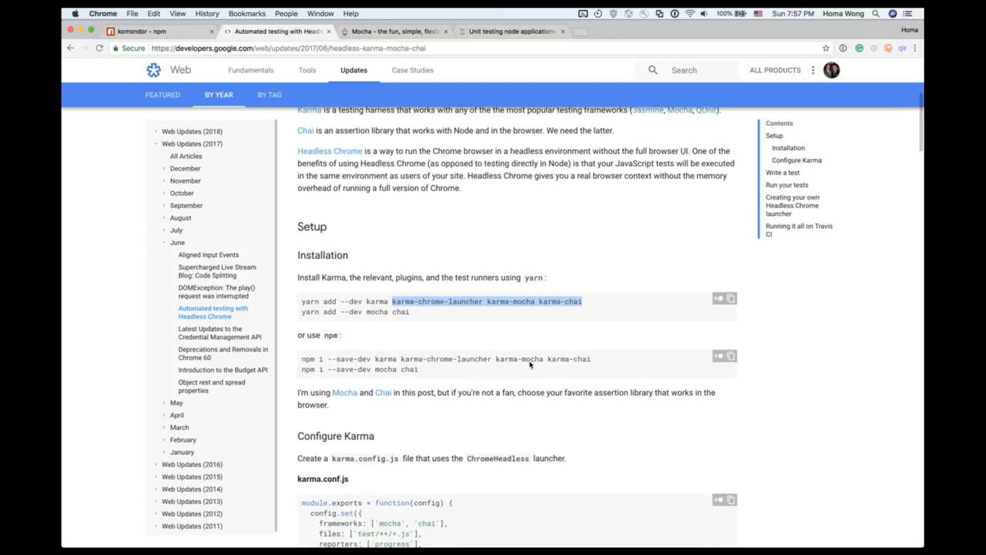
mouse_move(551, 378)
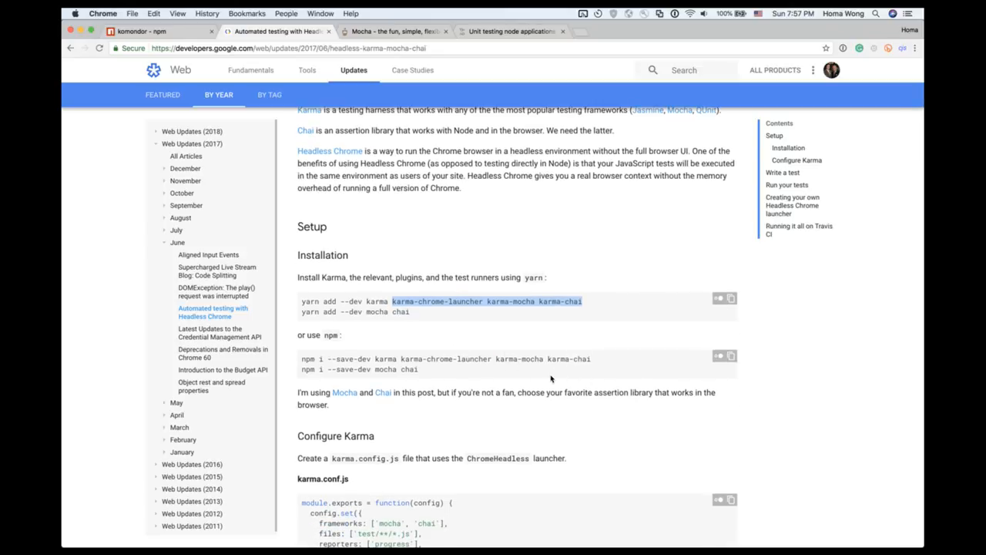
scroll("down", 3)
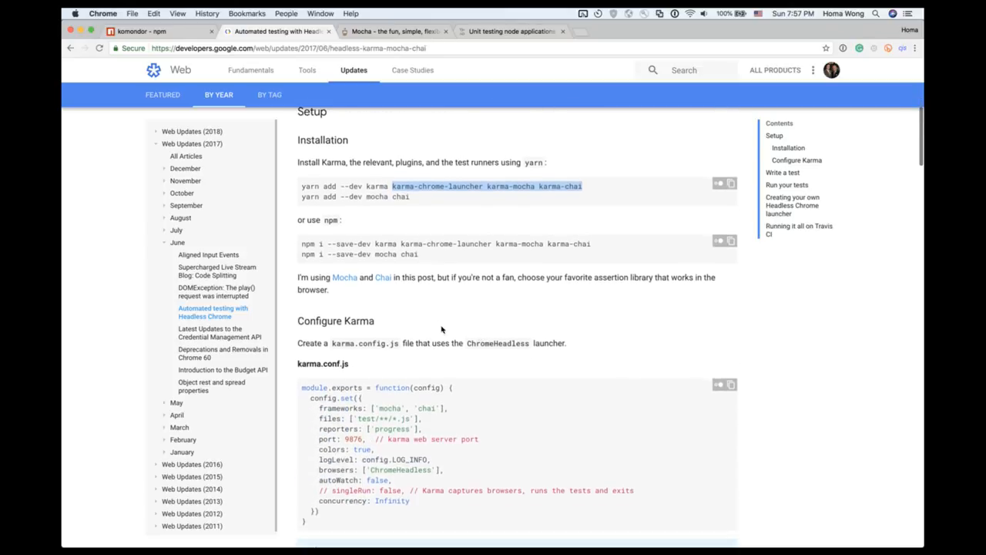
scroll("down", 3)
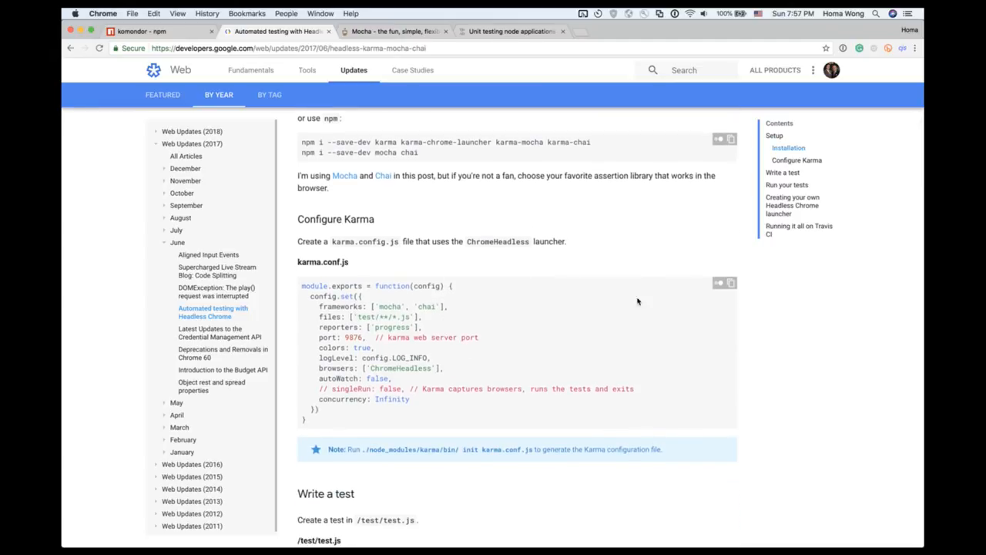
left_click(730, 283)
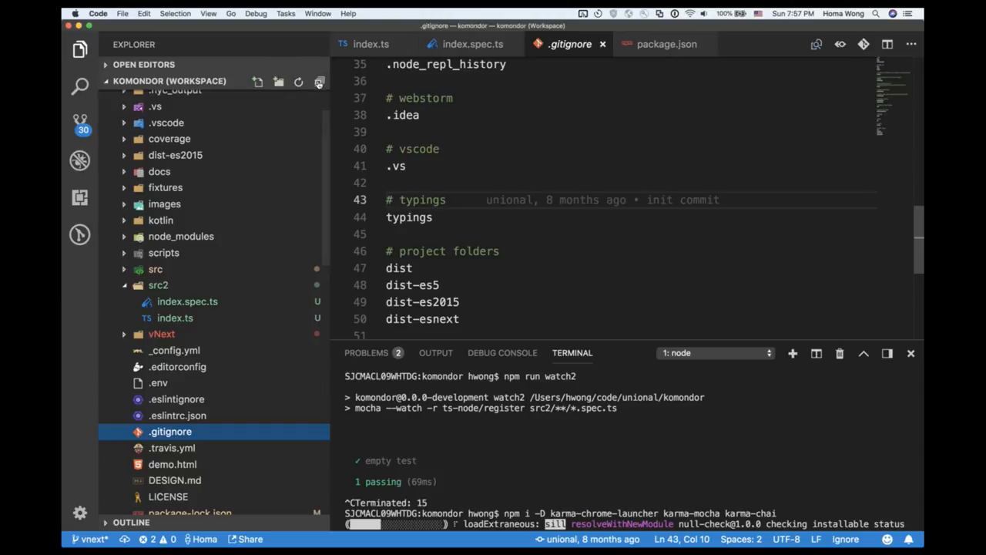
Step: Create karma.conf.js from the article's config with files pattern src2/**/*.spec
left_click(258, 82)
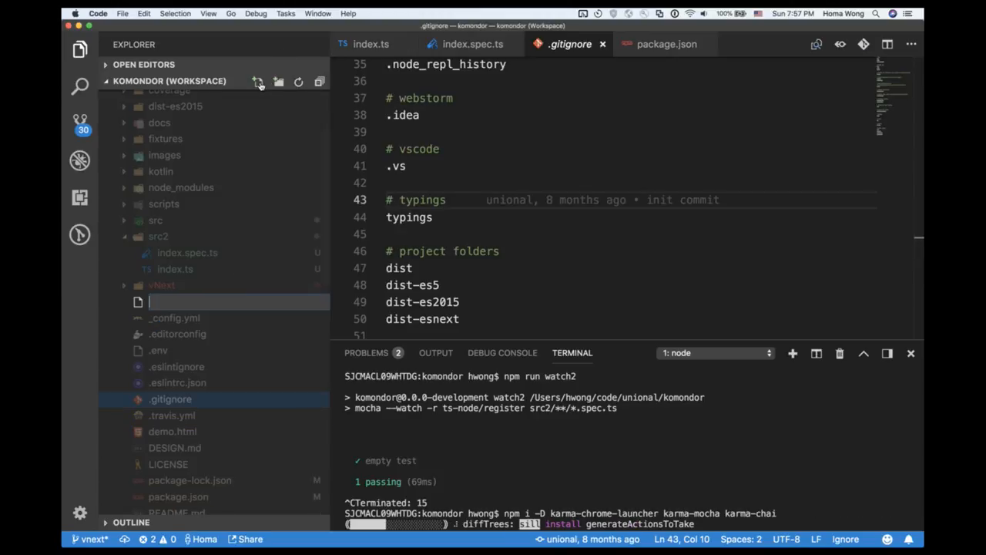
type("karma.conf.js")
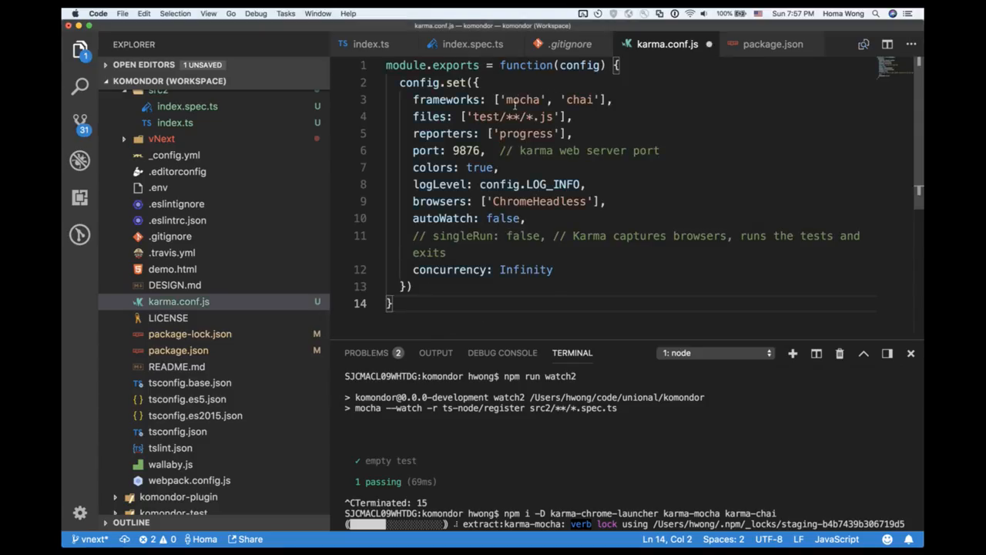
double_click(486, 116)
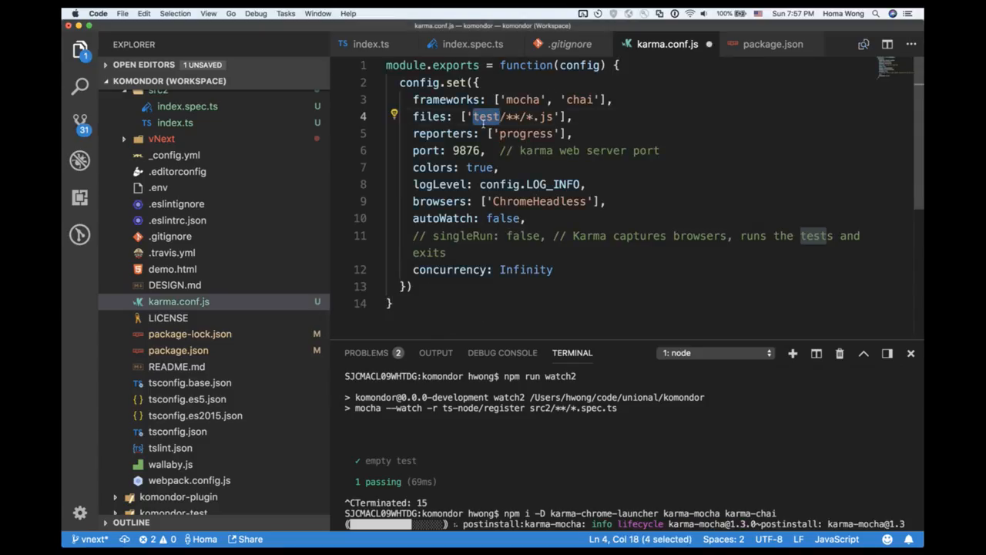
type("src2")
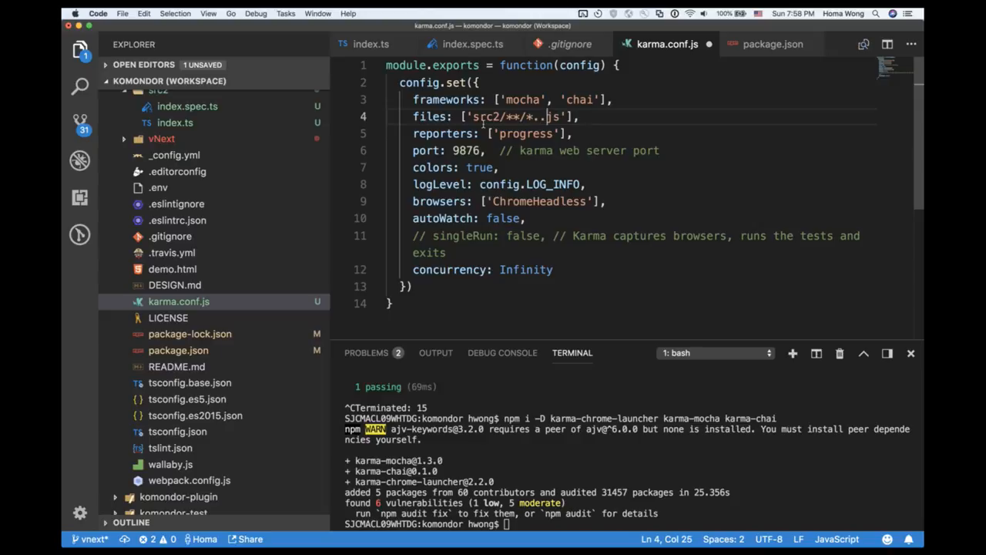
type("spec")
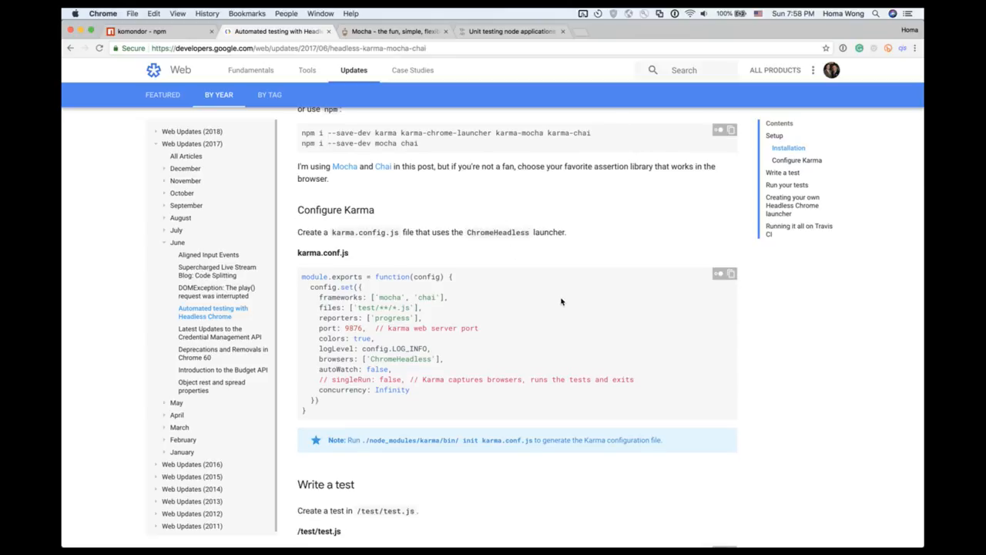
Step: Search Google for 'karma typescript', then open and read the karma-typescript npm page
left_click(395, 30)
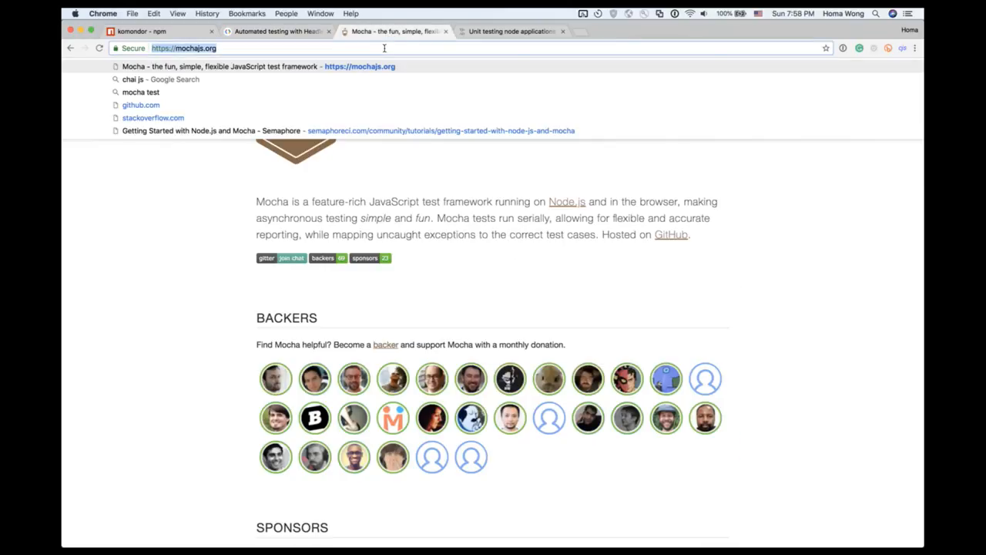
type("karma")
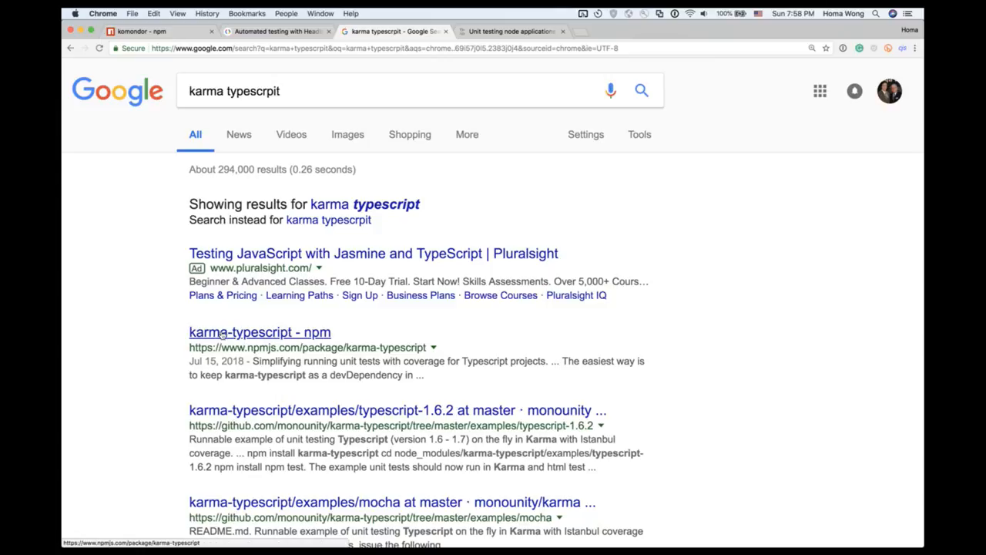
scroll("down", 3)
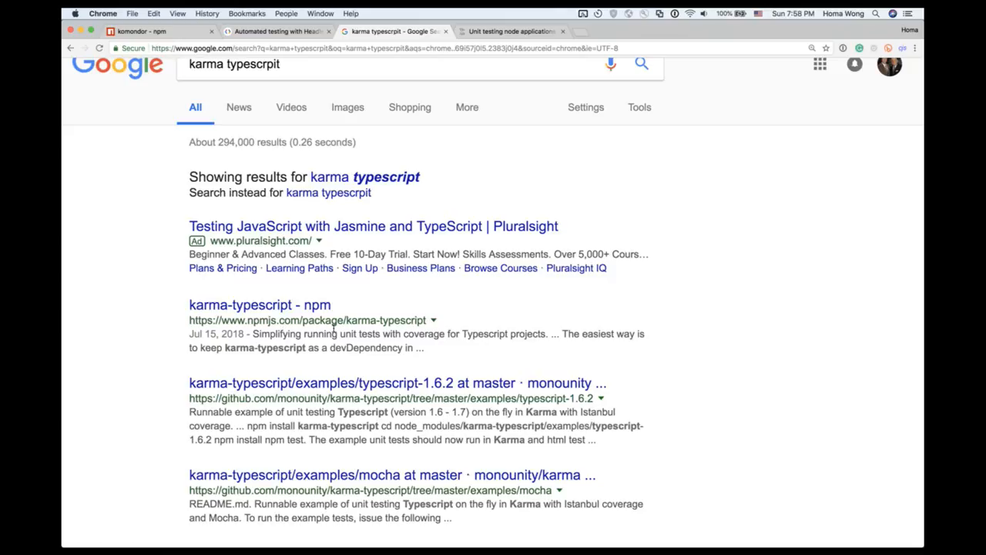
left_click(515, 31)
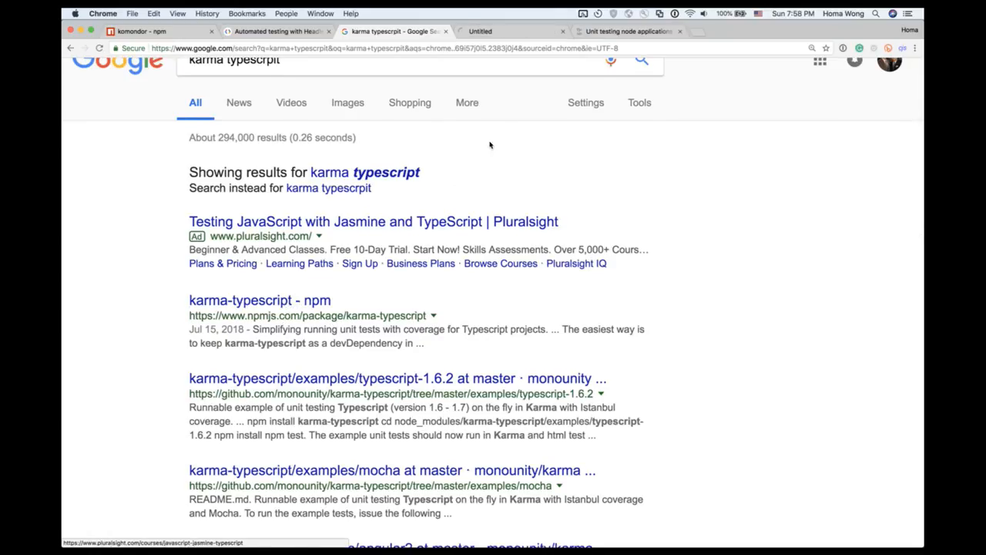
left_click(259, 300)
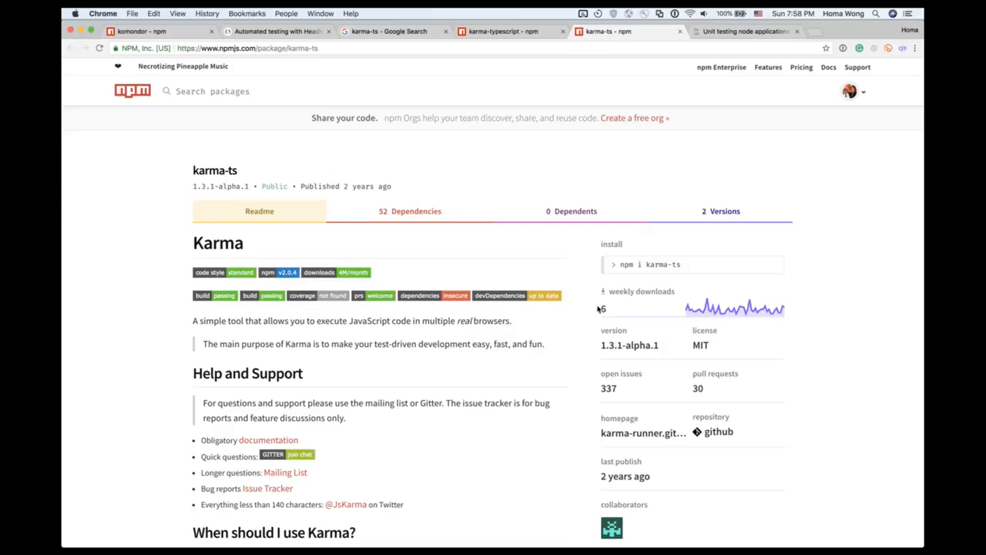
mouse_move(552, 341)
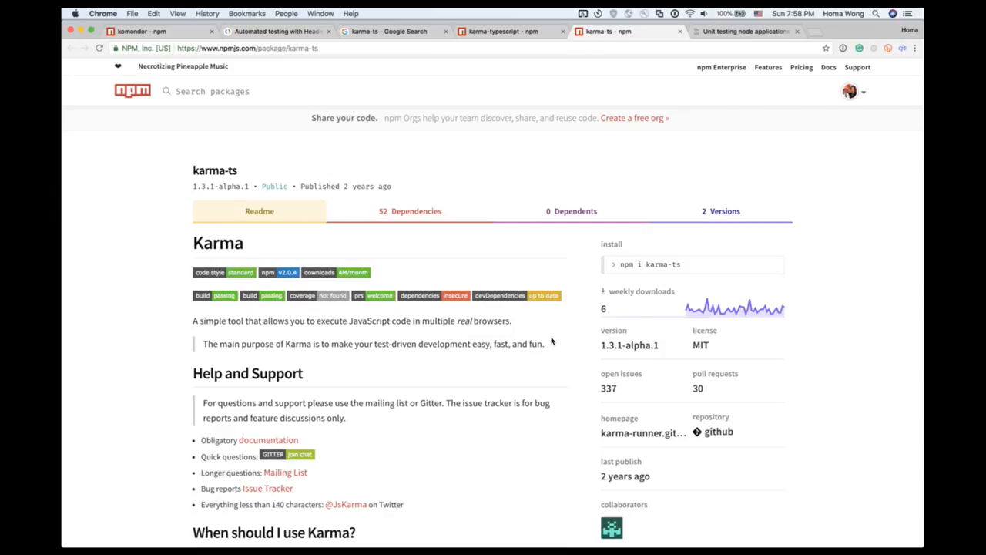
mouse_move(538, 59)
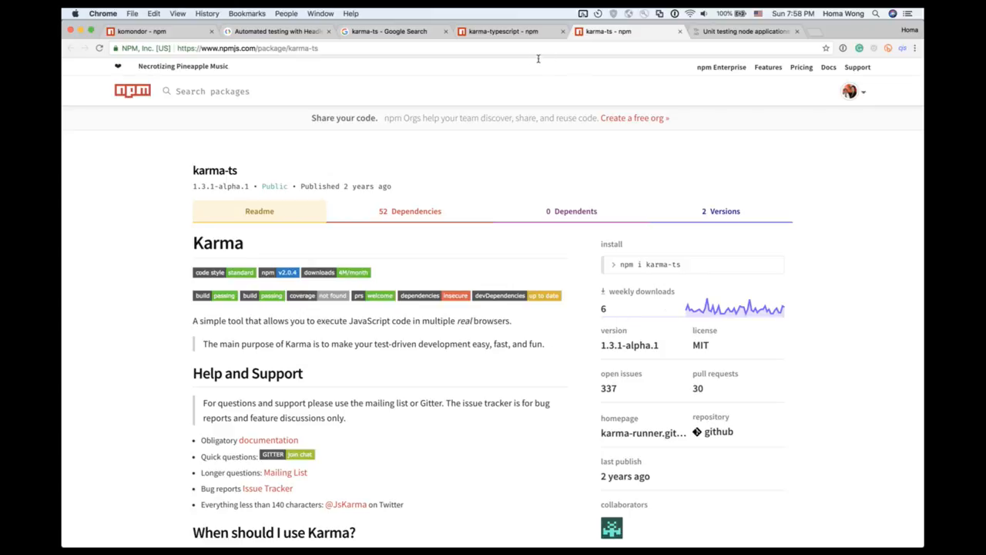
left_click(501, 31)
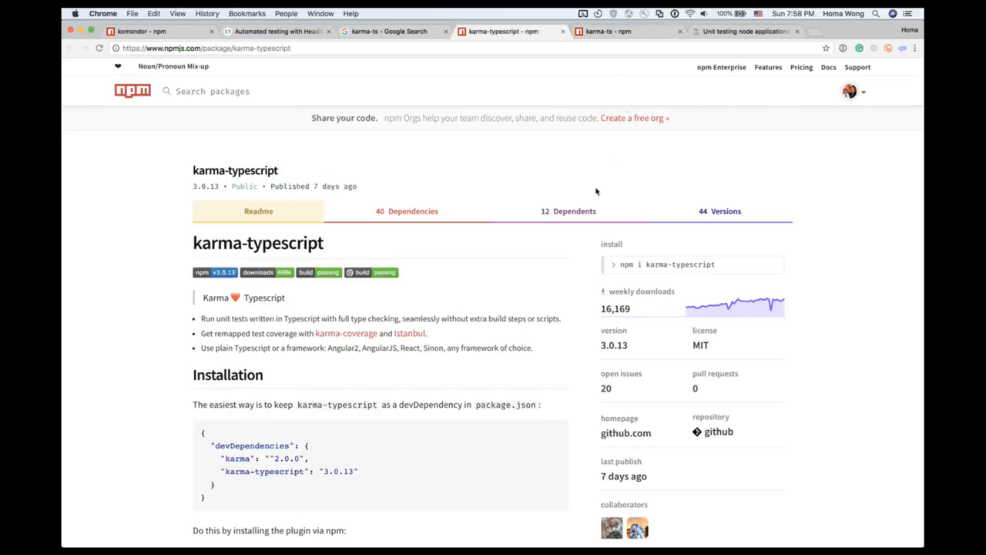
mouse_move(522, 326)
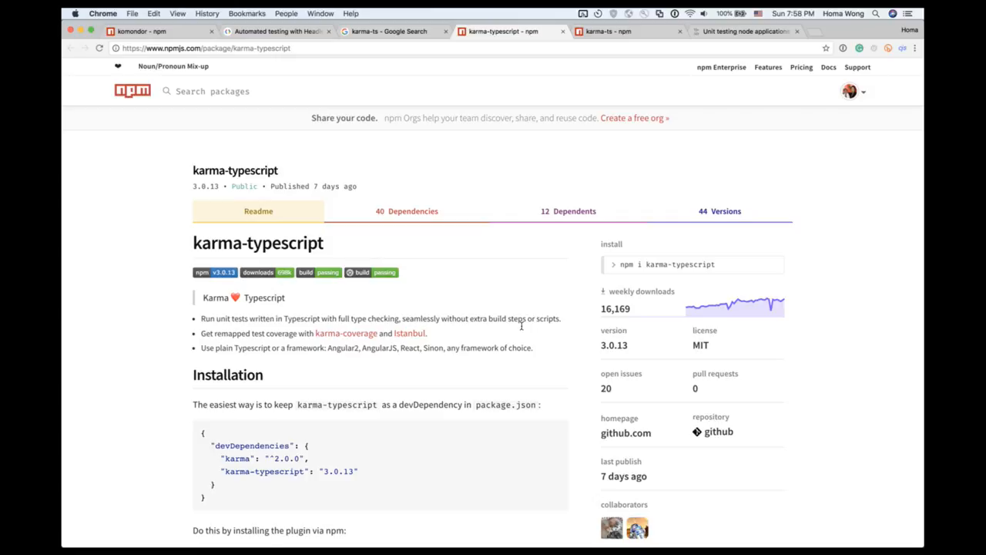
scroll("down", 3)
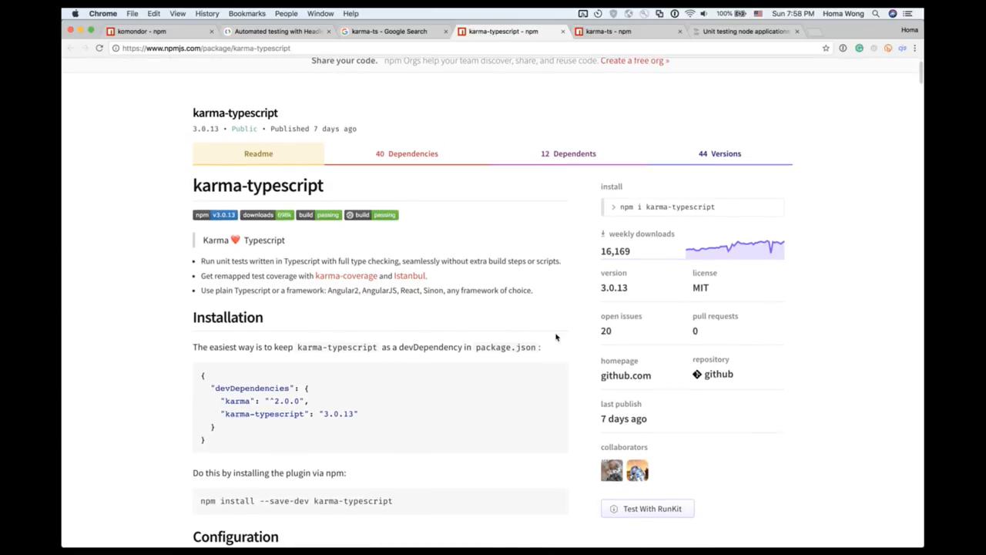
scroll("down", 3)
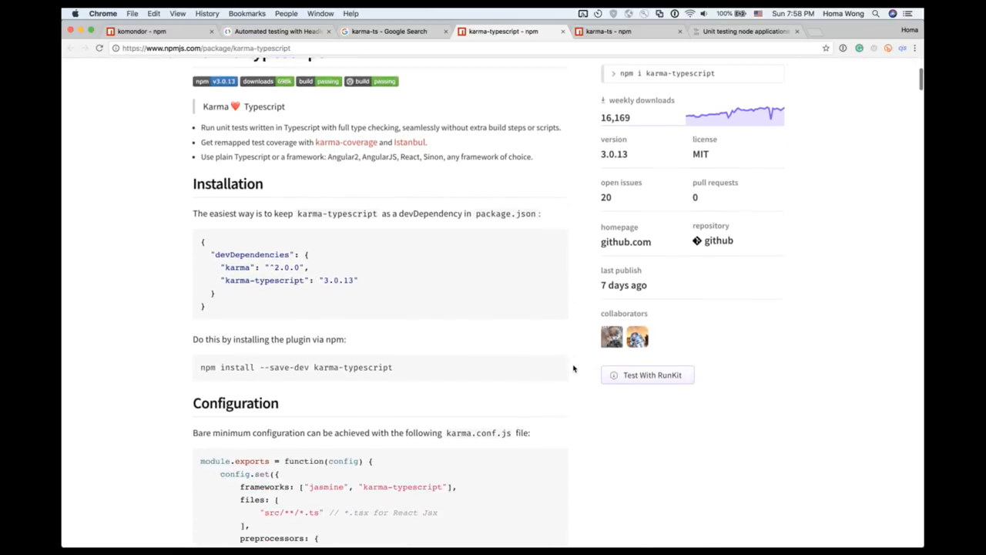
scroll("down", 3)
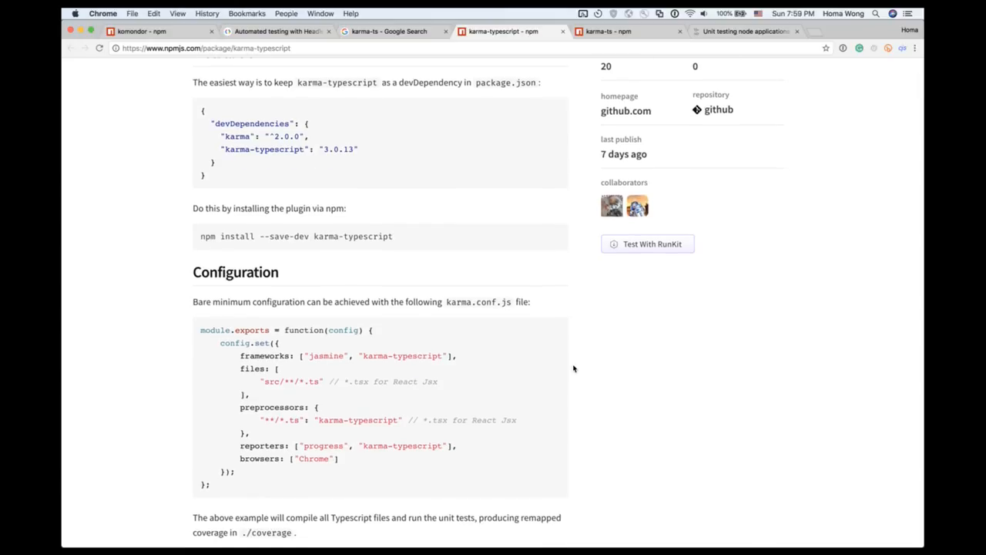
Step: Compare the karma-ts npm page with the karma-typescript page
left_click(623, 30)
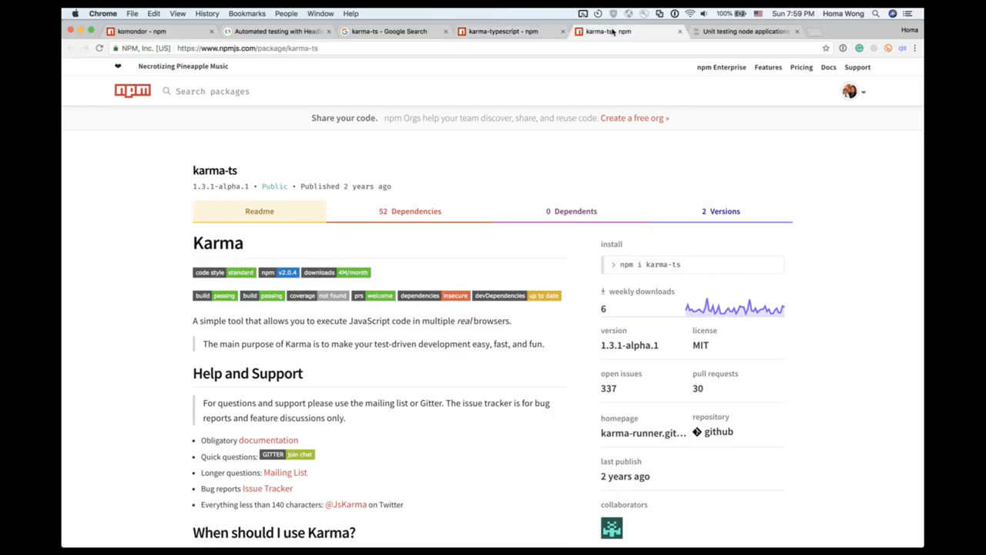
scroll("down", 3)
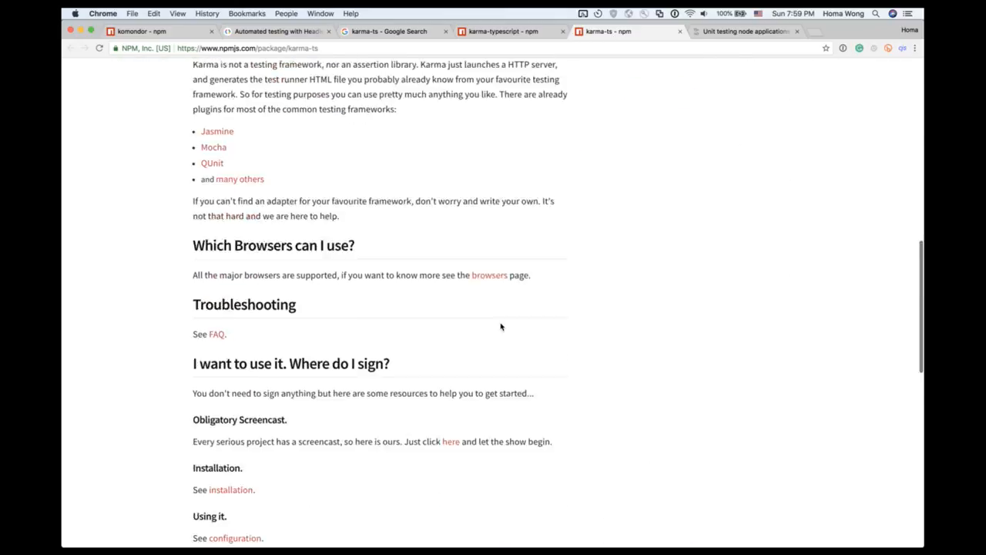
scroll("down", 3)
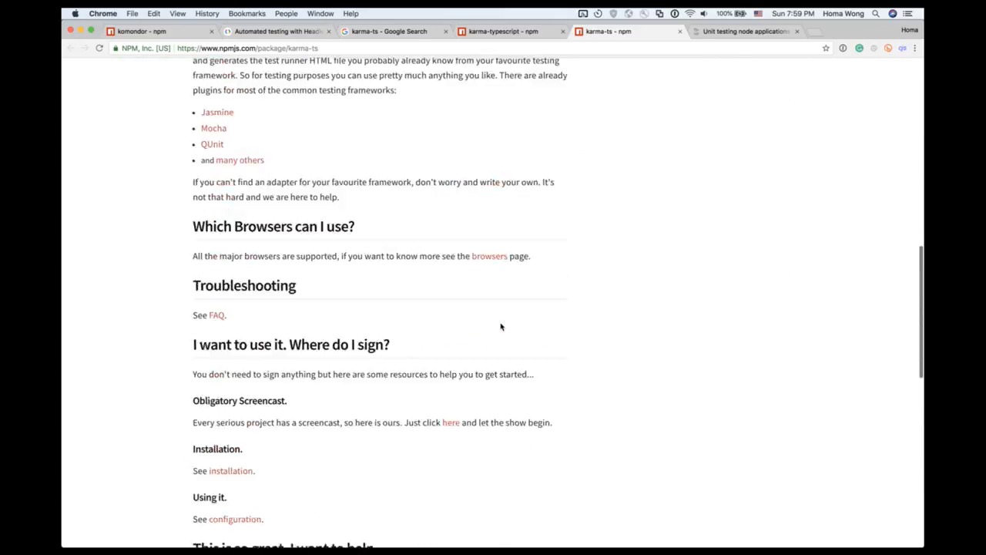
scroll("up", 3)
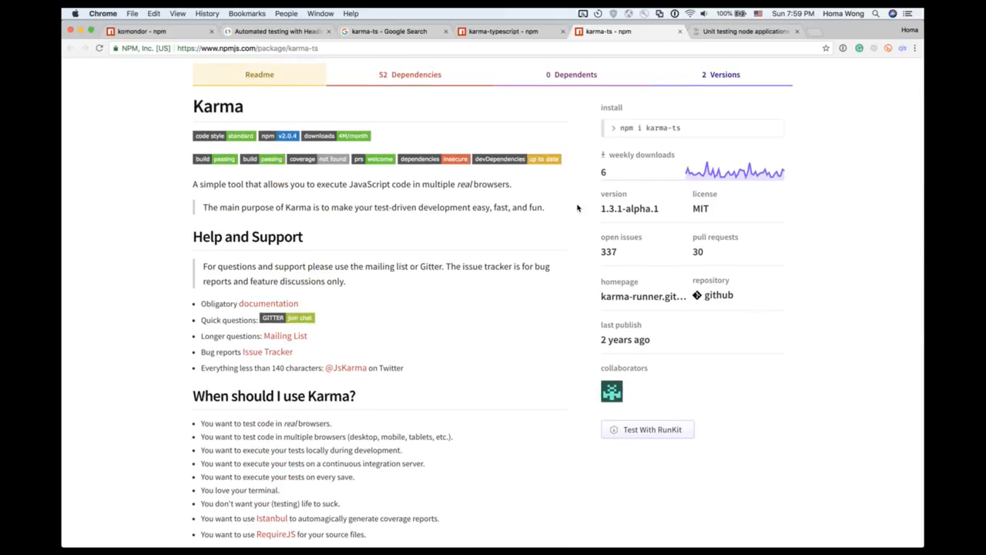
left_click(501, 31)
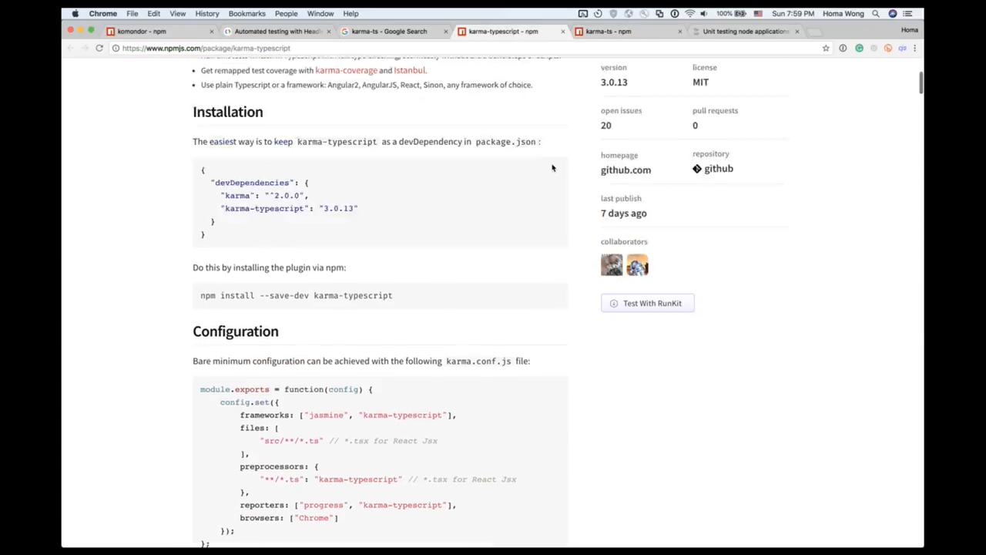
scroll("up", 3)
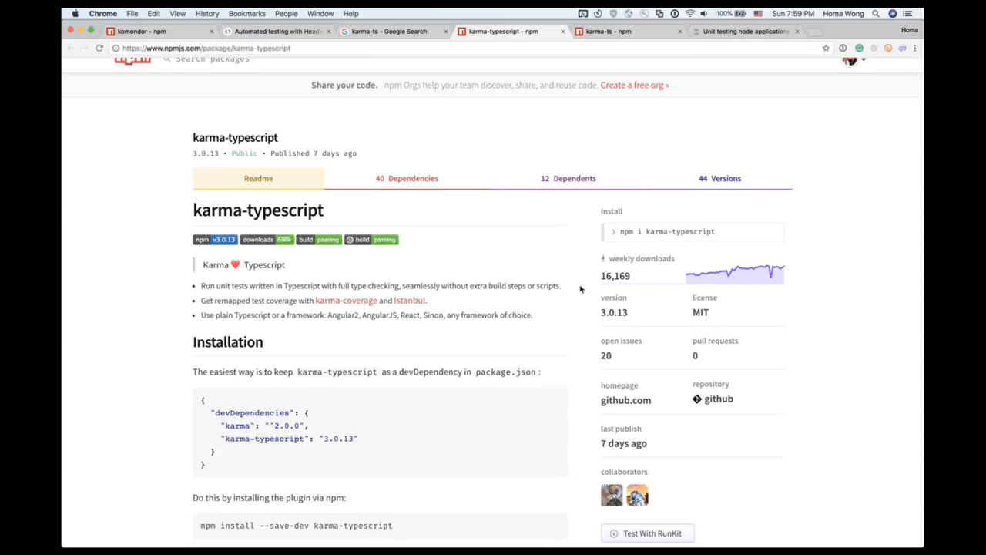
scroll("down", 3)
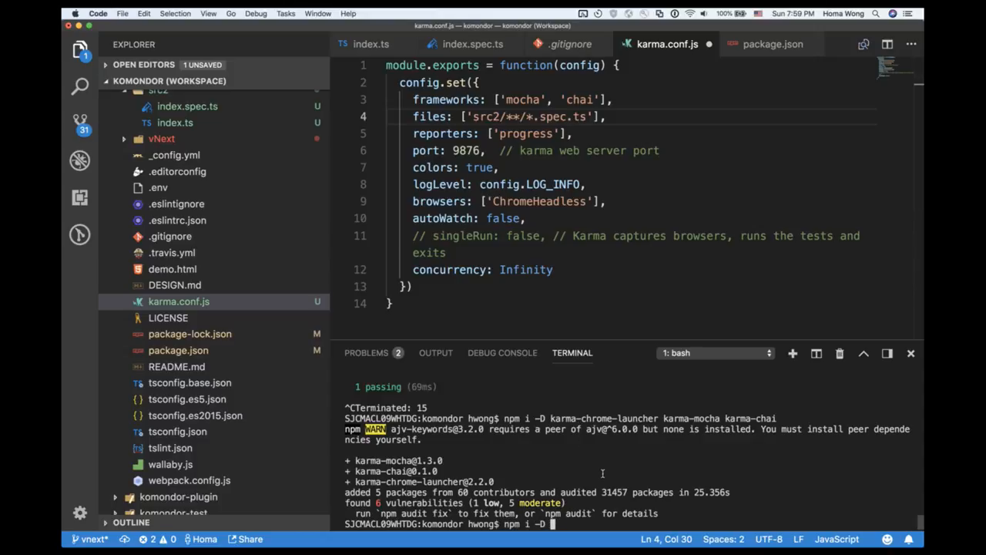
Step: Run 'npm i -D karma-typescript' in the terminal
type("karma-typescript")
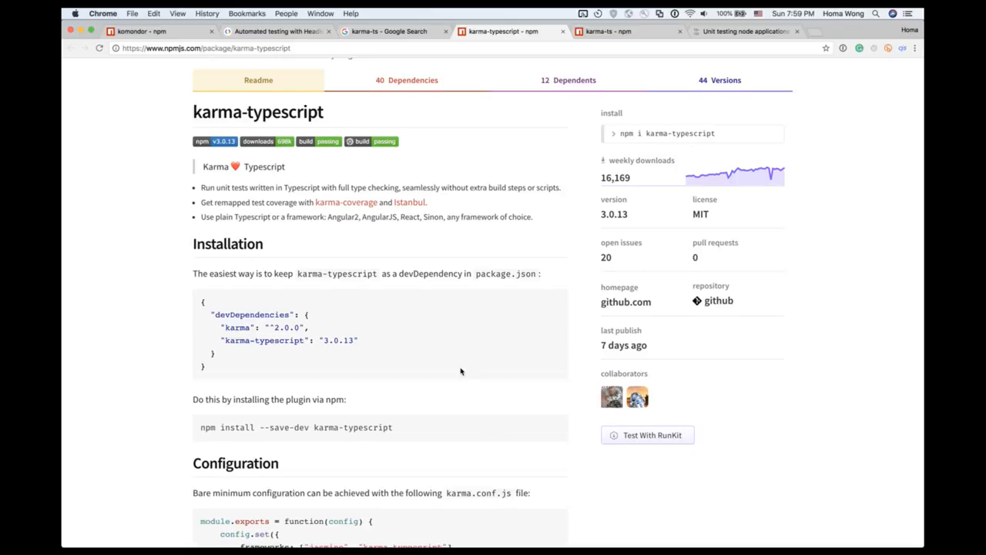
scroll("down", 3)
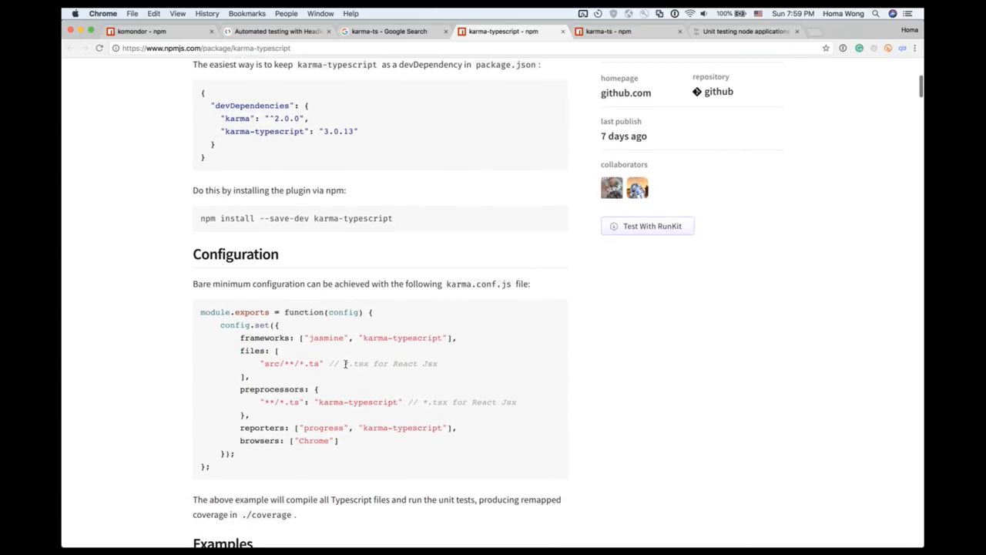
scroll("down", 3)
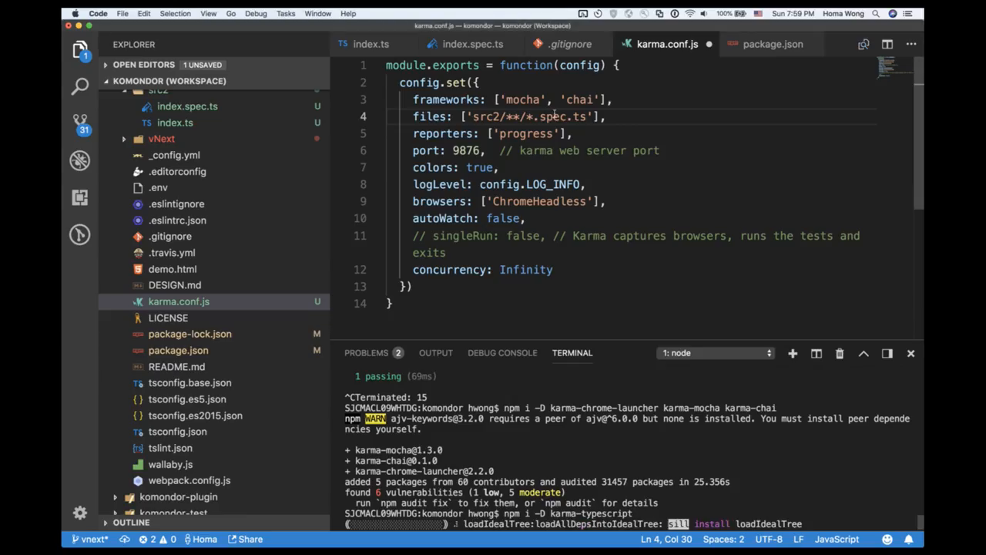
Step: Begin a third frameworks entry, 'karma-typescript', after 'chai' in karma.conf.js
left_click(594, 99)
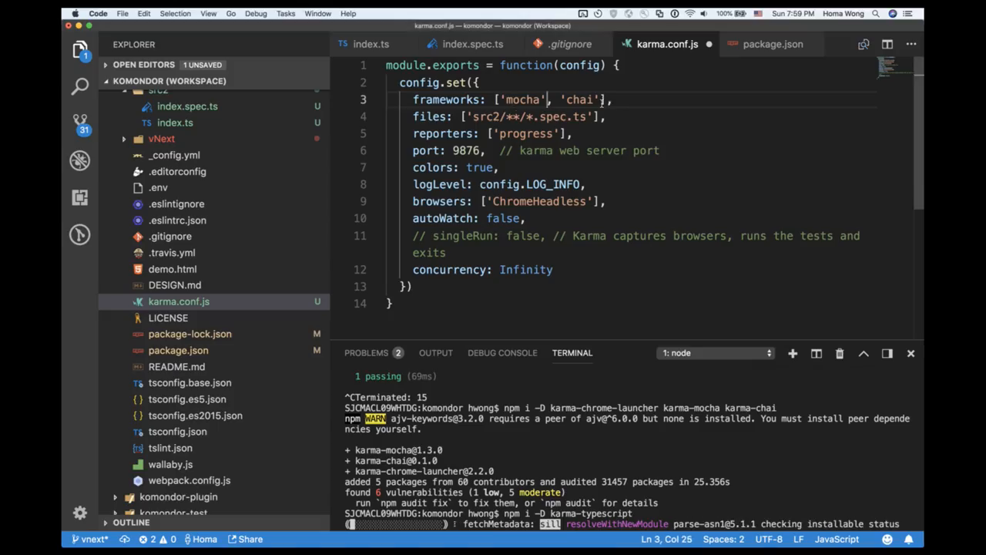
type(", '")
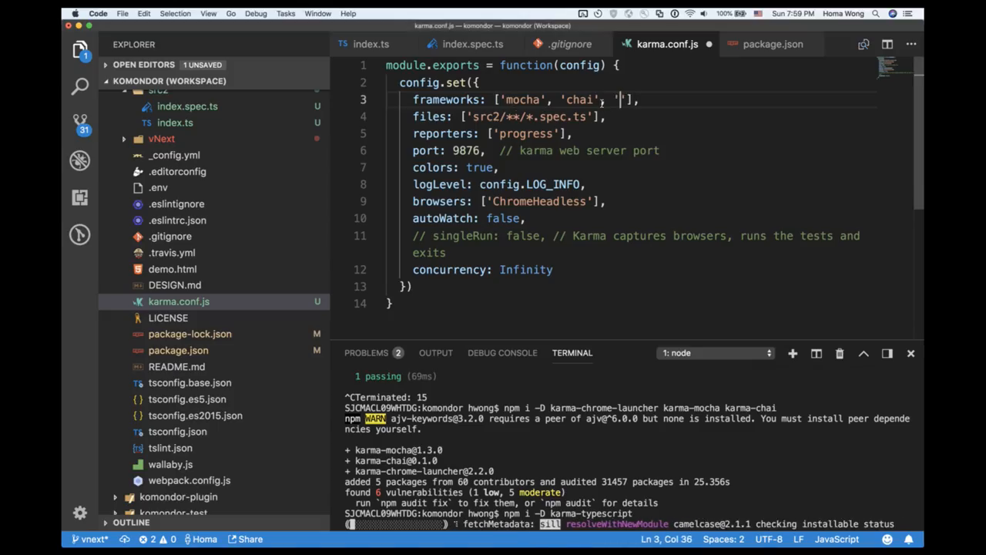
type("karma-type")
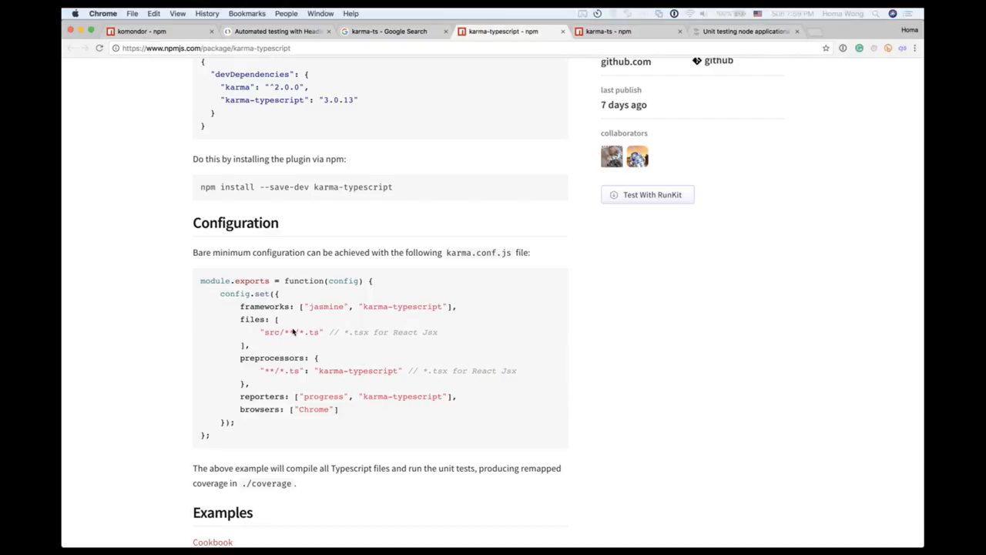
mouse_move(239, 362)
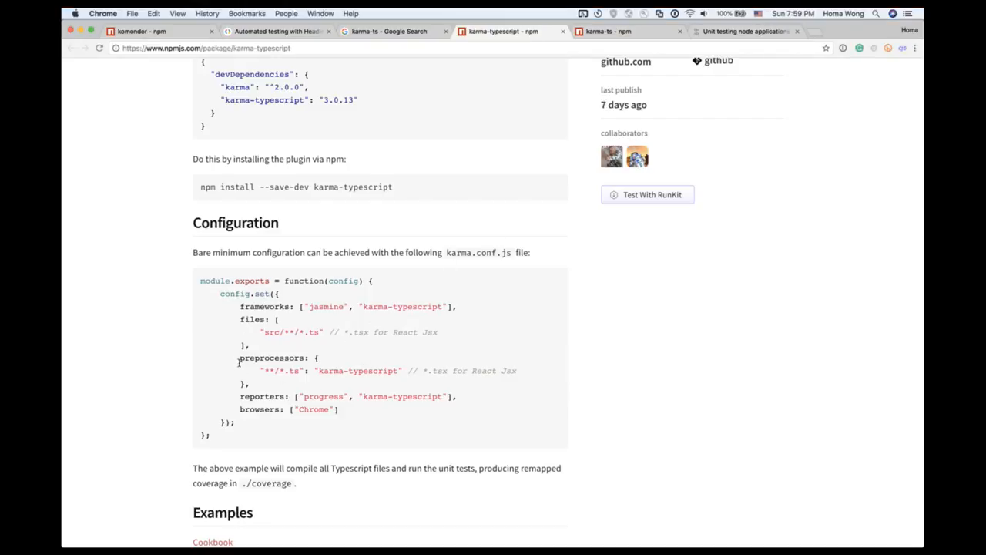
Step: Select the preprocessors and reporters lines in the karma-typescript example configuration
left_click_drag(239, 358, 443, 396)
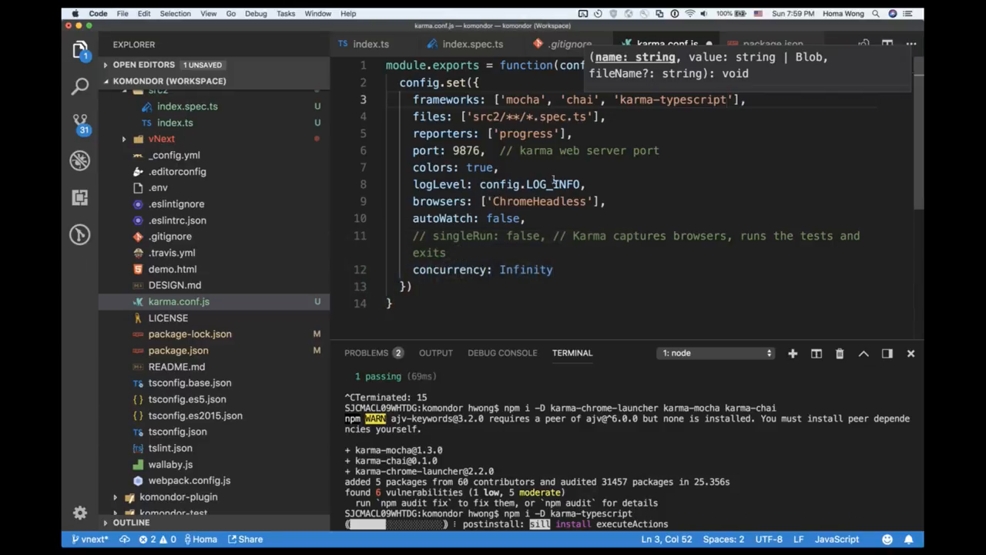
Step: Paste preprocessors below files and set reporters to progress and karma-typescript
left_click(601, 133)
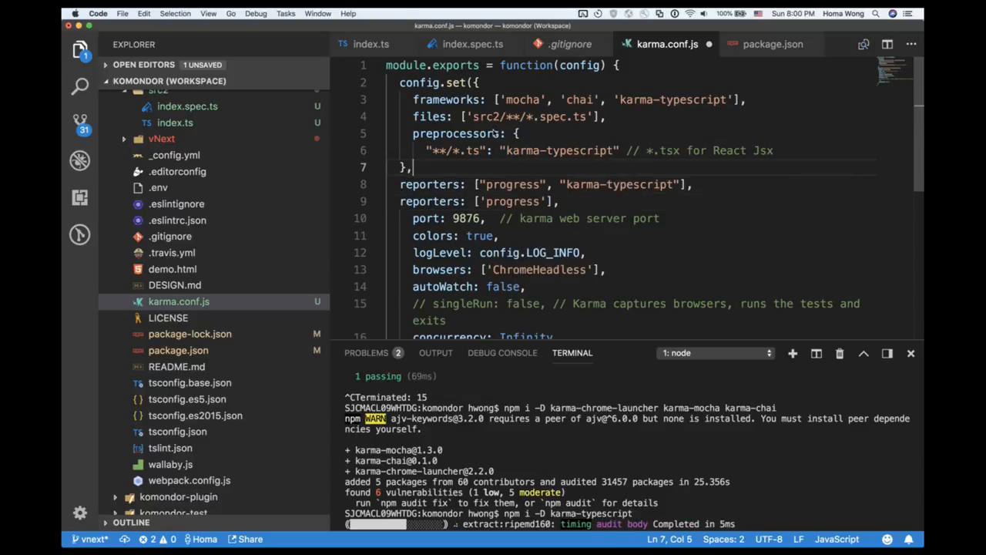
scroll("down", 3)
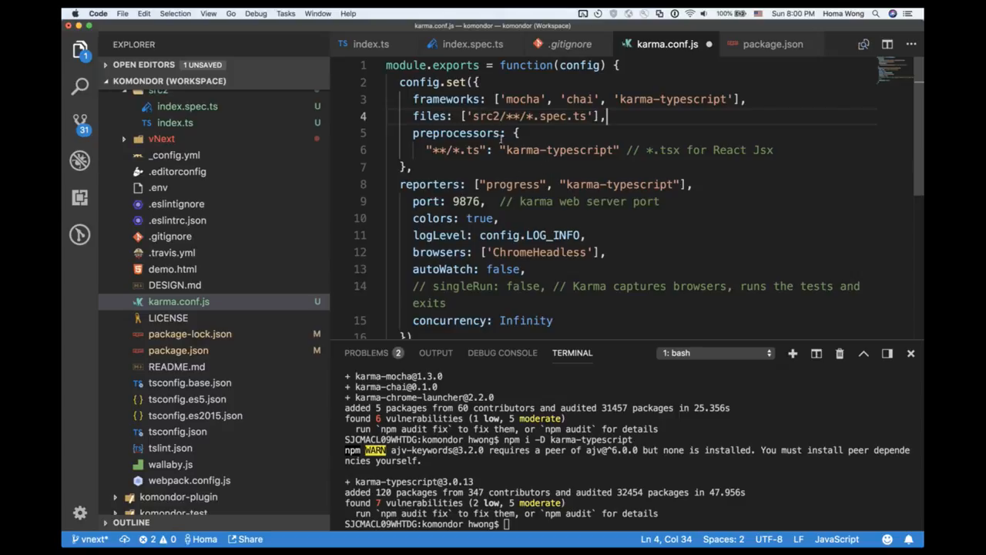
scroll("down", 3)
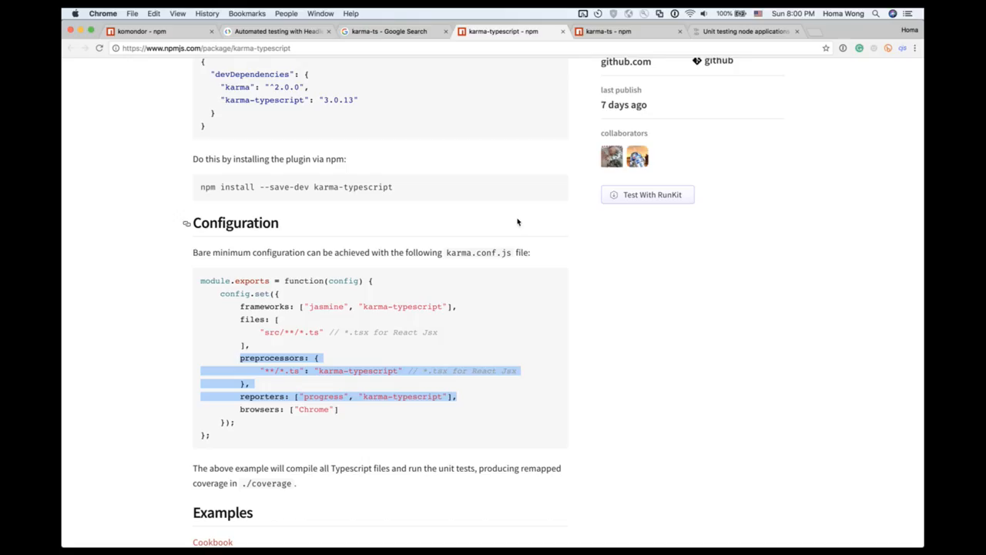
Step: Scroll the karma-typescript npm page past Examples and Transforms to Advanced configuration
scroll("down", 3)
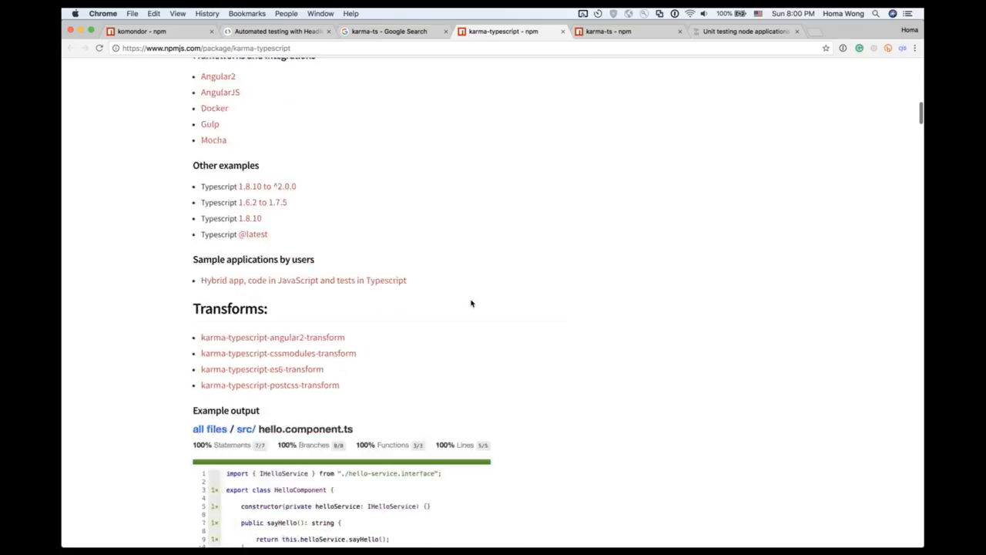
scroll("up", 3)
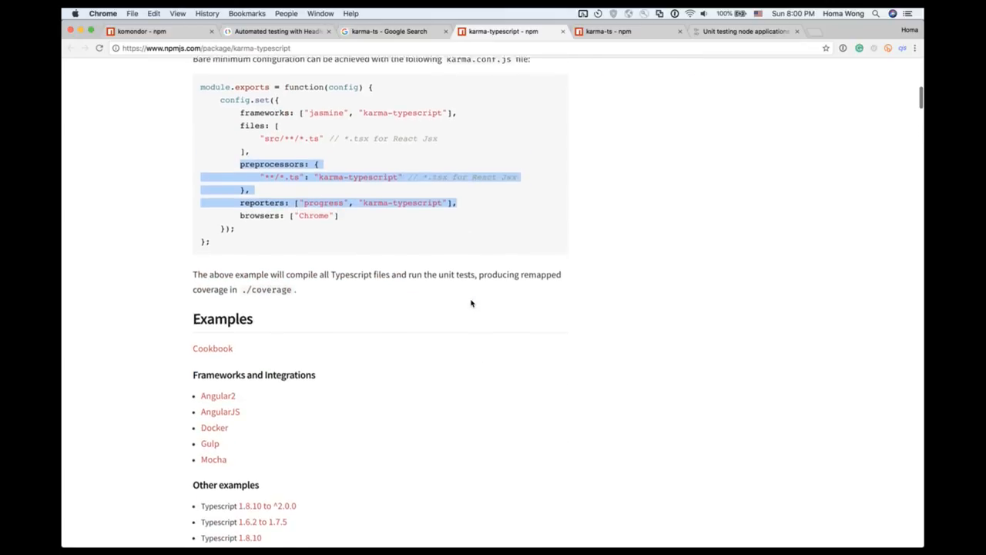
scroll("up", 3)
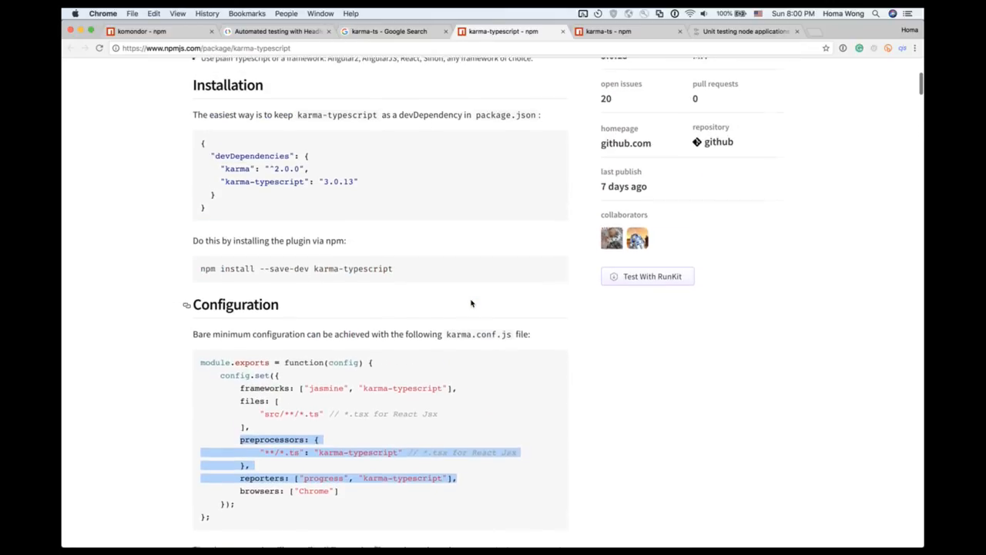
scroll("down", 3)
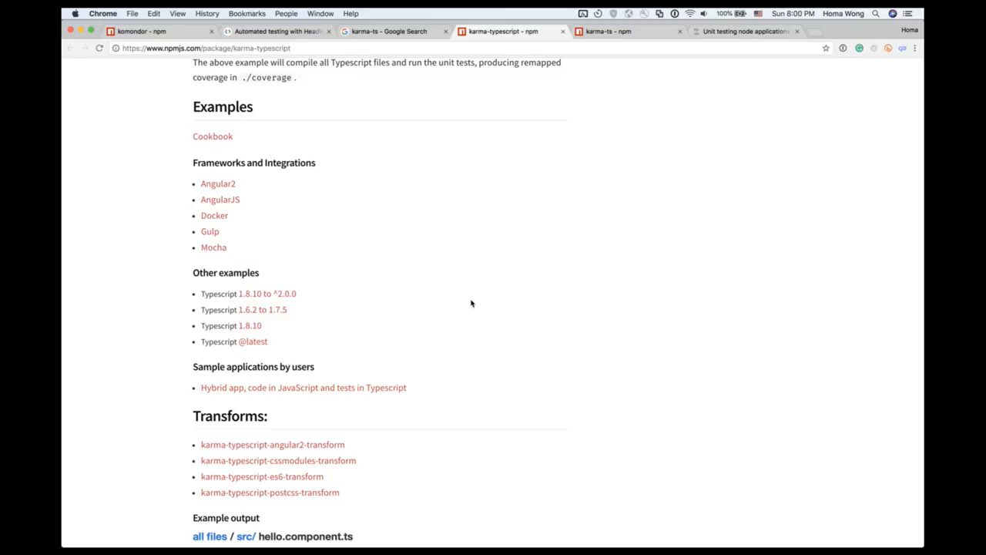
scroll("down", 3)
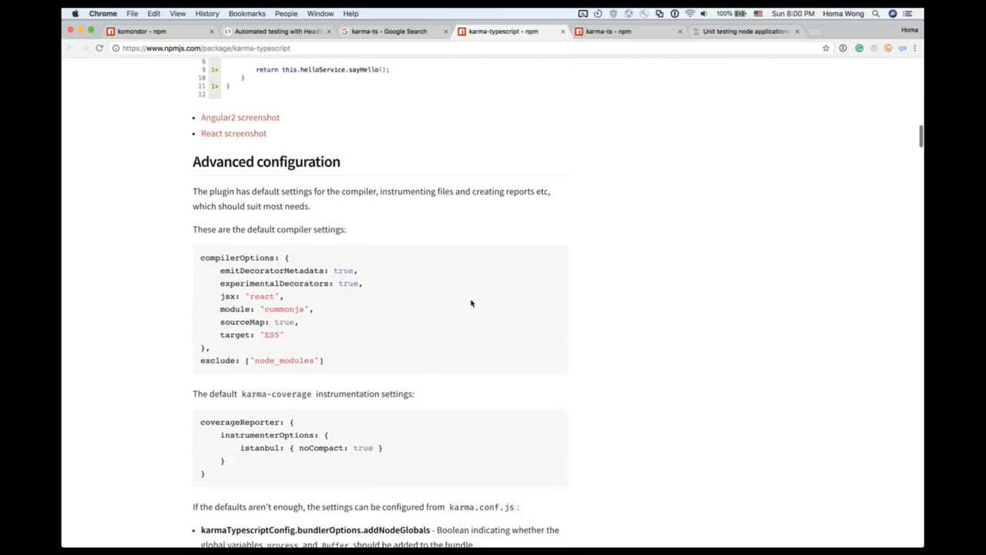
scroll("down", 3)
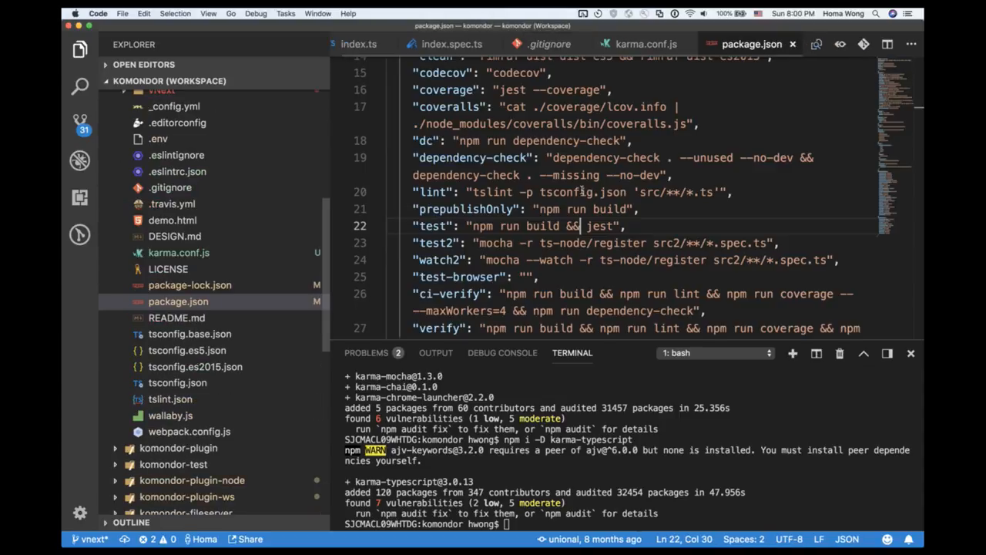
Step: Set the test-browser script to 'karma' and launch it with npm run test-browser
left_click(528, 276)
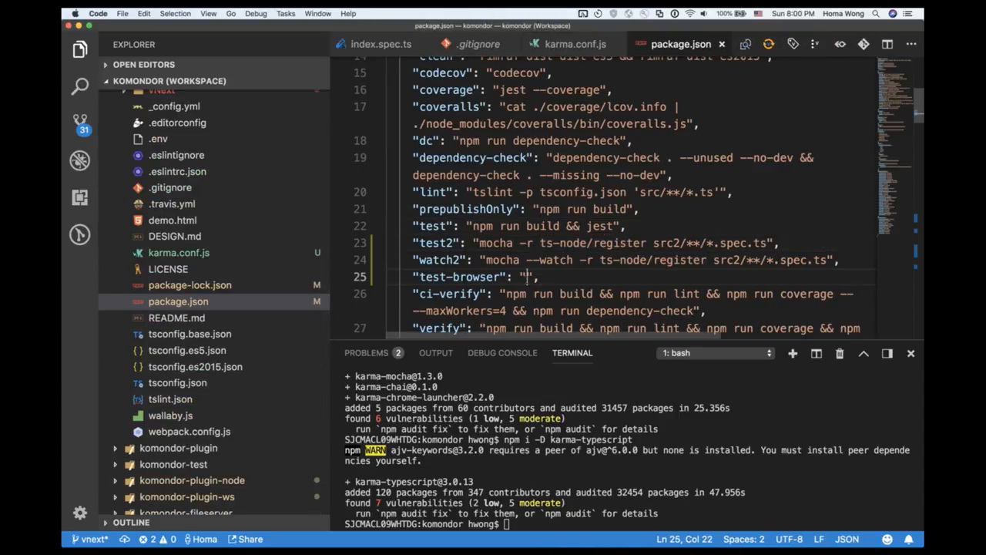
type("karma")
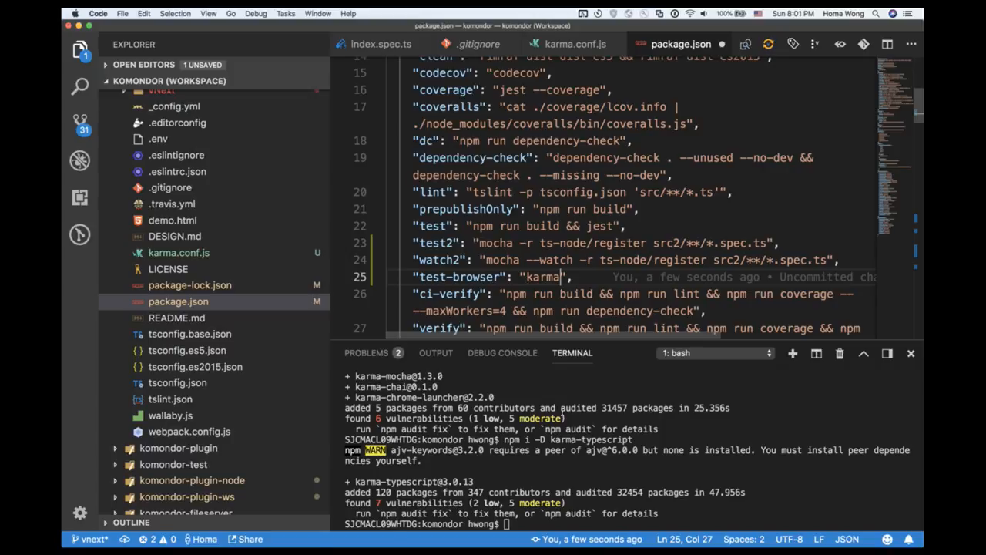
type("npm run")
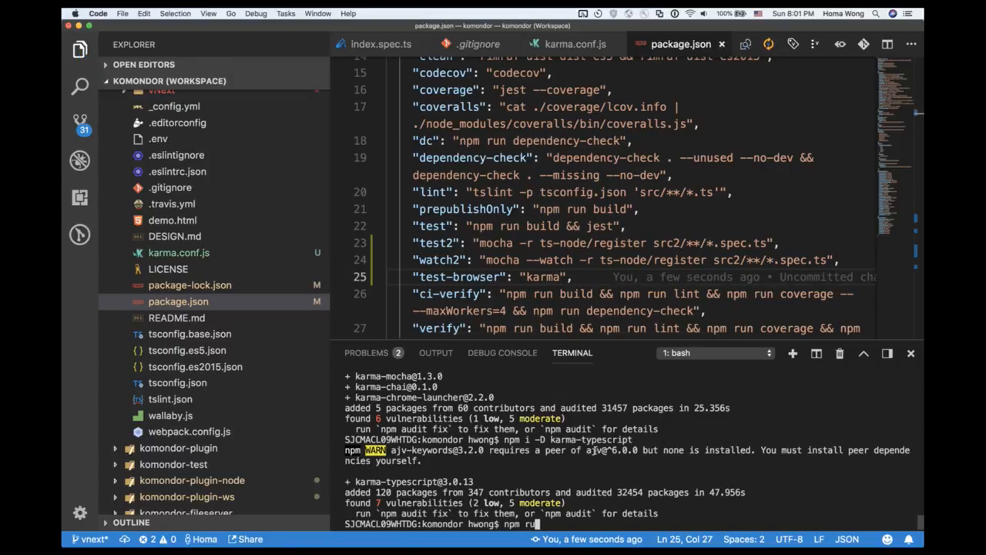
type("test-brow")
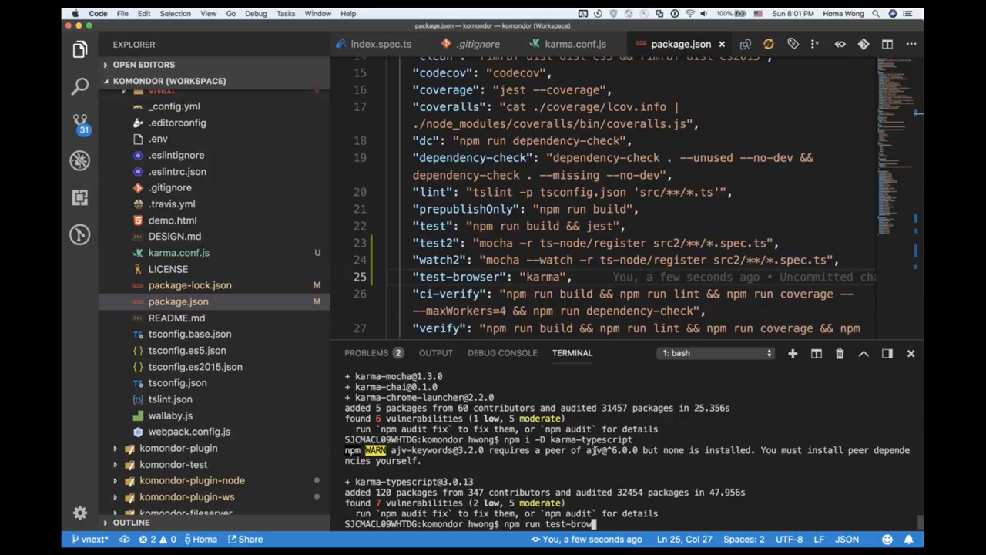
key("Return")
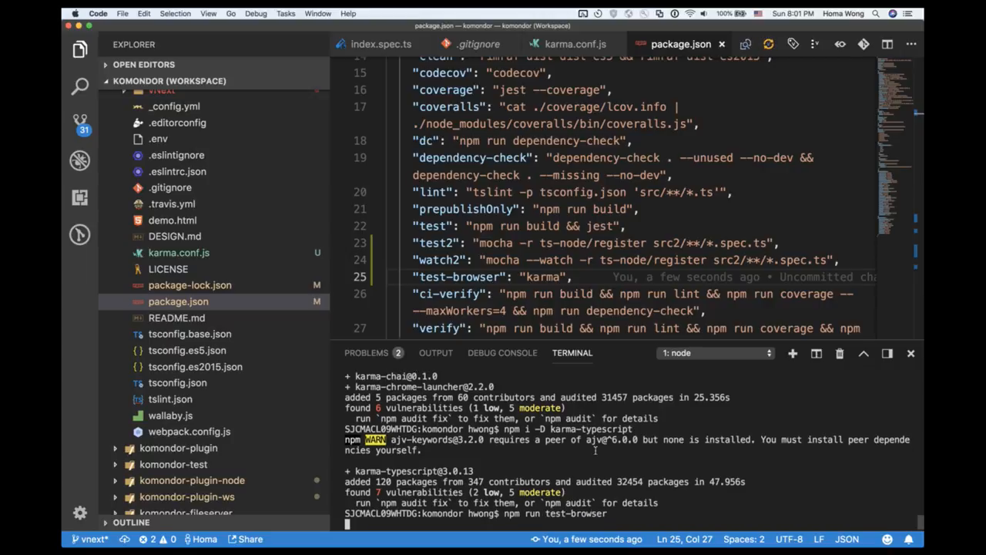
scroll("down", 3)
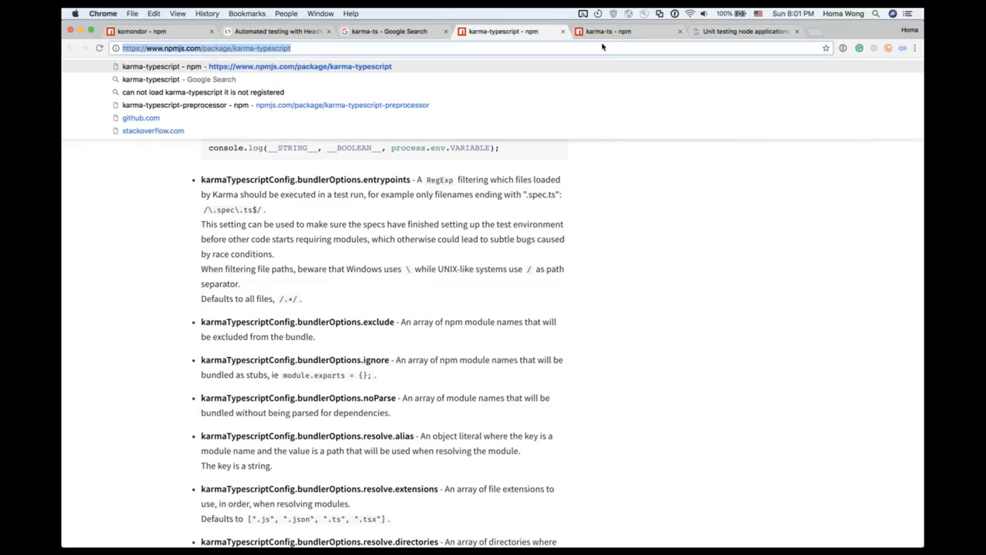
Step: Search Google for 'karma npm' and open the karma package page on npm
type("karma")
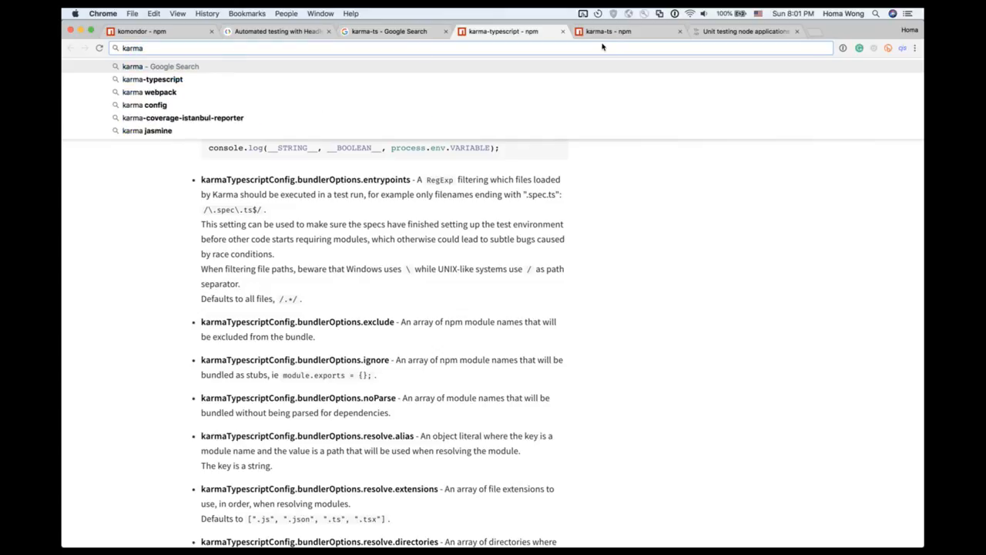
left_click(159, 66)
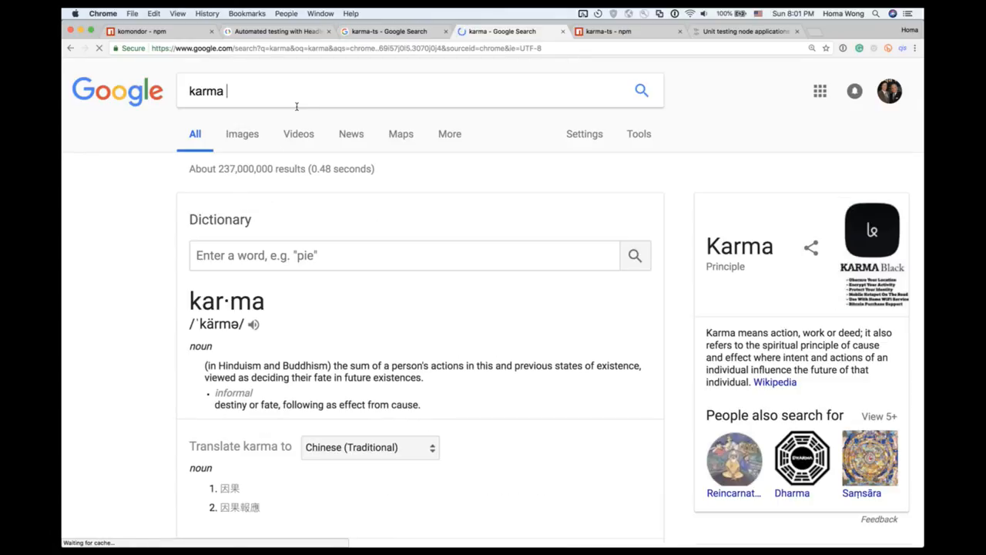
type("npm")
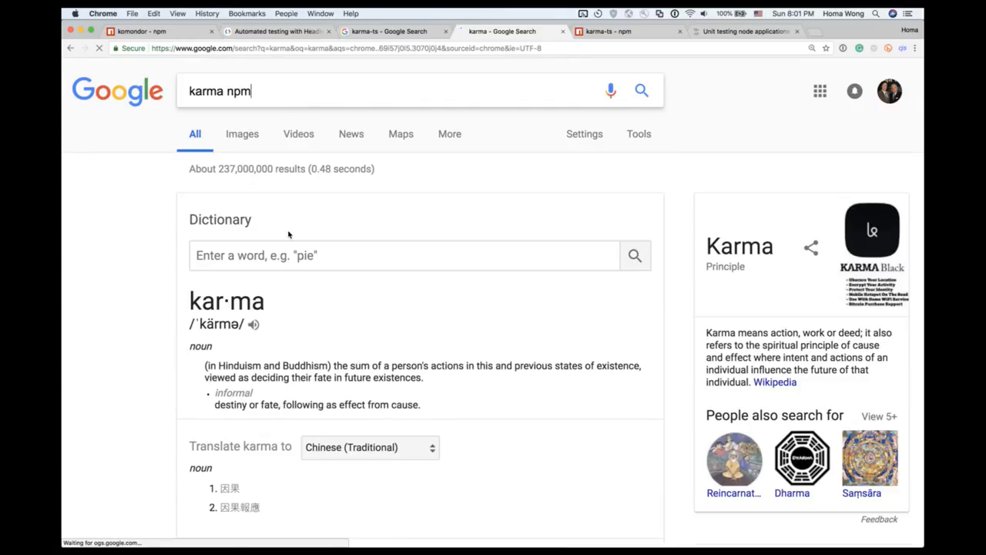
key("Return")
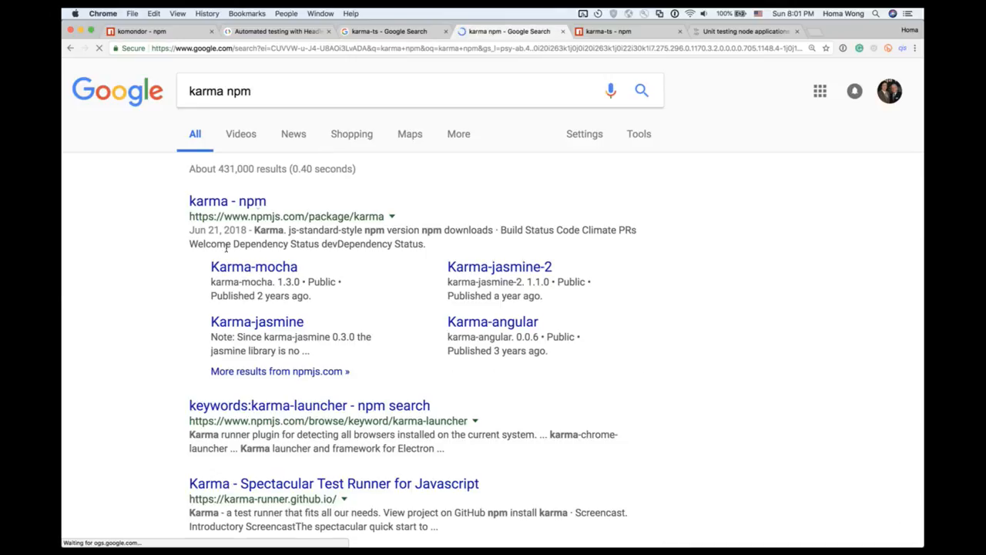
left_click(227, 201)
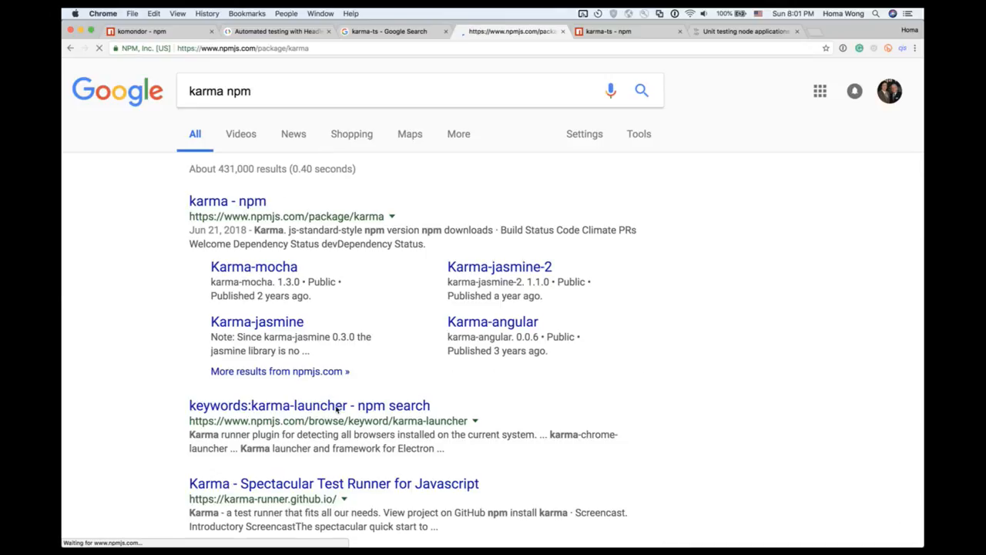
left_click(227, 200)
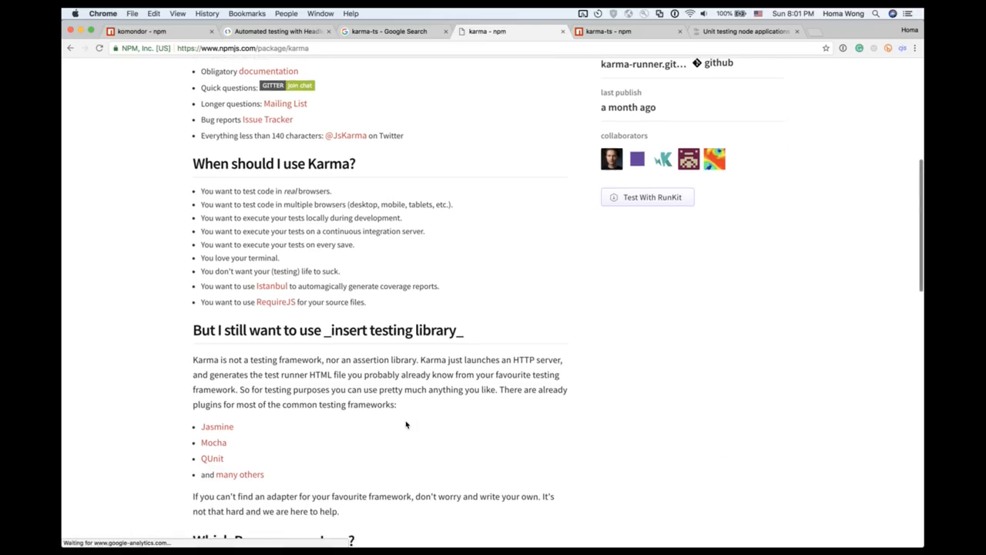
Step: Go from the karma-runner site to its Configuration guide and read it
scroll("up", 3)
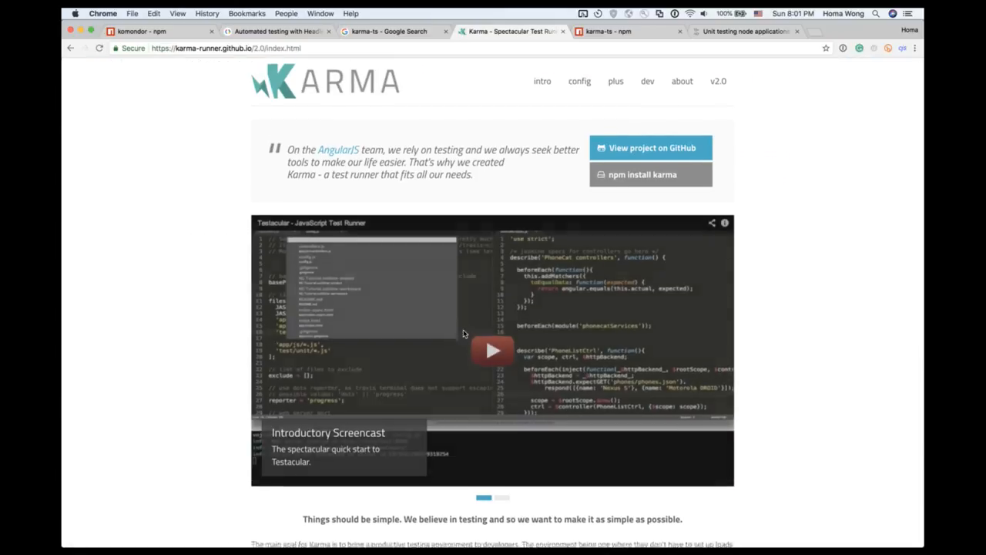
scroll("down", 3)
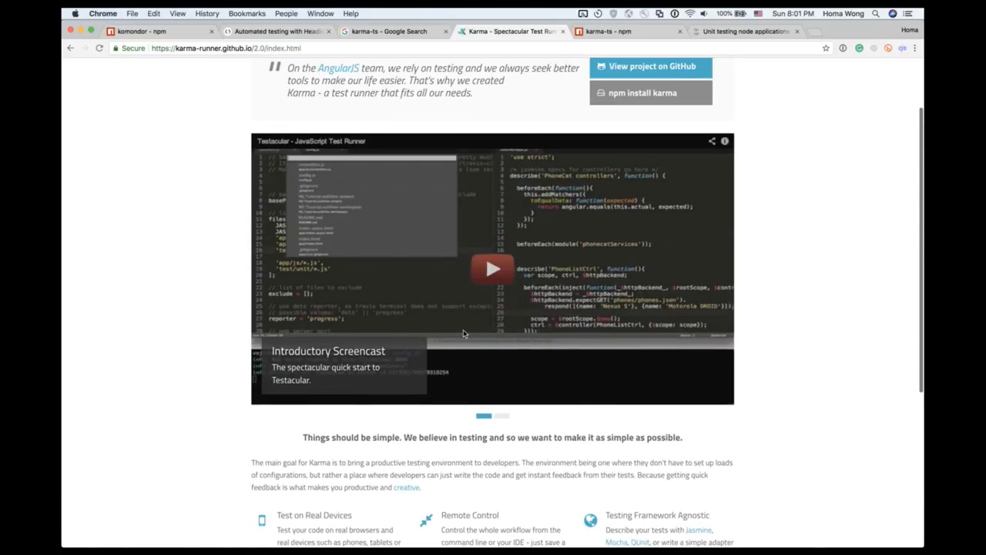
scroll("up", 3)
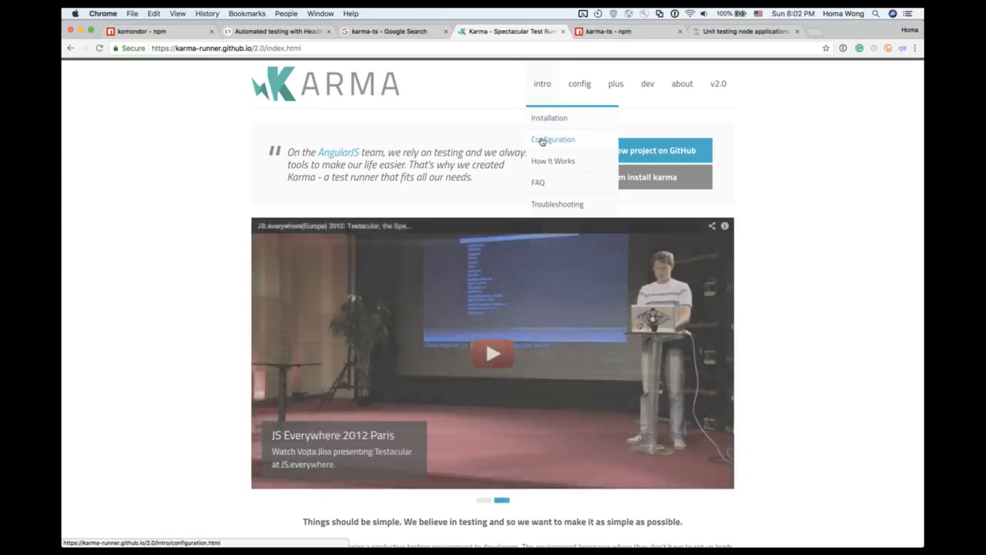
left_click(552, 139)
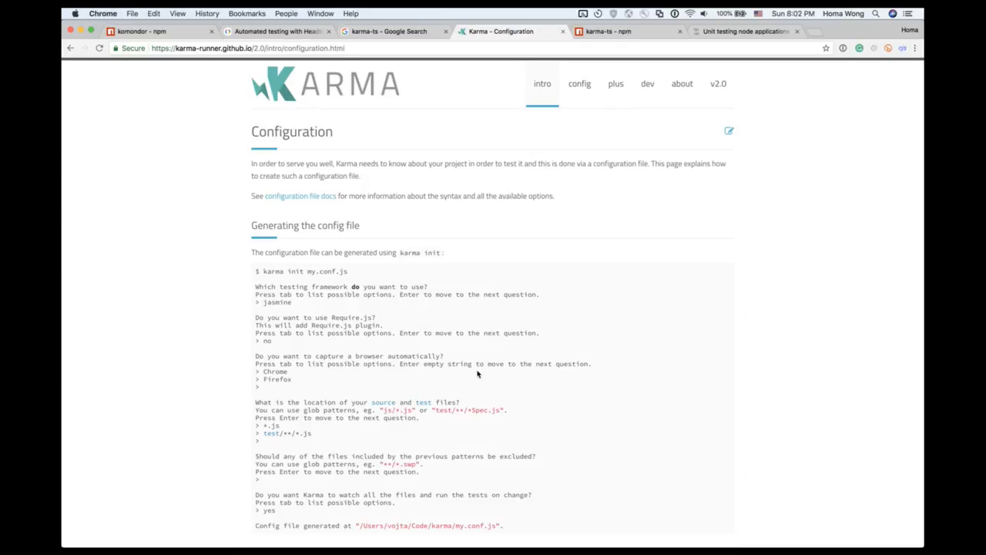
scroll("down", 3)
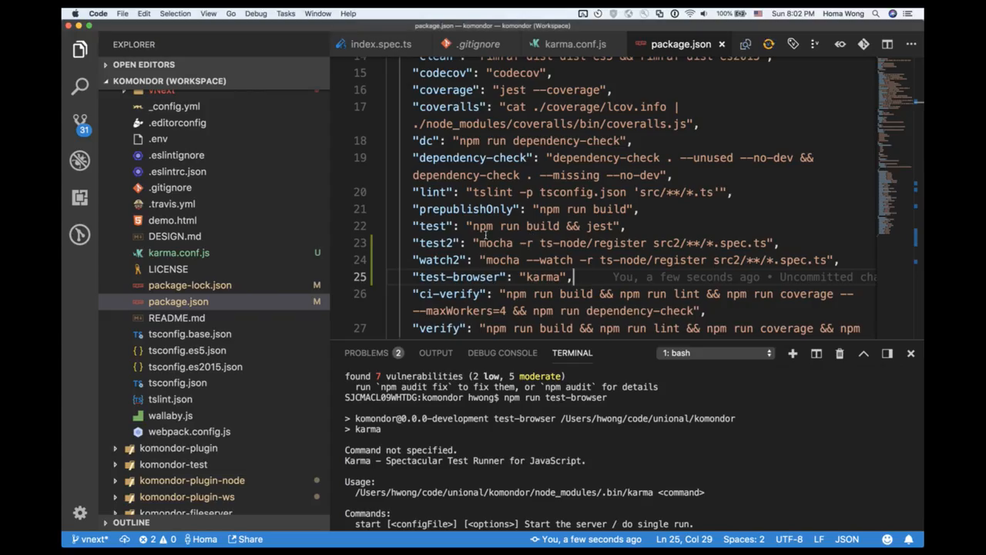
type("state")
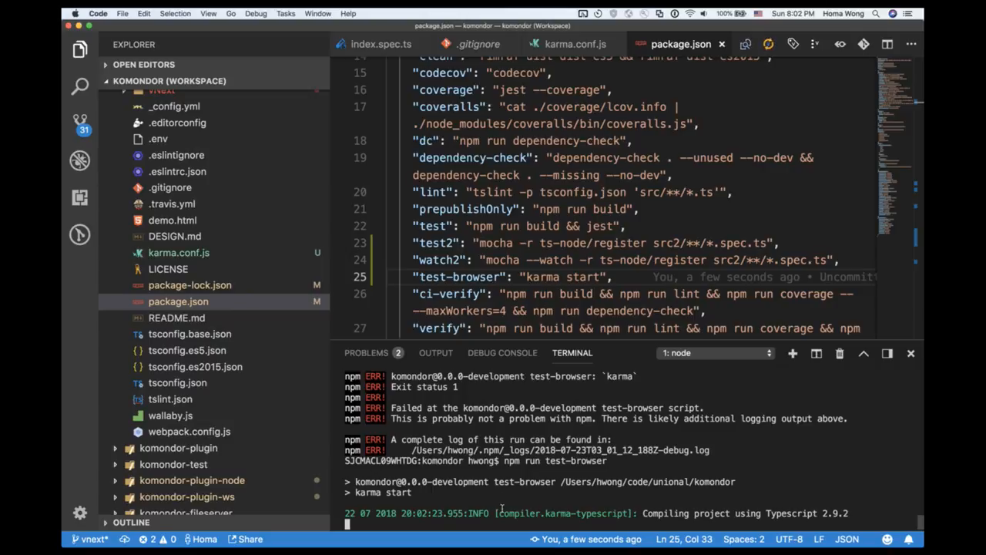
mouse_move(501, 439)
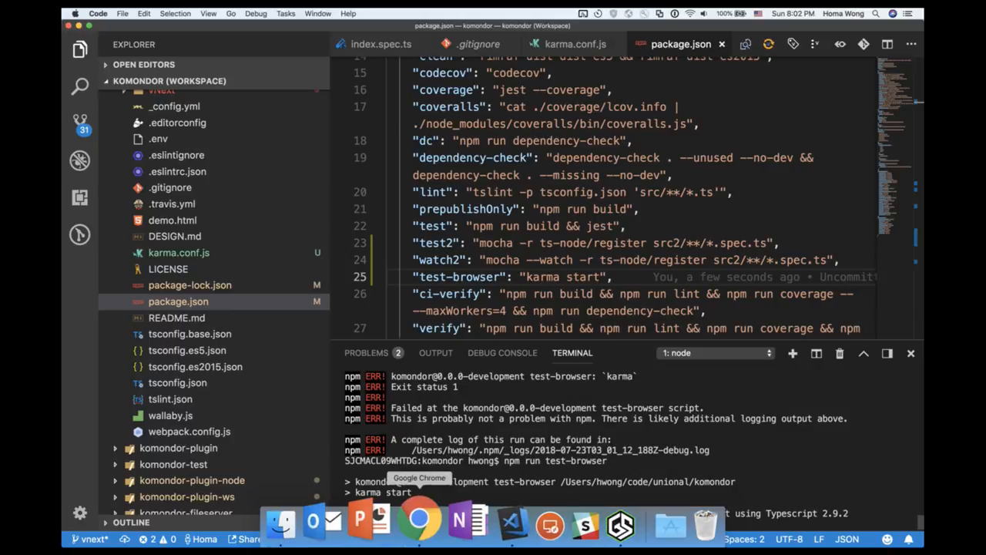
left_click(419, 526)
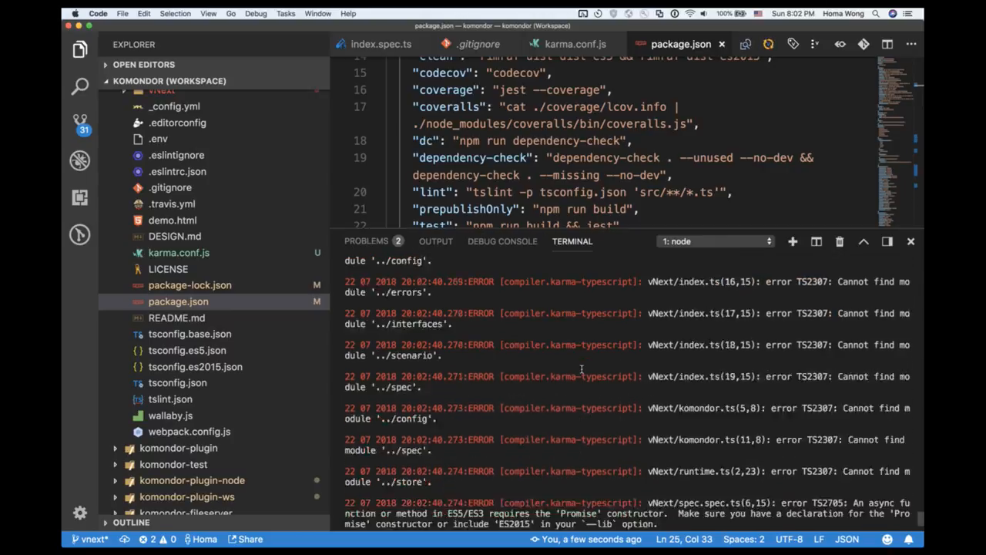
scroll("down", 3)
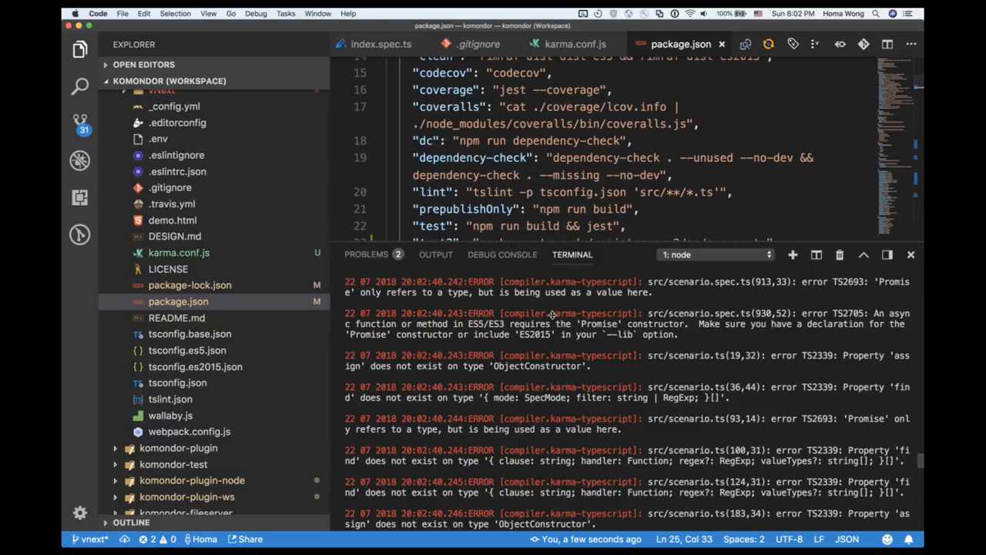
Step: Change the karma.conf.js preprocessor pattern from "**/*.ts" to "src2/**/*.ts"
left_click(575, 44)
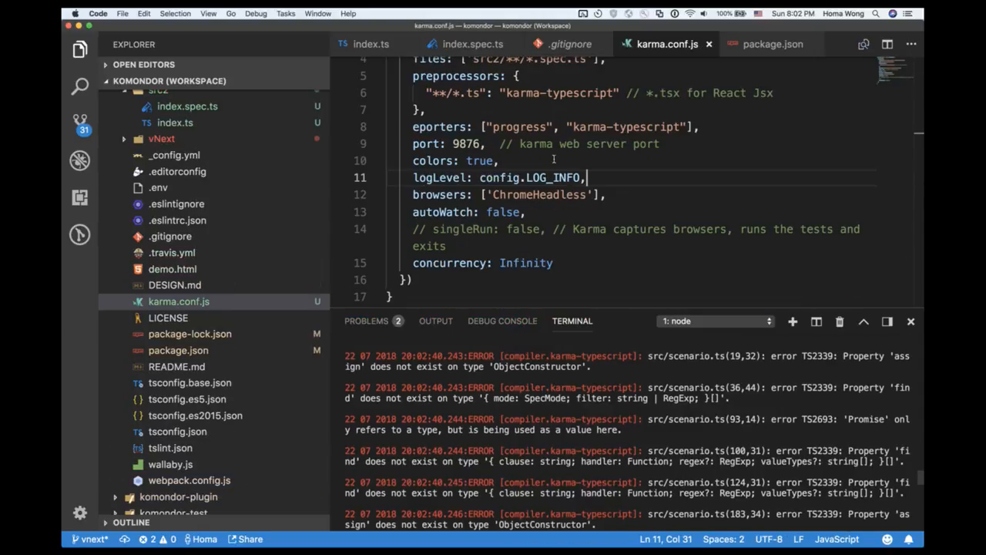
scroll("up", 3)
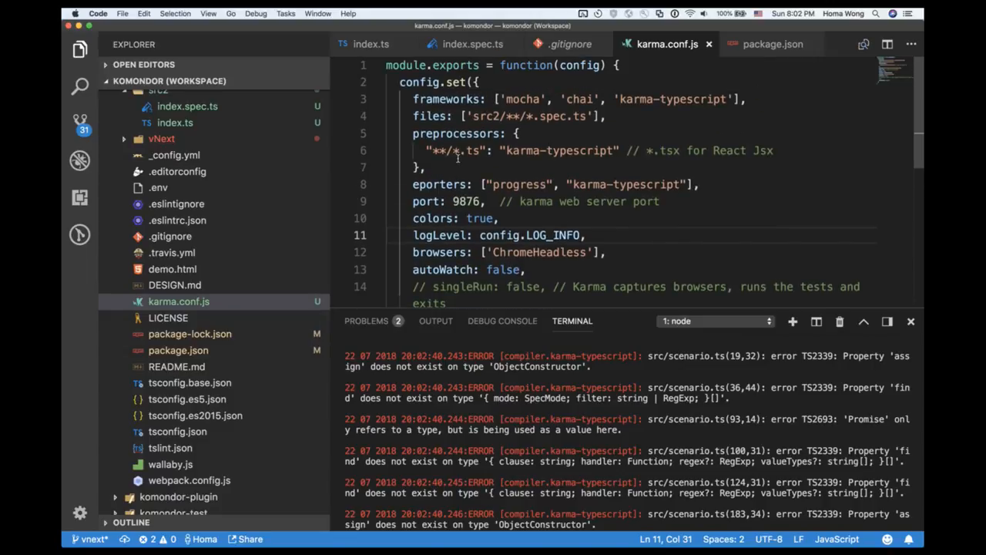
type("src2/")
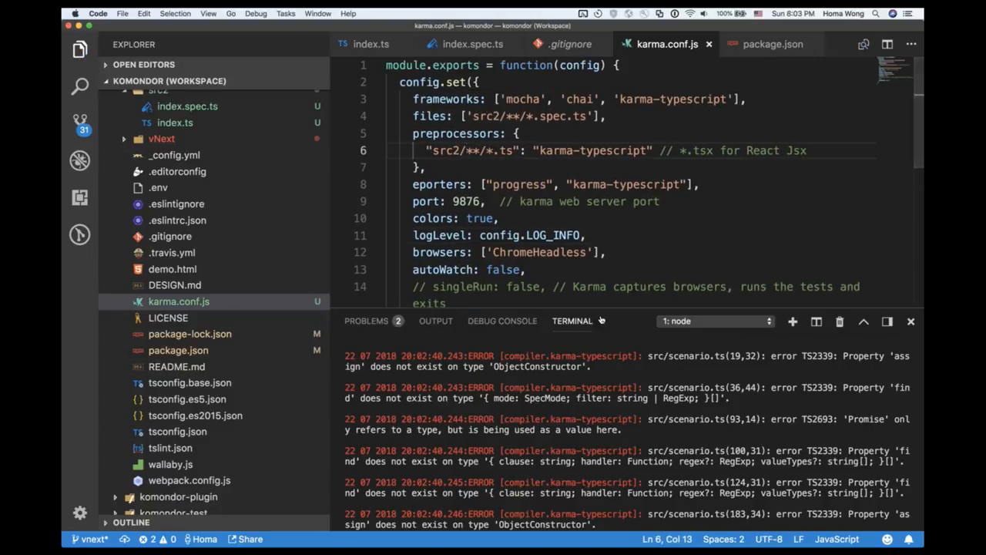
scroll("down", 3)
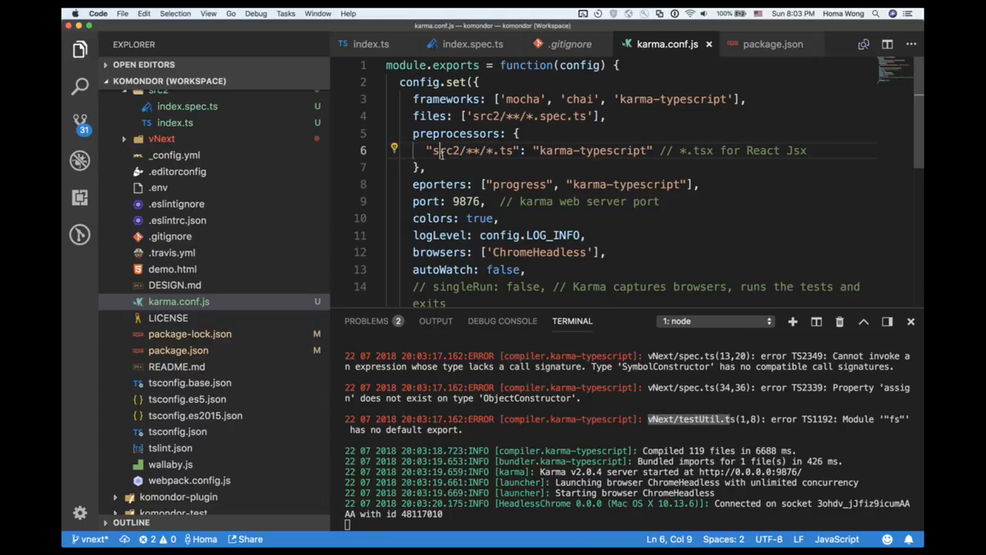
double_click(445, 151)
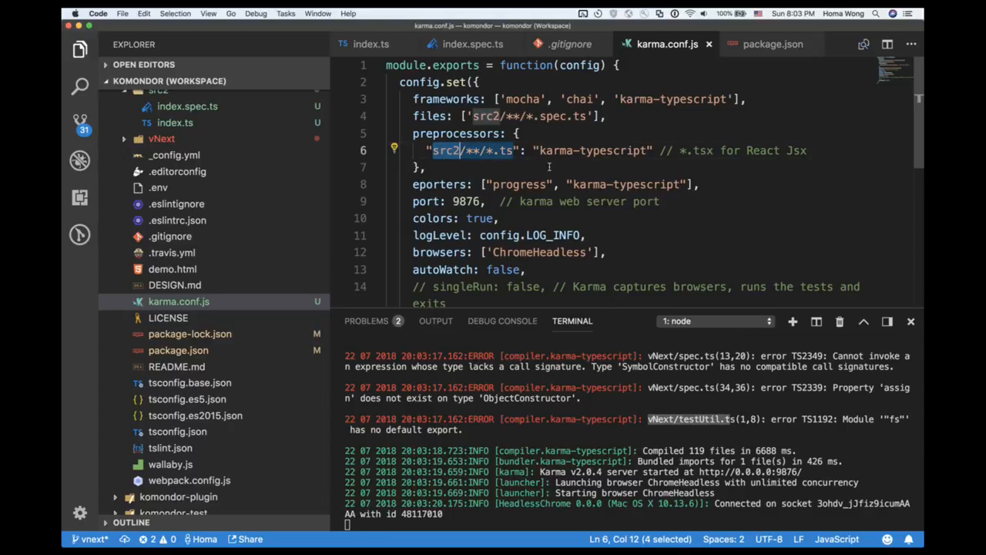
key("ctrl+c")
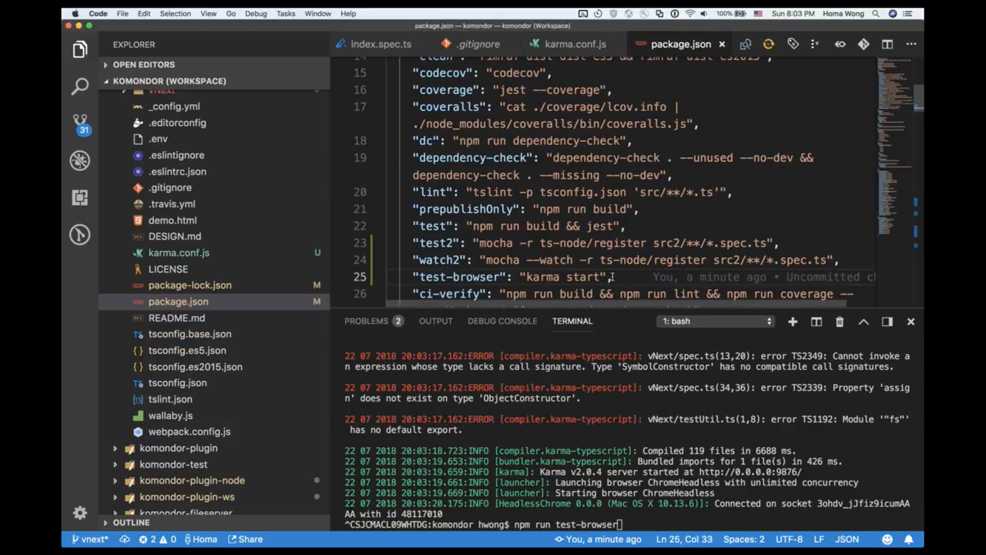
Step: Set the package.json test-browser script to "karma start karma.conf.js" and rerun it
type("Karma")
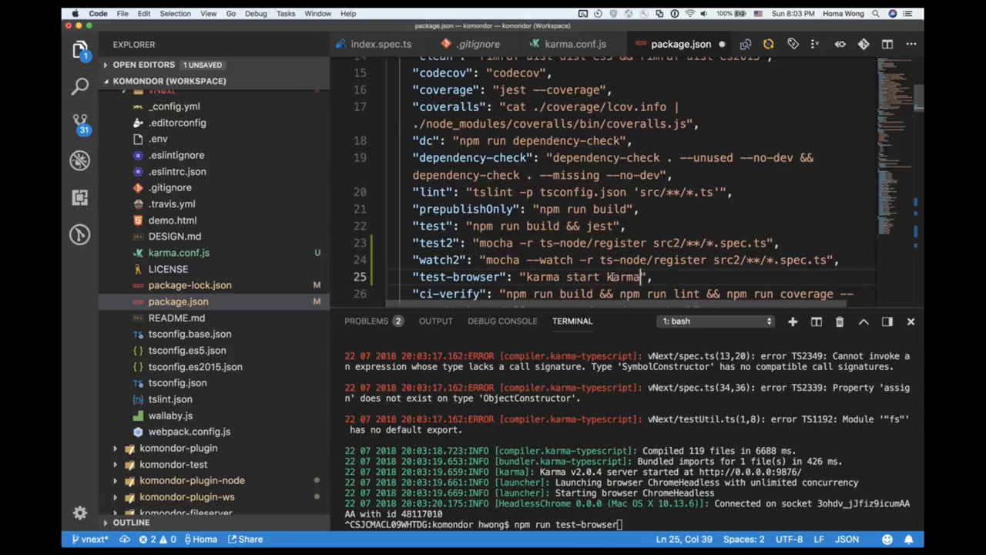
type(".conf.js")
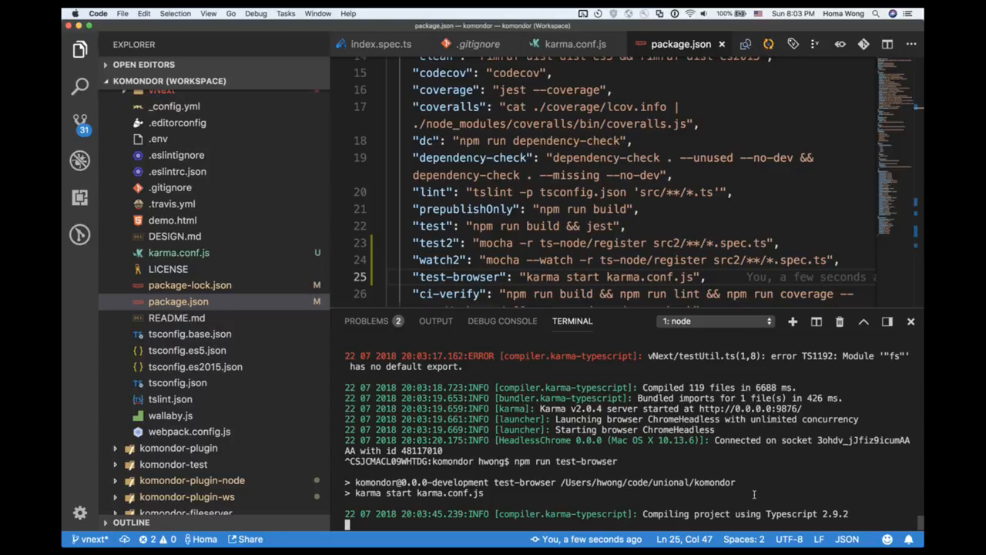
scroll("down", 3)
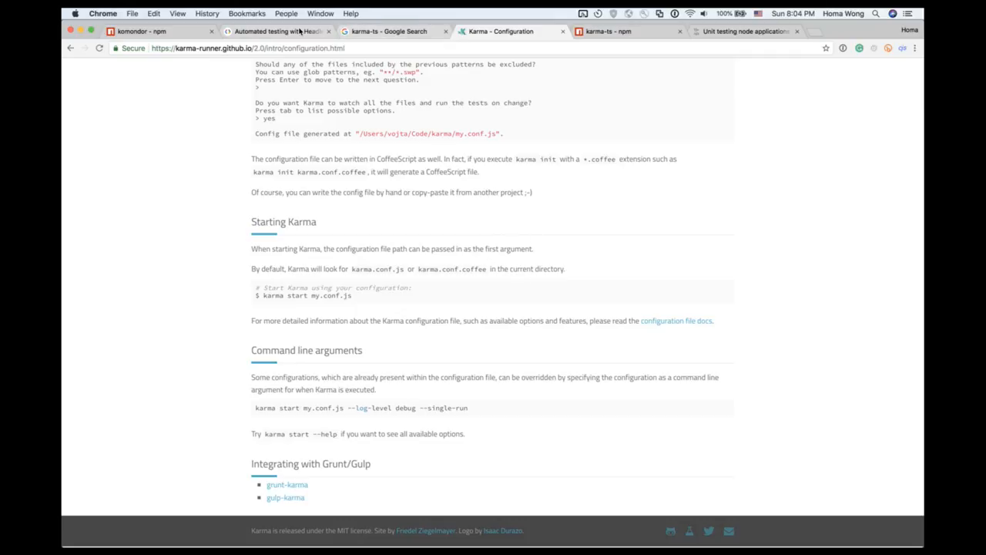
Step: Open the karma-typescript npm package page from the search results
left_click(389, 31)
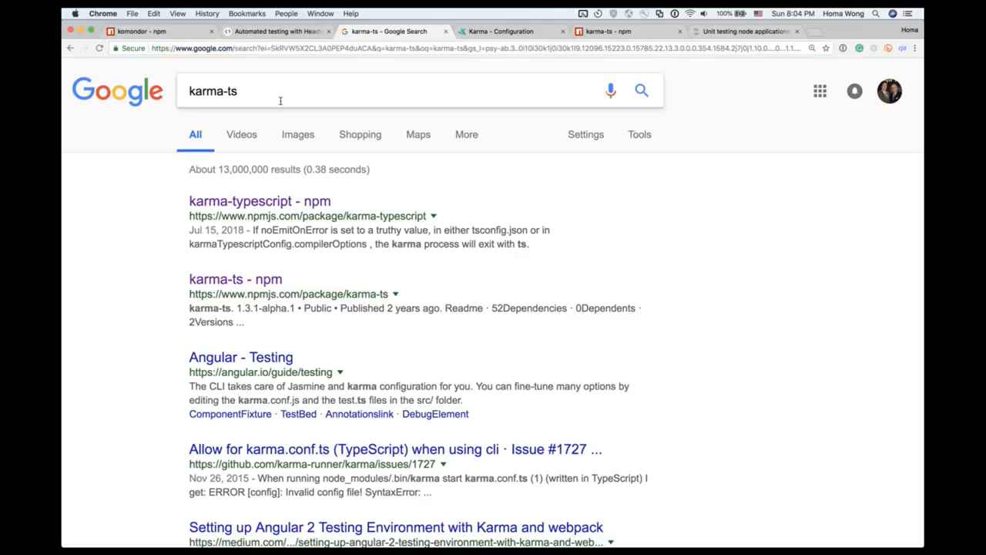
left_click(235, 279)
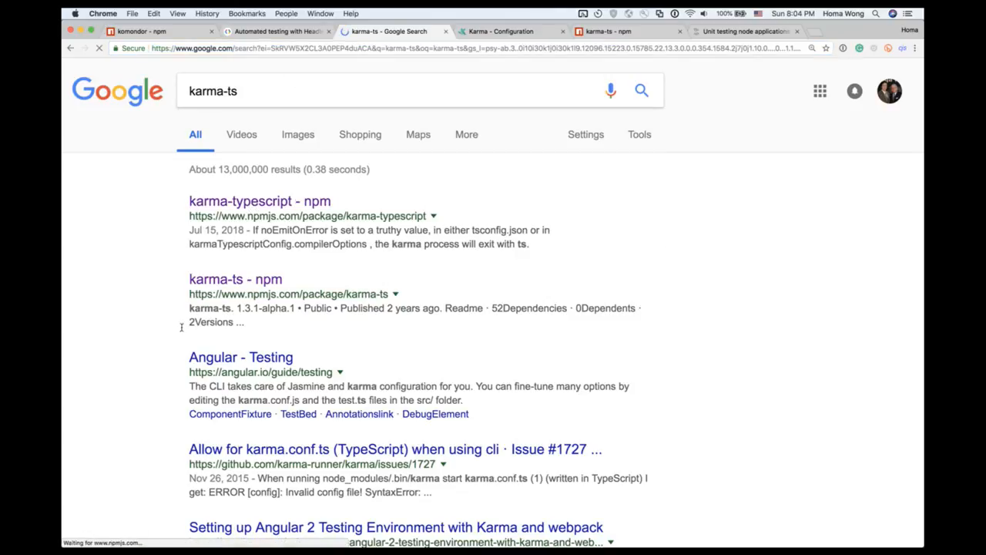
left_click(259, 200)
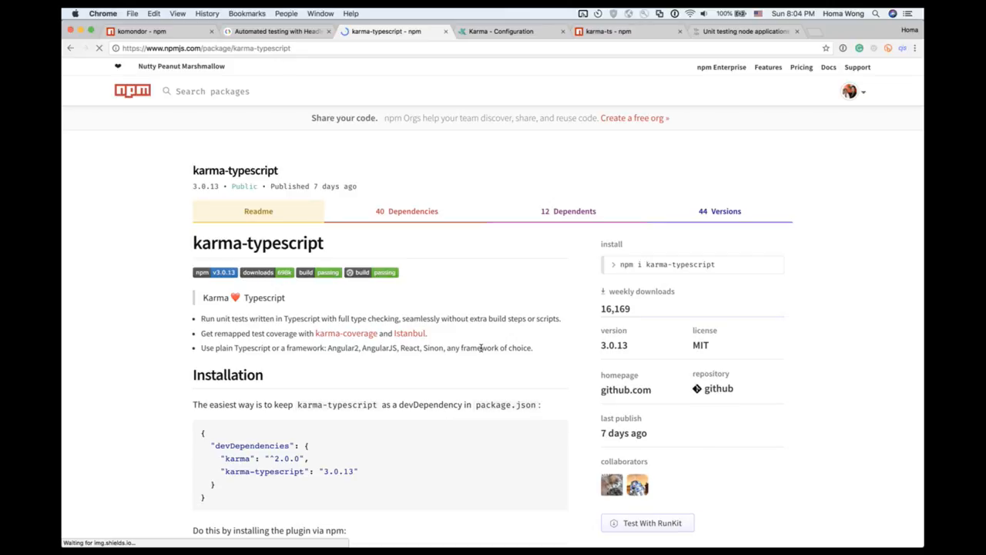
Step: Scroll through the karmaTypescriptConfig example down to tsconfig: "./tsconfig.json"
scroll("down", 3)
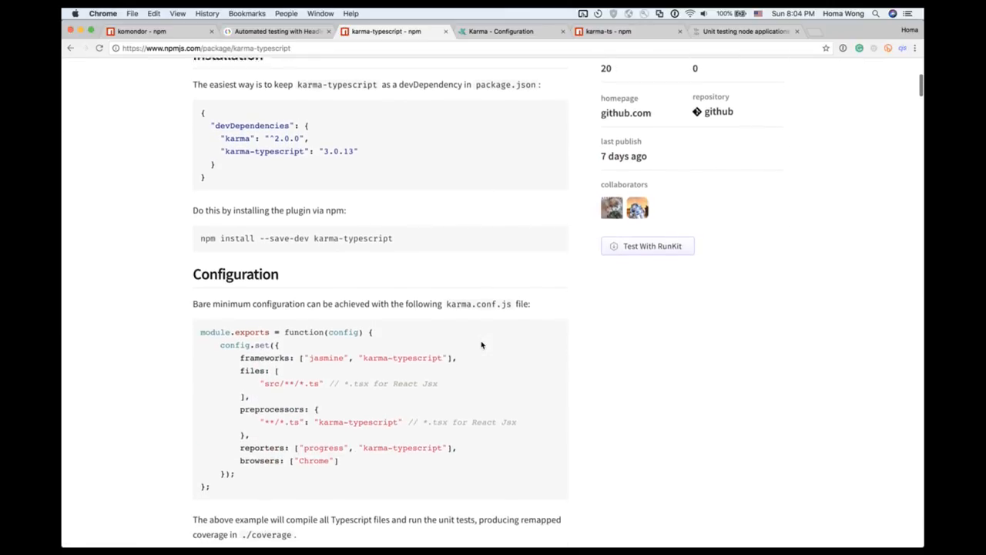
scroll("down", 3)
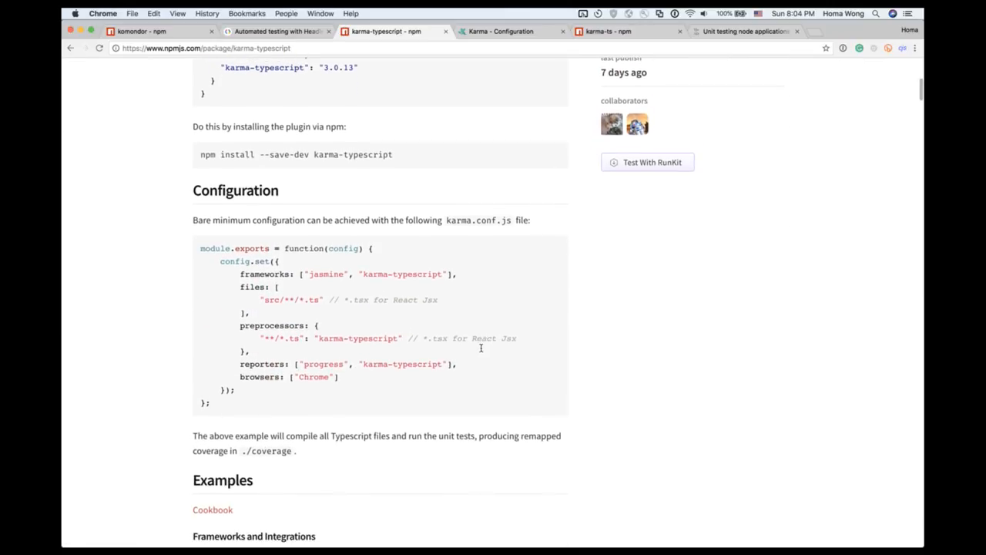
scroll("down", 3)
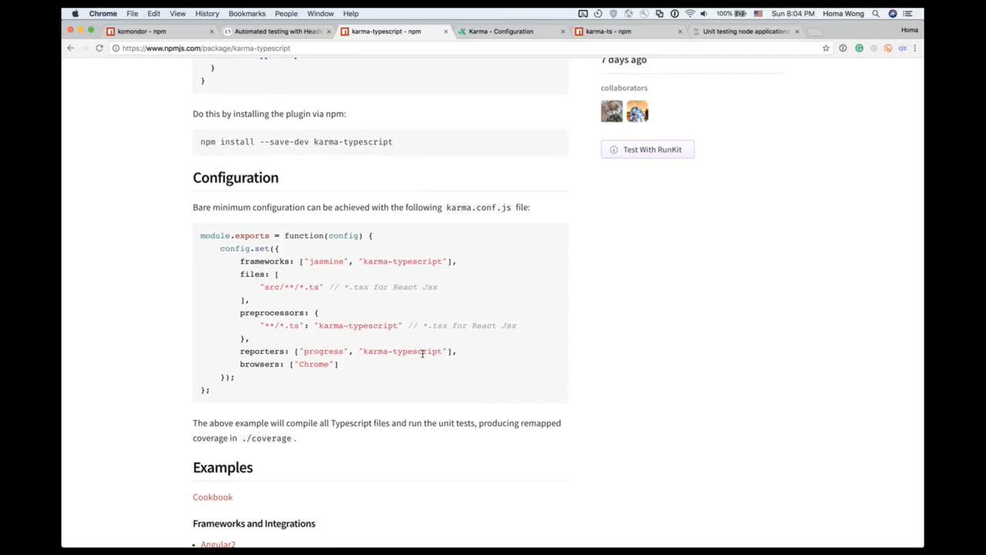
scroll("down", 3)
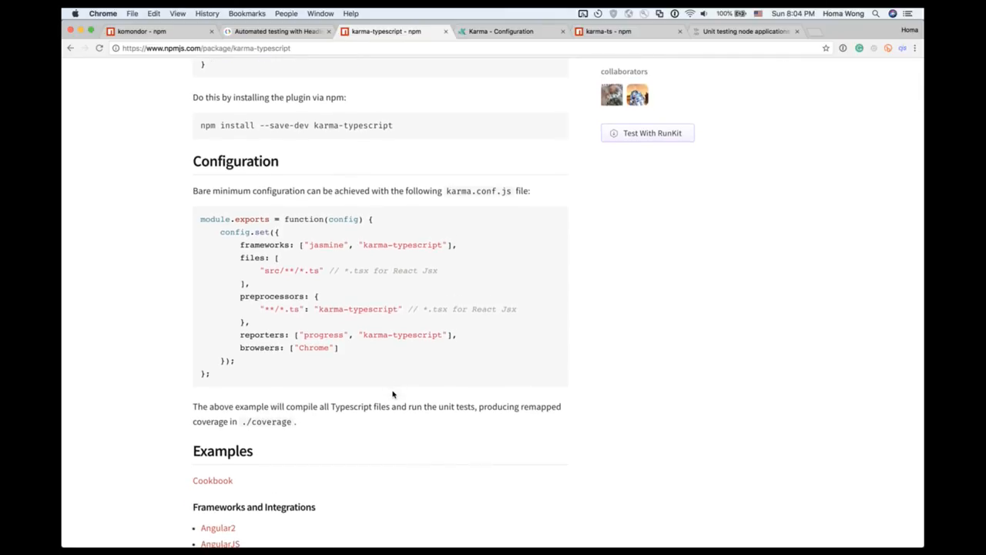
scroll("down", 3)
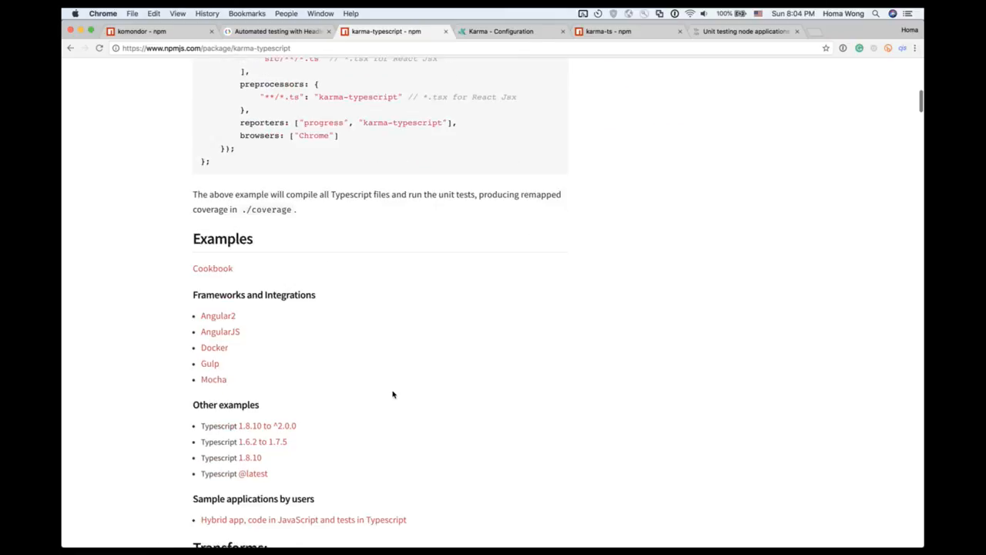
scroll("down", 3)
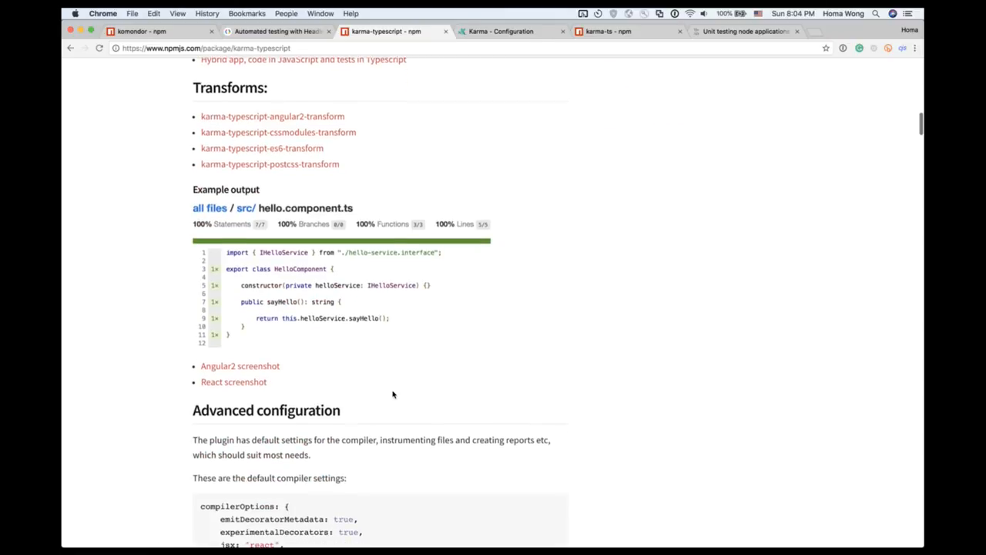
scroll("down", 3)
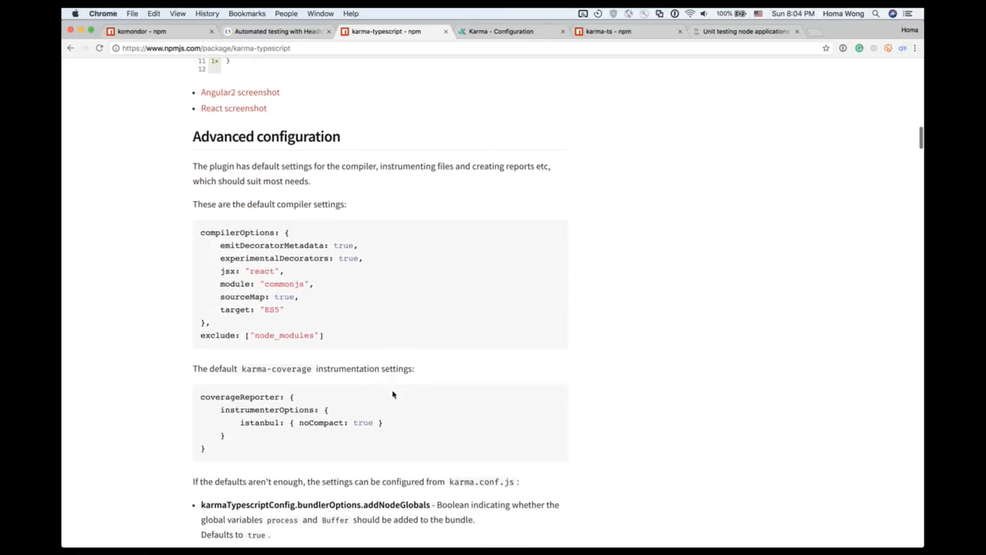
scroll("down", 3)
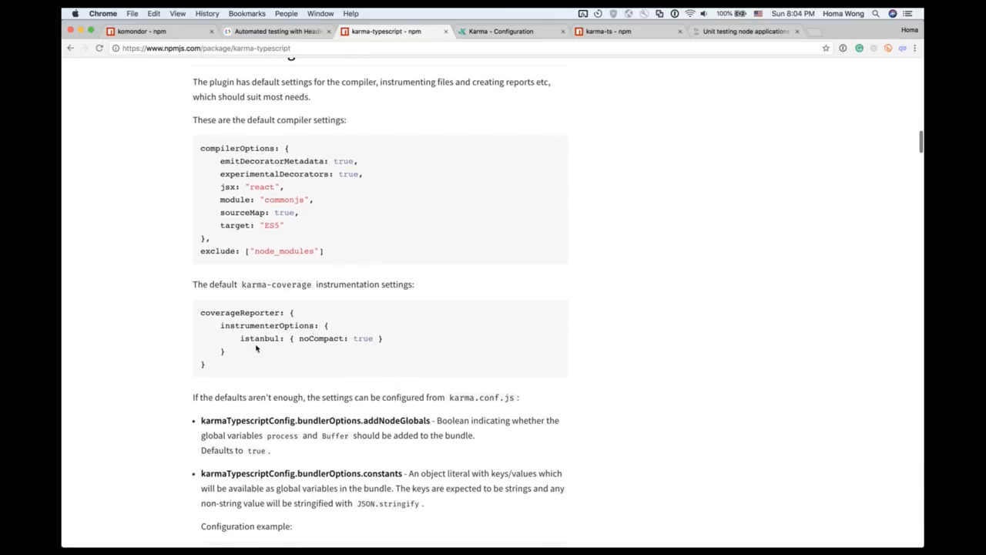
scroll("up", 3)
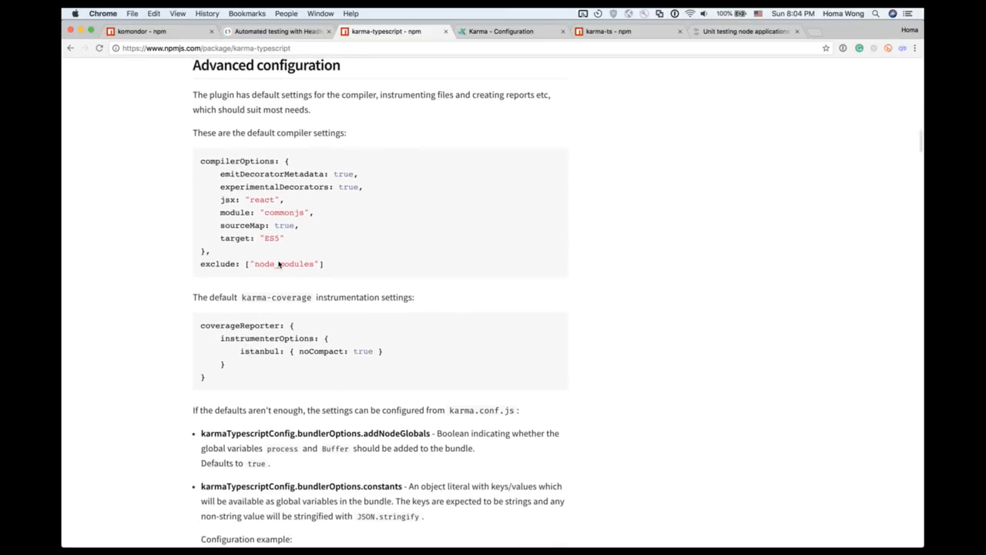
scroll("down", 3)
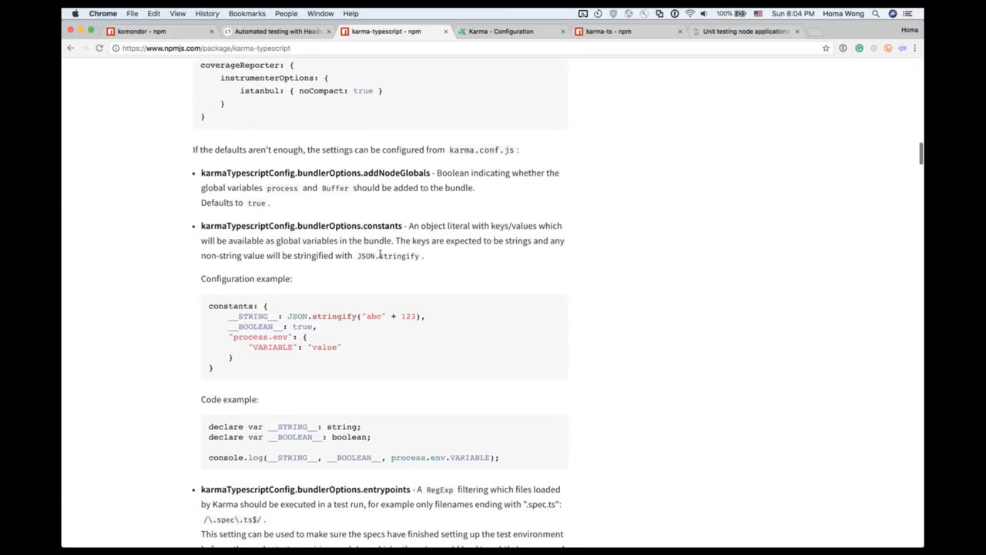
scroll("down", 3)
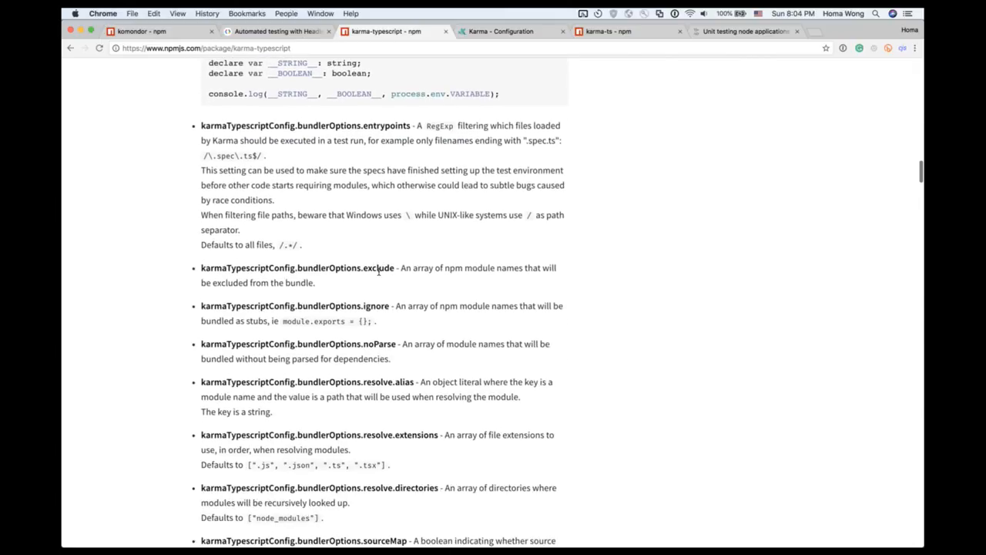
scroll("down", 3)
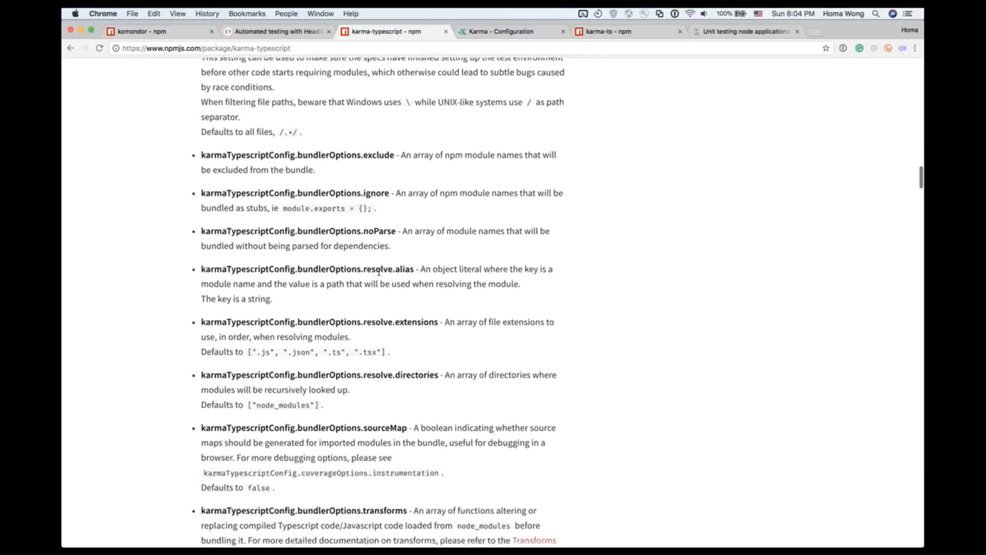
scroll("down", 3)
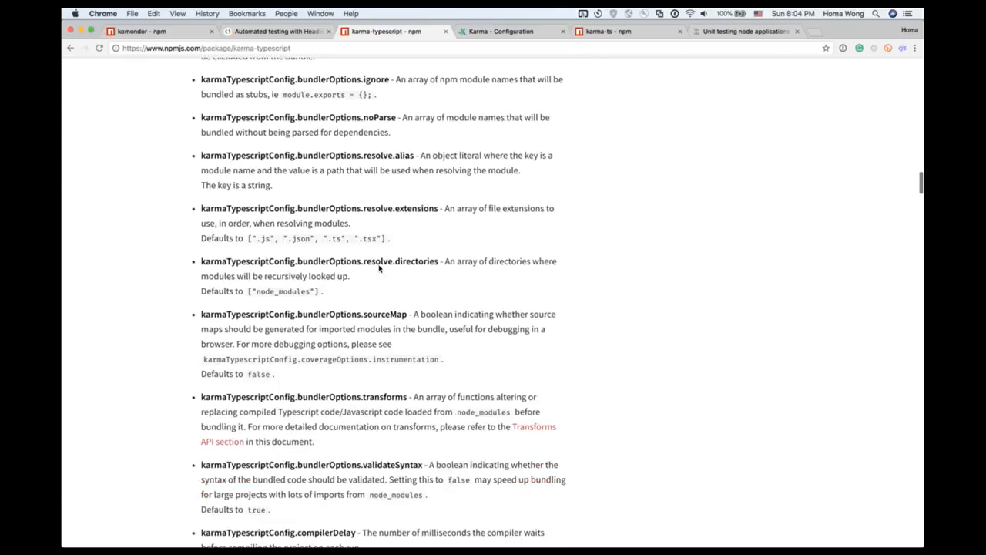
scroll("down", 3)
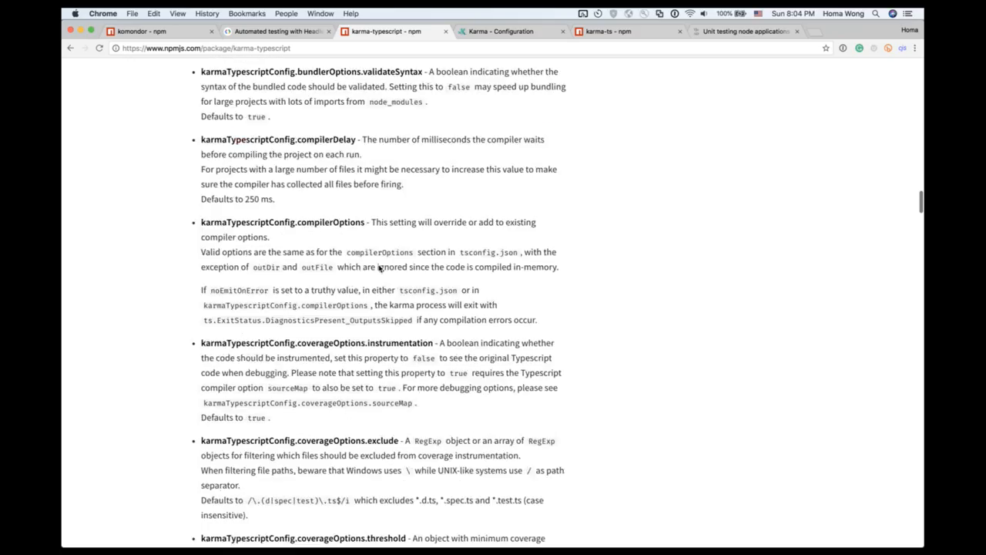
scroll("down", 3)
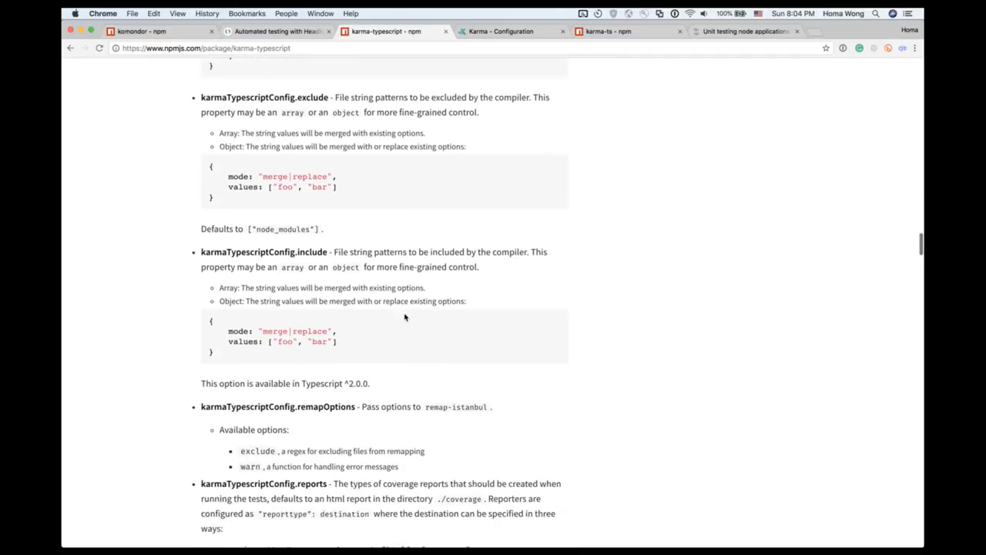
scroll("down", 3)
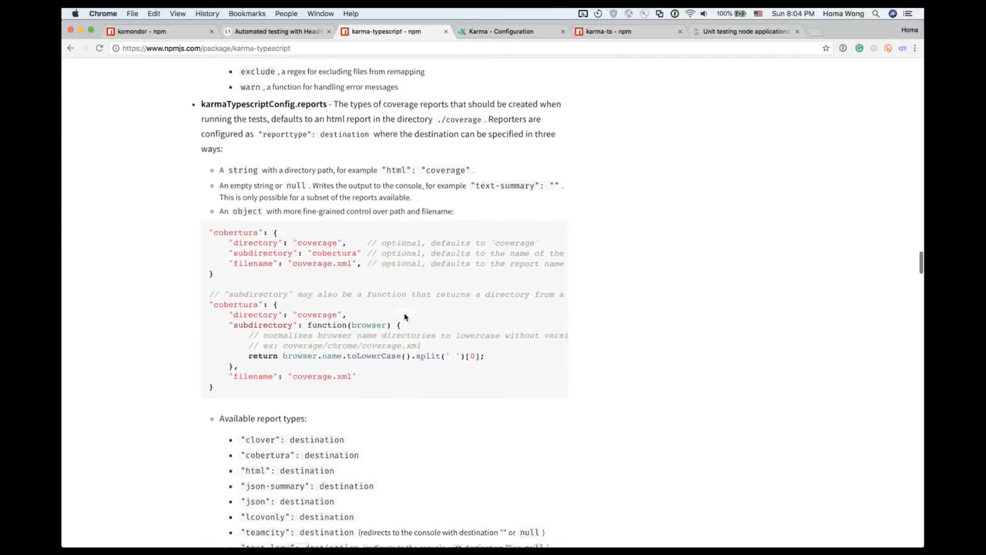
scroll("down", 3)
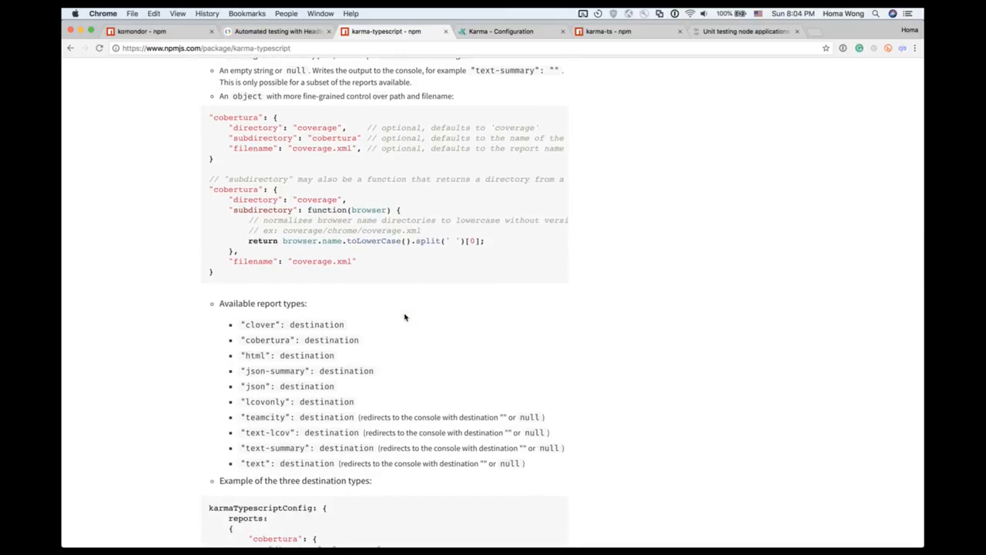
scroll("down", 3)
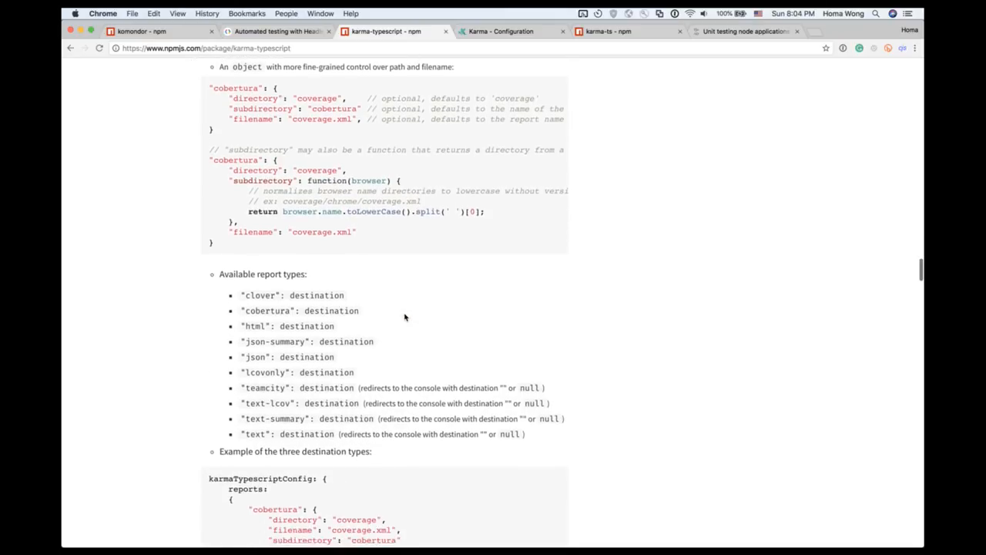
scroll("down", 3)
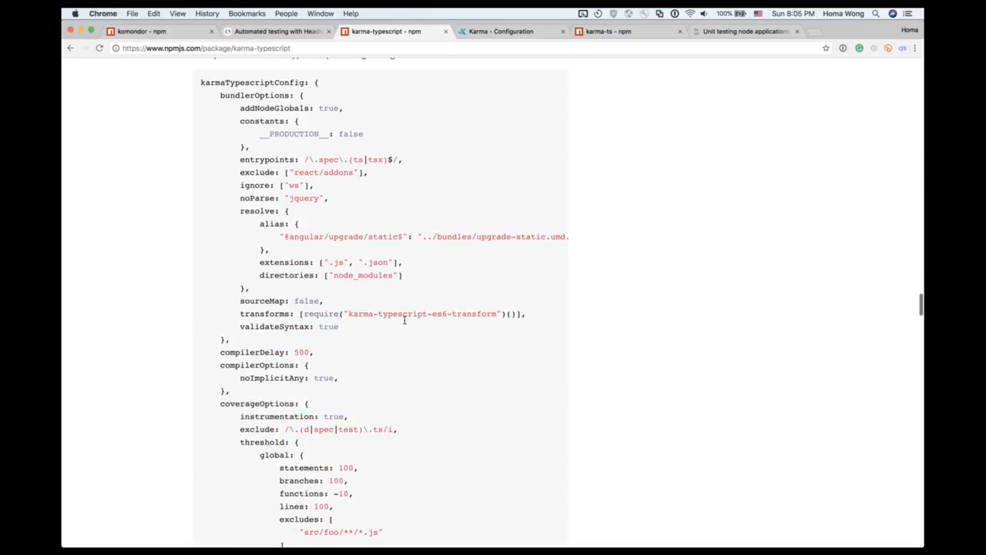
mouse_move(418, 205)
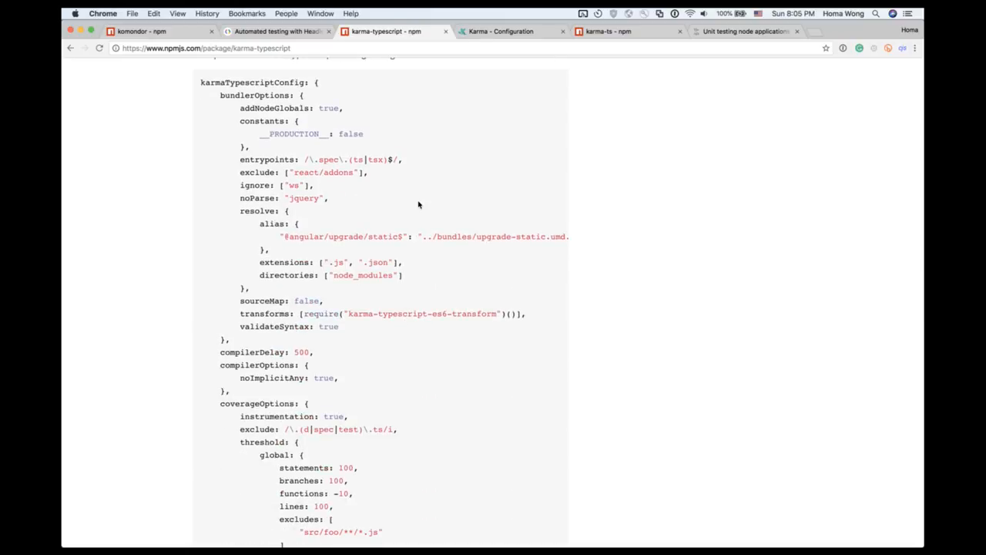
mouse_move(297, 174)
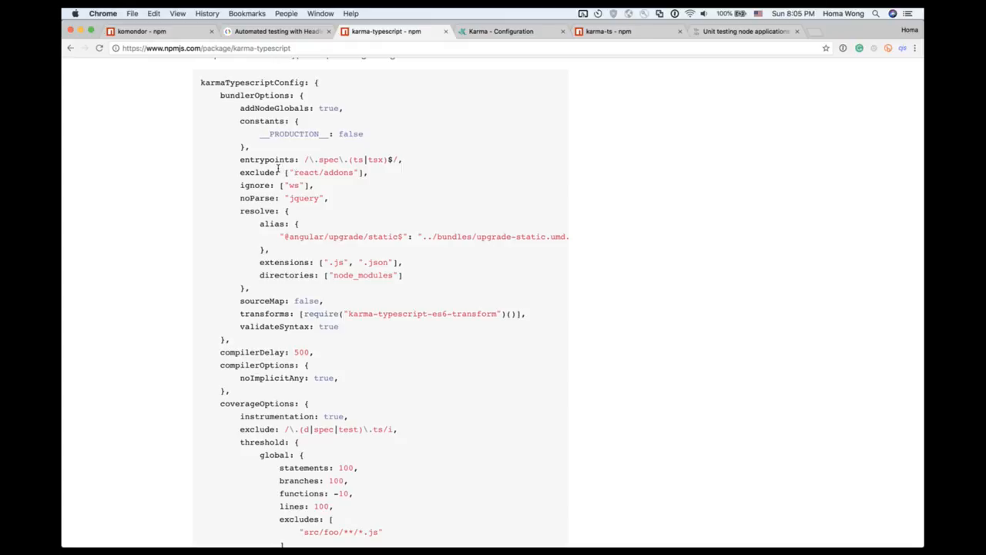
scroll("down", 3)
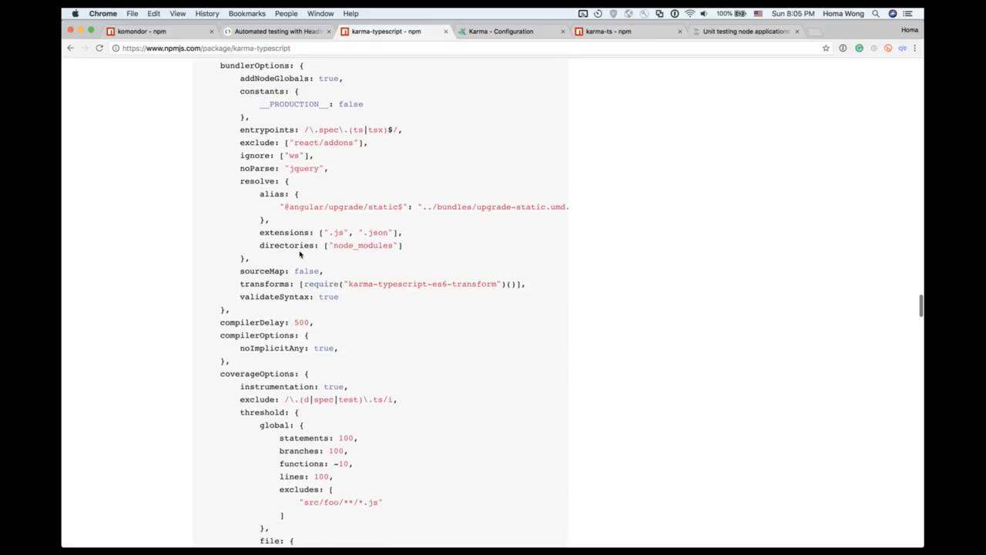
scroll("down", 3)
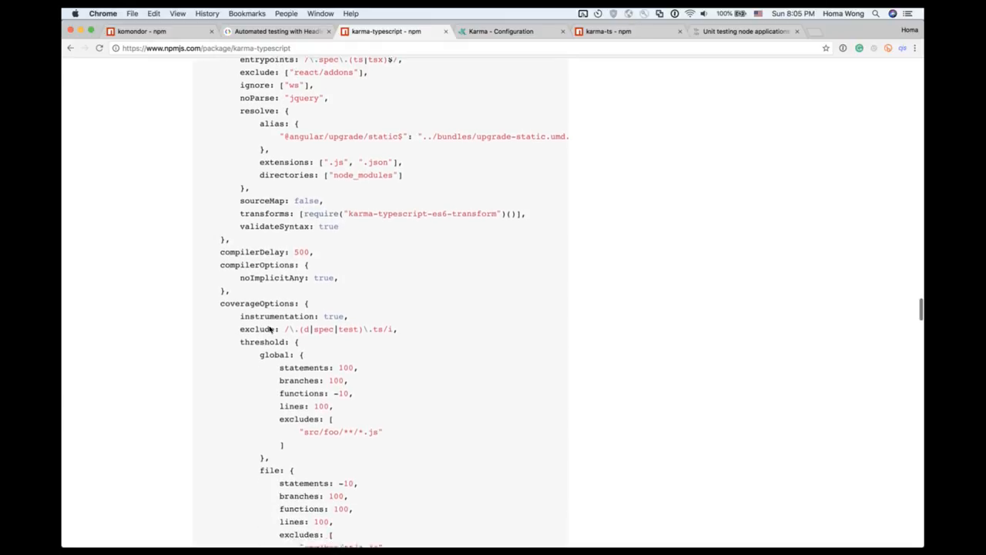
scroll("down", 3)
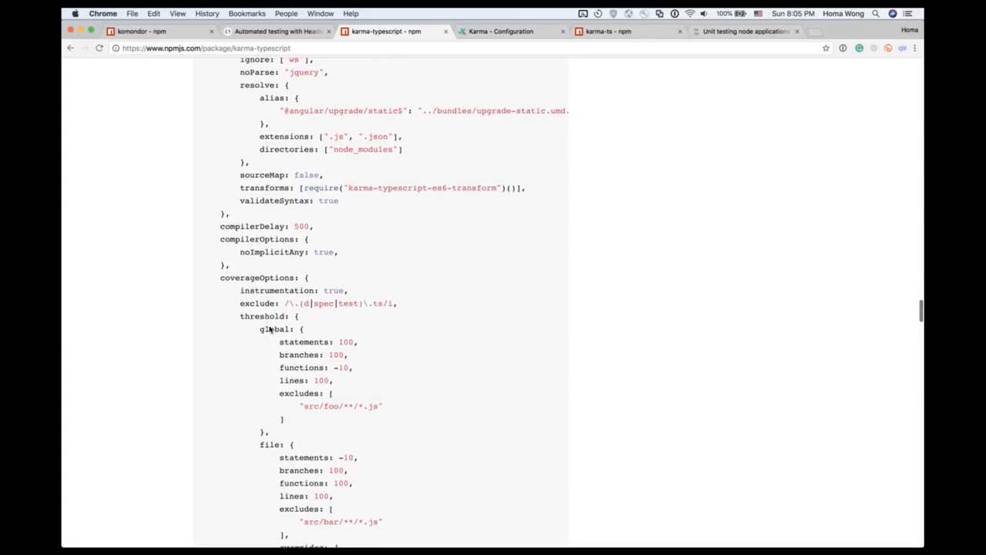
scroll("down", 3)
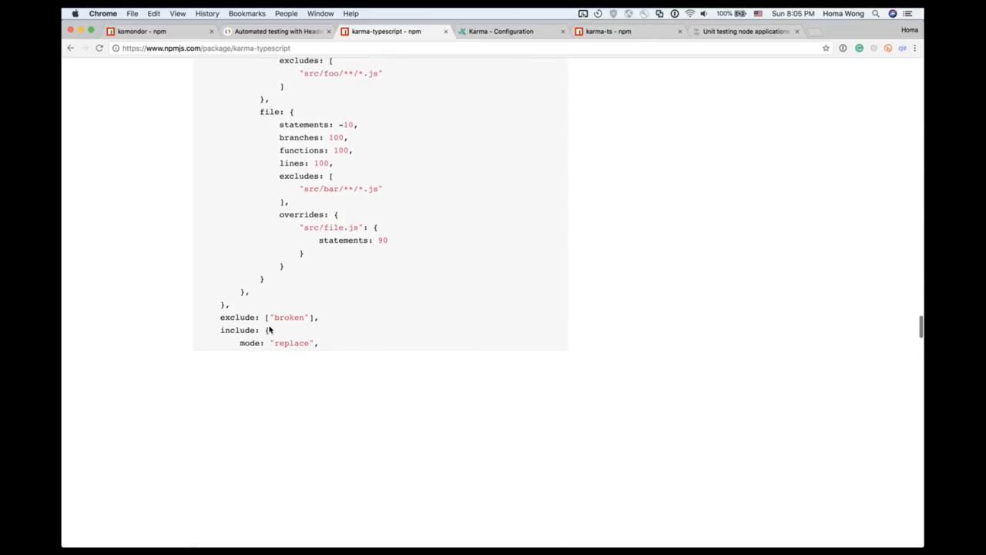
scroll("down", 3)
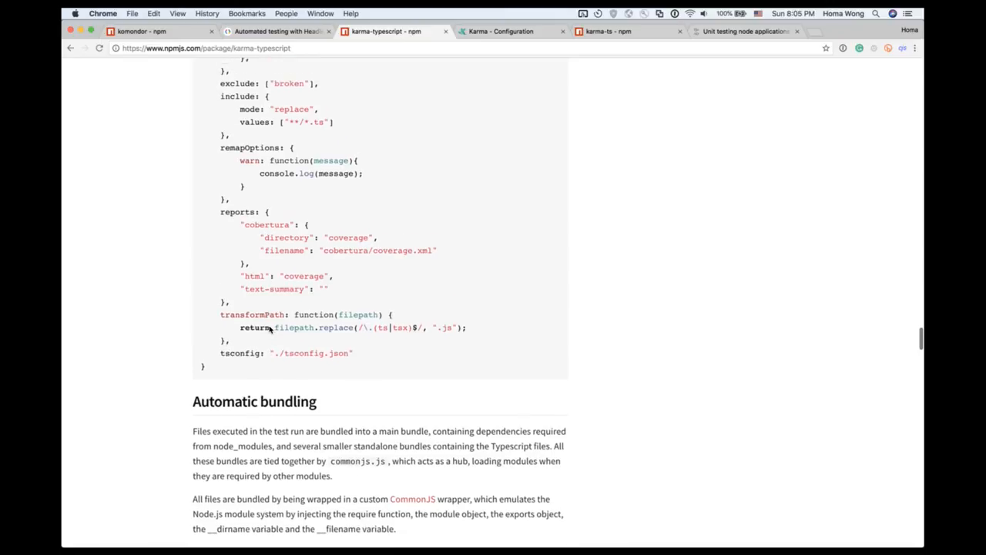
scroll("up", 3)
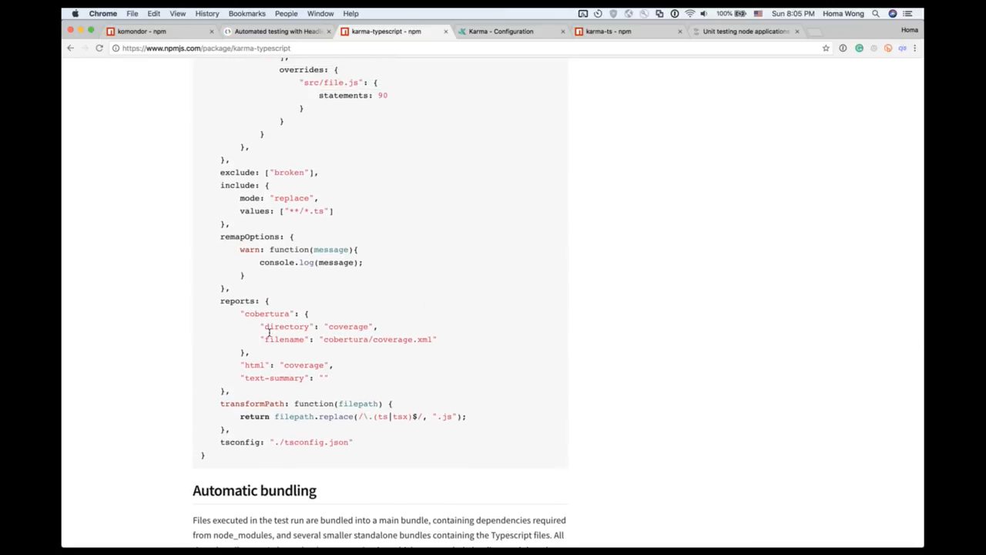
scroll("down", 3)
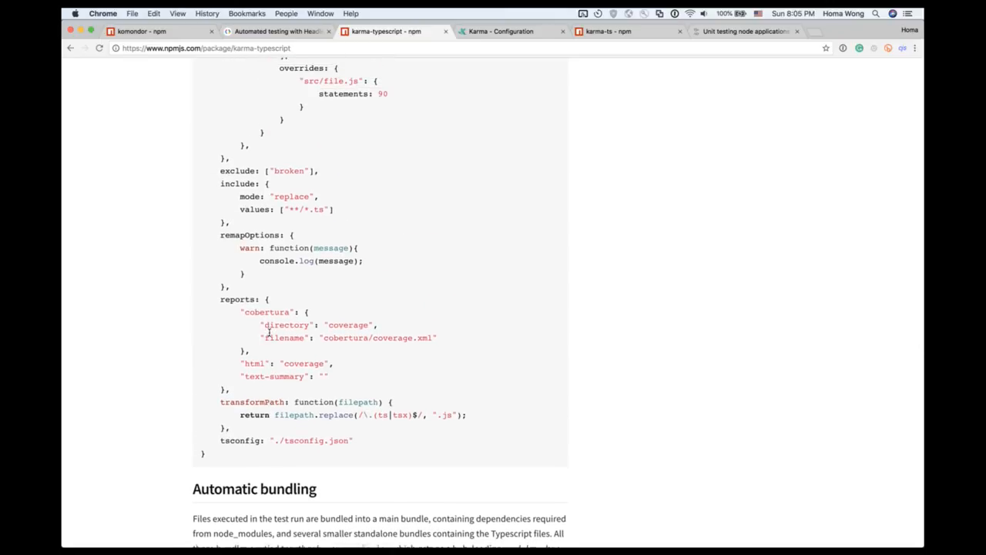
scroll("down", 3)
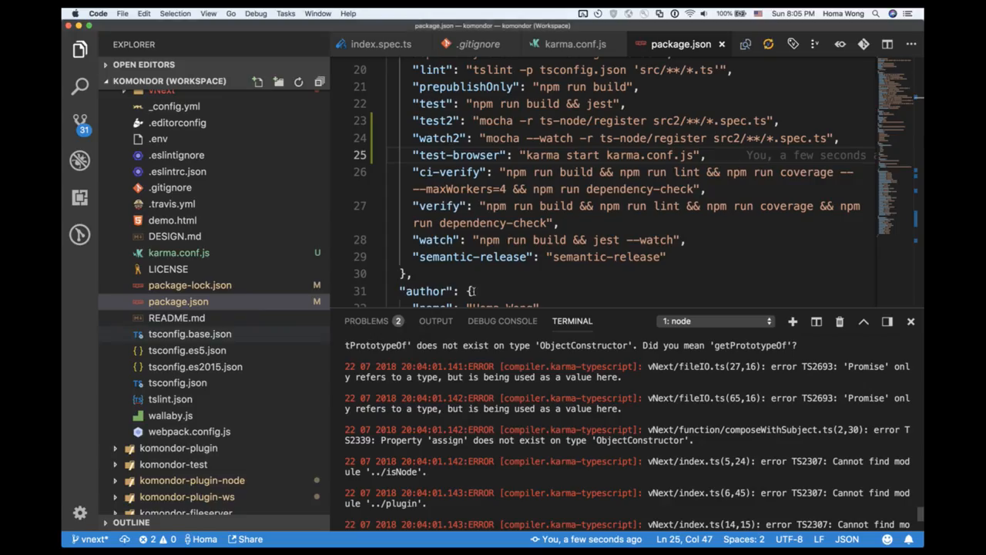
mouse_move(574, 44)
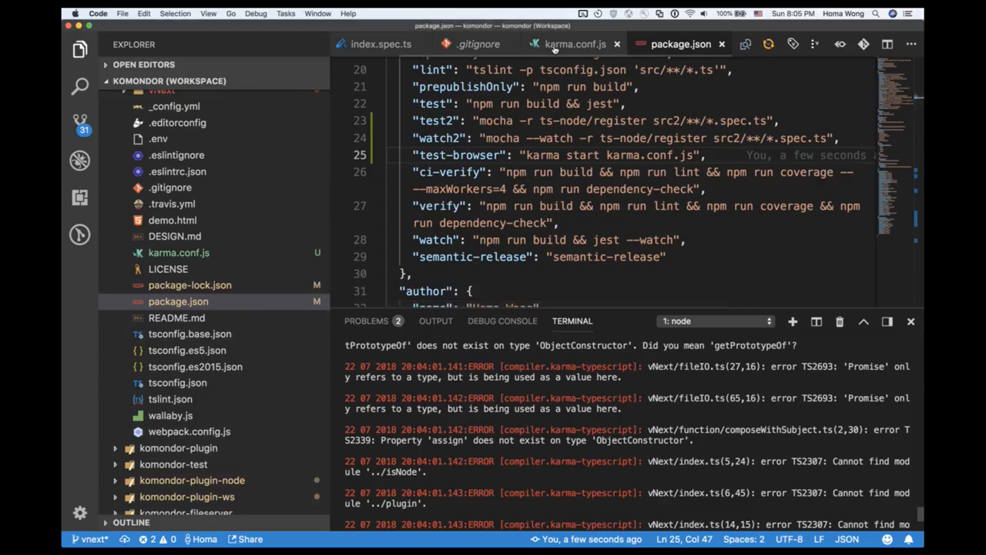
Step: Glance at karma.conf.js, then open tsconfig.json from the Explorer
left_click(574, 44)
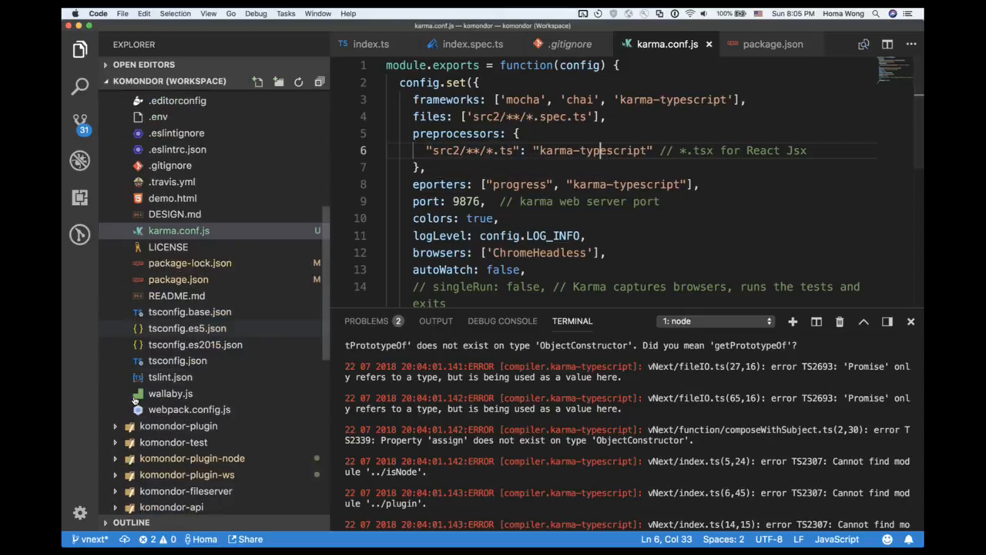
left_click(177, 360)
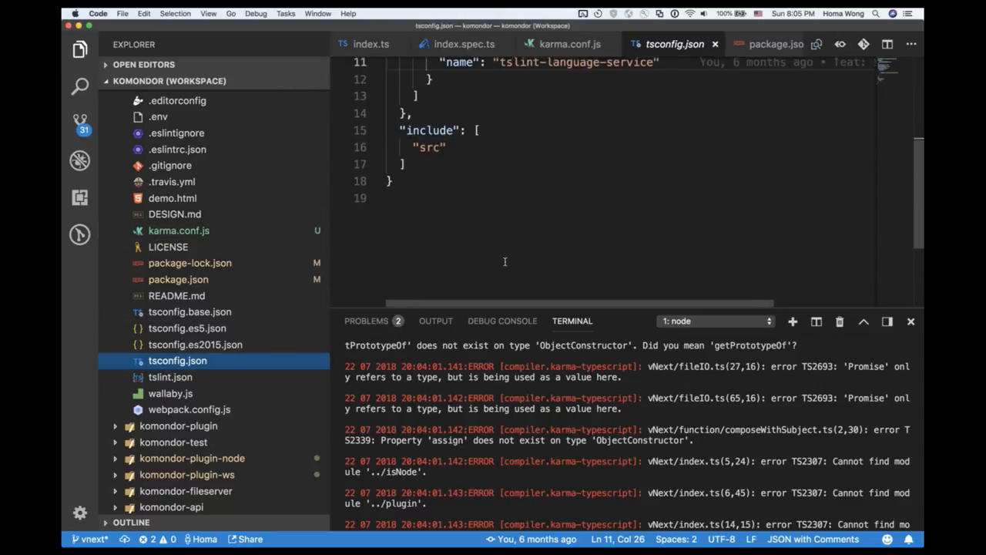
Step: Change the tsconfig.json include entry from "src" to "src2"
scroll("up", 3)
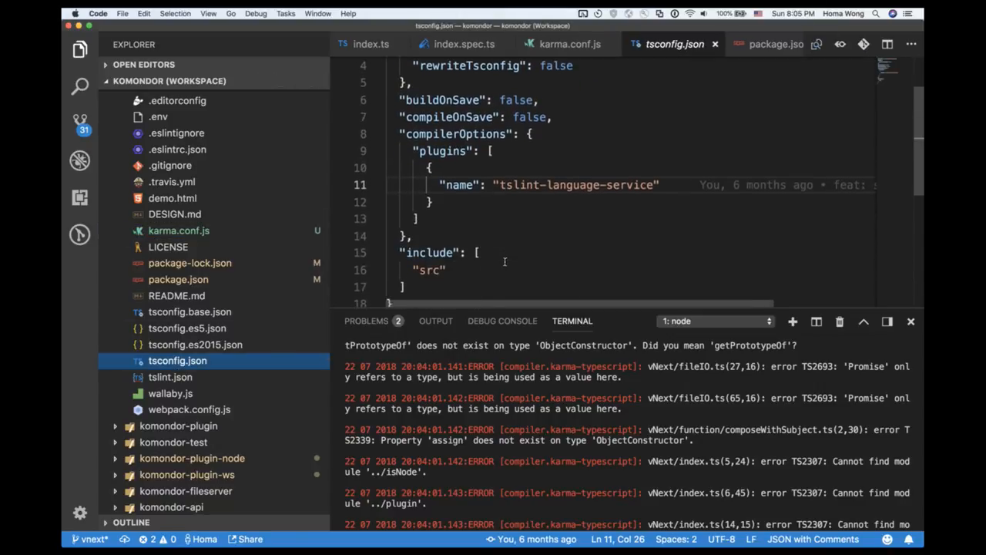
type("2")
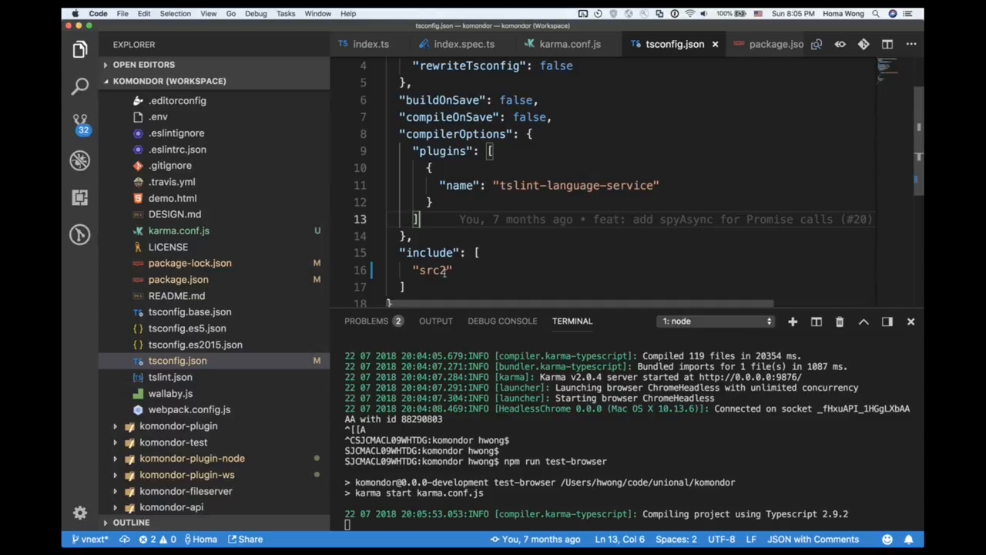
double_click(429, 271)
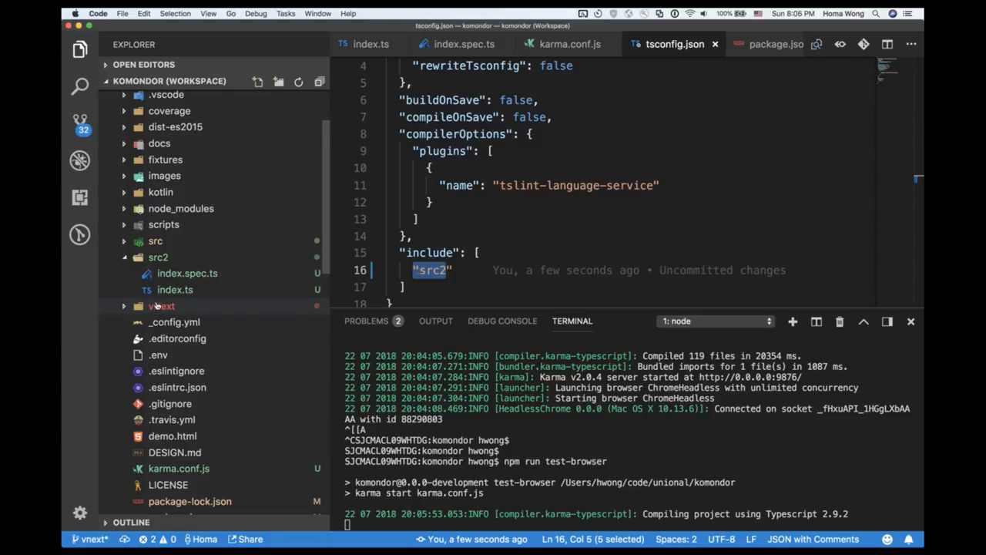
mouse_move(161, 306)
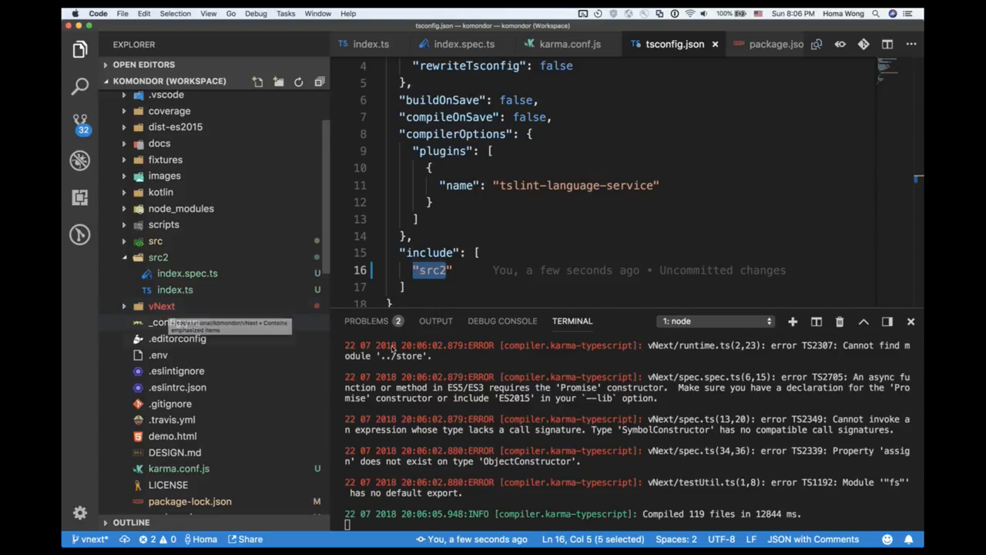
Step: Scroll the terminal output to confirm Karma reconnected to Headless Chrome
scroll("down", 3)
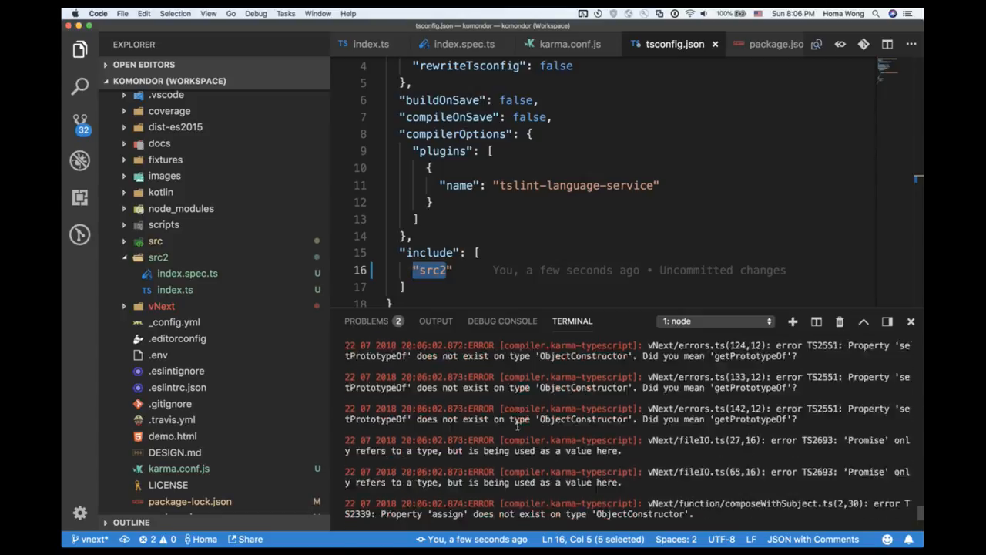
scroll("down", 3)
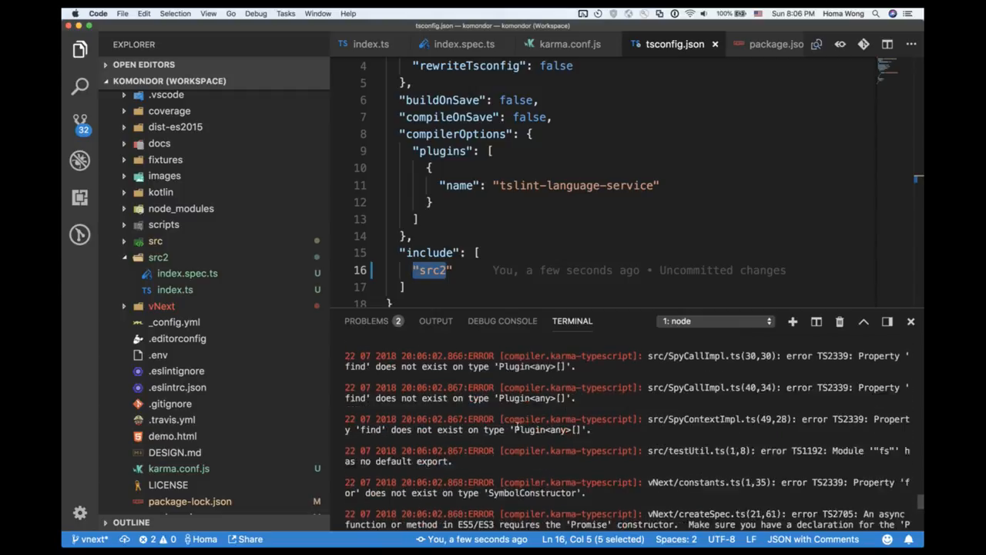
scroll("down", 3)
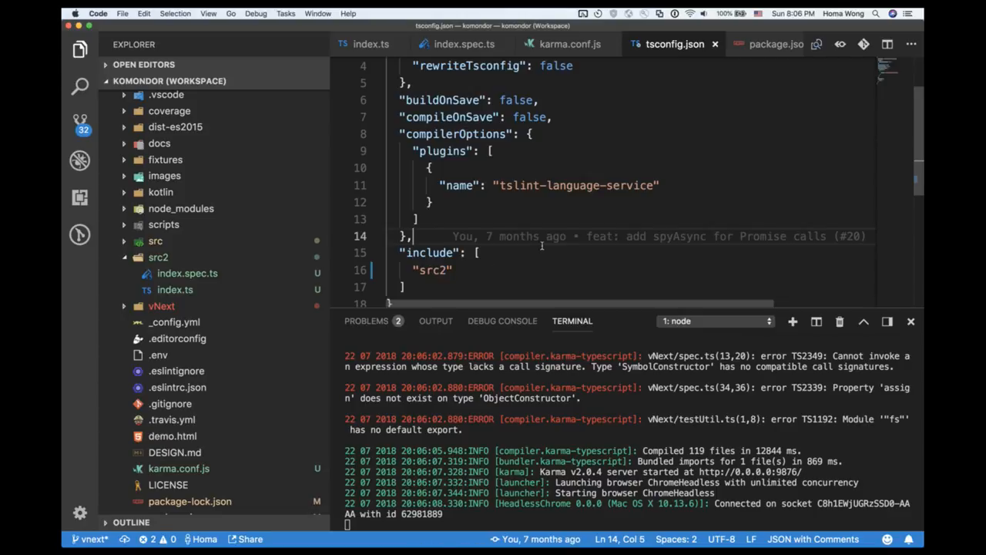
Step: Return to karma.conf.js and scroll to its end
left_click(576, 44)
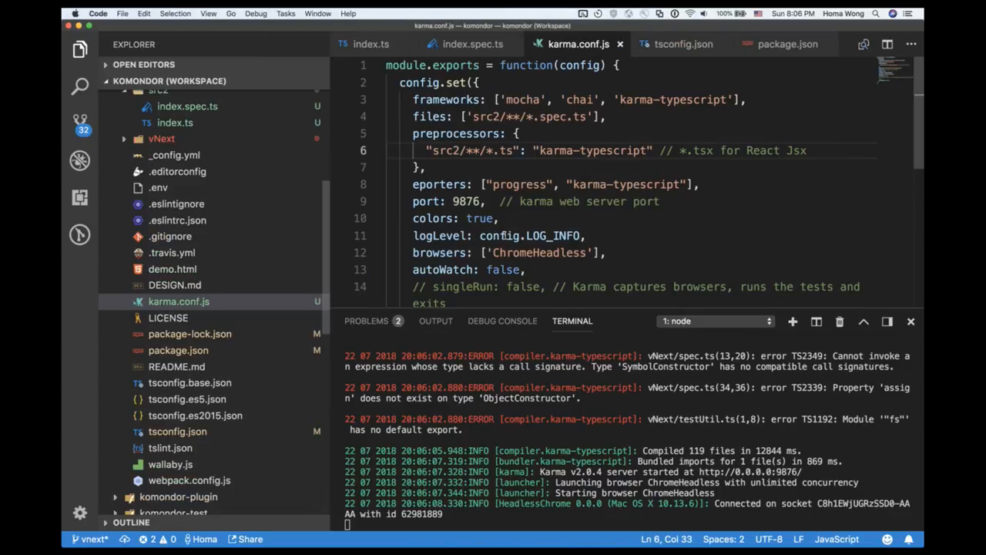
scroll("down", 3)
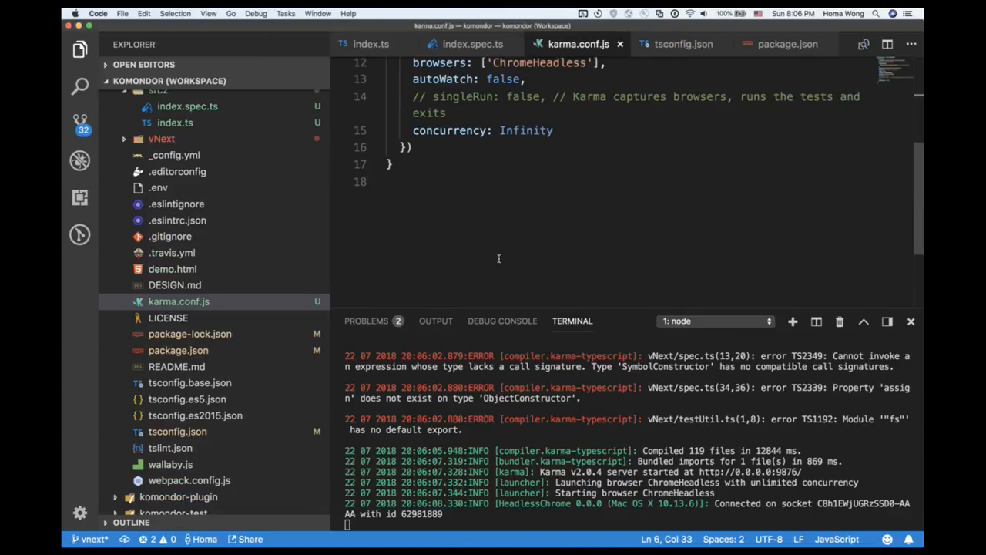
scroll("up", 3)
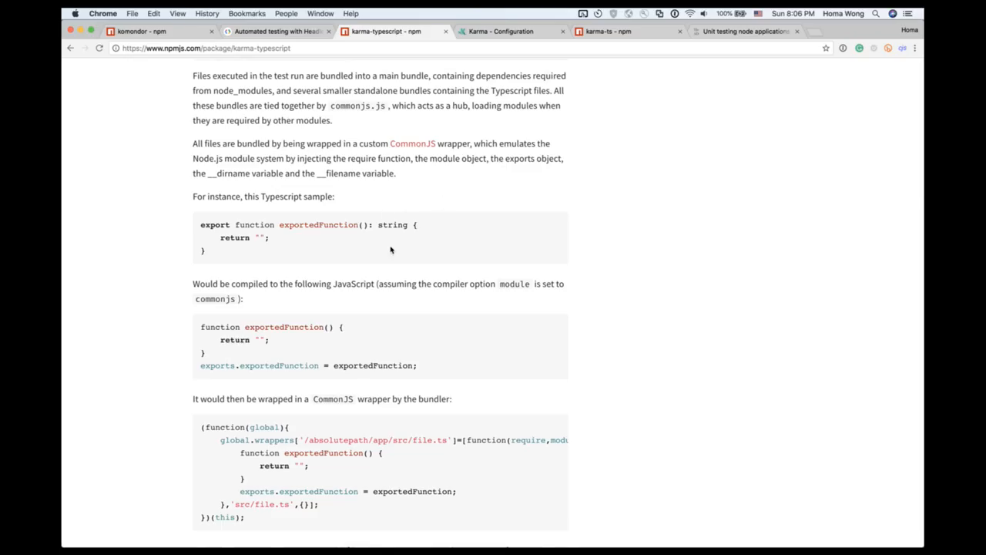
Step: Scroll the karma-typescript page to Advanced configuration and its default compiler settings
scroll("up", 3)
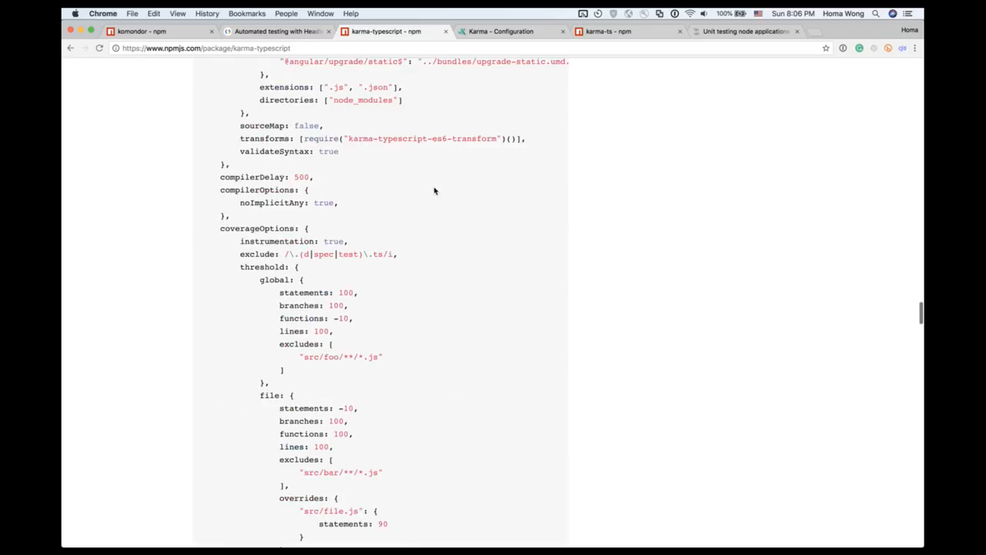
scroll("up", 3)
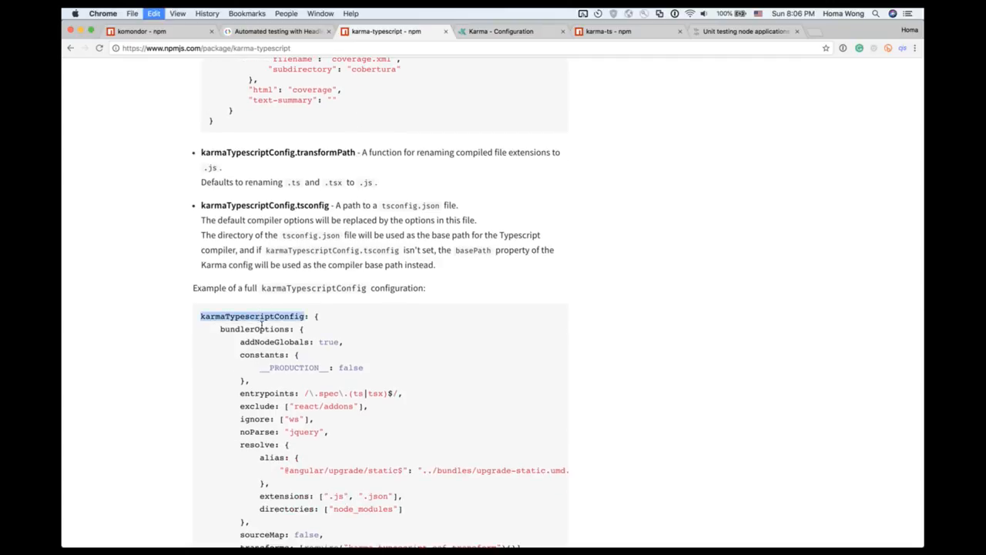
scroll("down", 3)
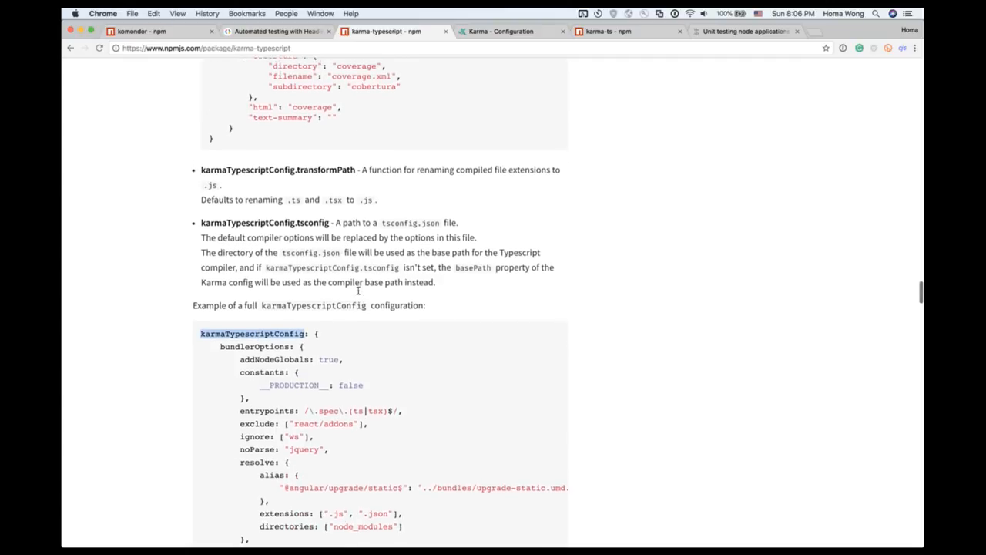
scroll("up", 3)
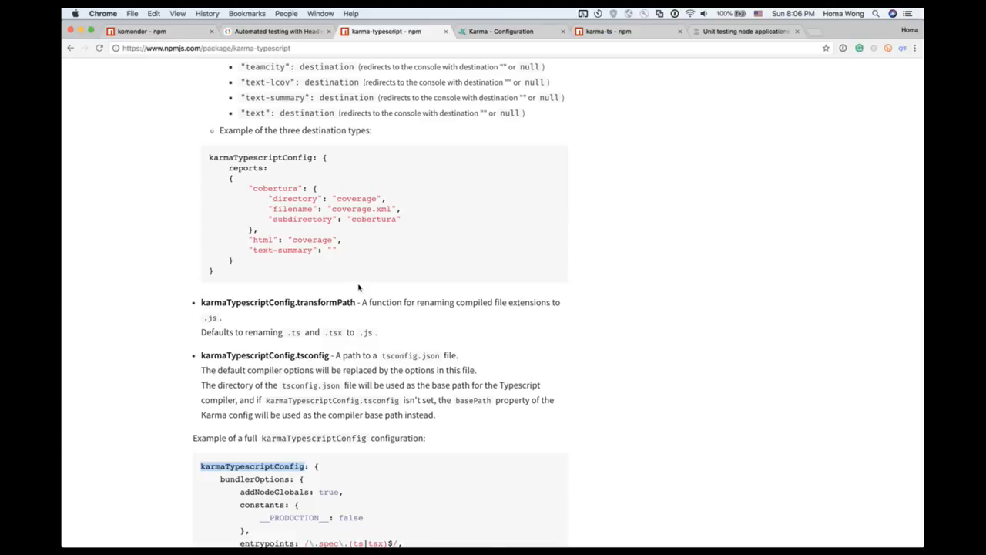
scroll("up", 3)
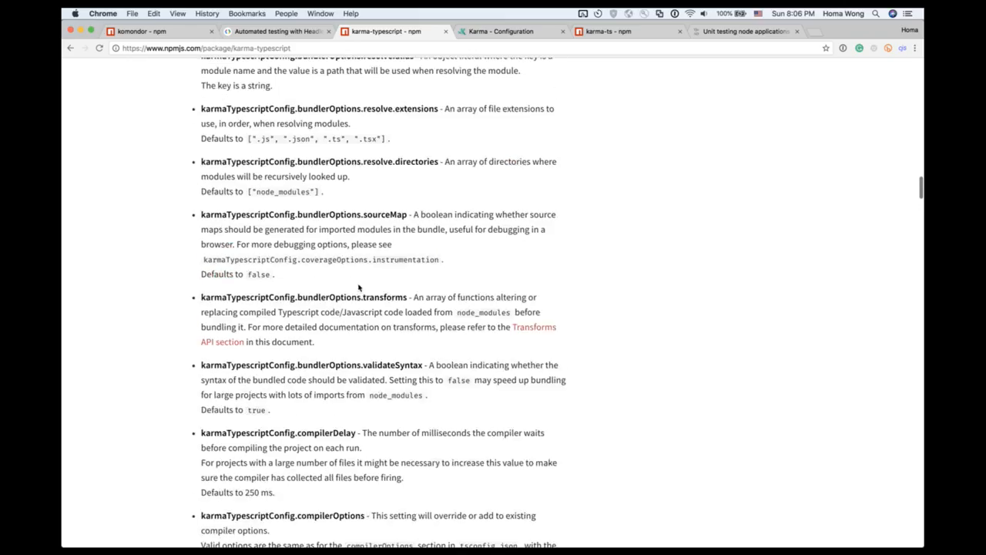
scroll("up", 3)
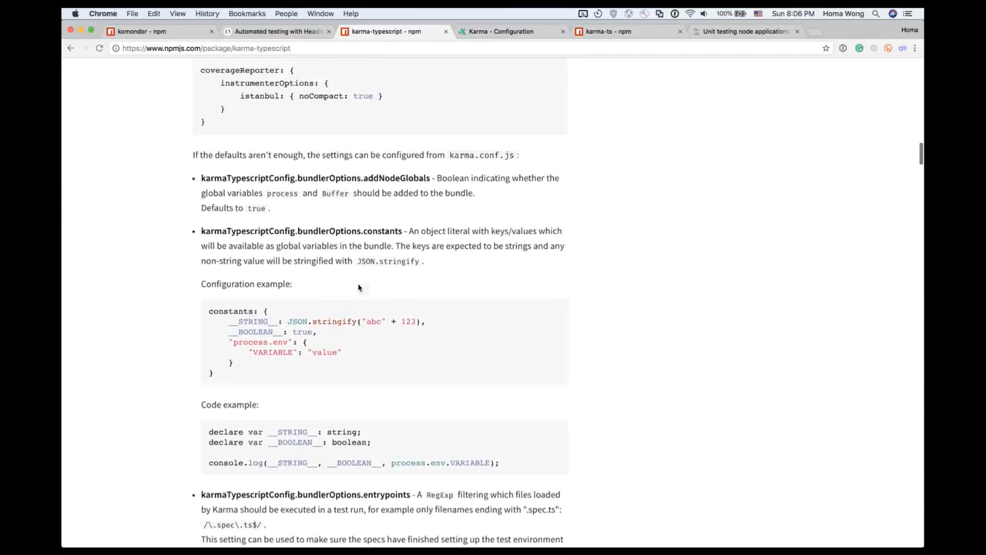
scroll("up", 3)
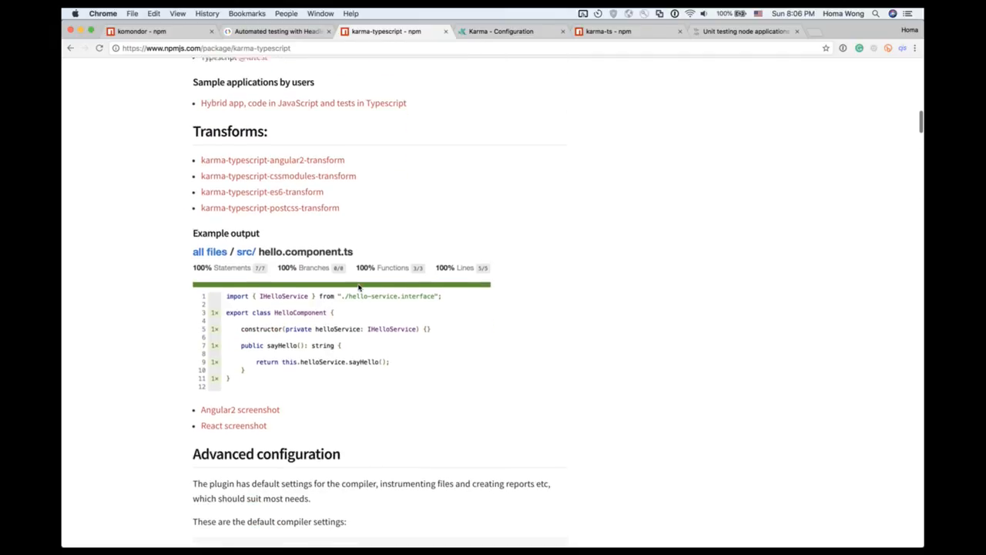
scroll("down", 3)
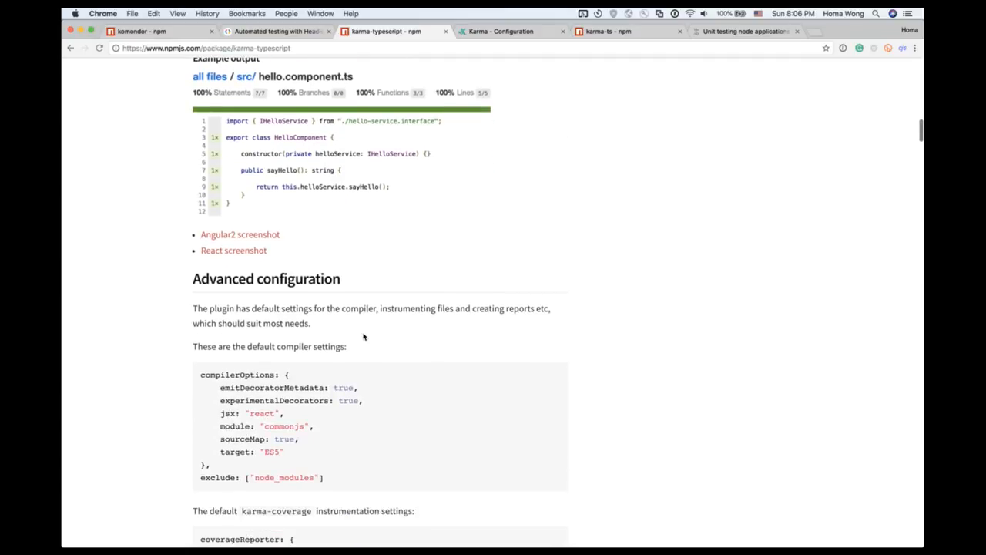
scroll("down", 3)
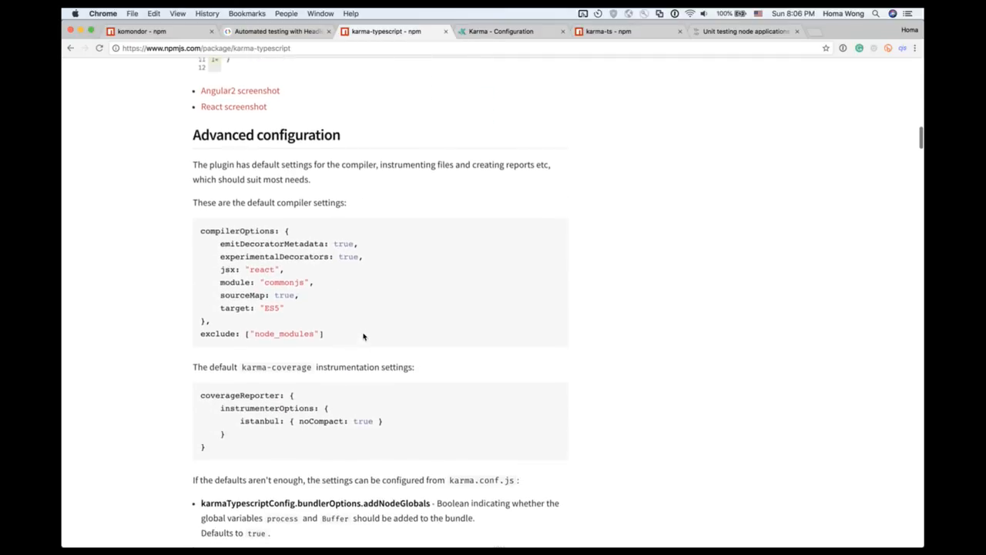
scroll("down", 3)
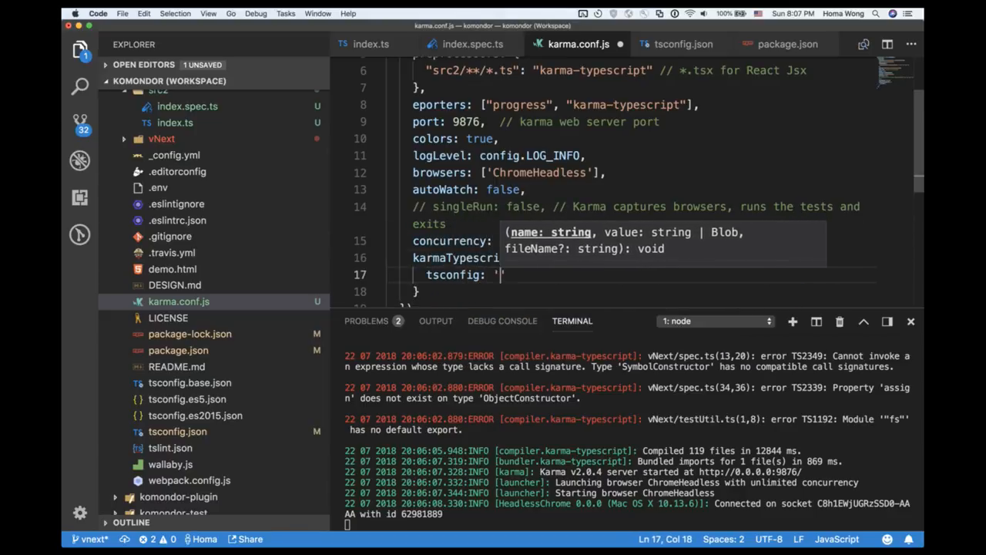
Step: Set tsconfig to './tsconfig.json' and type npm run test-browser in the terminal
type("./tsconfig.json'")
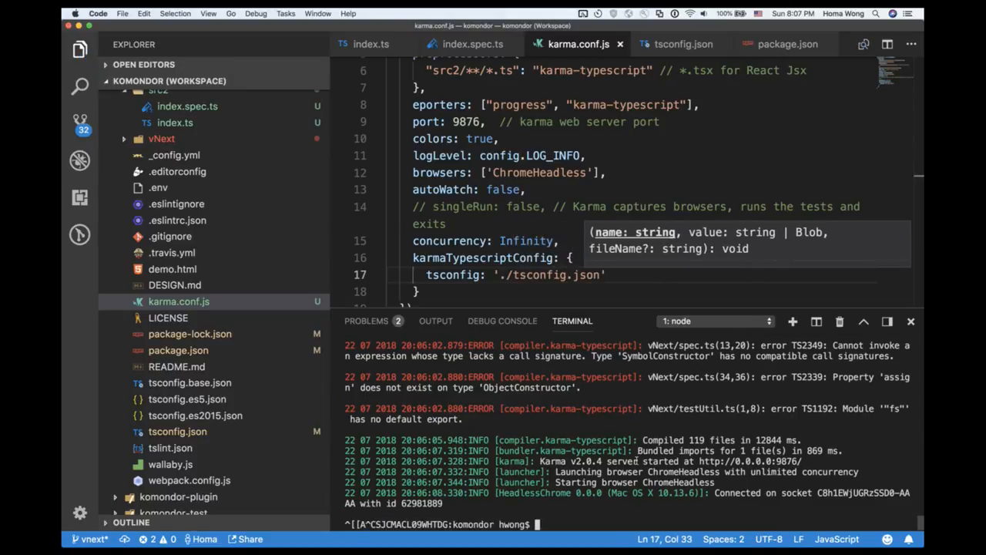
type("npm run test-browser")
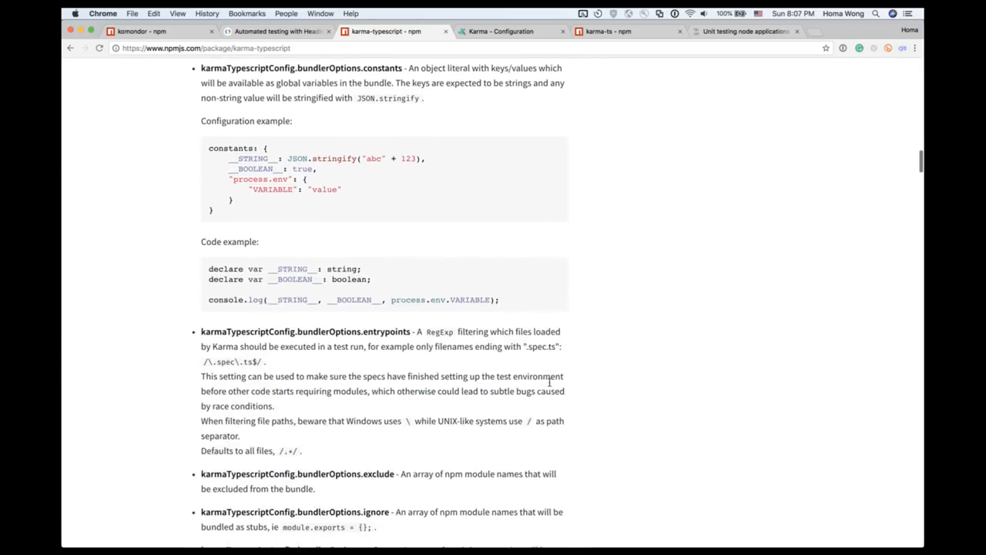
Step: Scroll the karma-typescript docs to the karmaTypescriptConfig.tsconfig option description
scroll("down", 3)
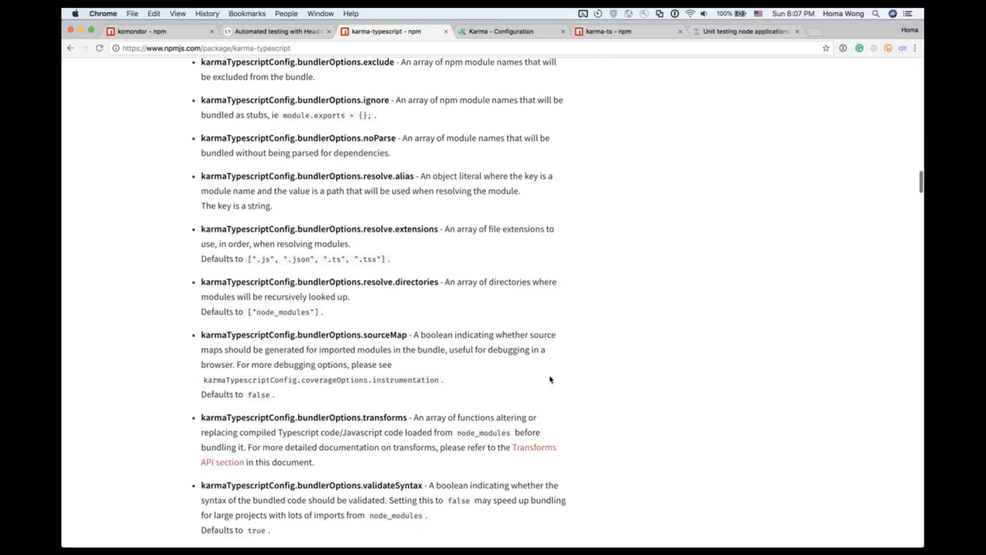
scroll("down", 3)
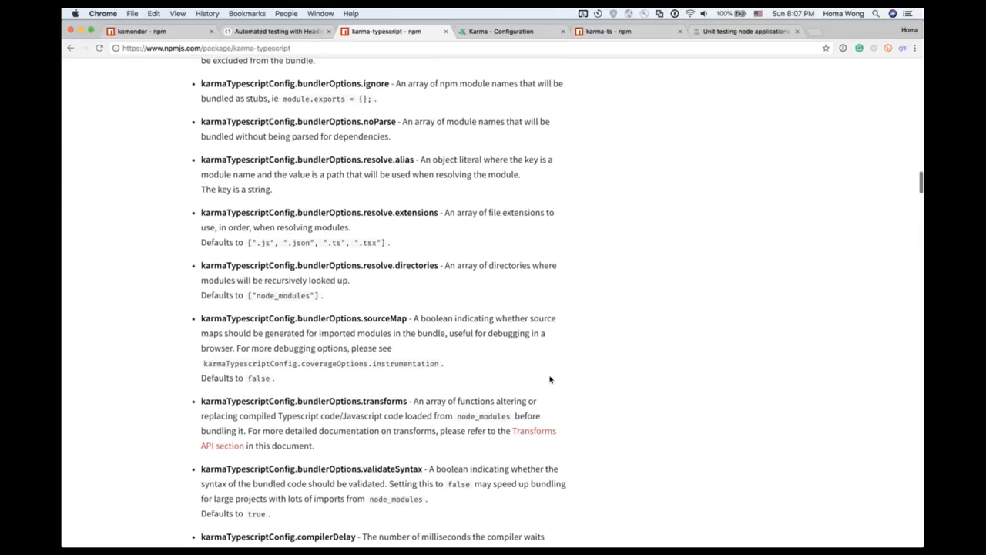
scroll("down", 3)
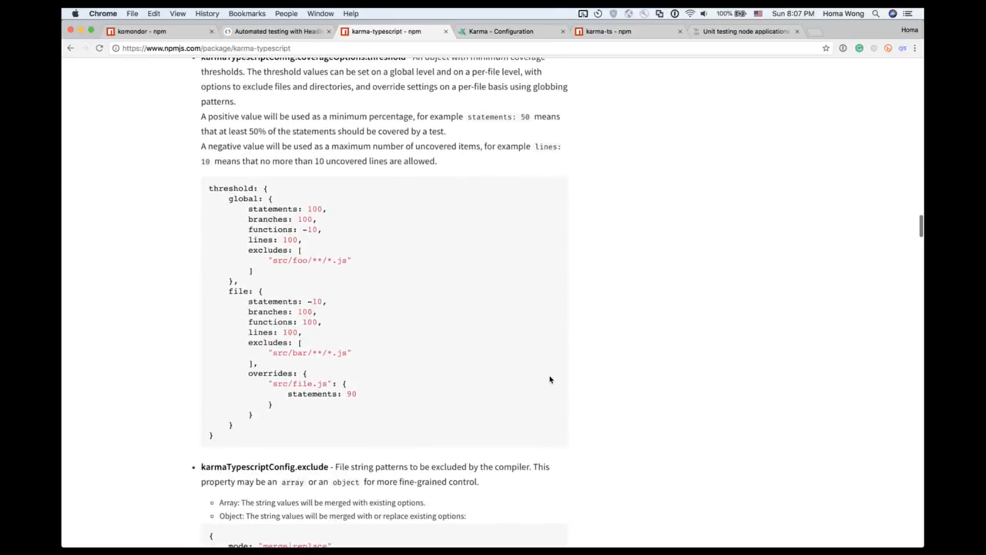
scroll("down", 3)
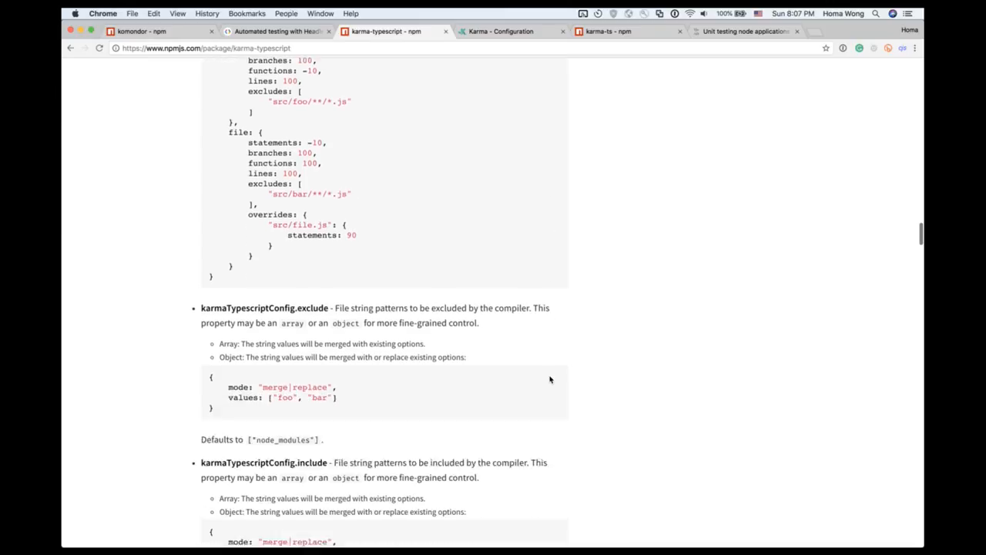
scroll("up", 3)
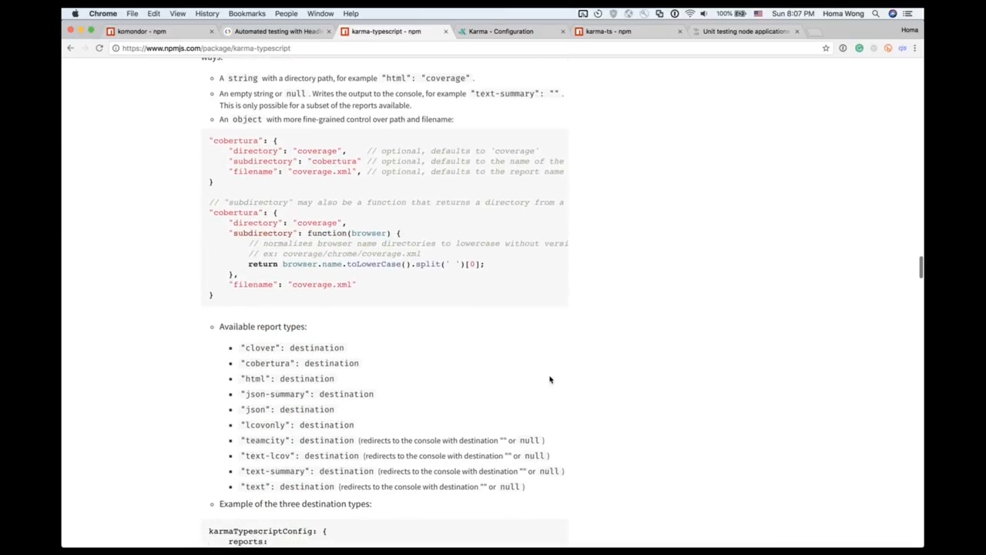
scroll("down", 3)
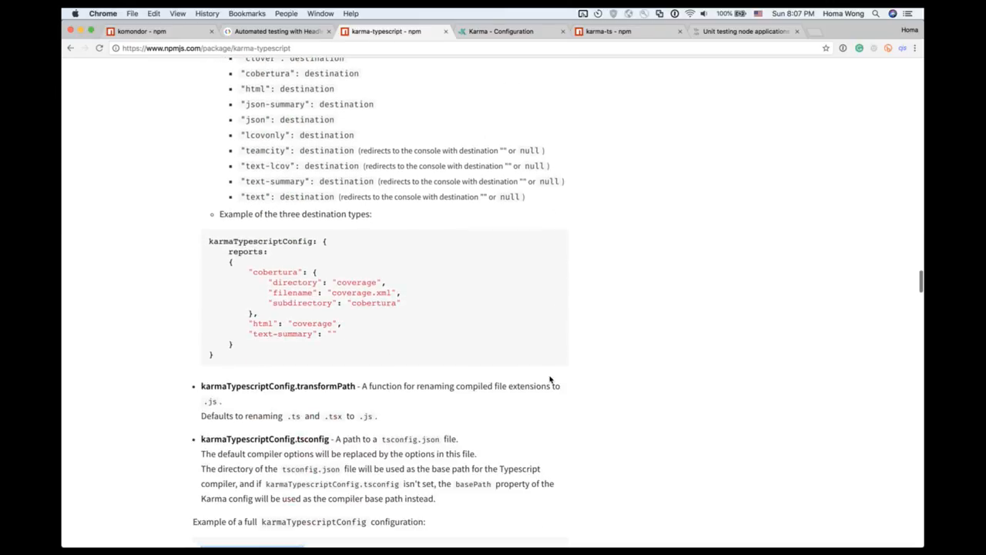
scroll("down", 3)
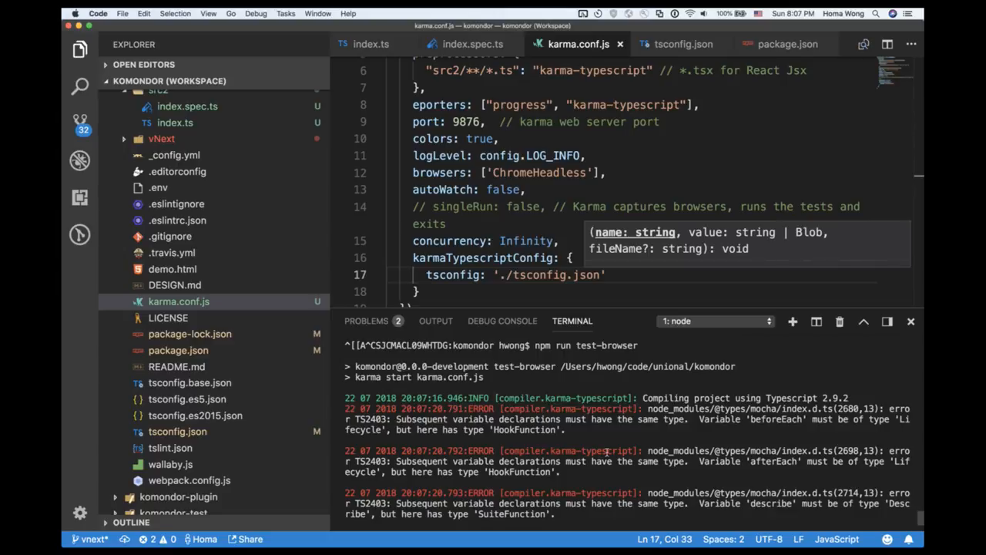
scroll("down", 3)
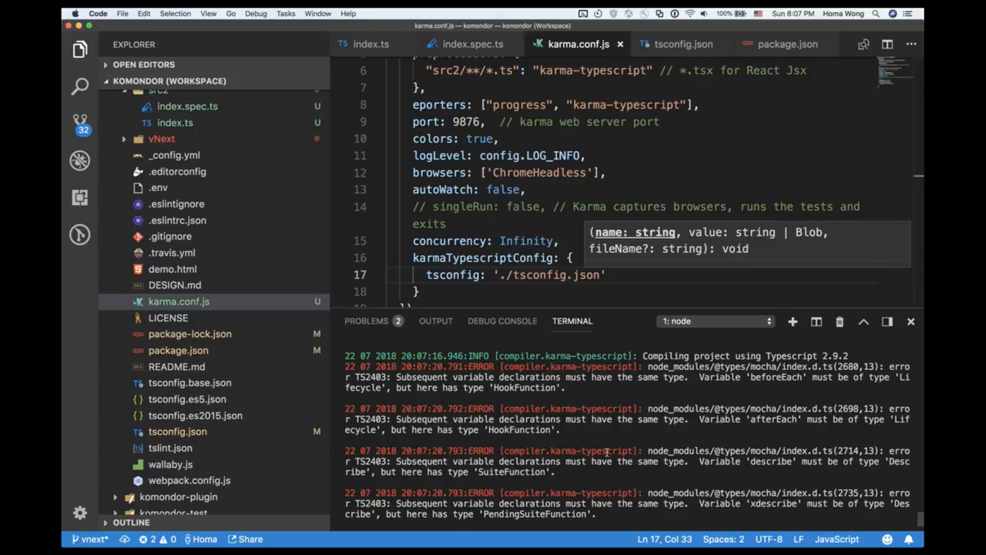
scroll("down", 3)
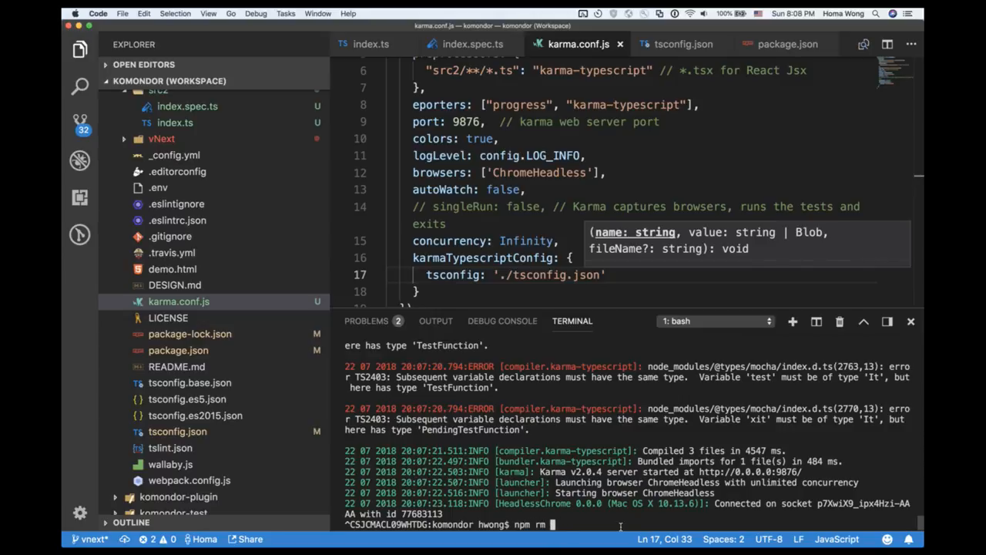
type("@te")
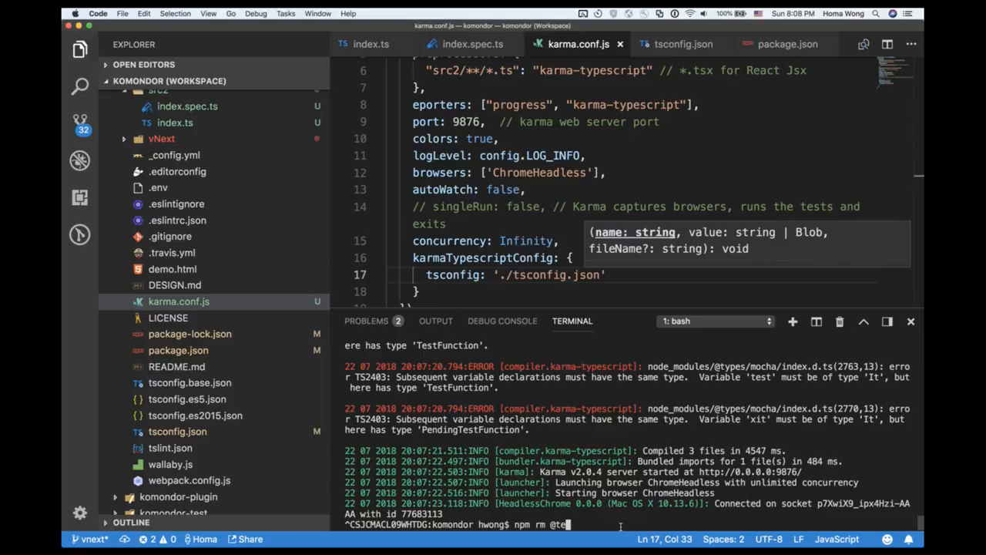
type("types/je")
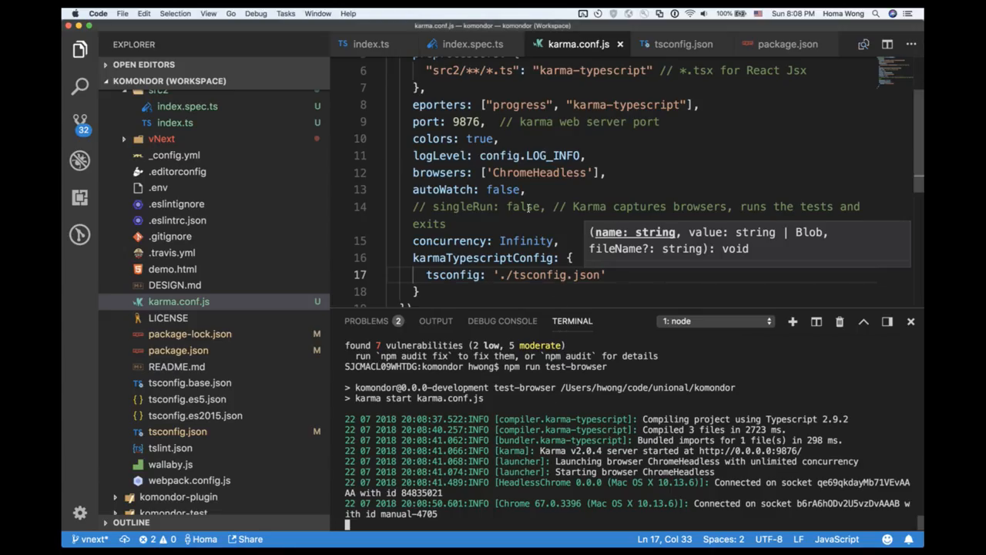
Step: Select ChromeHeadless in karma.conf.js's browsers array to replace it with Chrome
double_click(559, 172)
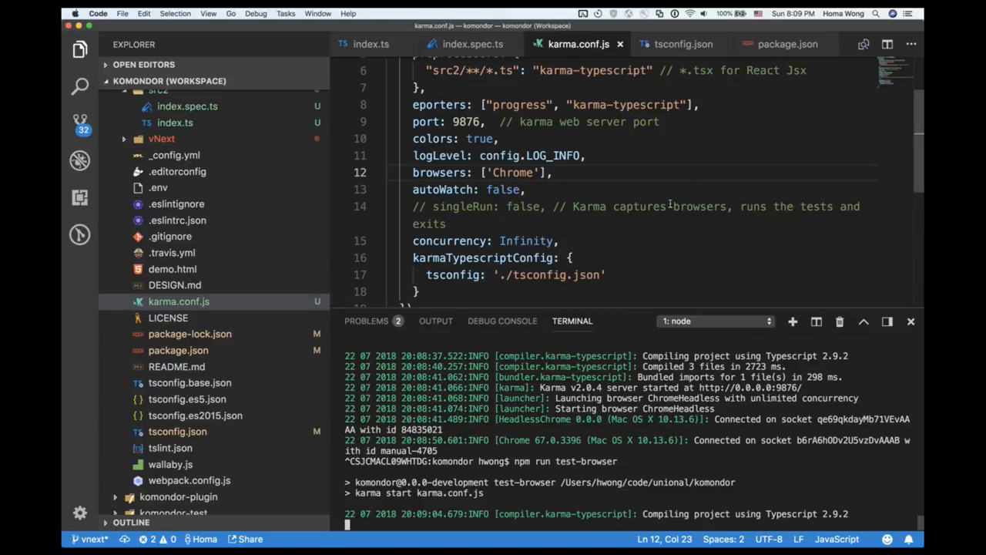
scroll("up", 3)
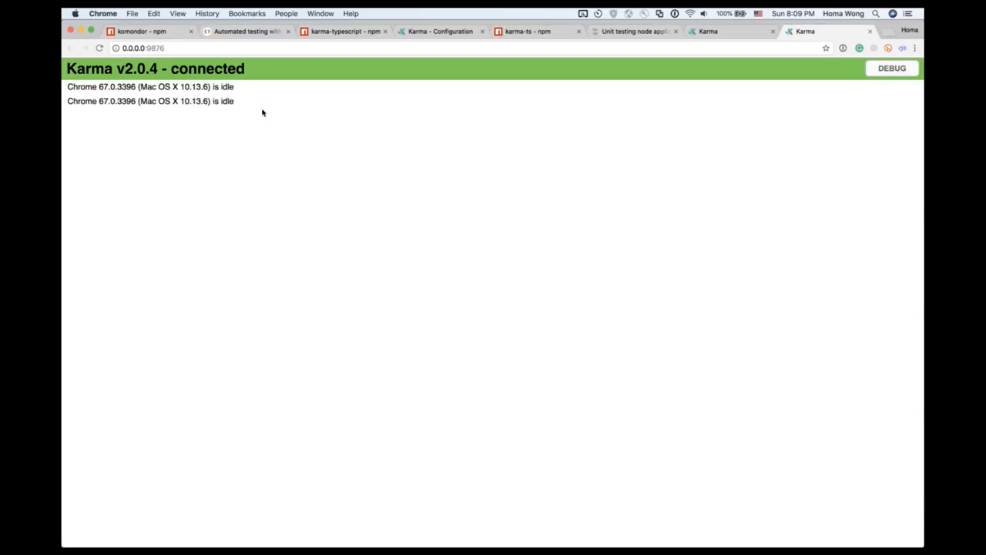
mouse_move(352, 133)
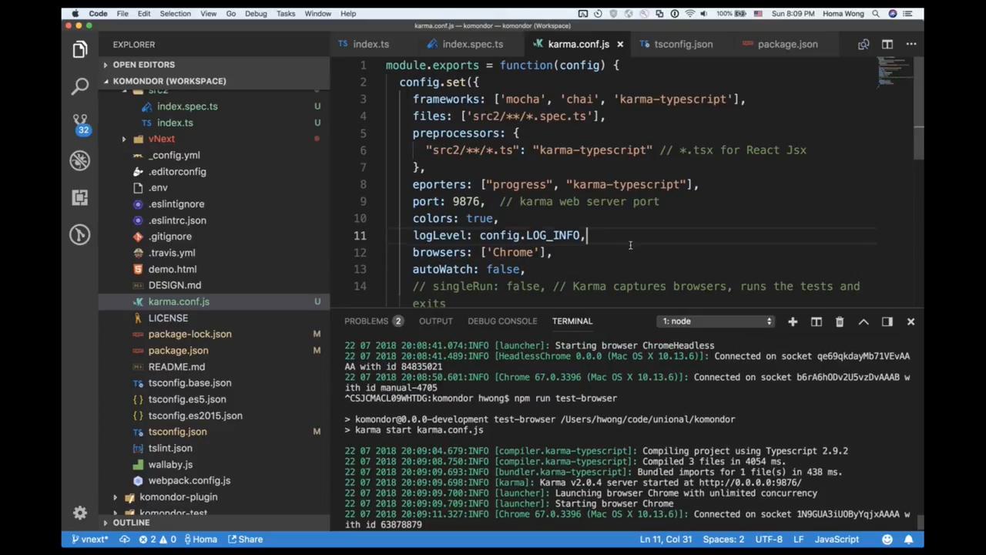
scroll("up", 3)
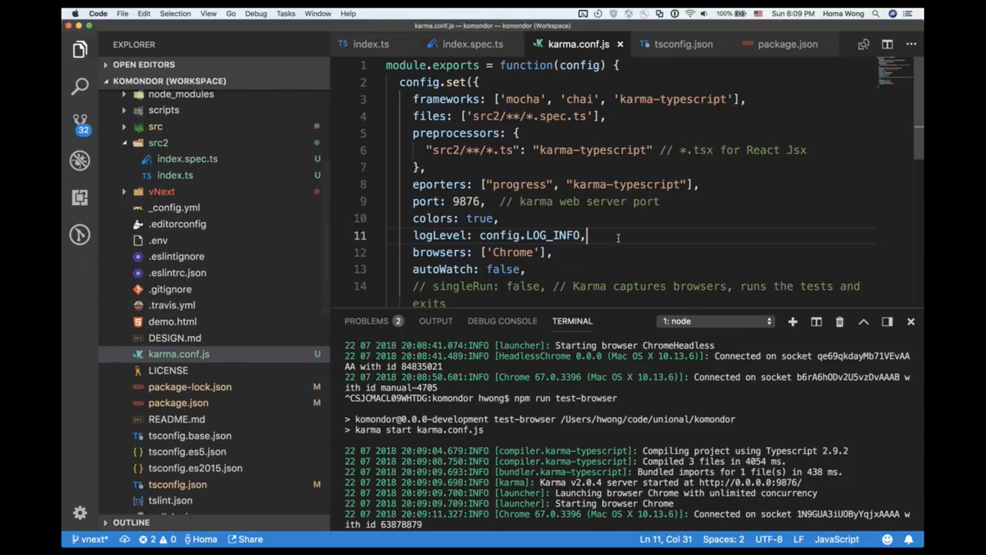
scroll("down", 3)
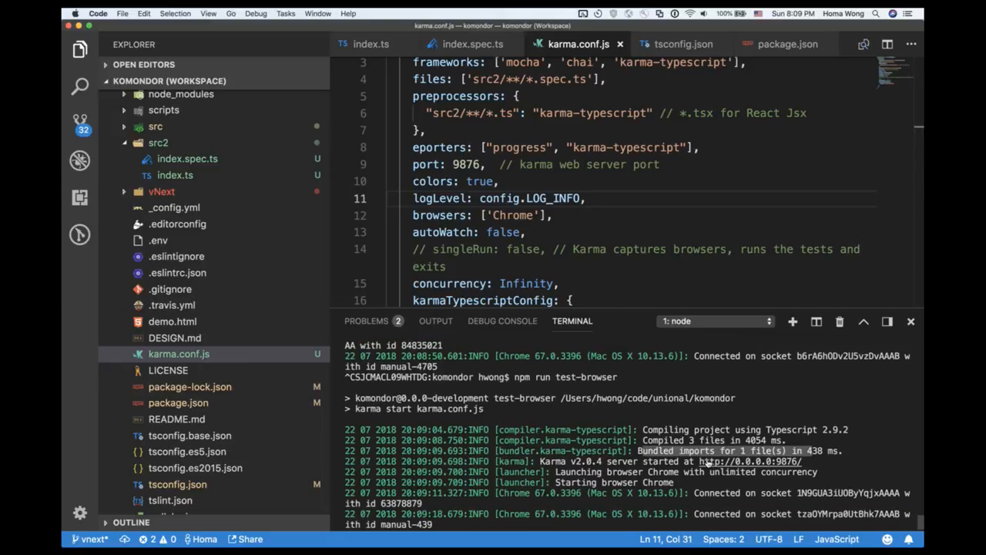
mouse_move(260, 306)
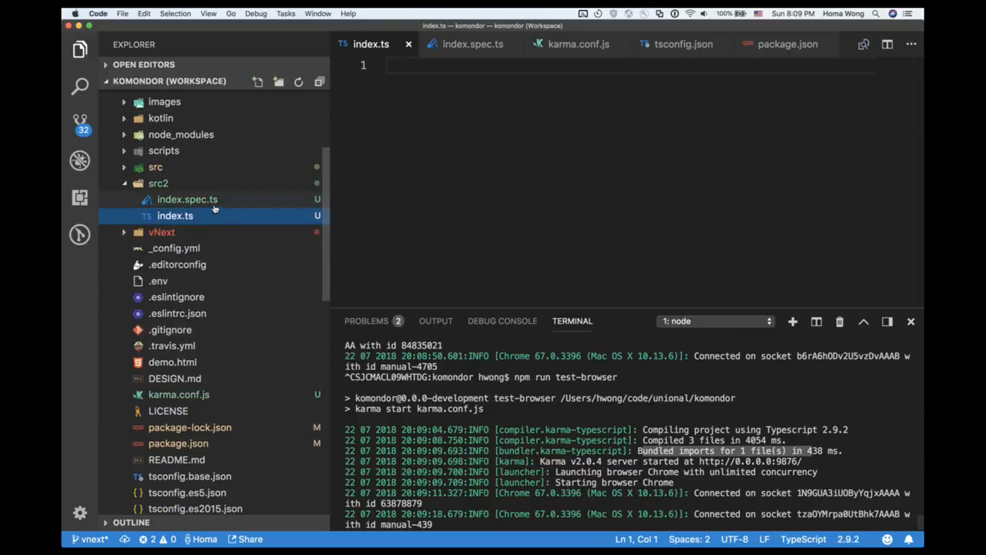
left_click(187, 198)
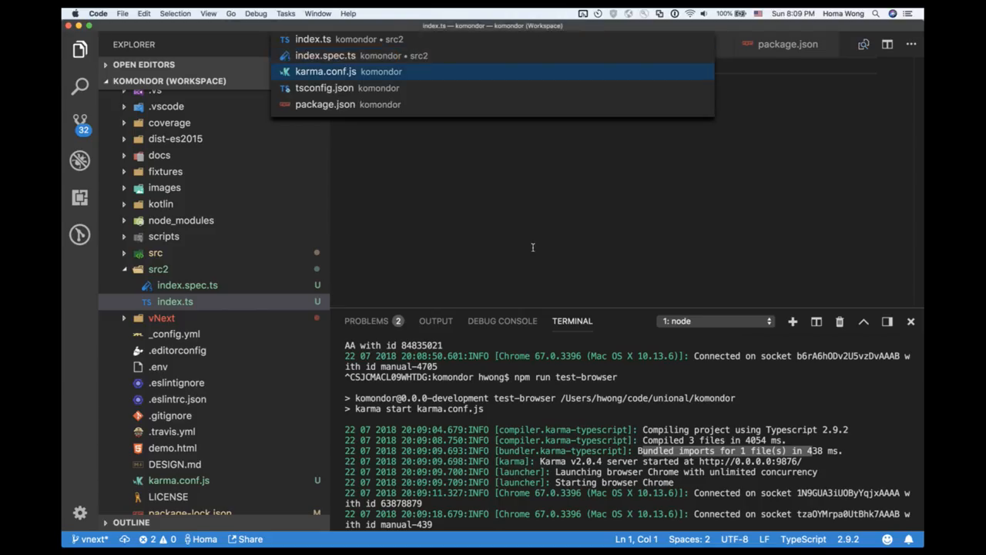
left_click(326, 71)
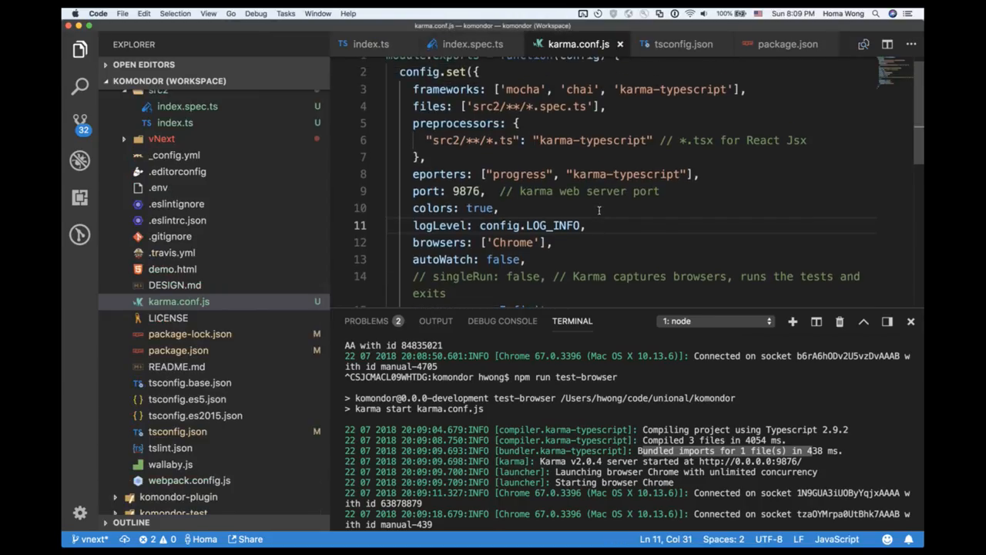
scroll("up", 3)
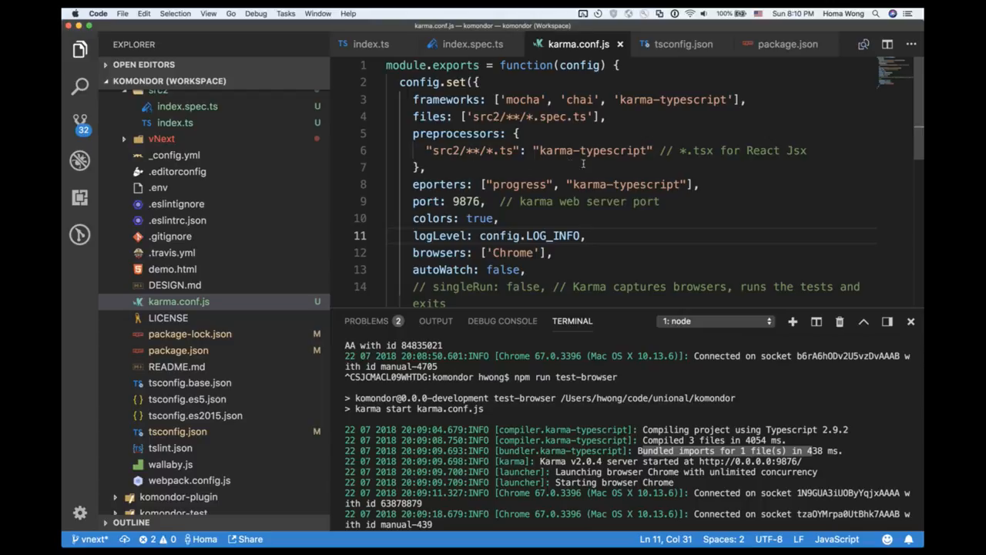
mouse_move(580, 120)
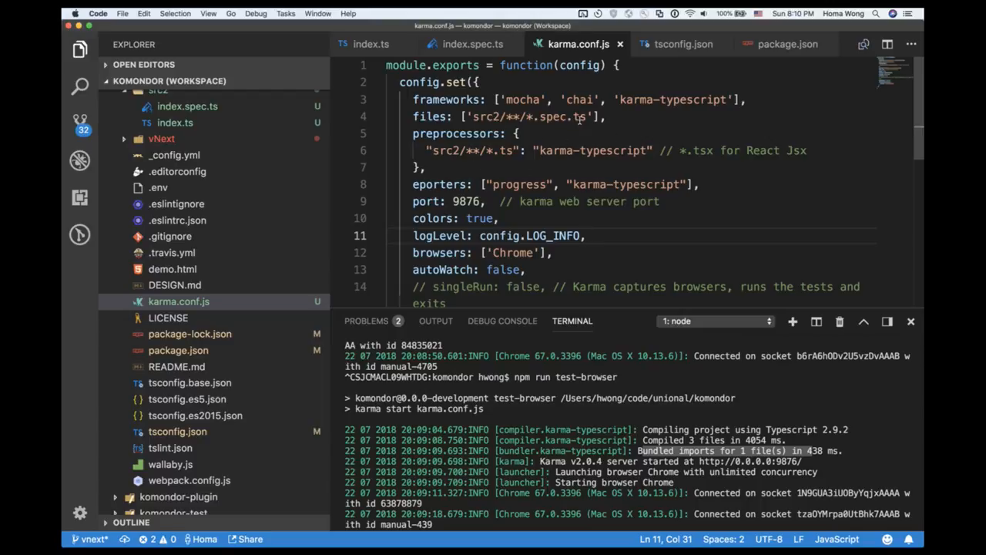
scroll("down", 3)
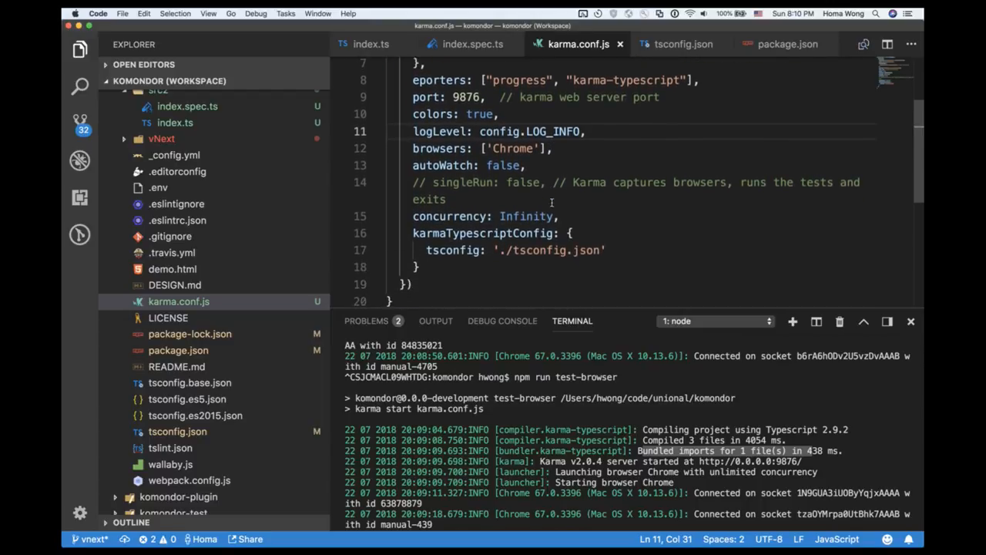
scroll("down", 3)
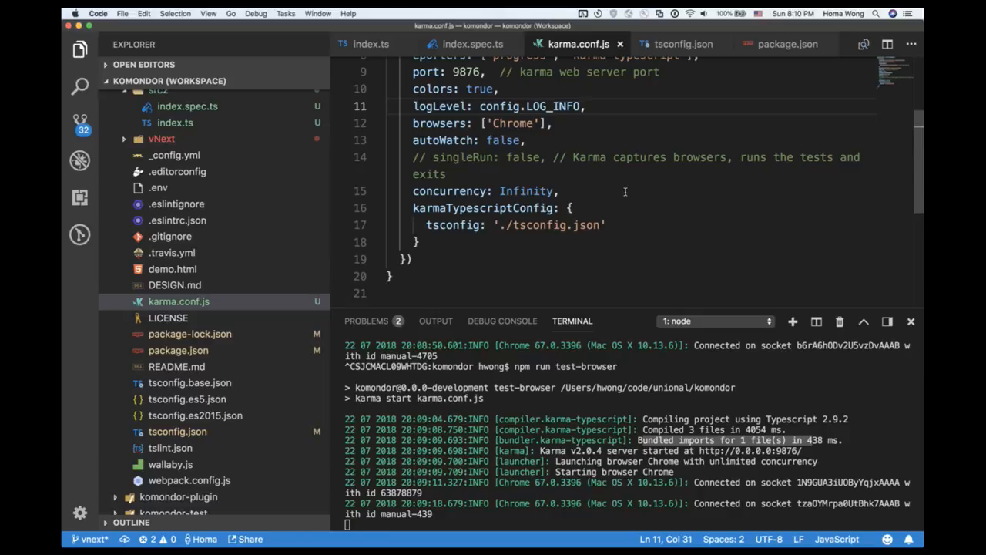
scroll("up", 3)
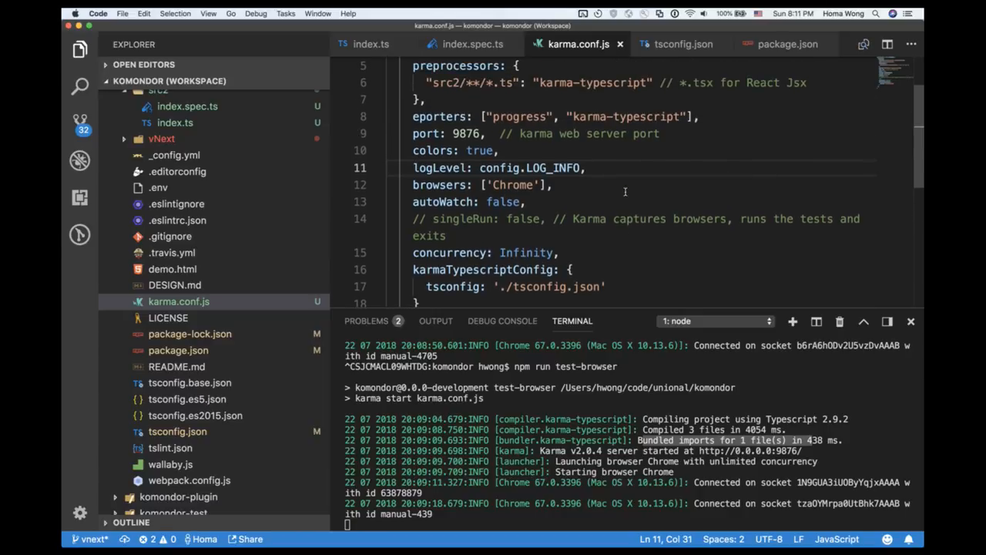
scroll("up", 3)
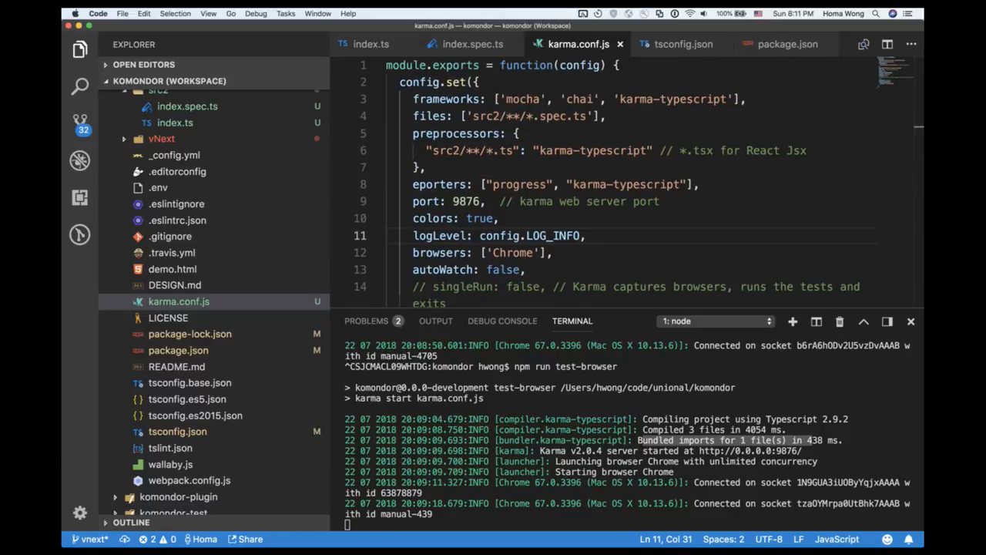